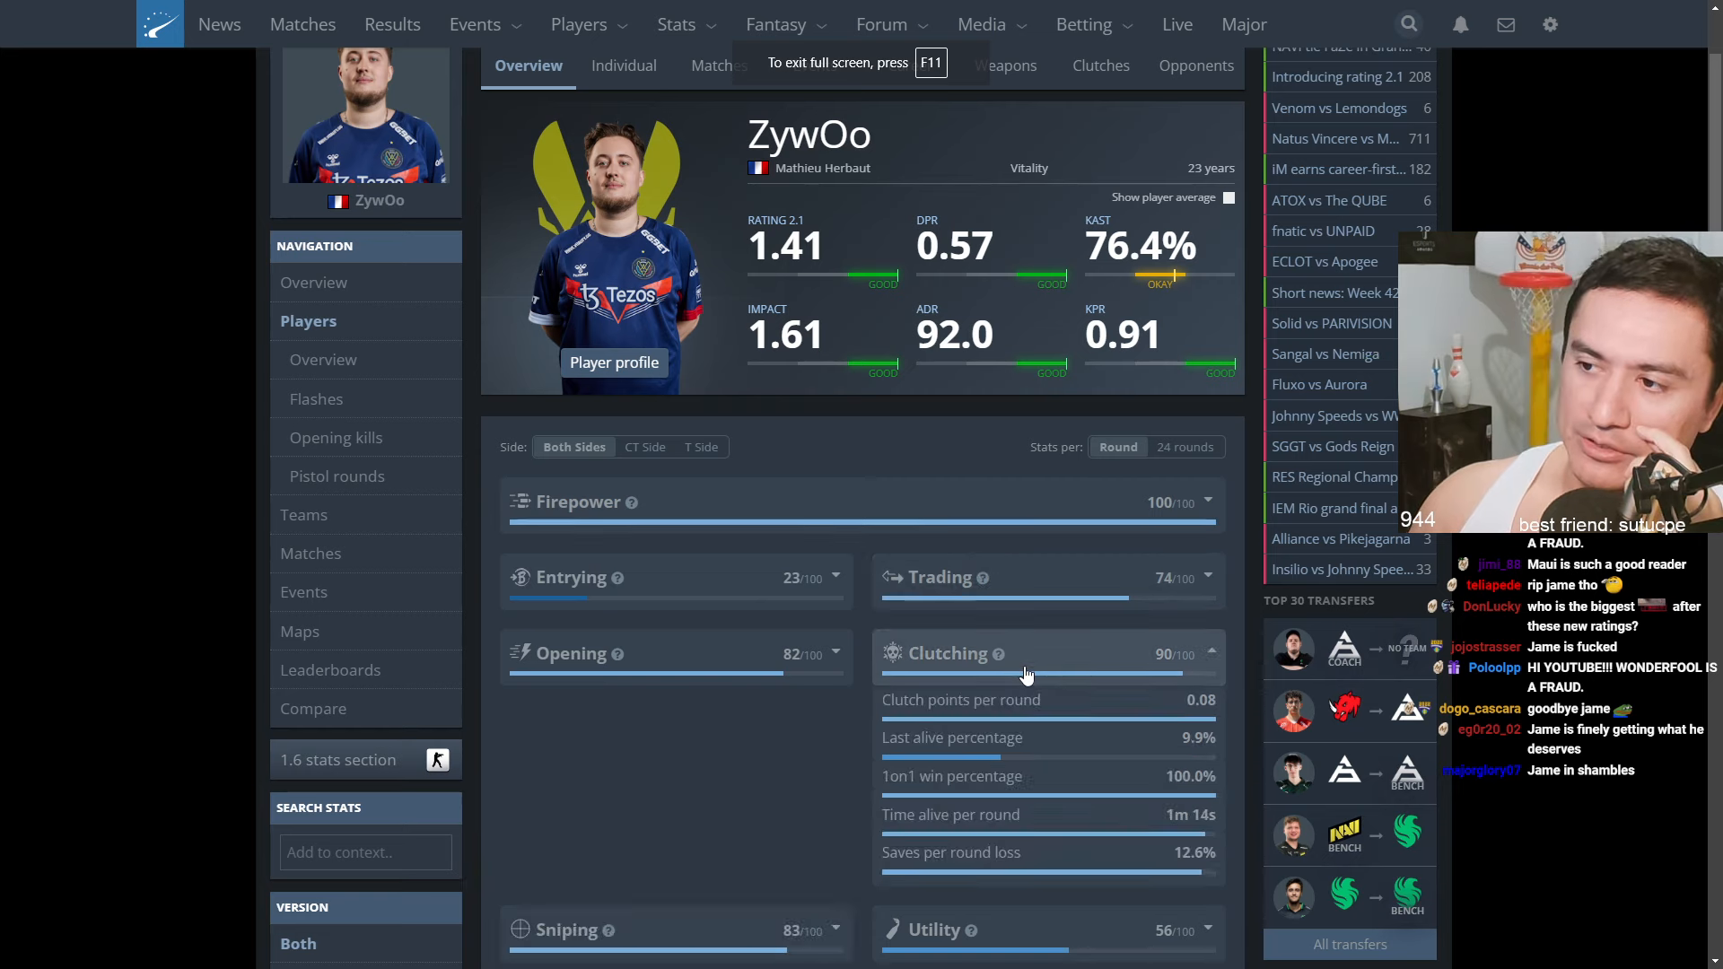
Leave full-screen mode on ZywOo's stats page to get back to the browser tabs
{"action": "key", "text": "F11"}
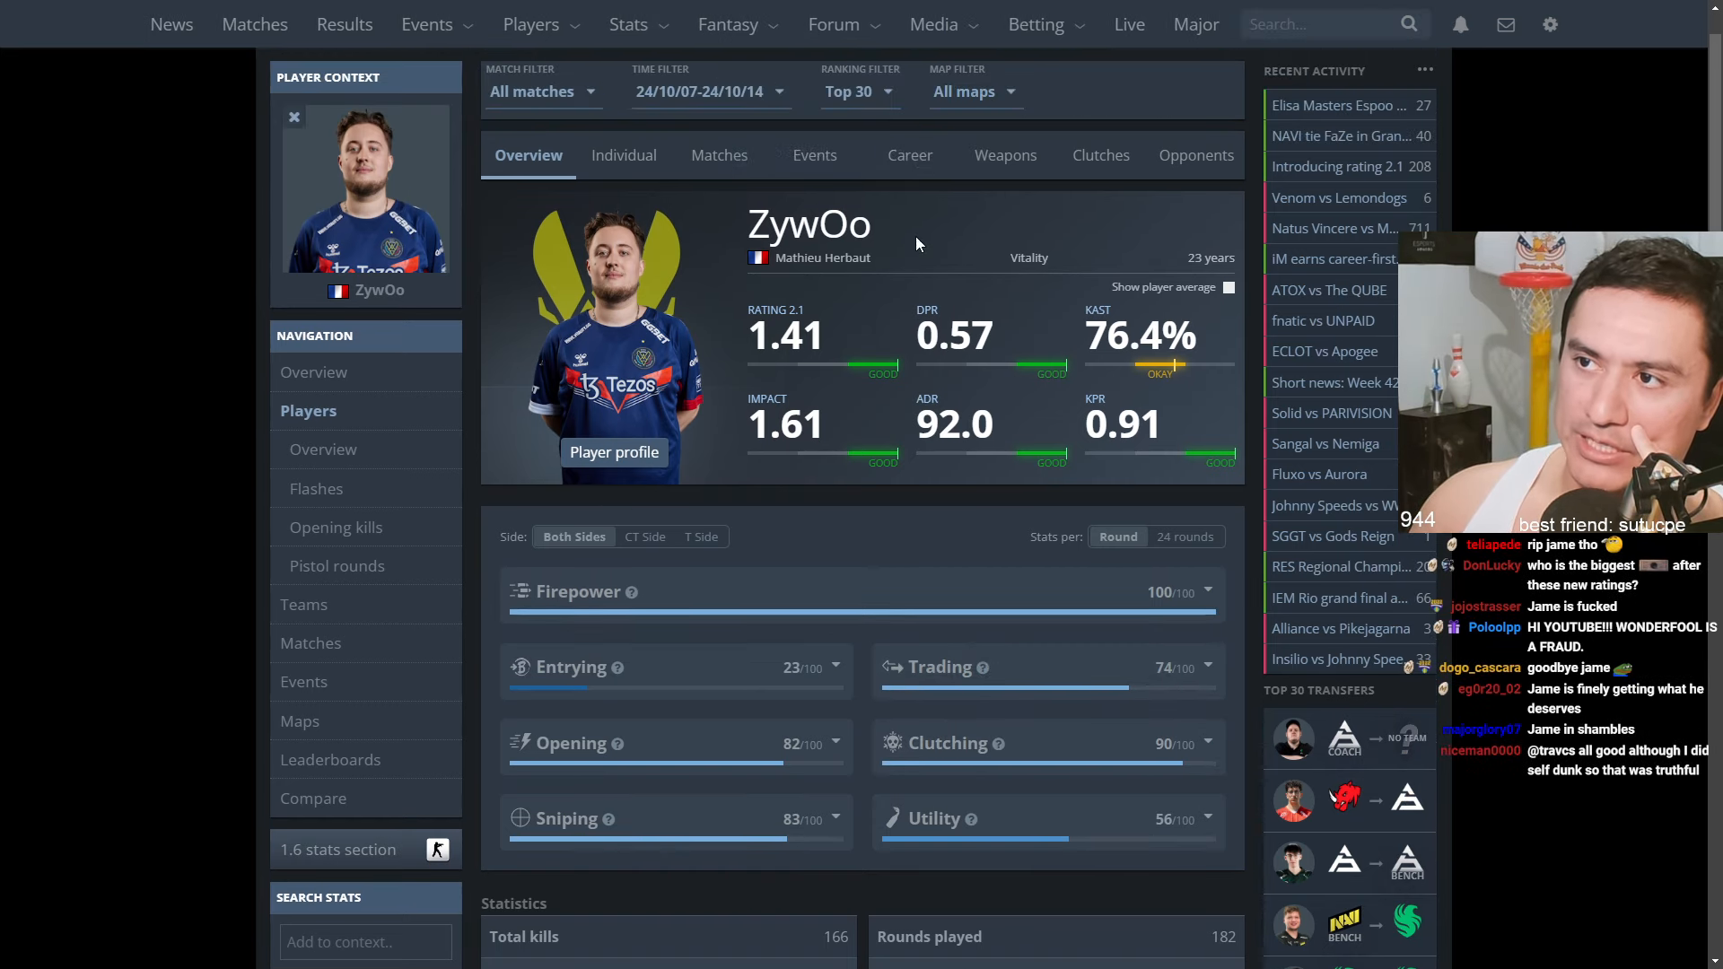
{"action": "mouse_move", "coordinate": [650, 578]}
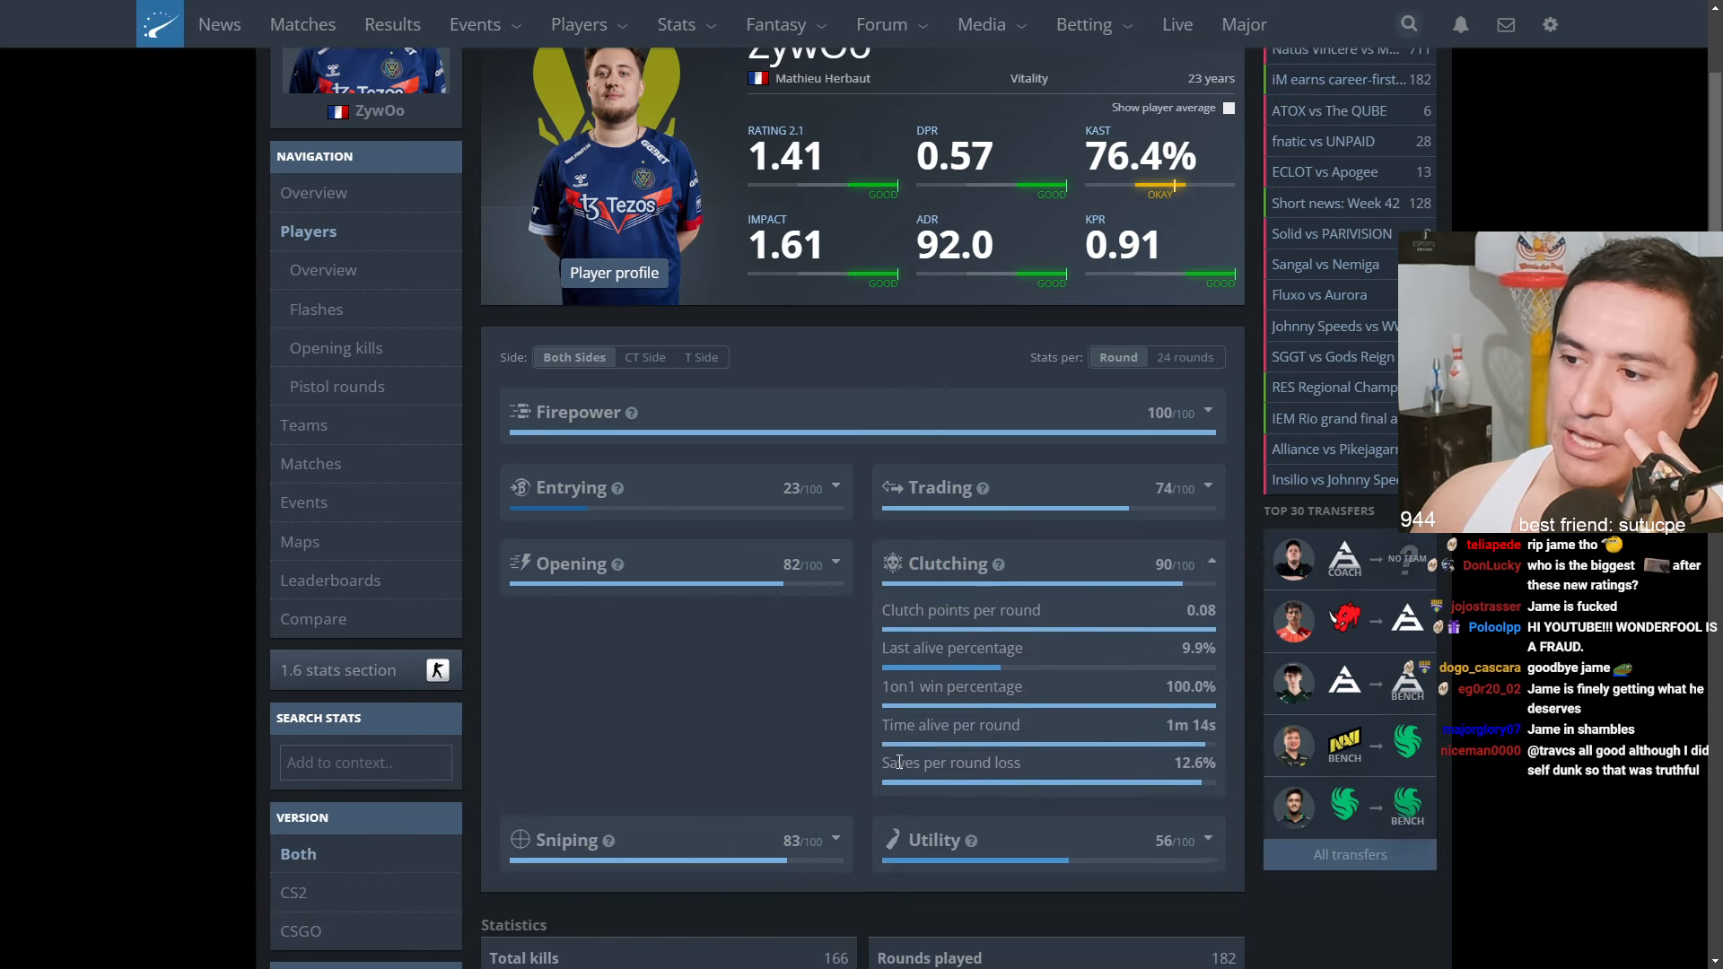
{"action": "mouse_move", "coordinate": [1167, 772]}
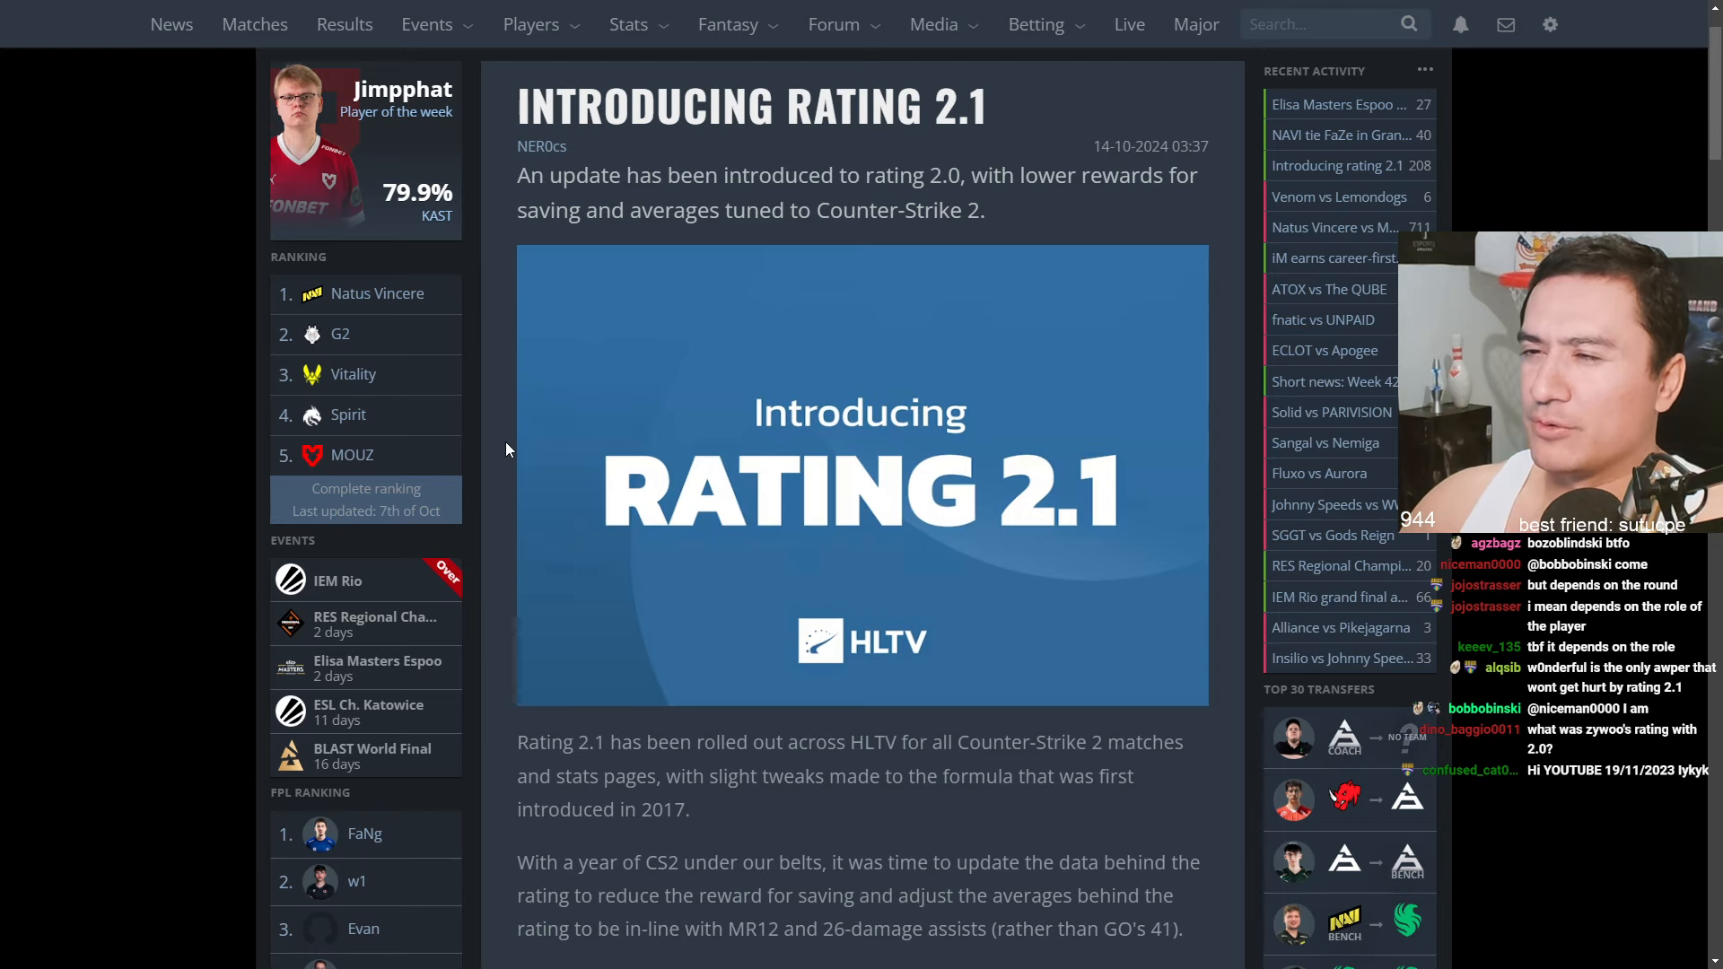
Browse the Players section, viewing donk's and sh1ro's stats pages
{"action": "scroll", "scroll_direction": "down", "scroll_amount": 3}
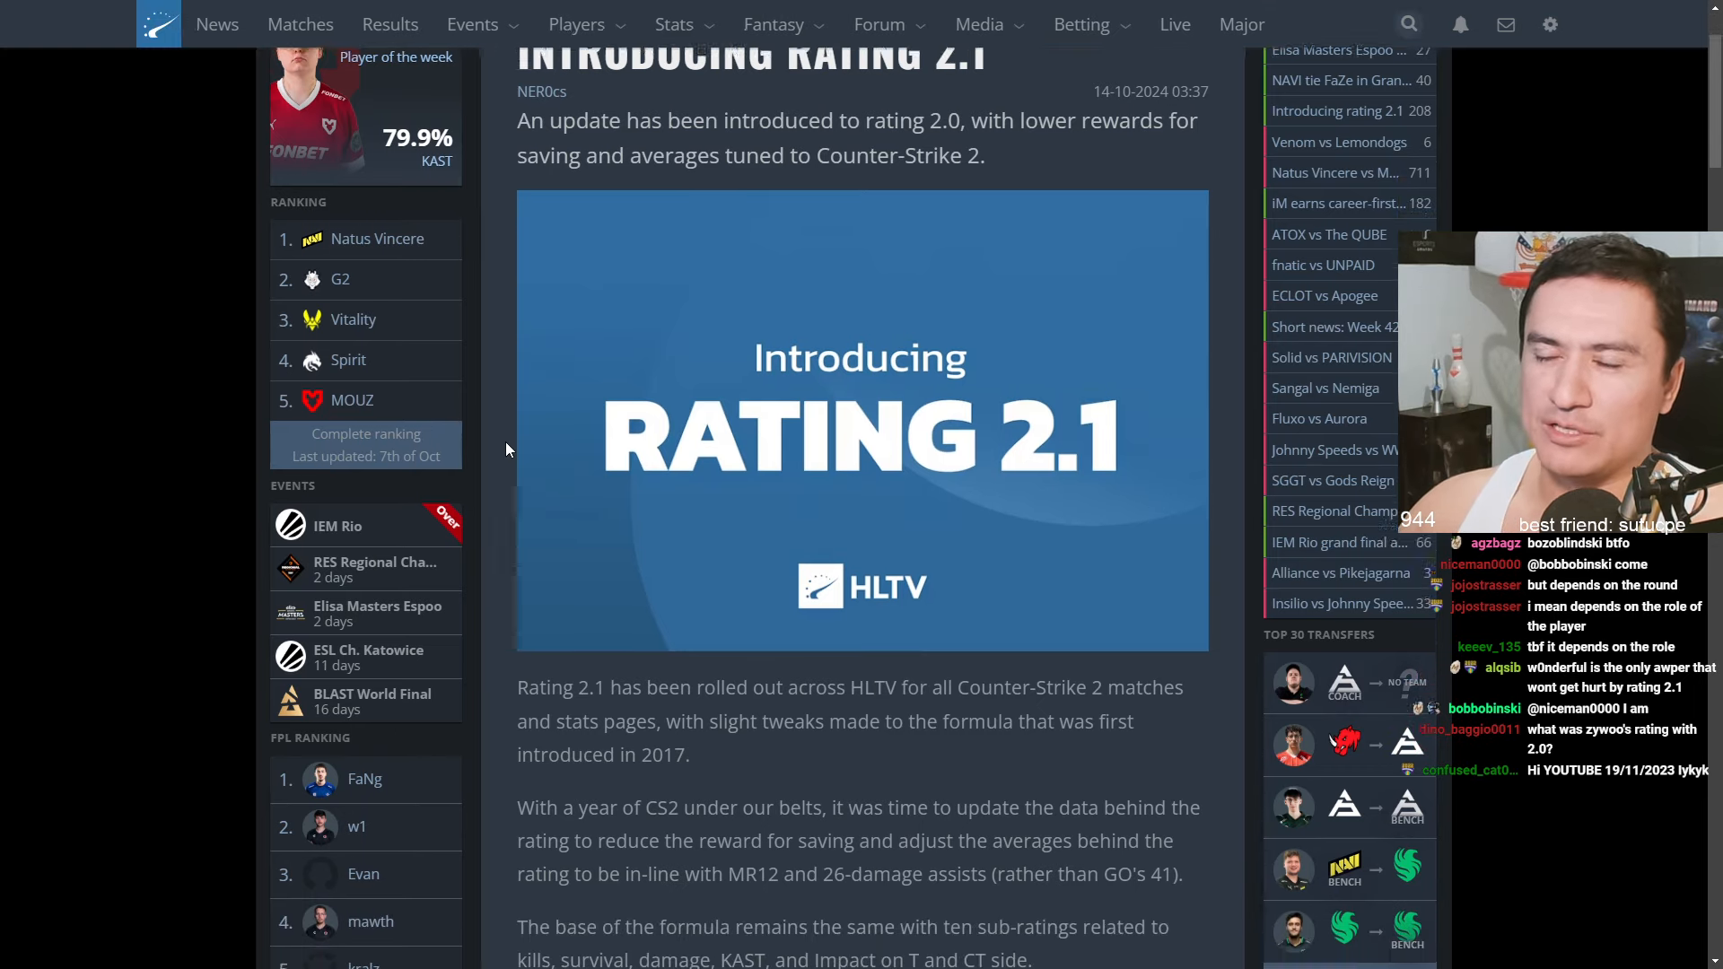
{"action": "scroll", "scroll_direction": "down", "scroll_amount": 3}
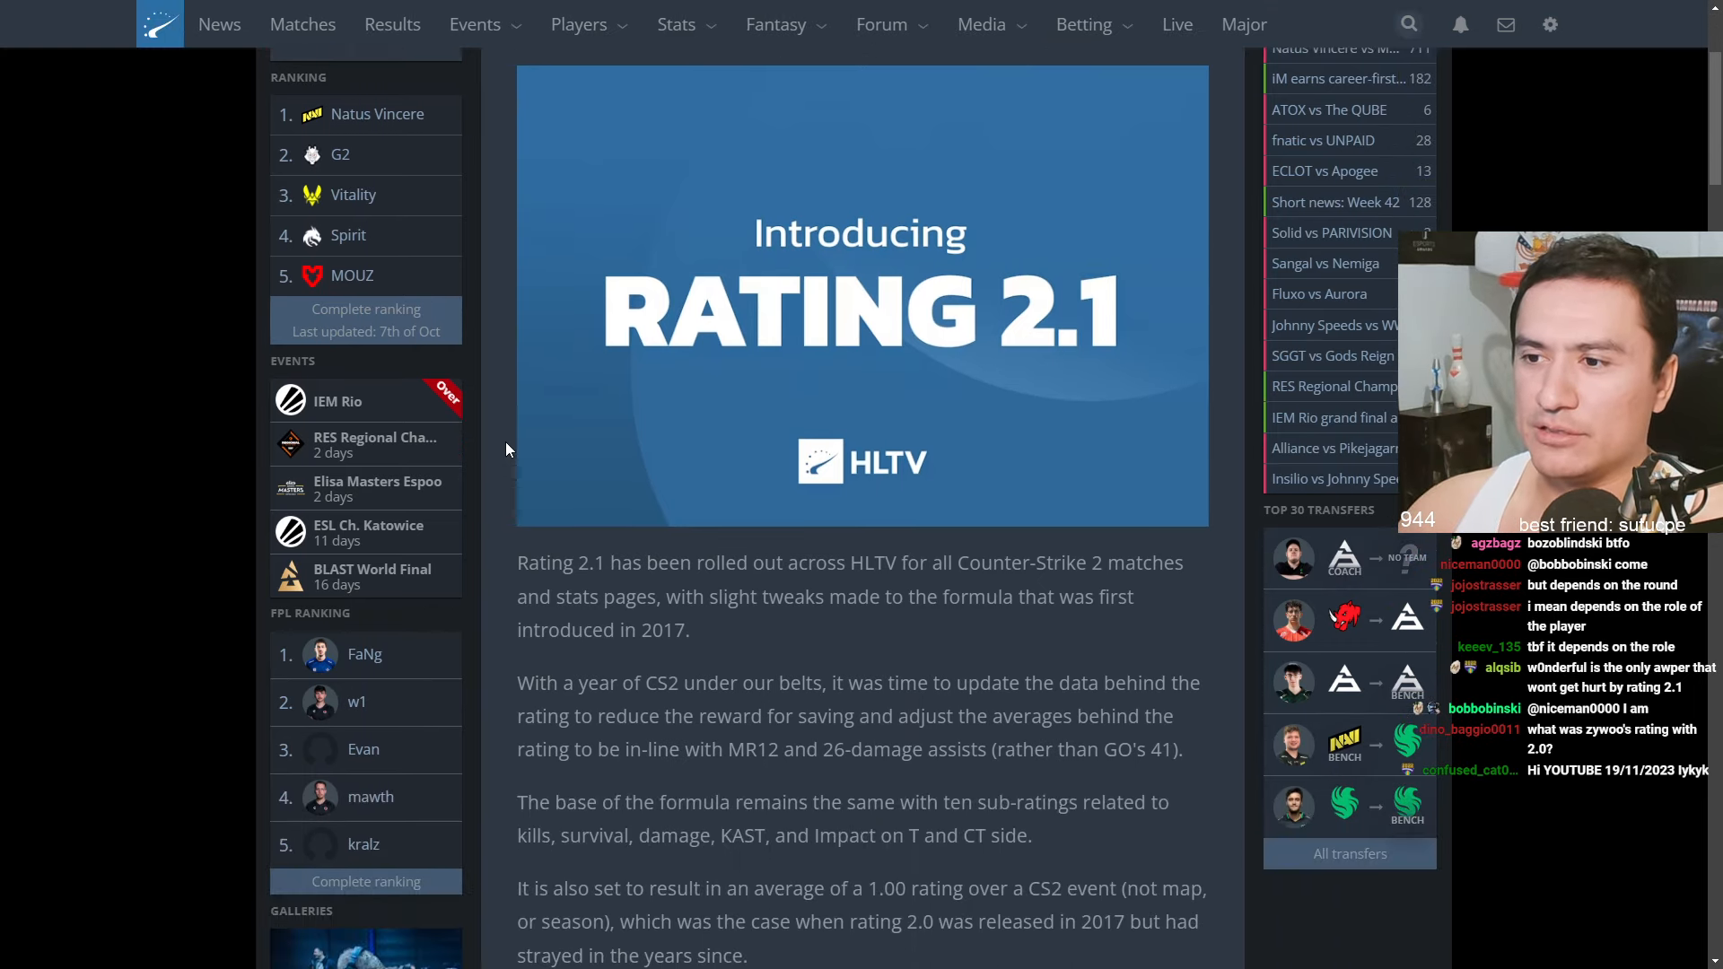
{"action": "left_click", "coordinate": [578, 25]}
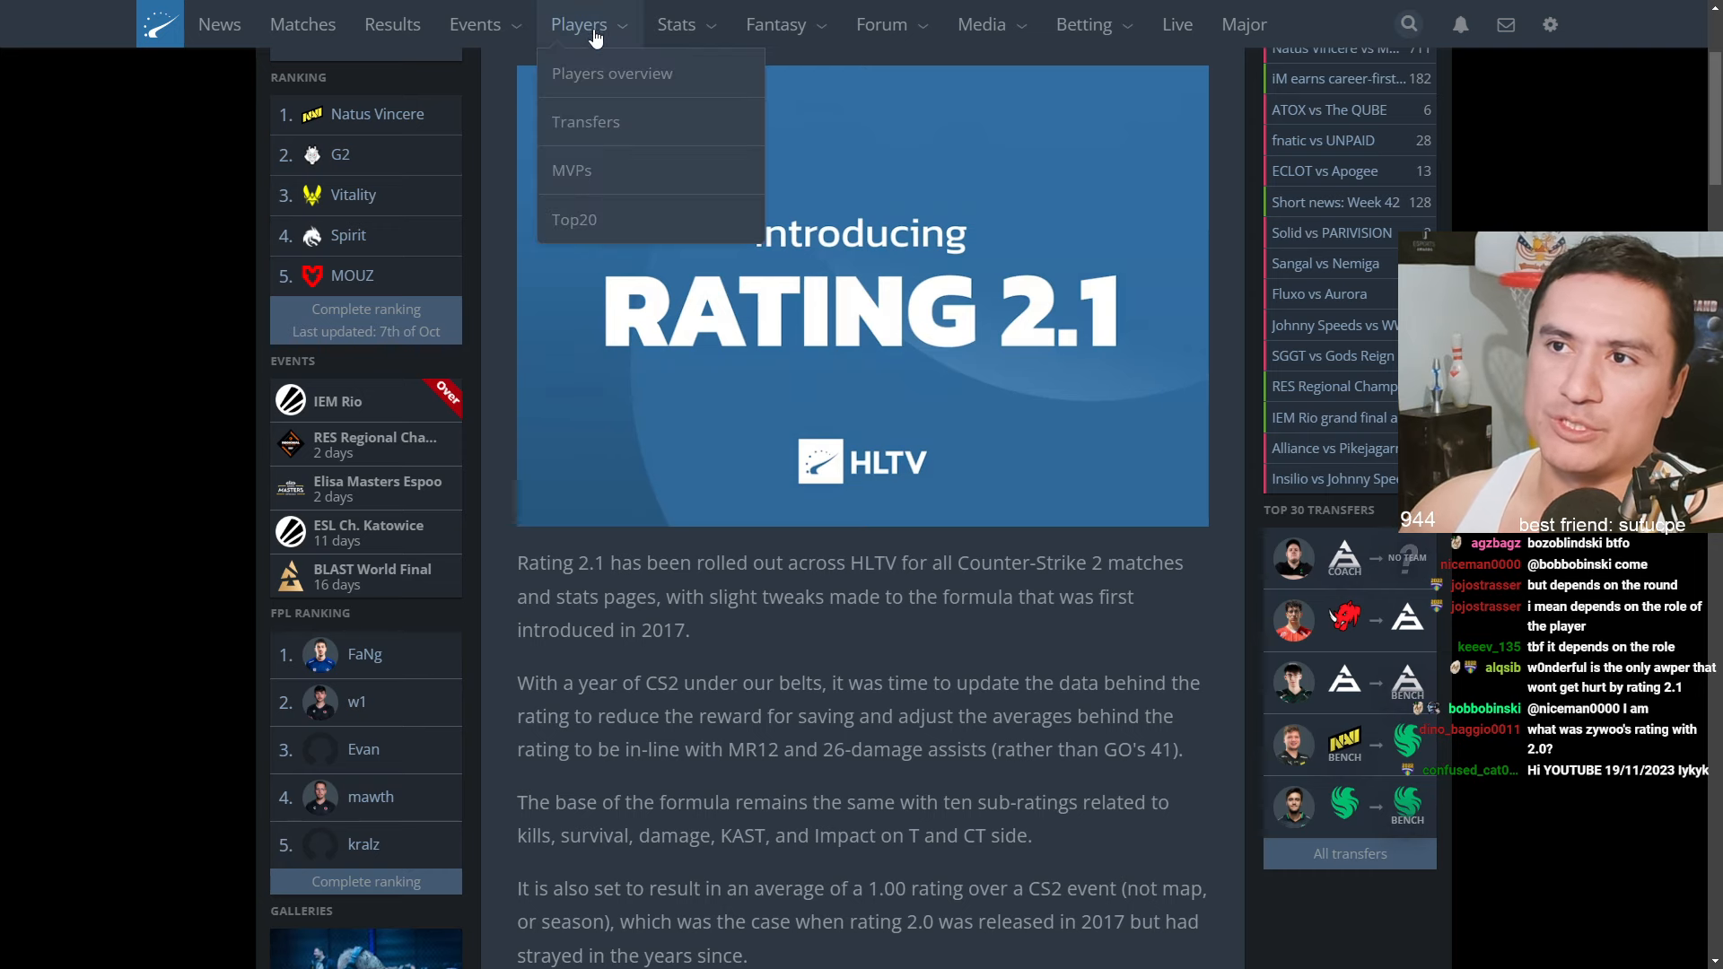
{"action": "mouse_move", "coordinate": [677, 25]}
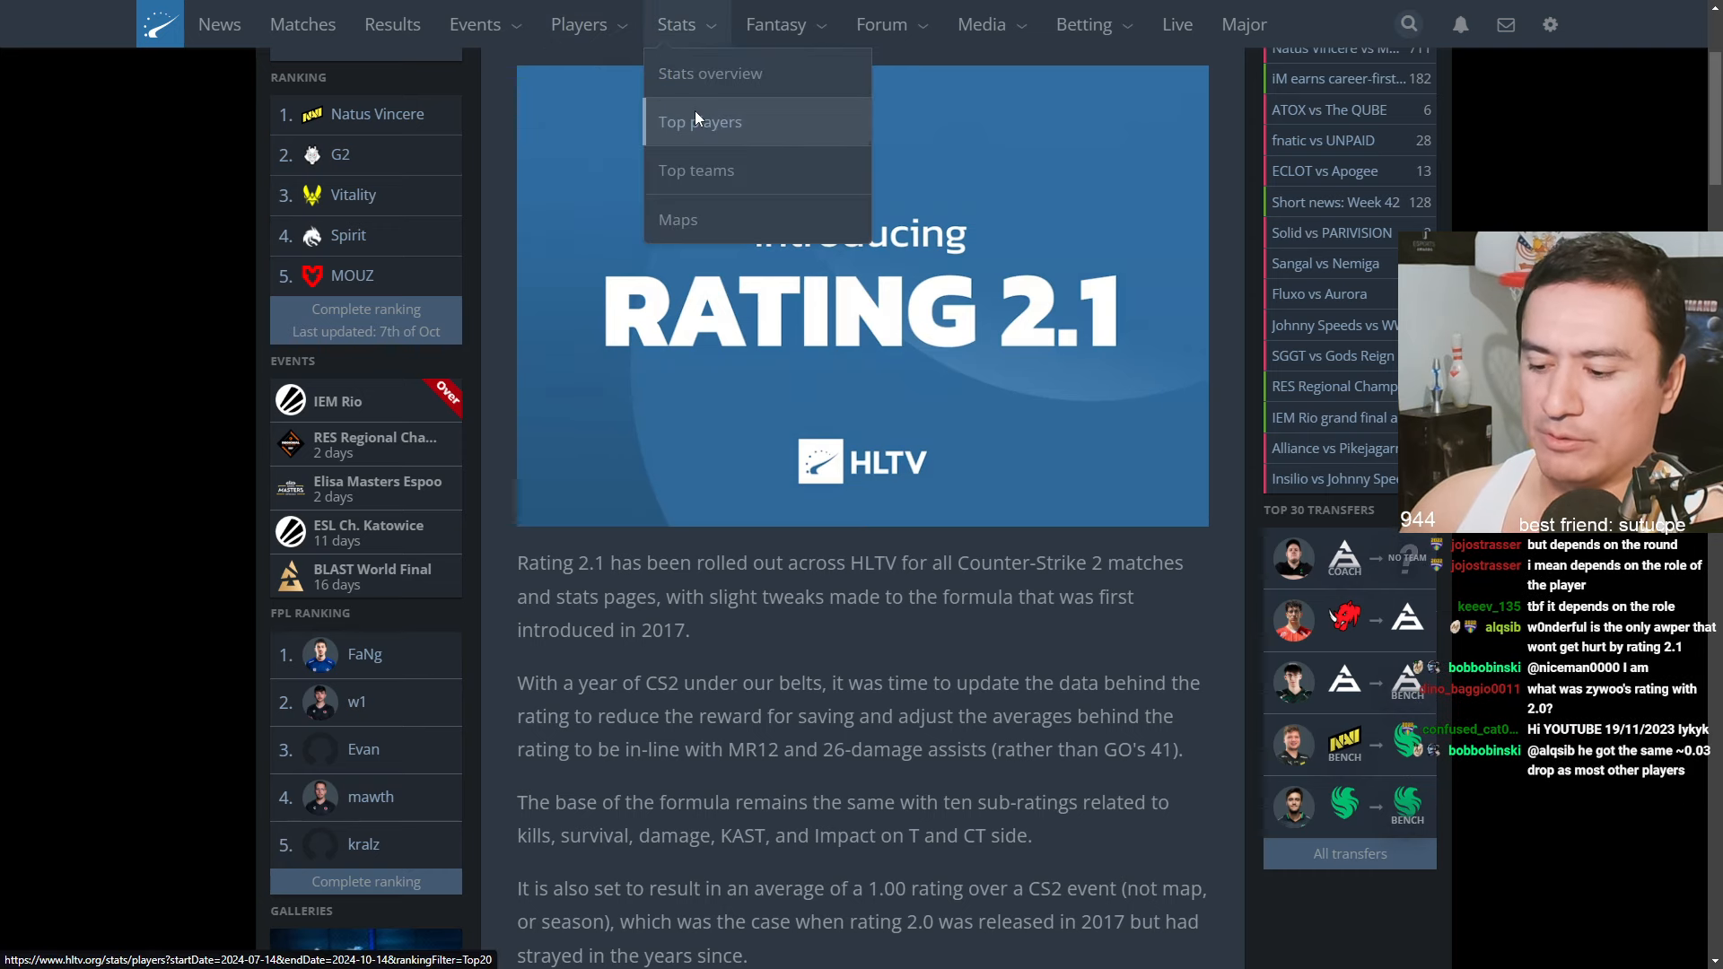
{"action": "left_click", "coordinate": [700, 122]}
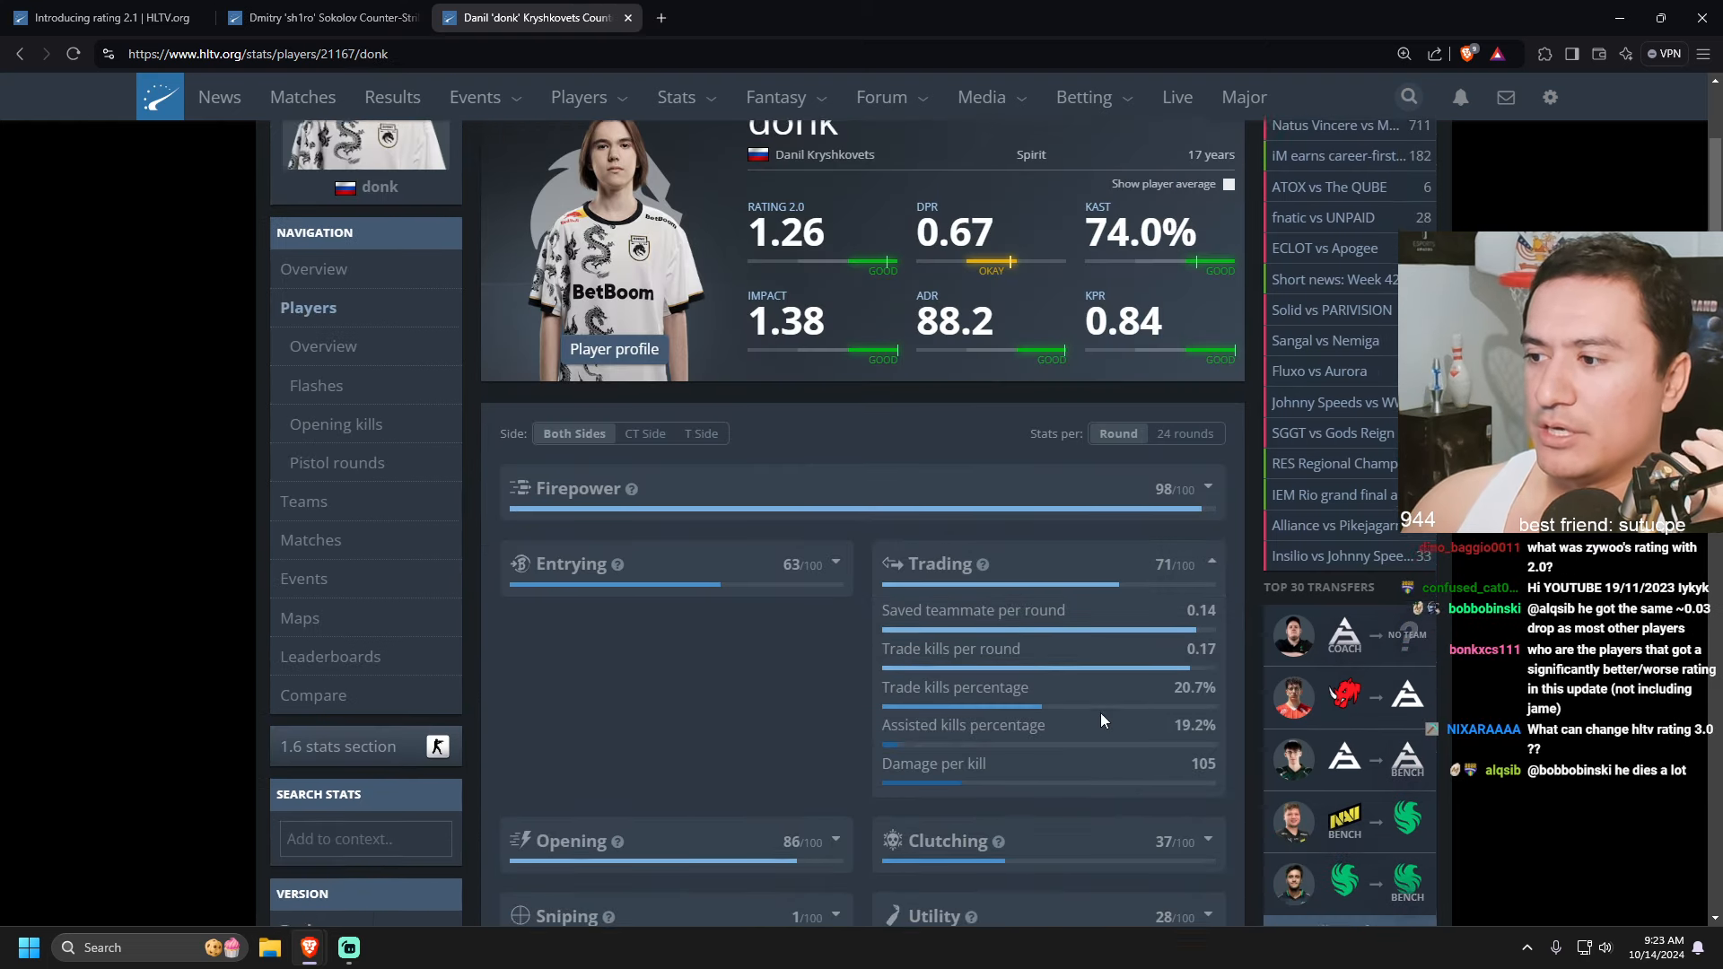
{"action": "scroll", "scroll_direction": "down", "scroll_amount": 3}
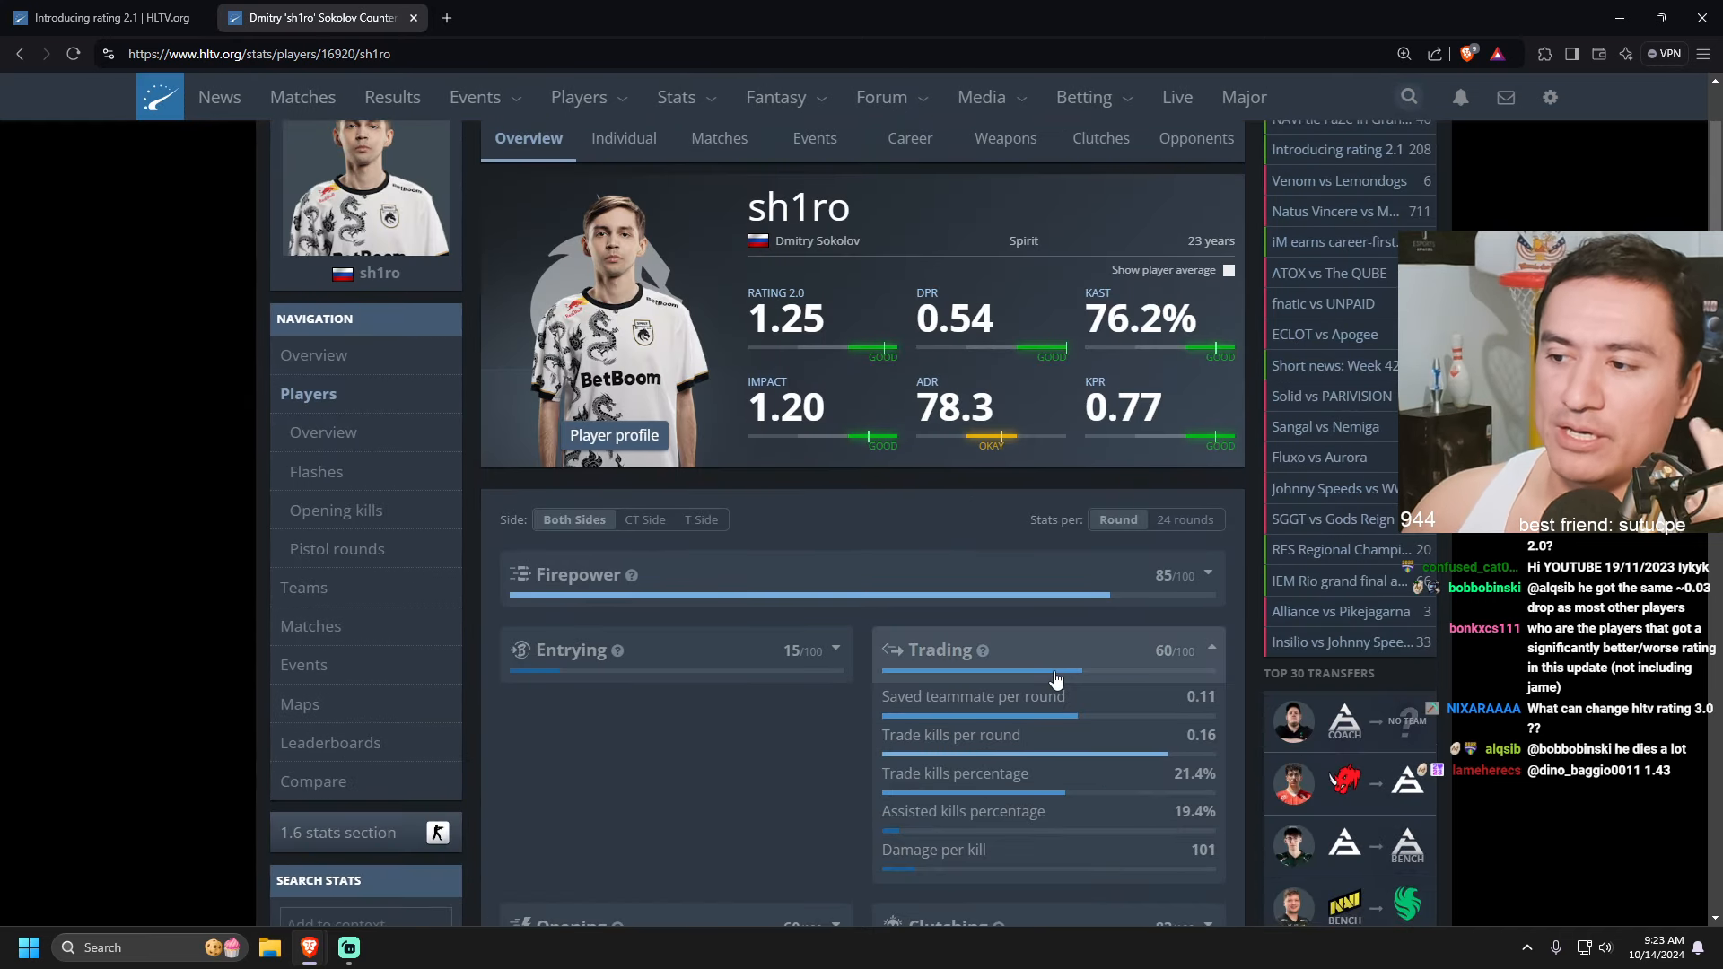
{"action": "scroll", "scroll_direction": "down", "scroll_amount": 3}
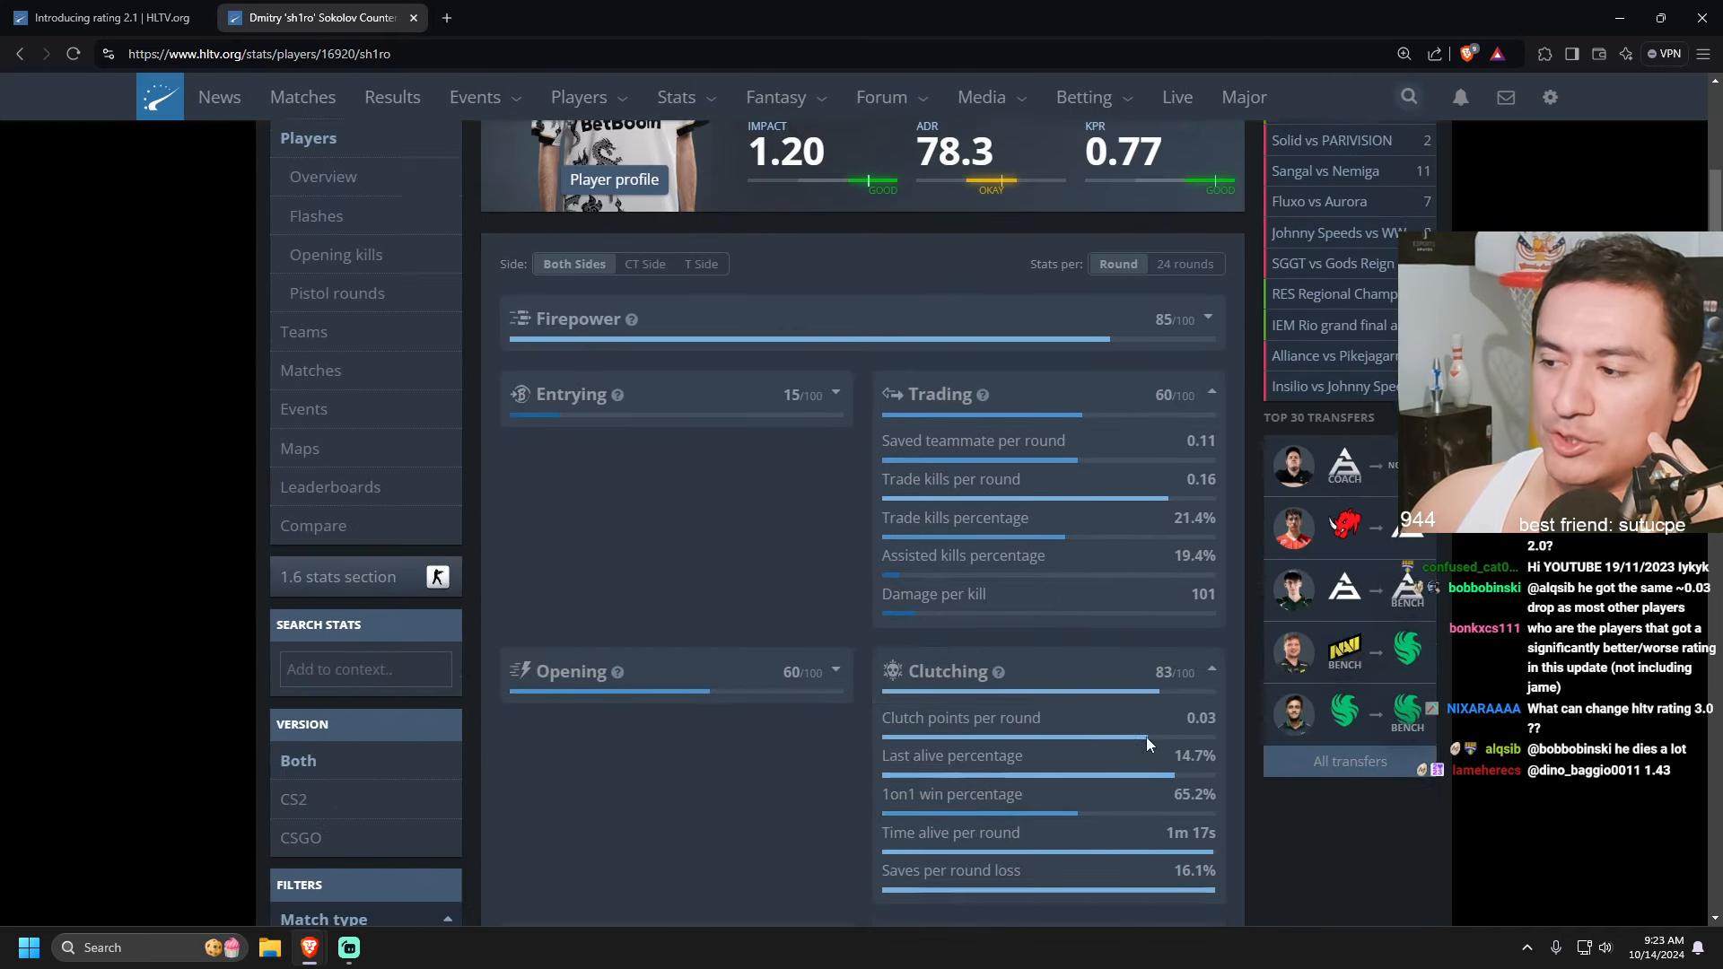
{"action": "scroll", "scroll_direction": "down", "scroll_amount": 3}
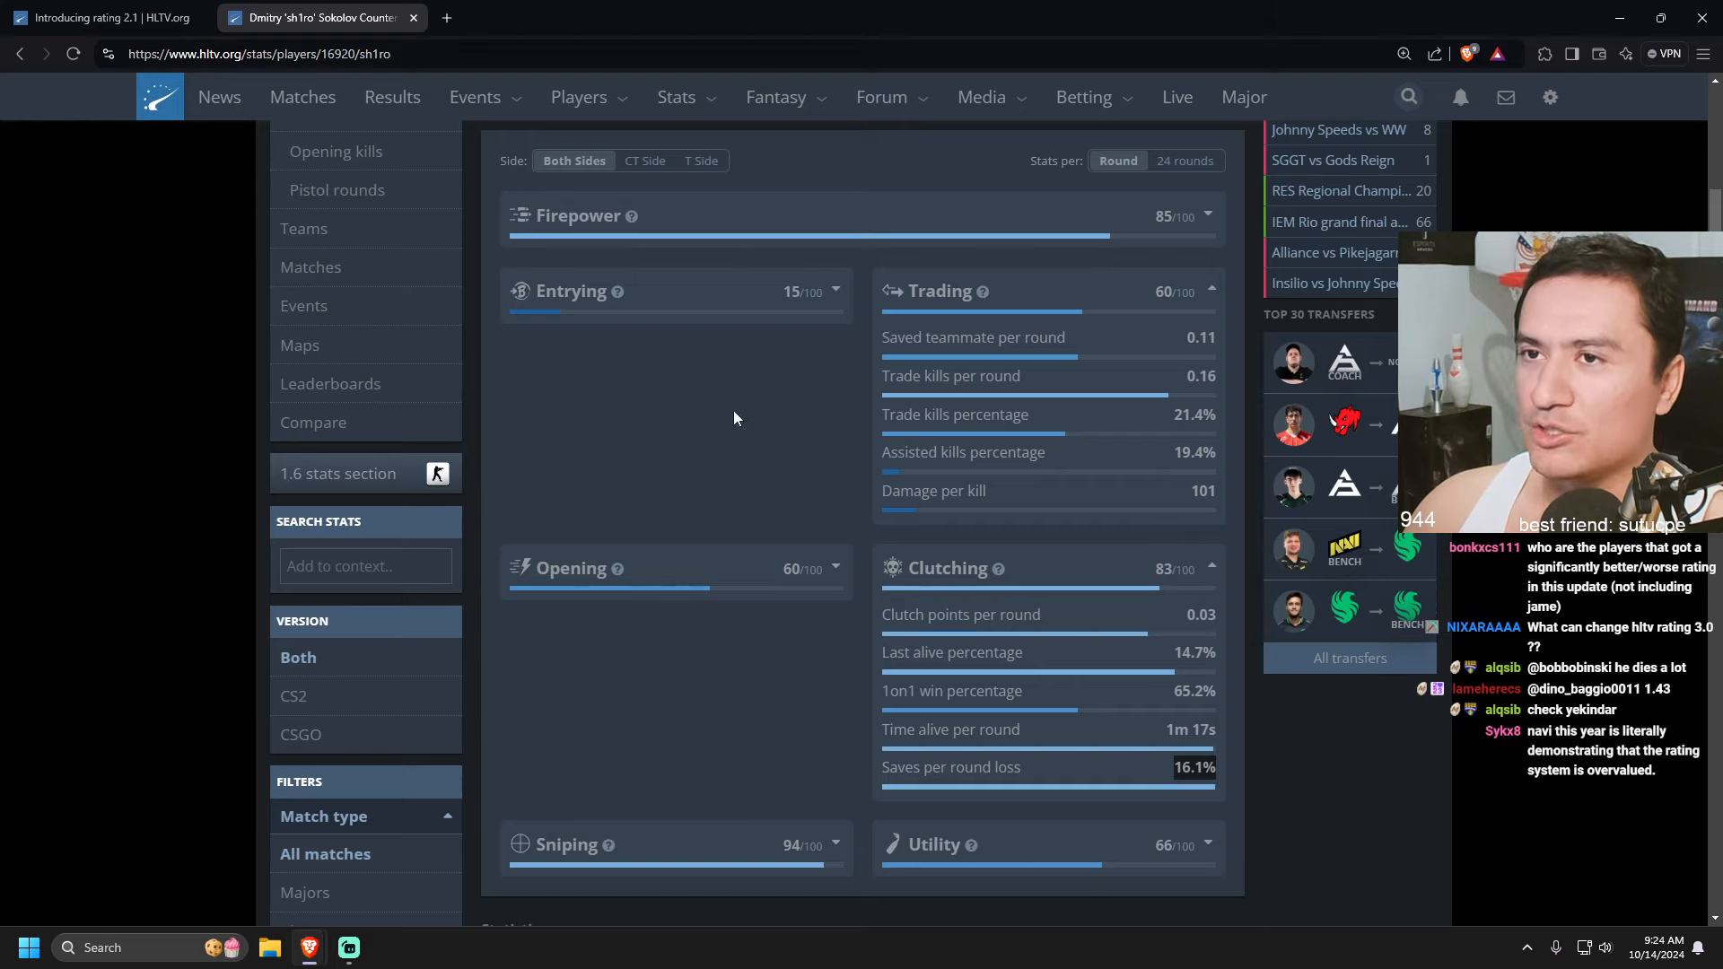
Show the Top players stats table for the last 3 months, led by m0NESY at 1.29
{"action": "left_click", "coordinate": [677, 97]}
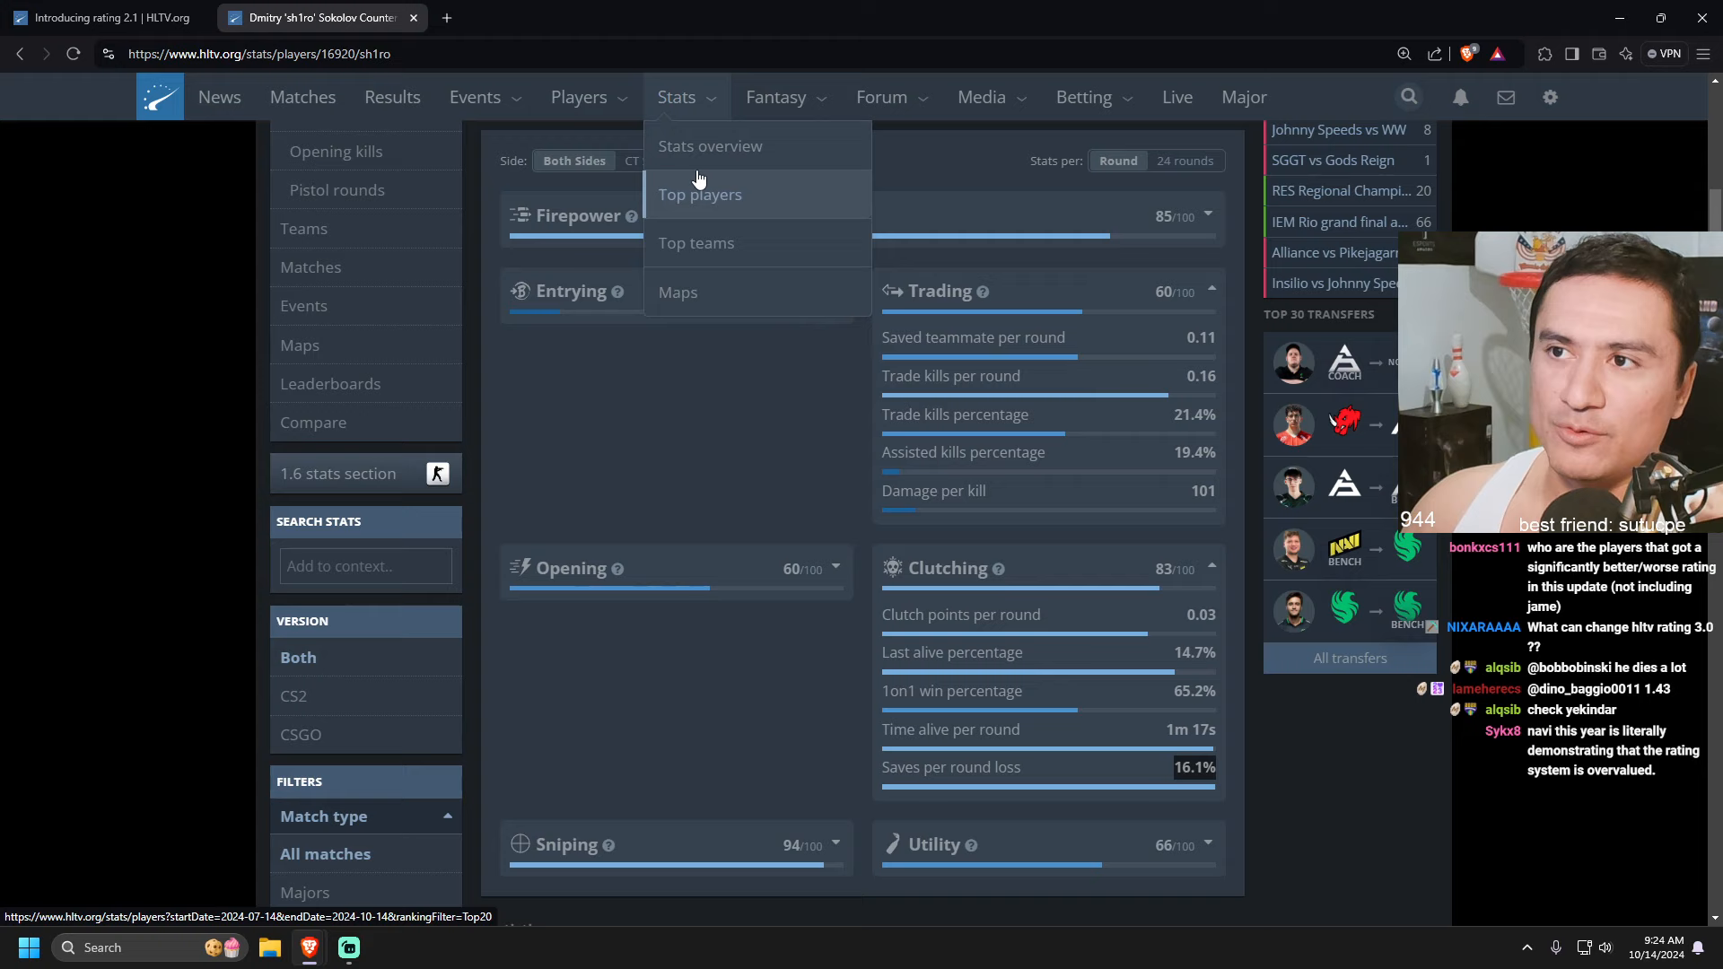
{"action": "left_click", "coordinate": [700, 194]}
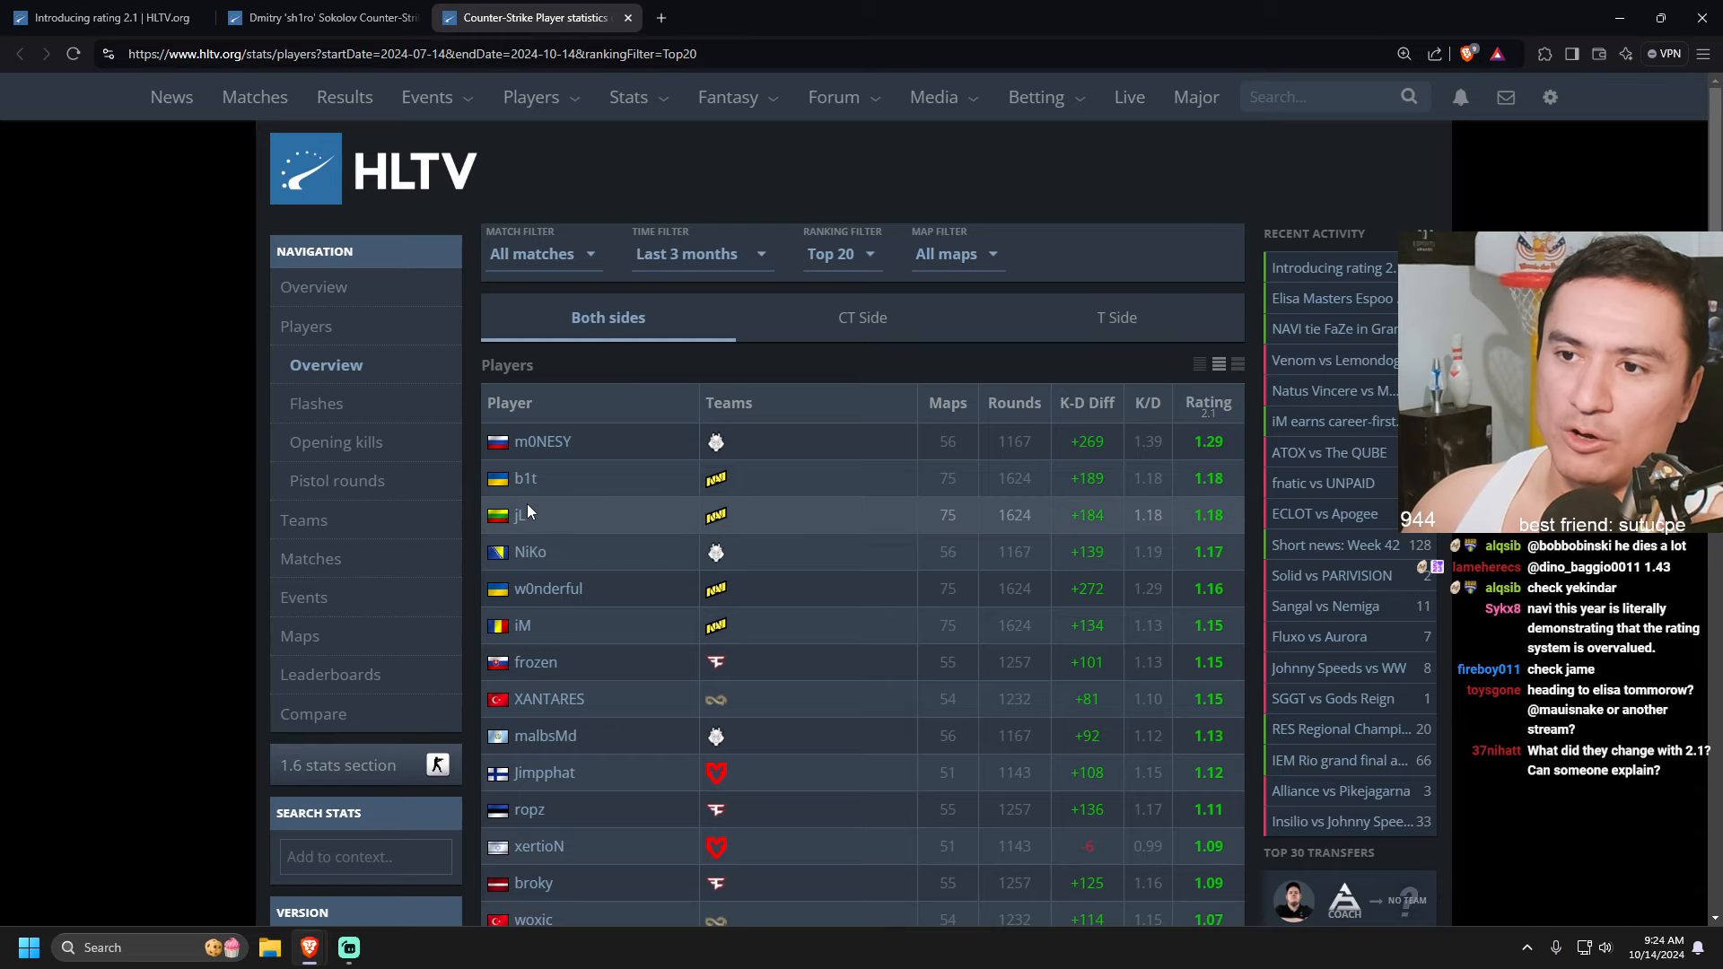
View jL's profile, then Jame's stats filtered to 2024 with Rating 2.1 of 1.02
{"action": "left_click", "coordinate": [514, 515]}
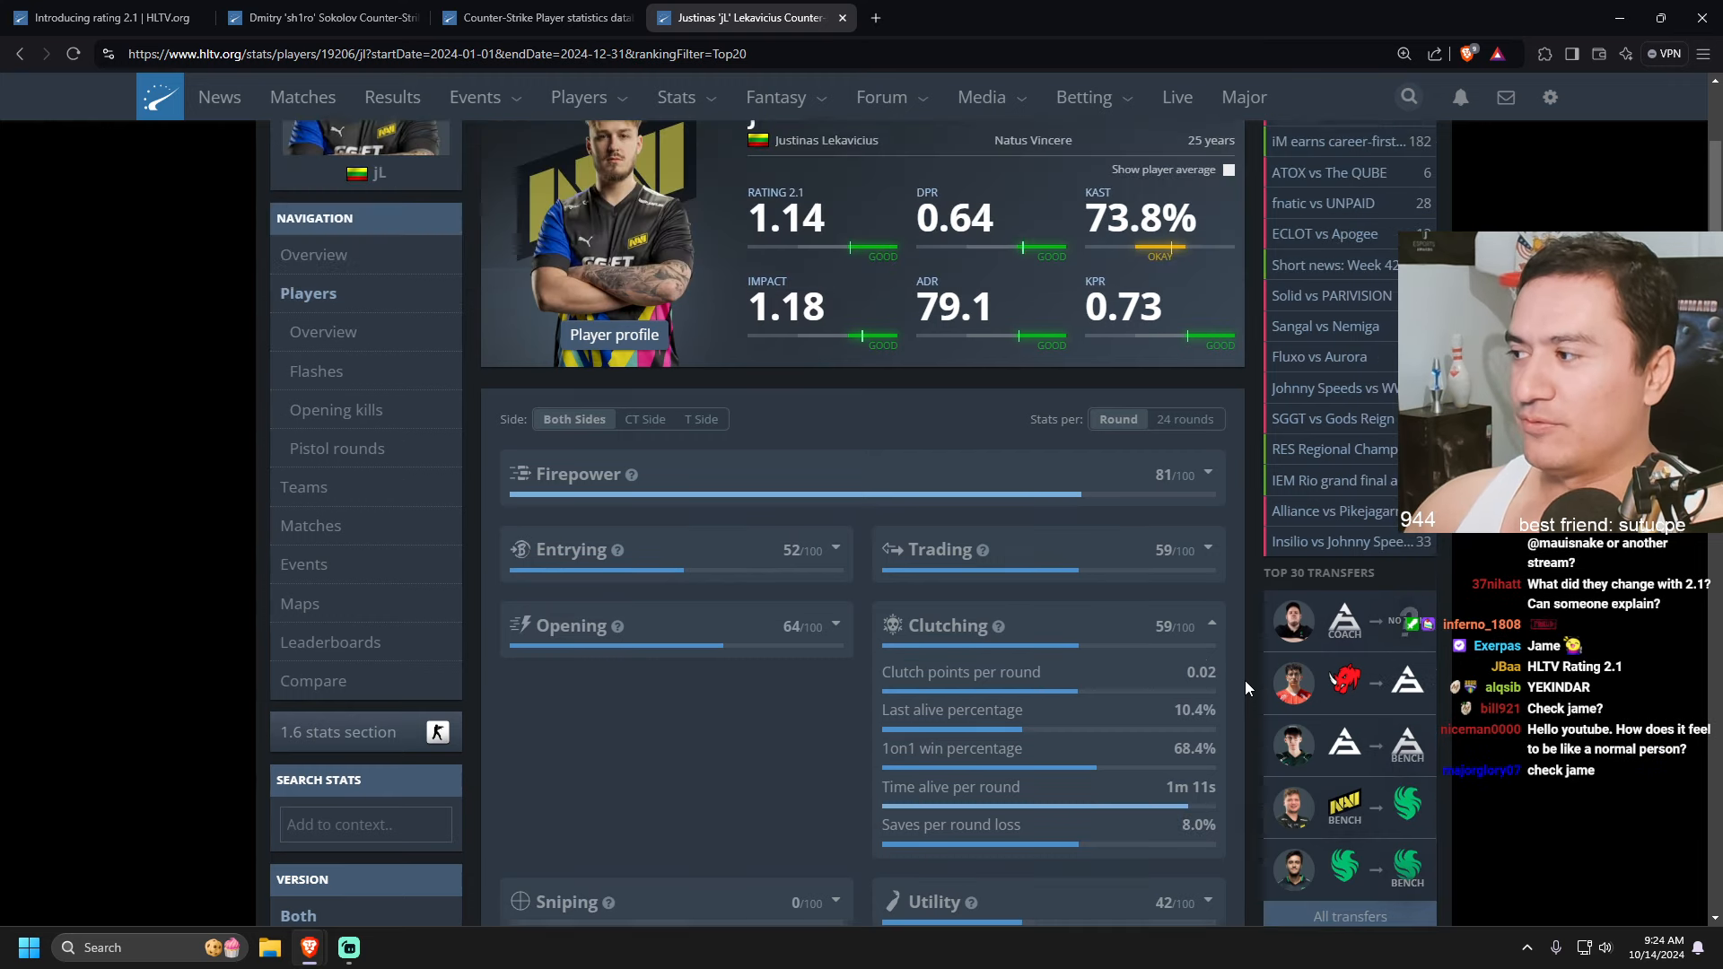
{"action": "left_click", "coordinate": [531, 96]}
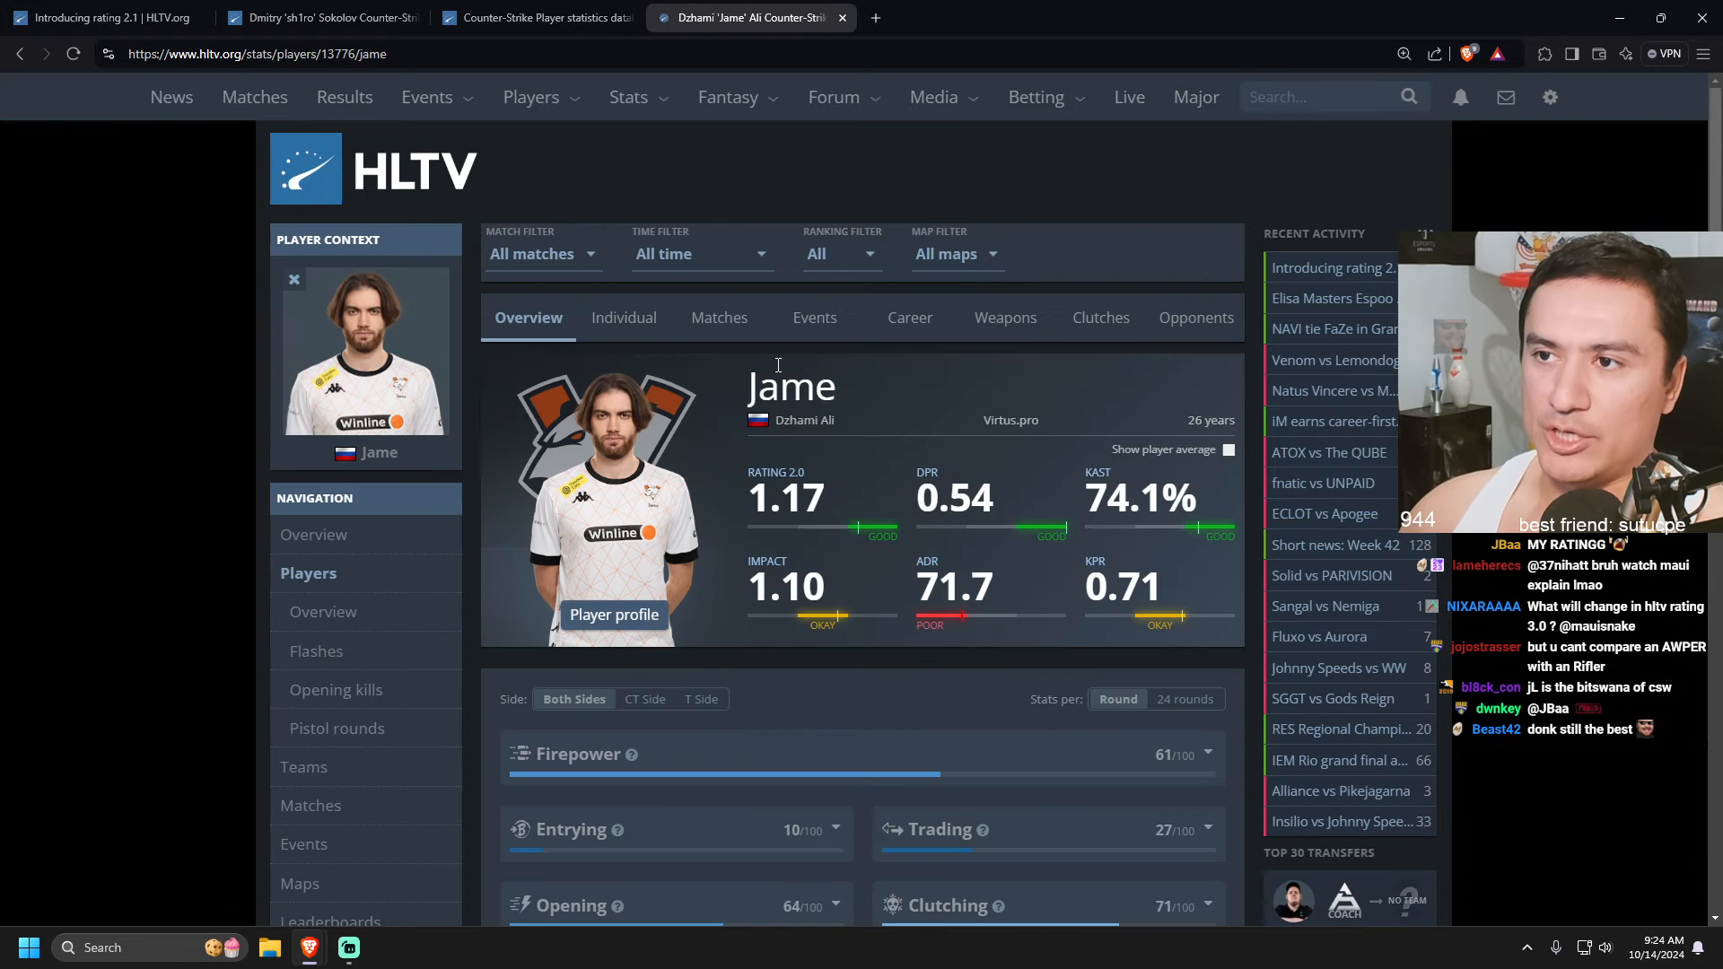
{"action": "left_click", "coordinate": [702, 255]}
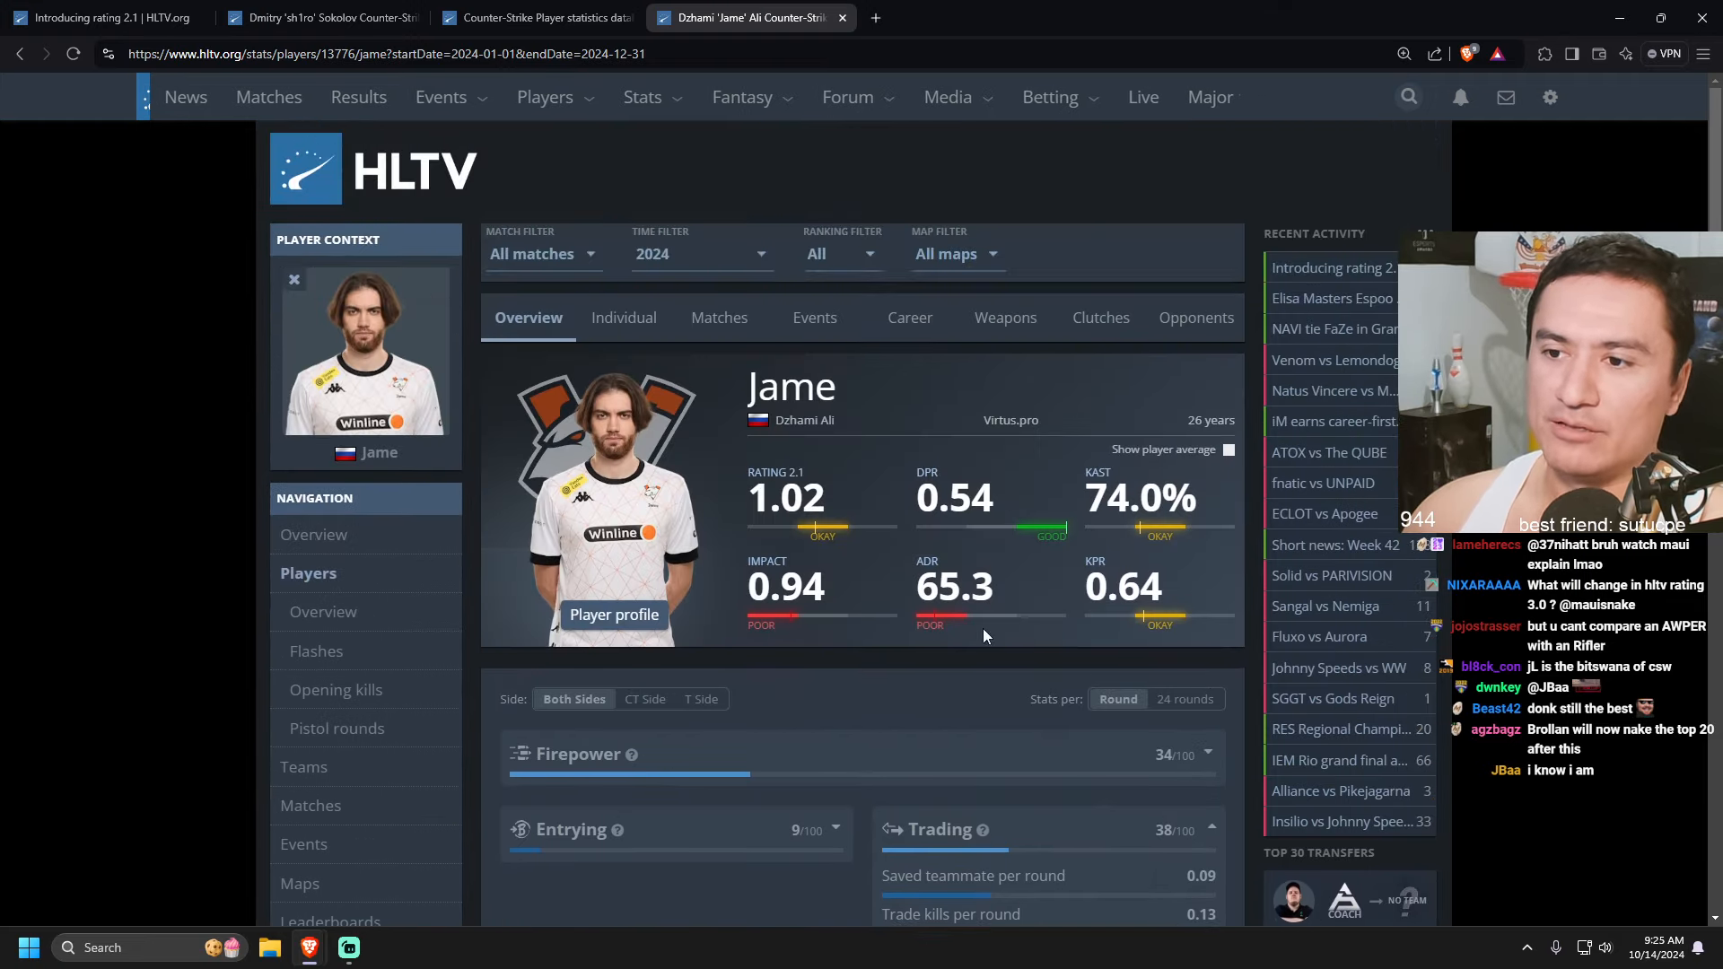
Return to the Rating 2.1 article full screen and scroll to its changelog
{"action": "left_click", "coordinate": [108, 14]}
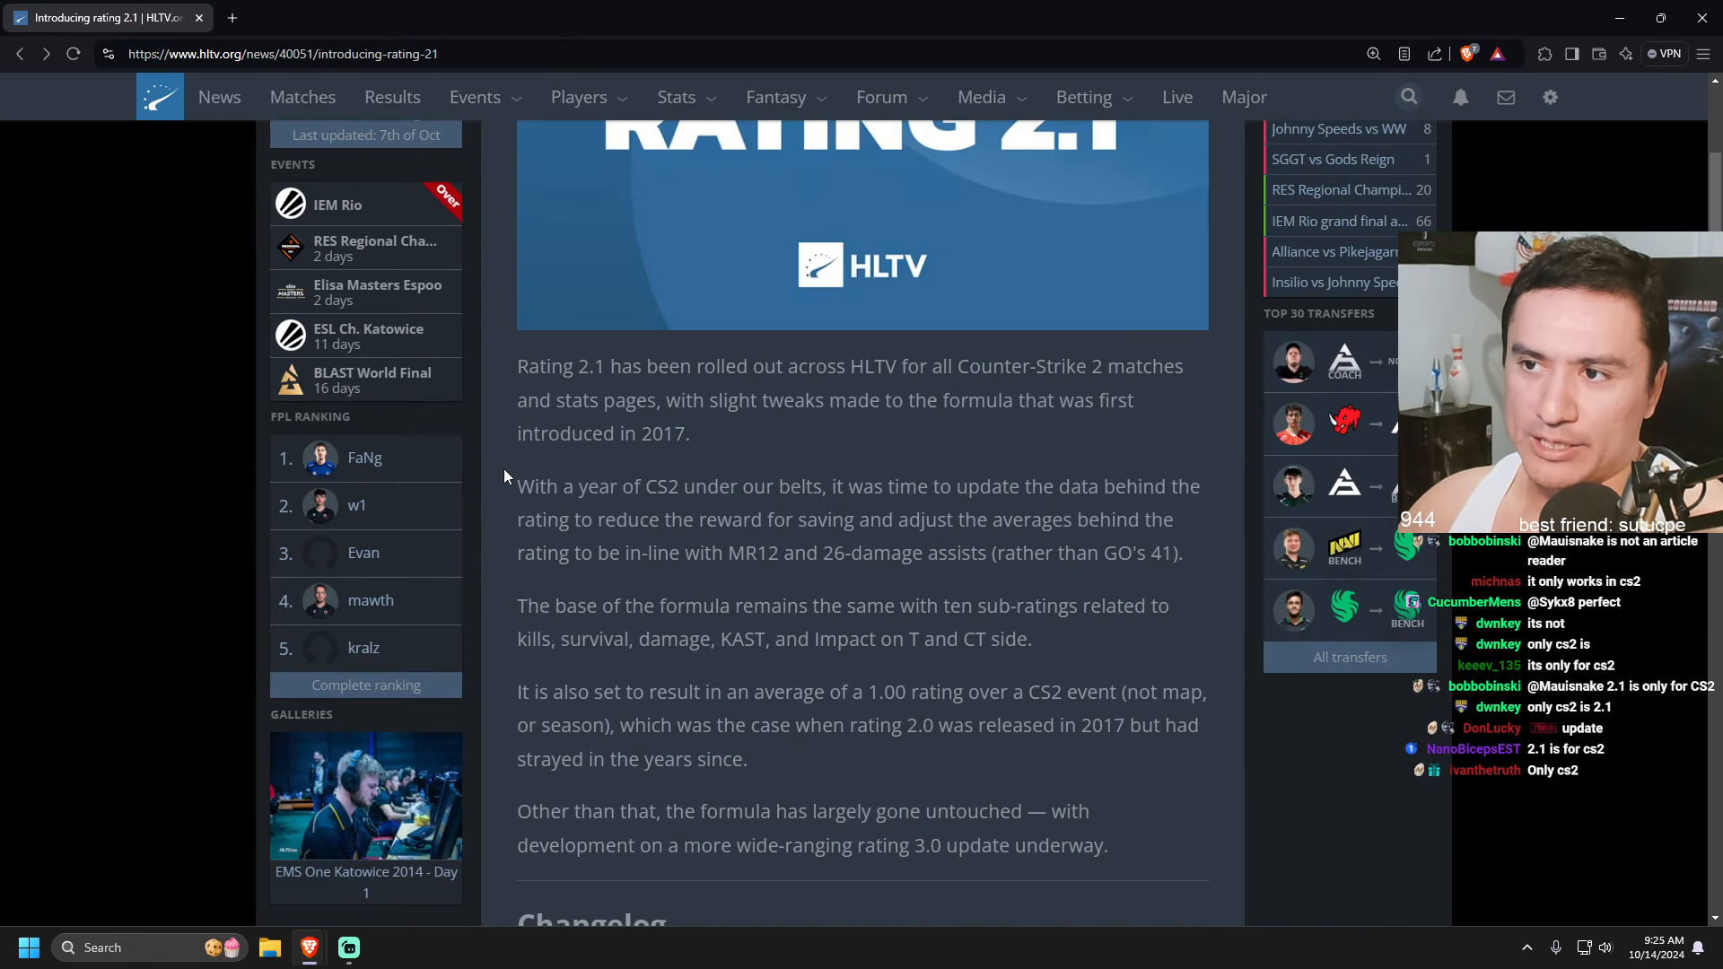
{"action": "key", "text": "F11"}
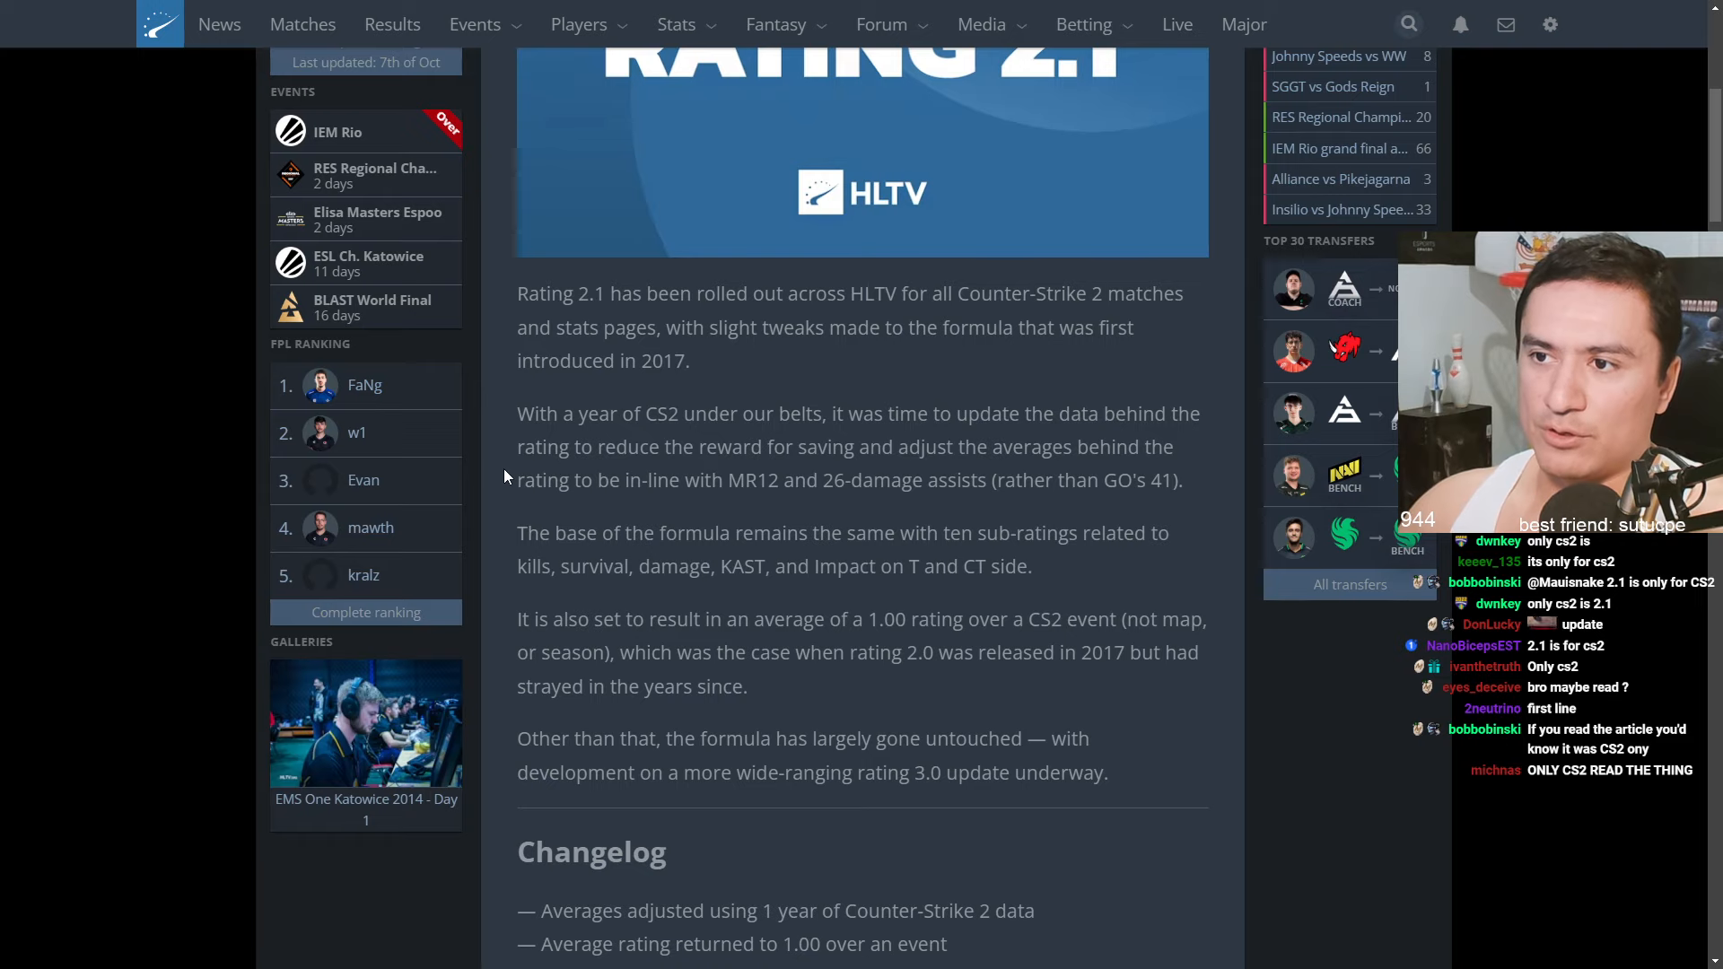
{"action": "scroll", "scroll_direction": "down", "scroll_amount": 3}
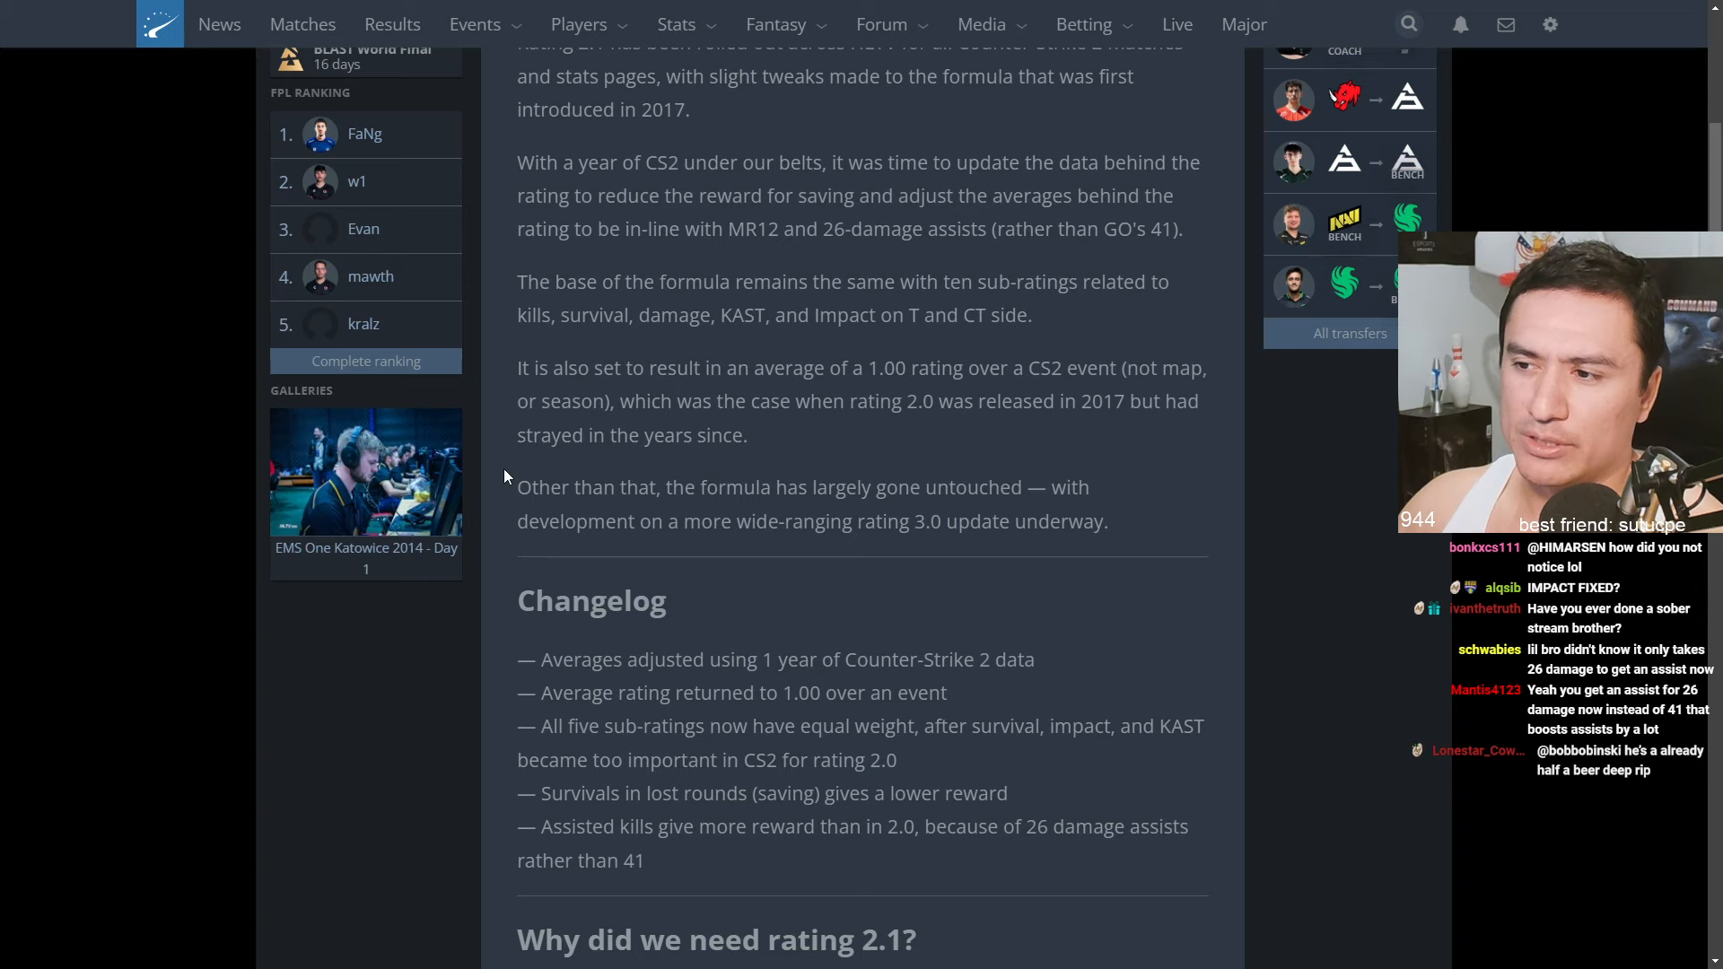
{"action": "scroll", "scroll_direction": "down", "scroll_amount": 3}
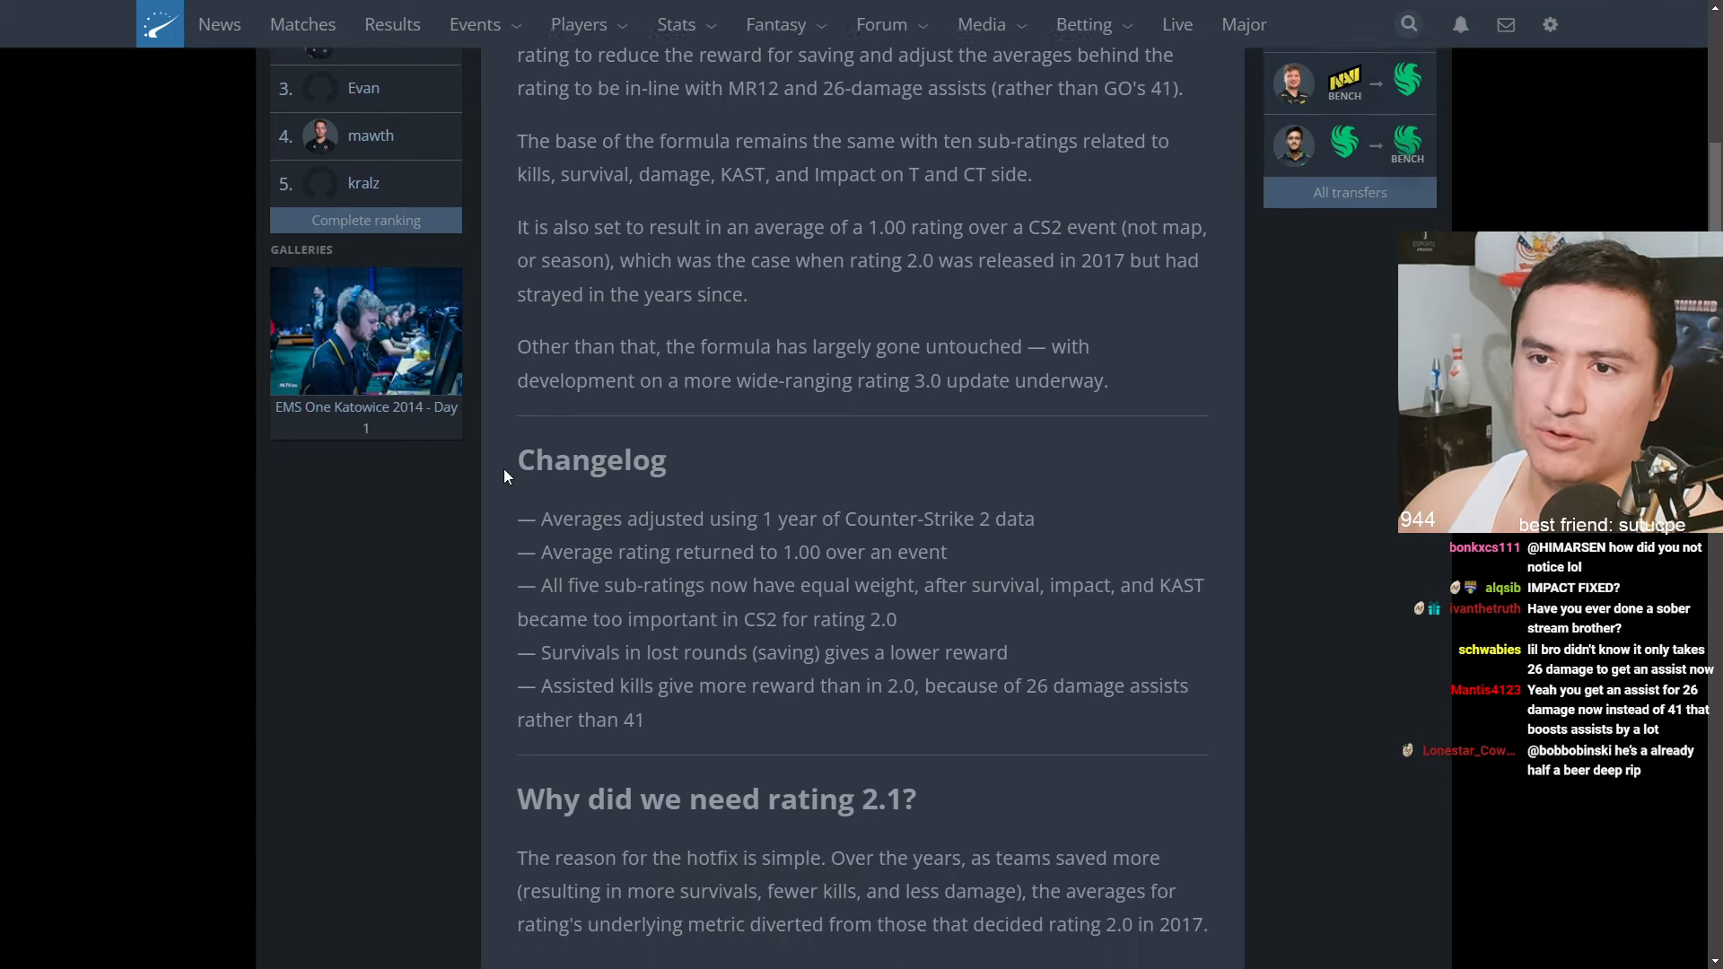
{"action": "scroll", "scroll_direction": "down", "scroll_amount": 3}
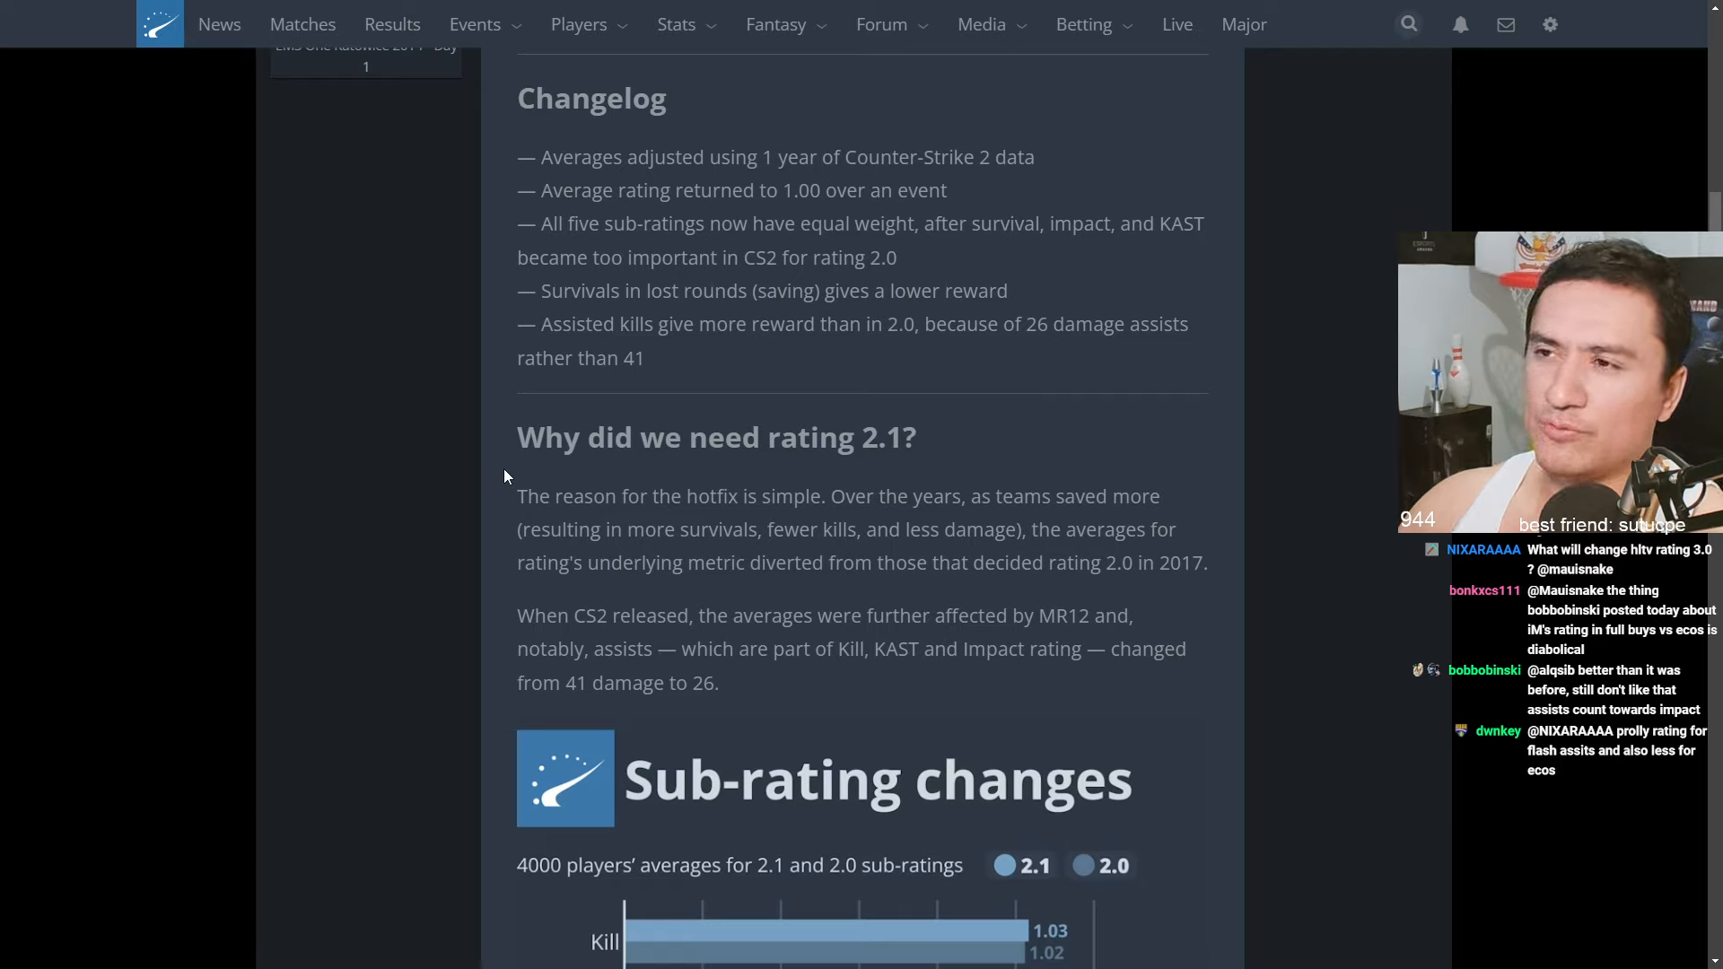
Scroll to the Sub-rating changes chart and the 1.06 average paragraphs
{"action": "left_click_drag", "start_coordinate": [971, 223], "coordinate": [1202, 222]}
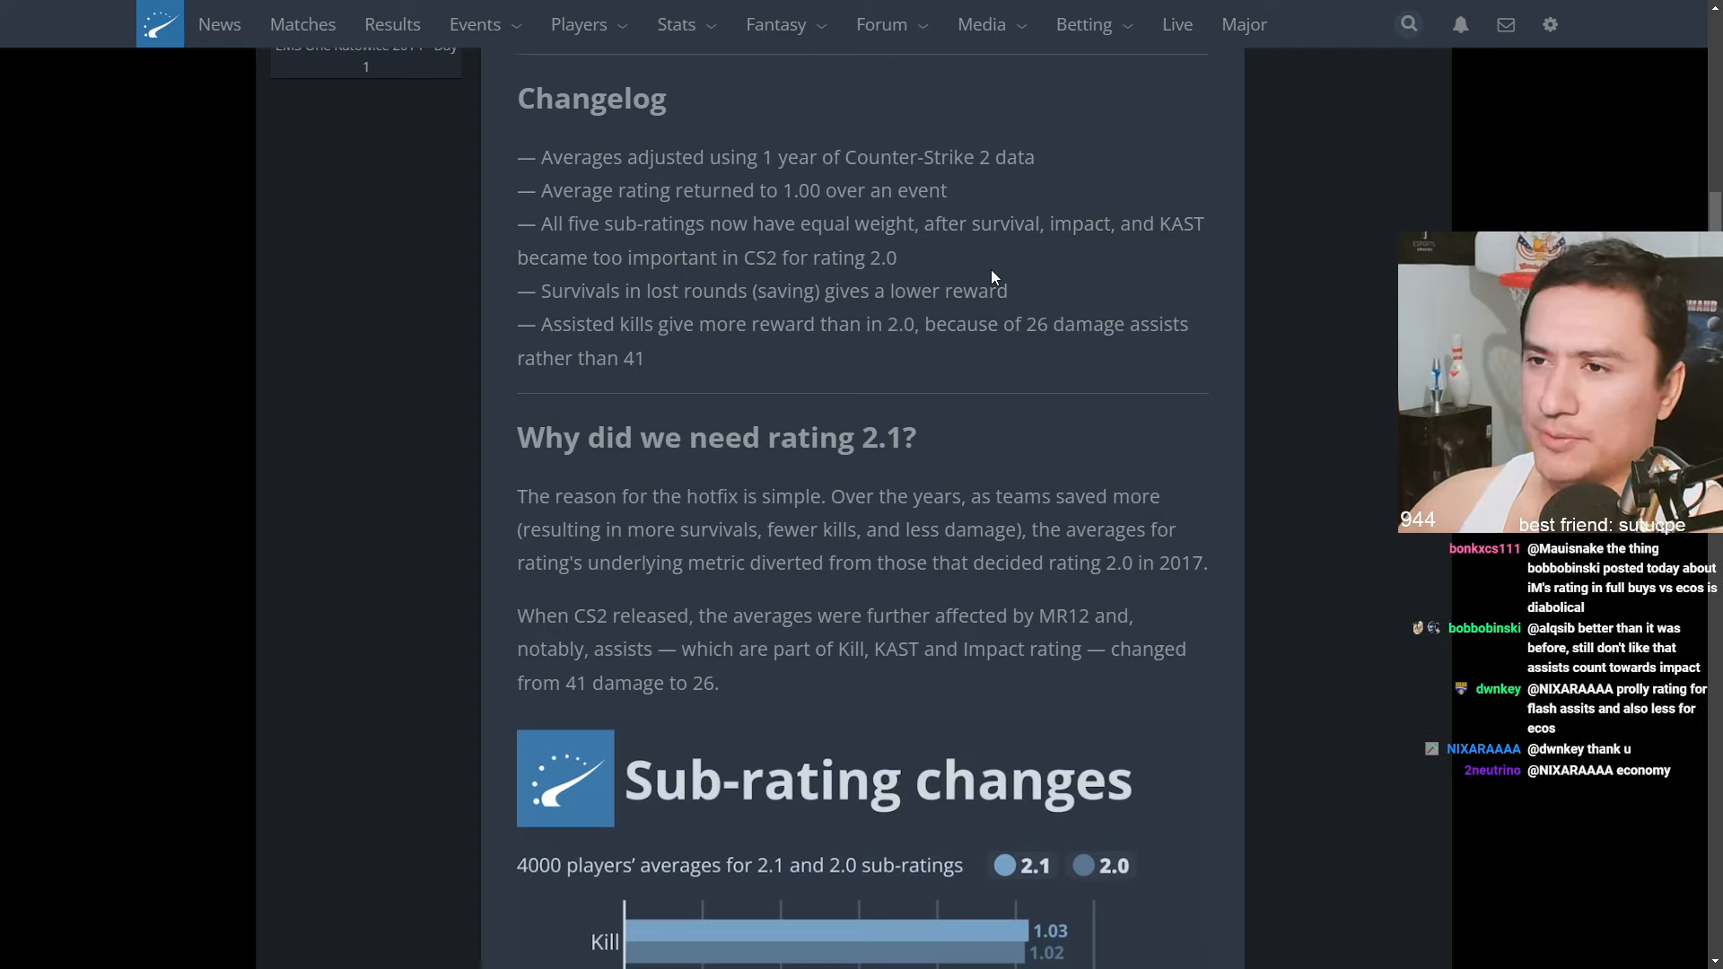
{"action": "double_click", "coordinate": [782, 290]}
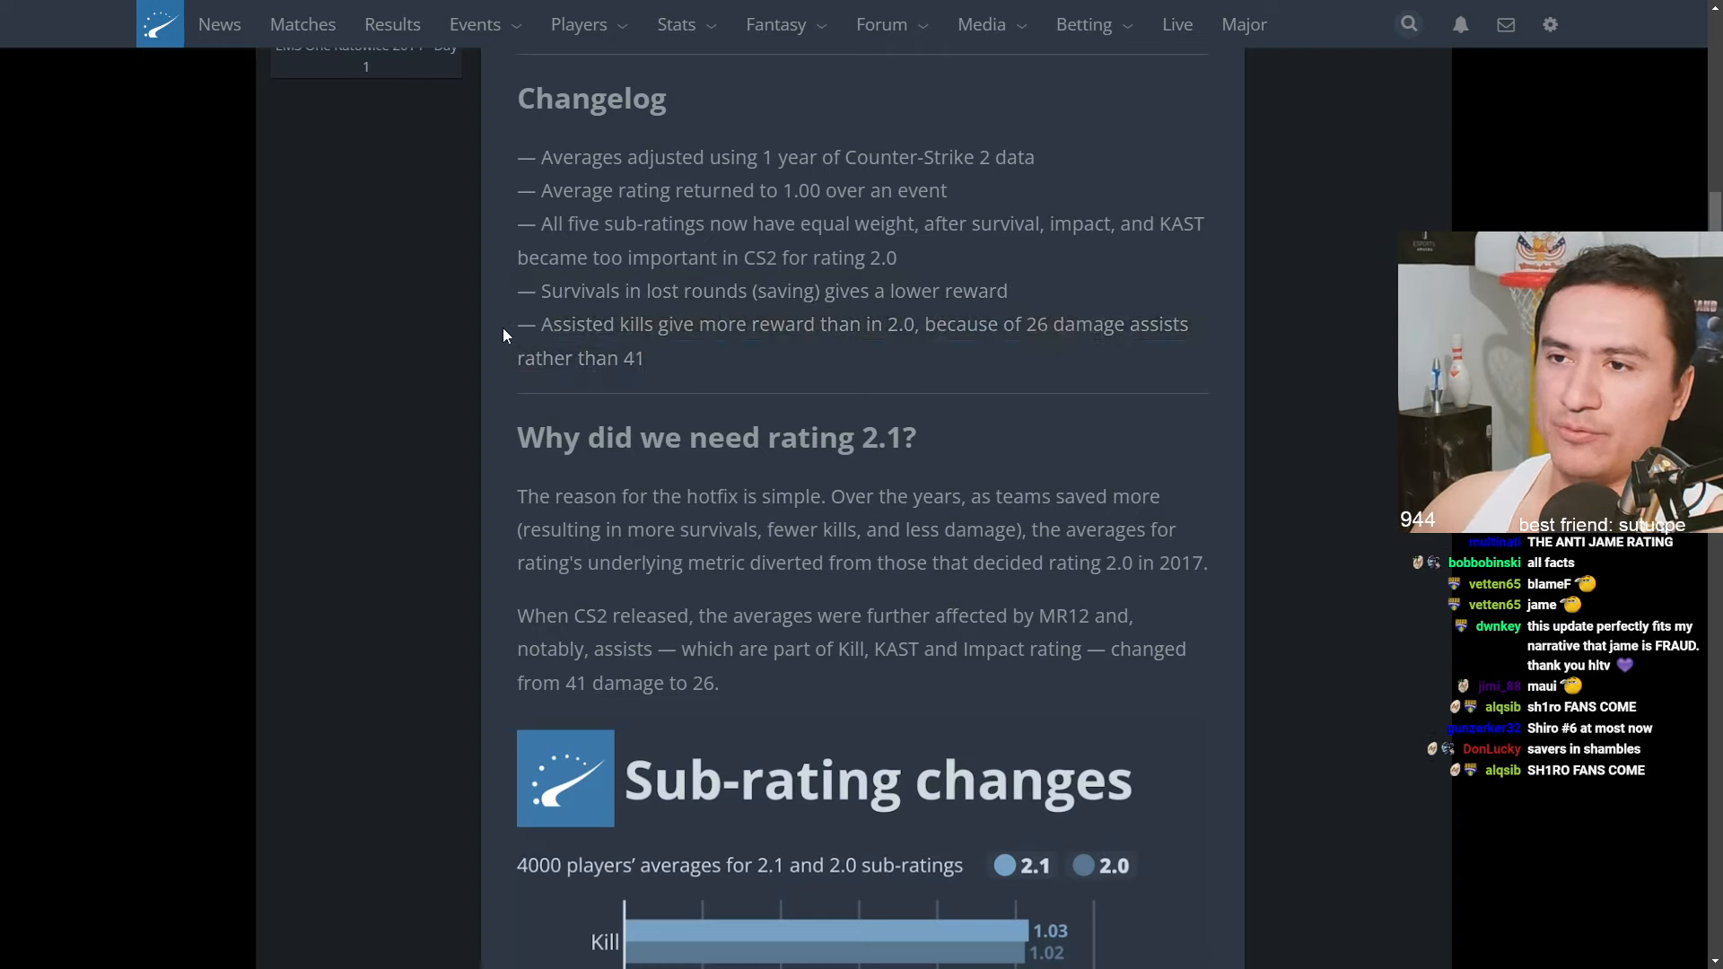
{"action": "scroll", "scroll_direction": "down", "scroll_amount": 3}
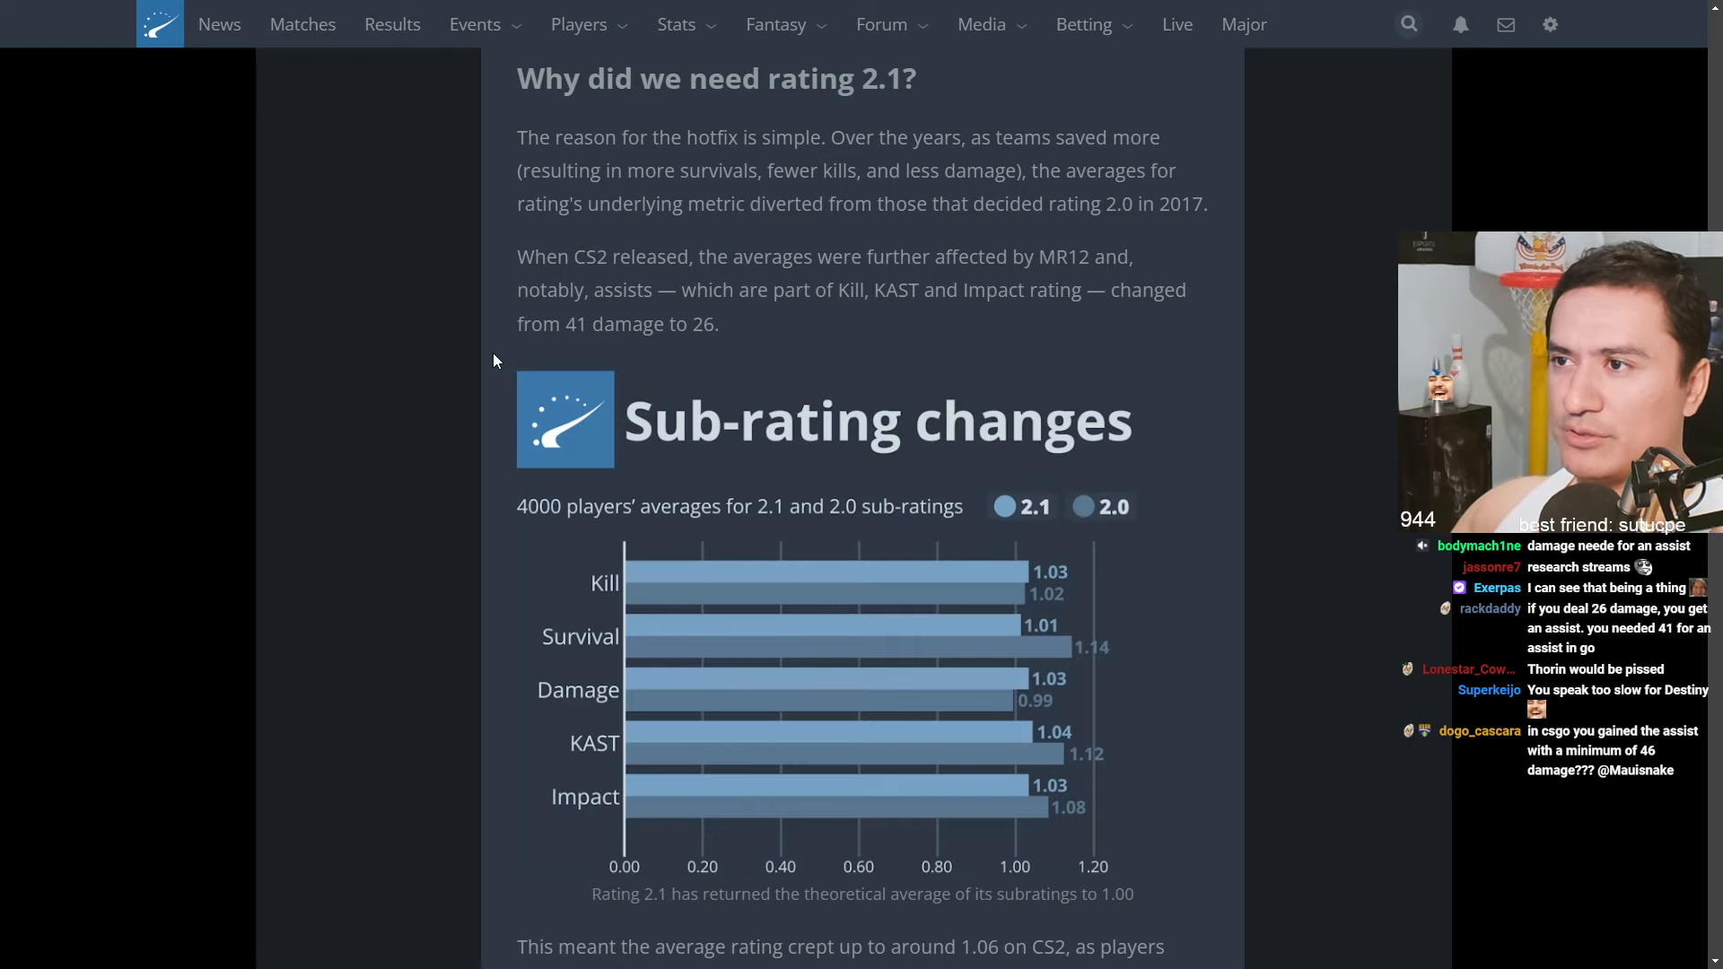
{"action": "scroll", "scroll_direction": "down", "scroll_amount": 3}
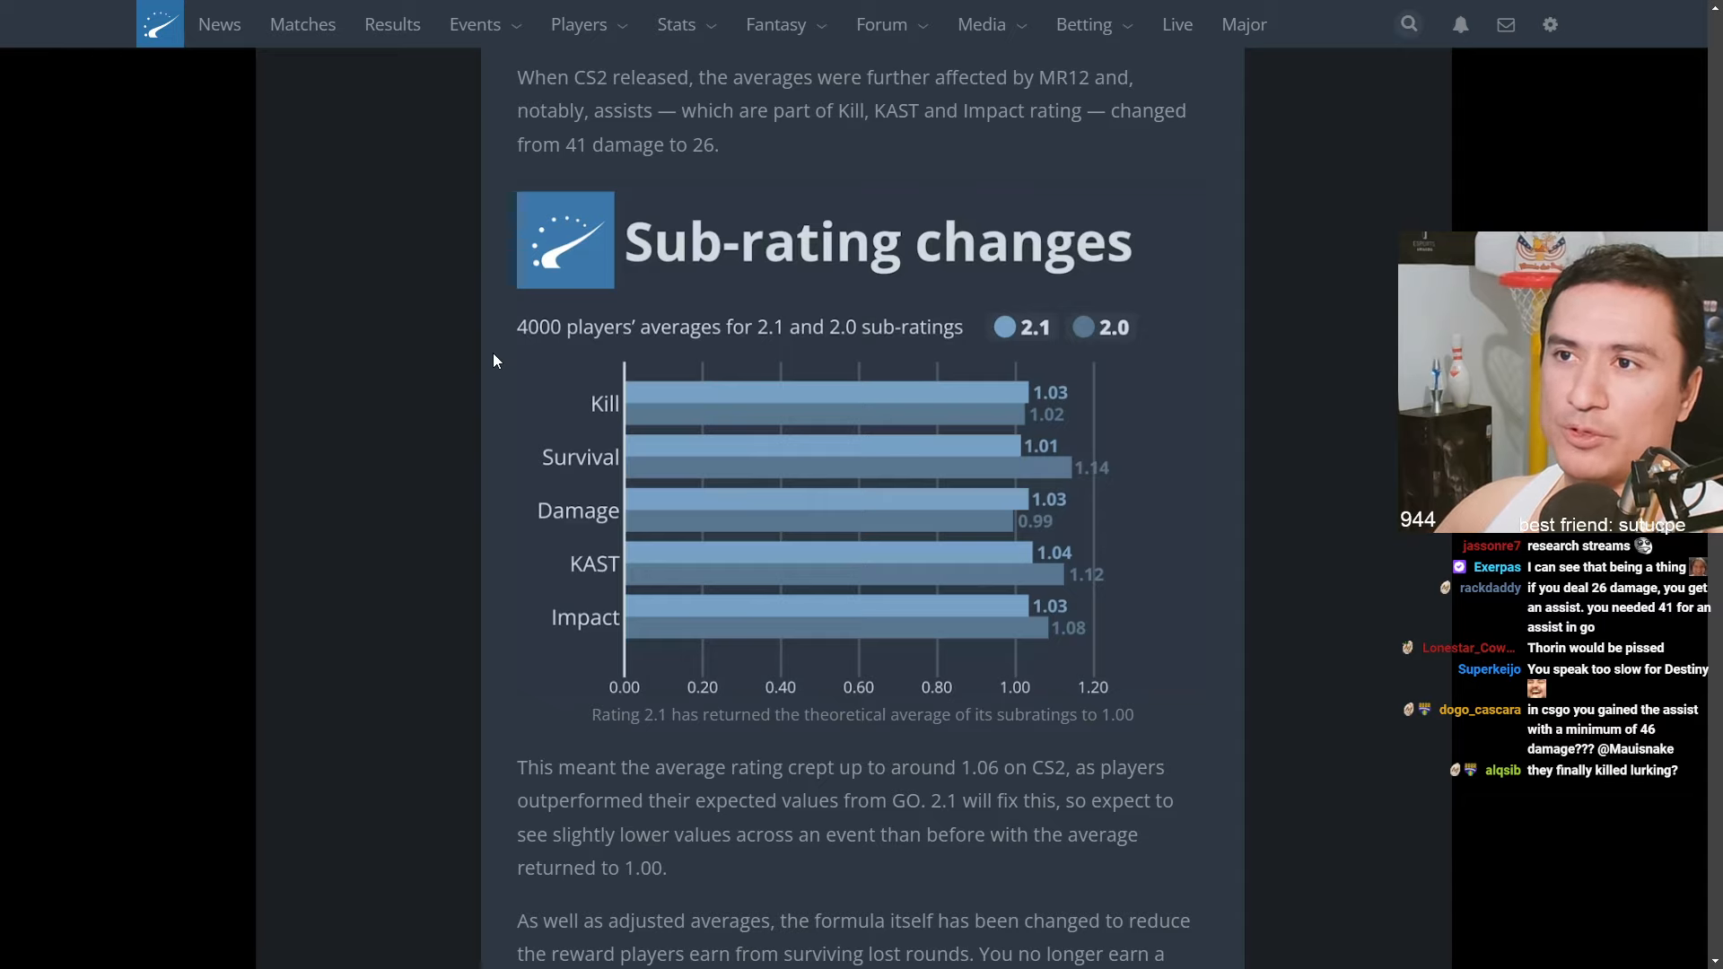
{"action": "scroll", "scroll_direction": "down", "scroll_amount": 3}
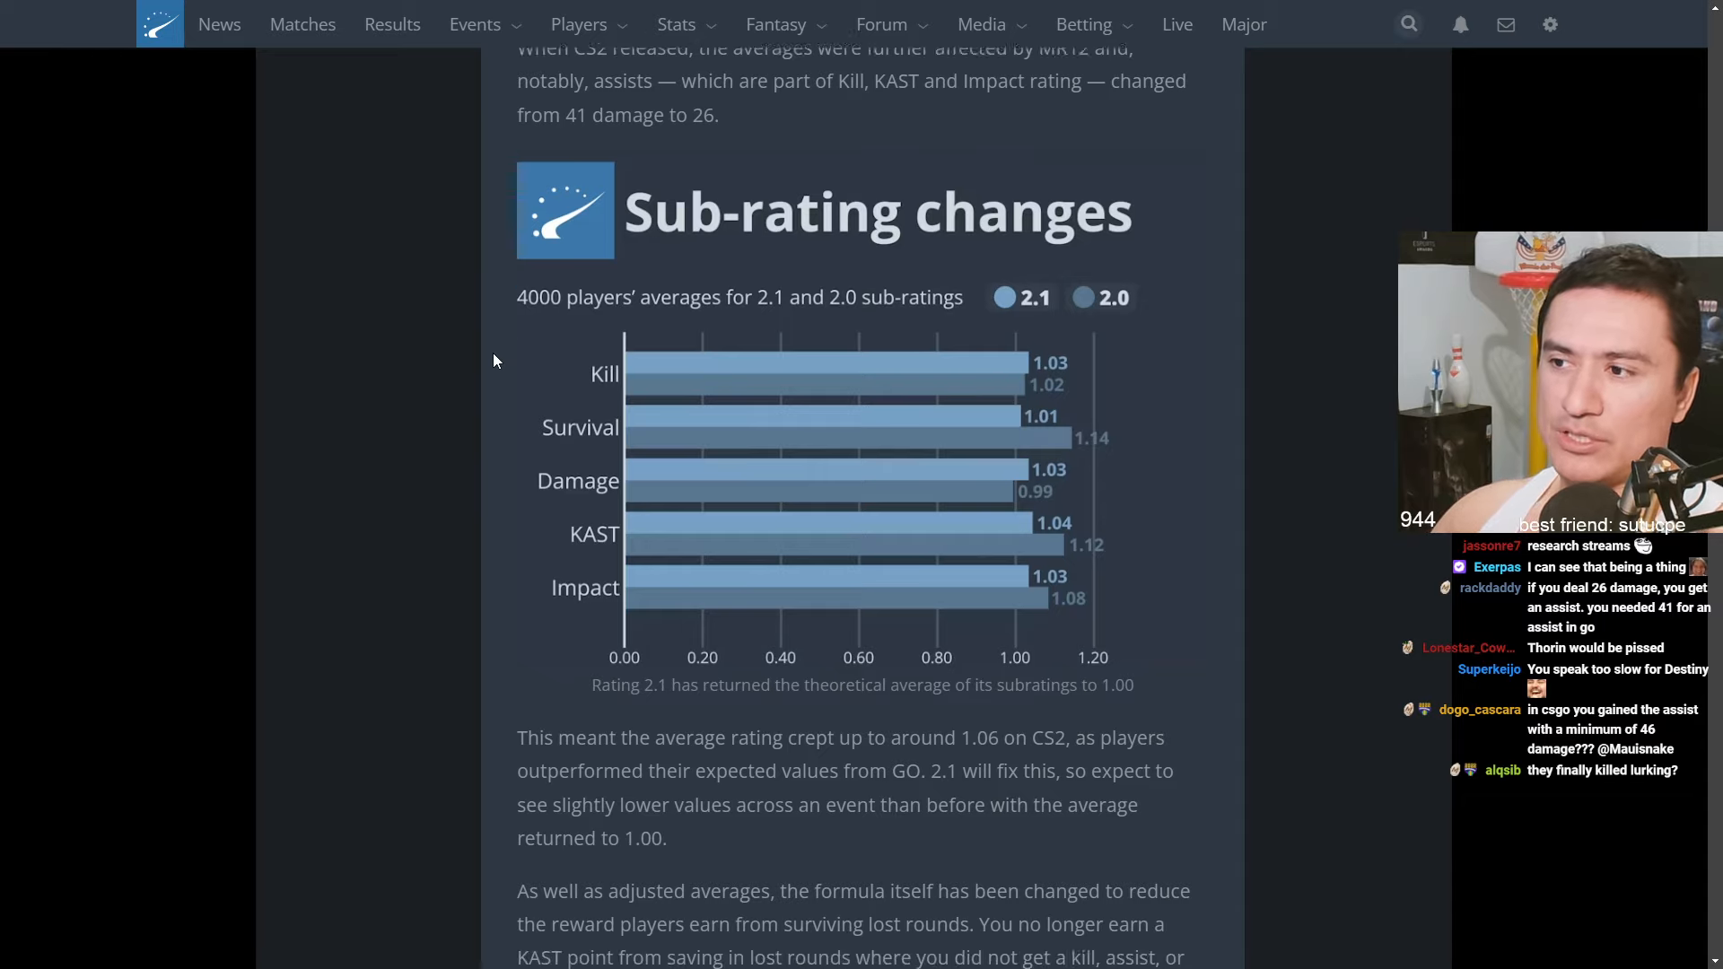
{"action": "scroll", "scroll_direction": "down", "scroll_amount": 3}
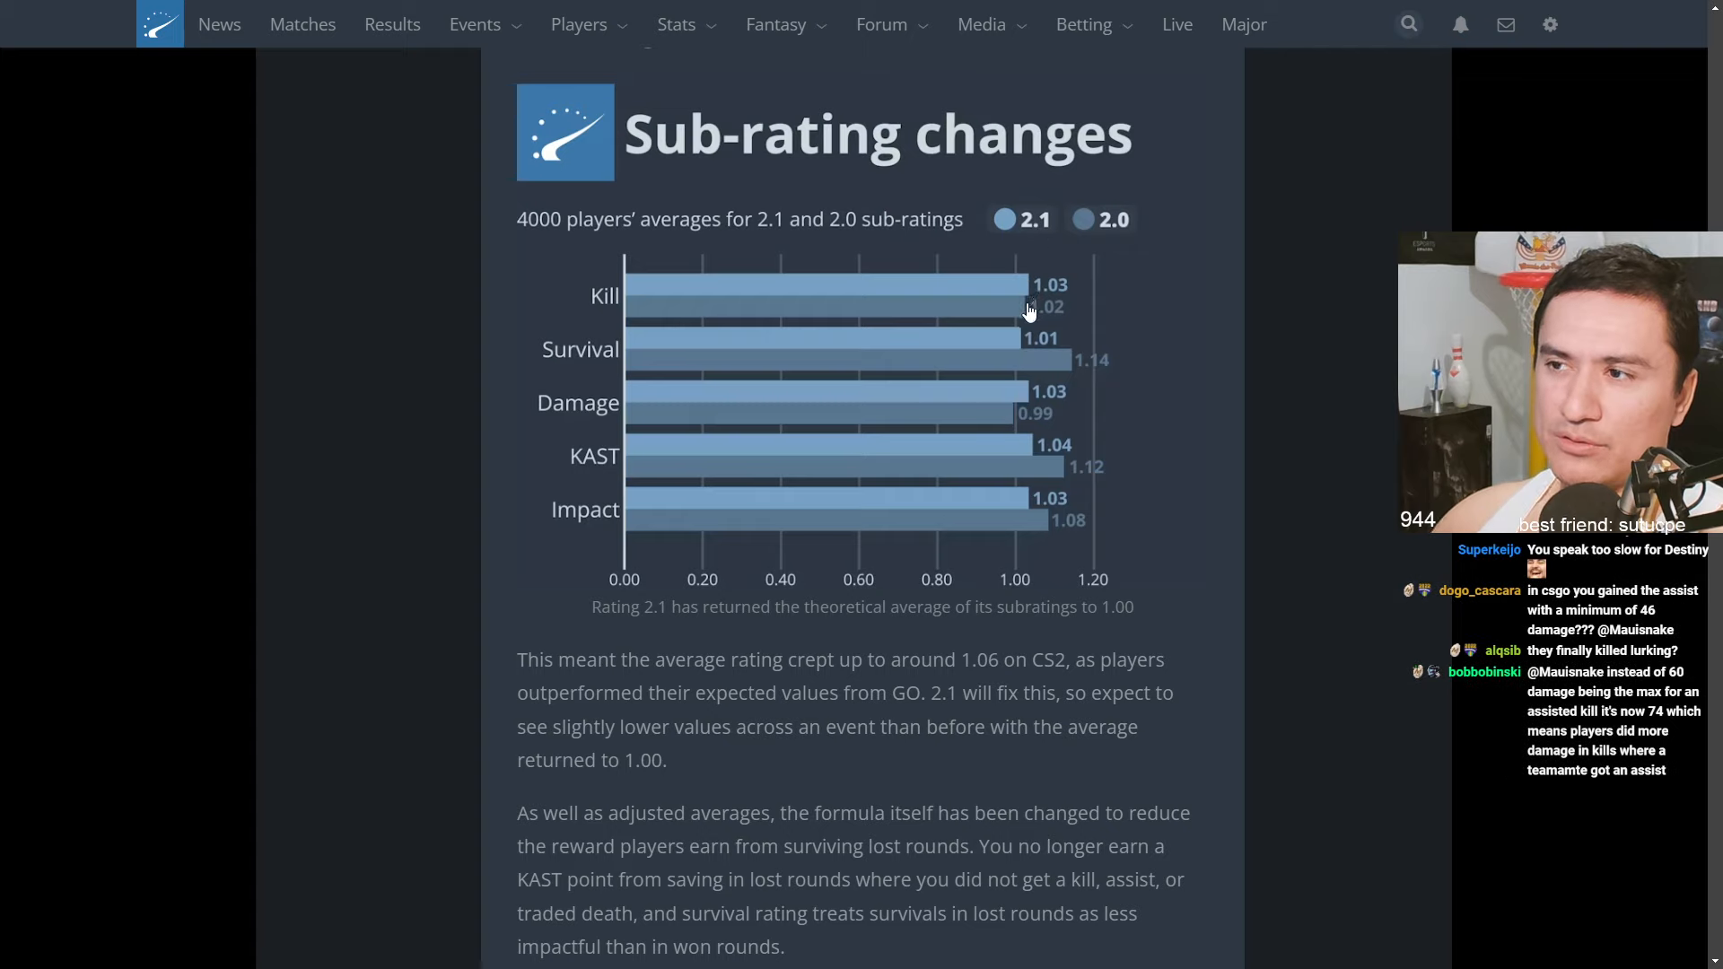
{"action": "mouse_move", "coordinate": [1088, 366]}
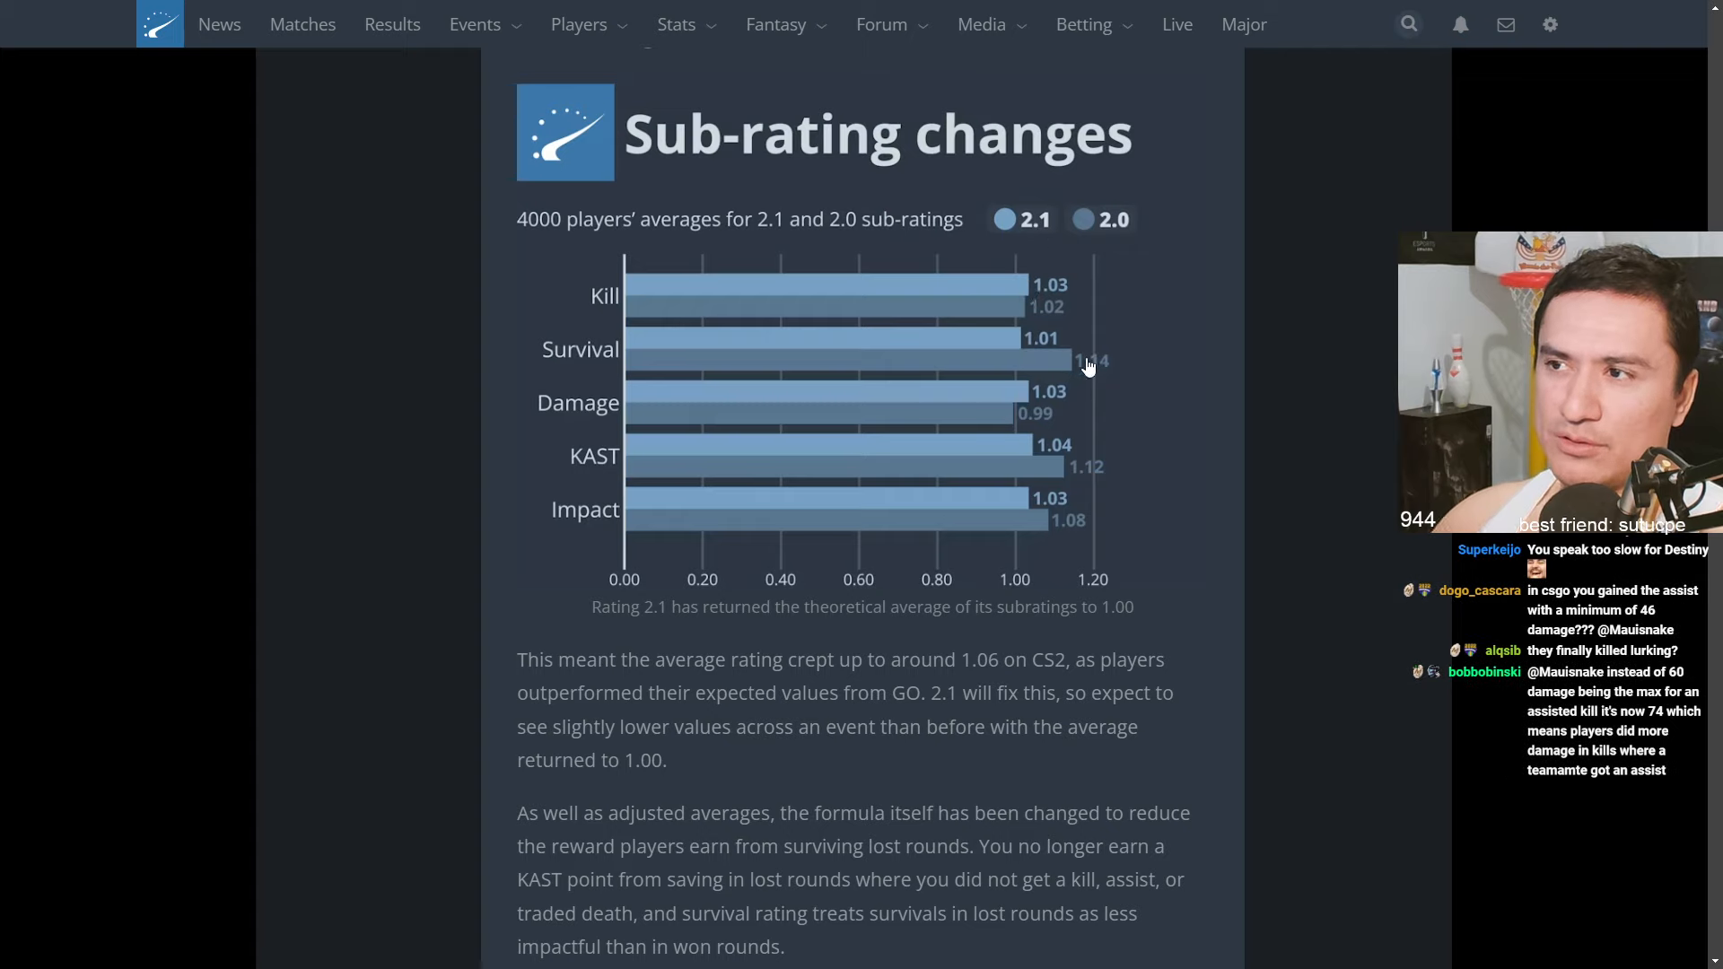
{"action": "mouse_move", "coordinate": [1021, 295]}
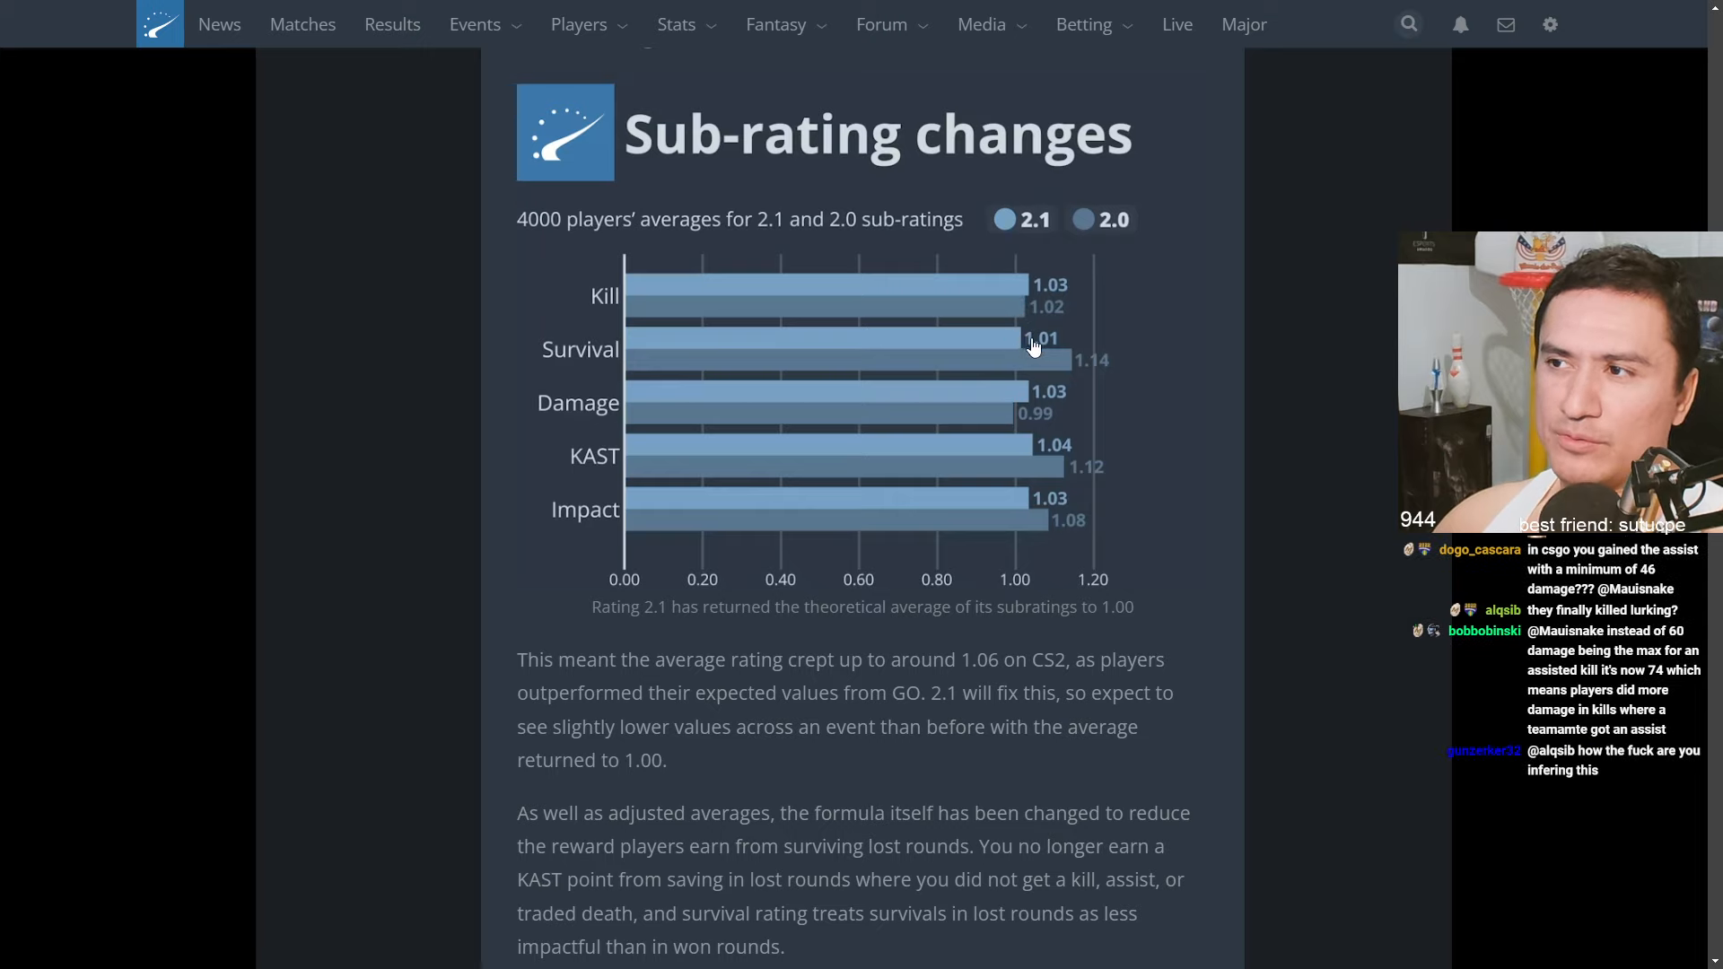
{"action": "mouse_move", "coordinate": [1061, 406]}
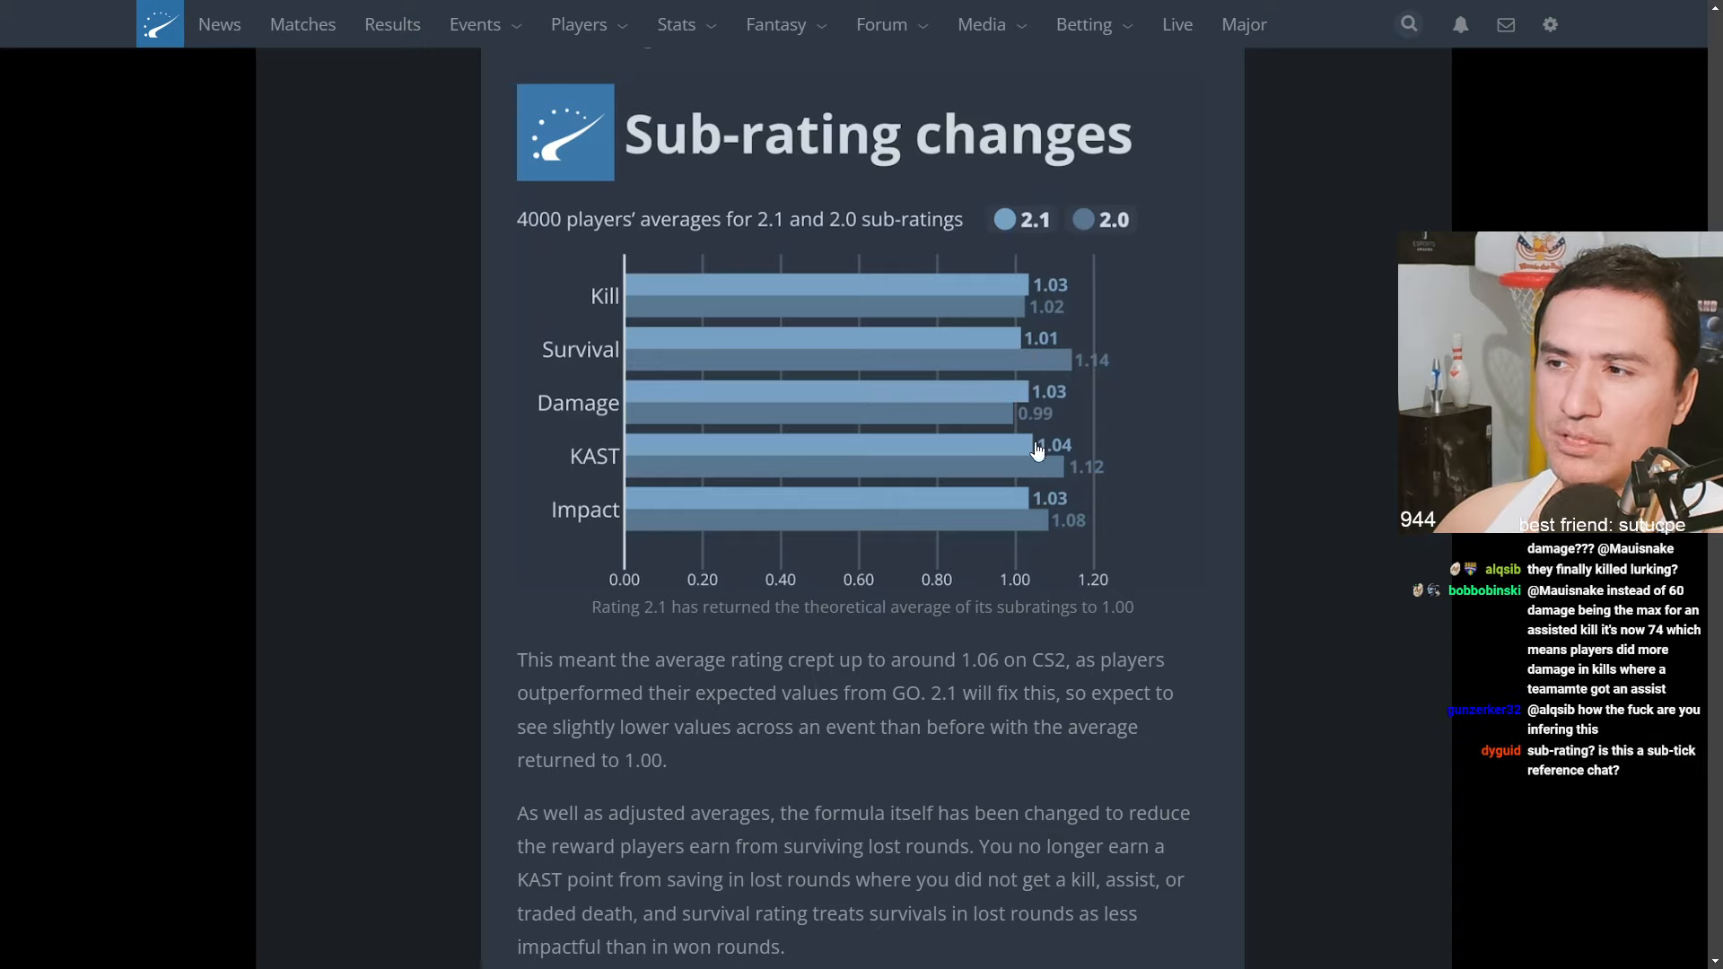
{"action": "mouse_move", "coordinate": [1050, 513]}
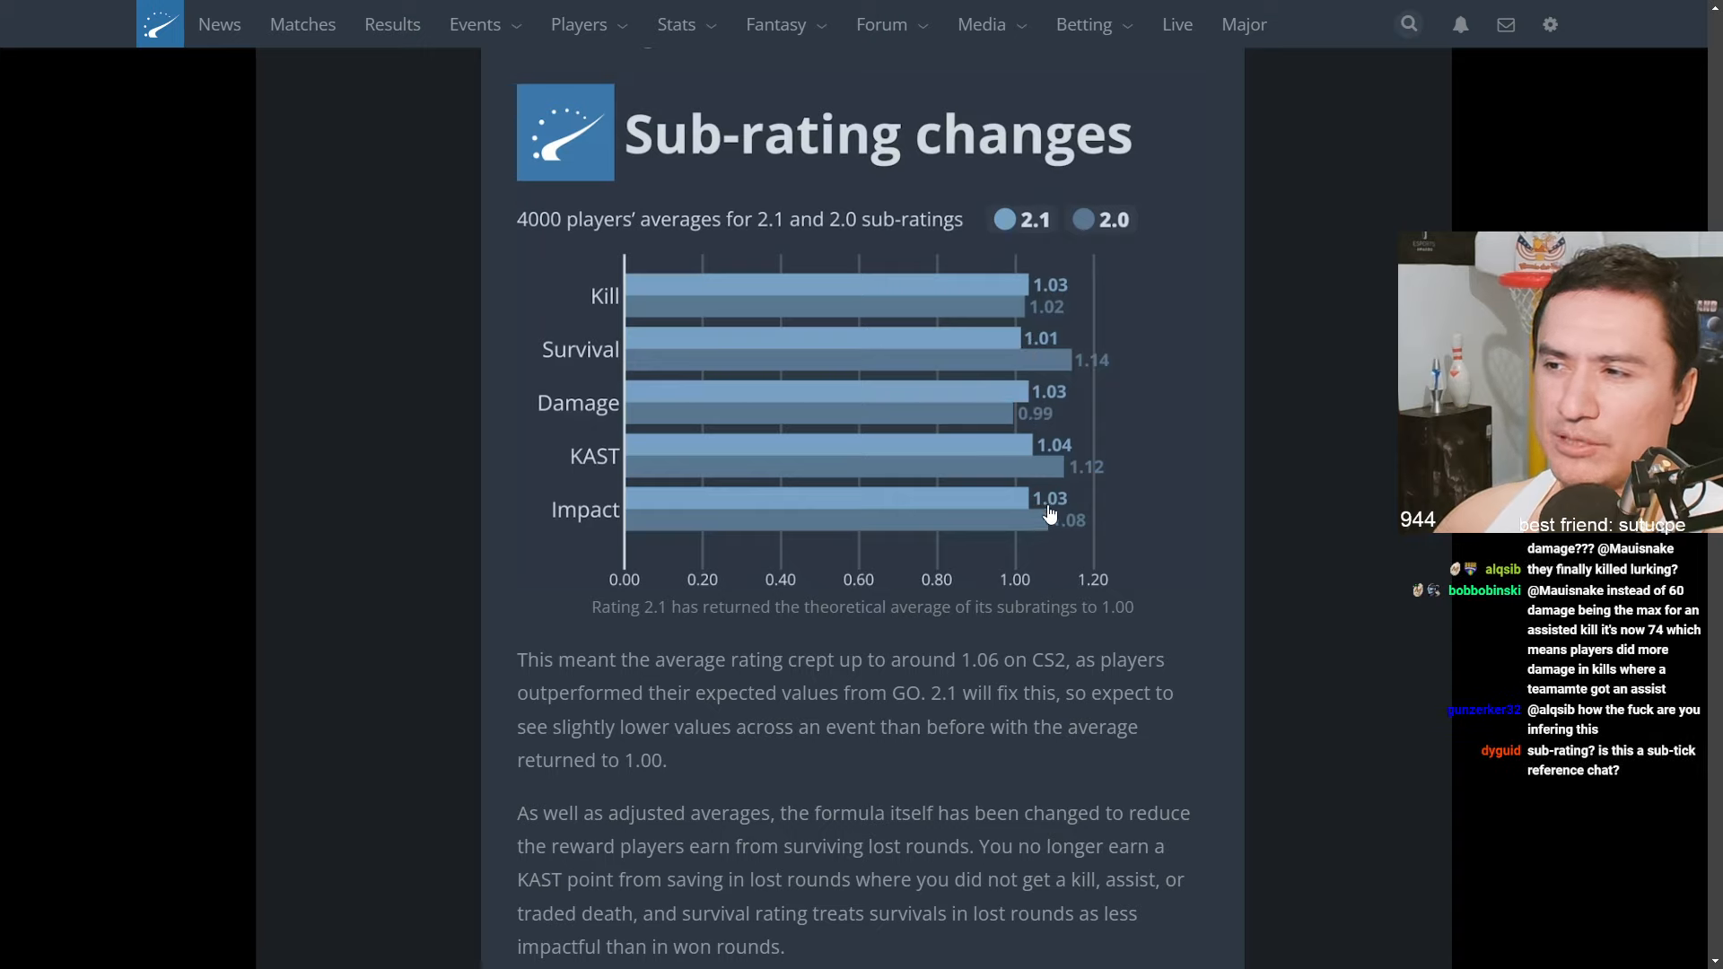
{"action": "mouse_move", "coordinate": [493, 562]}
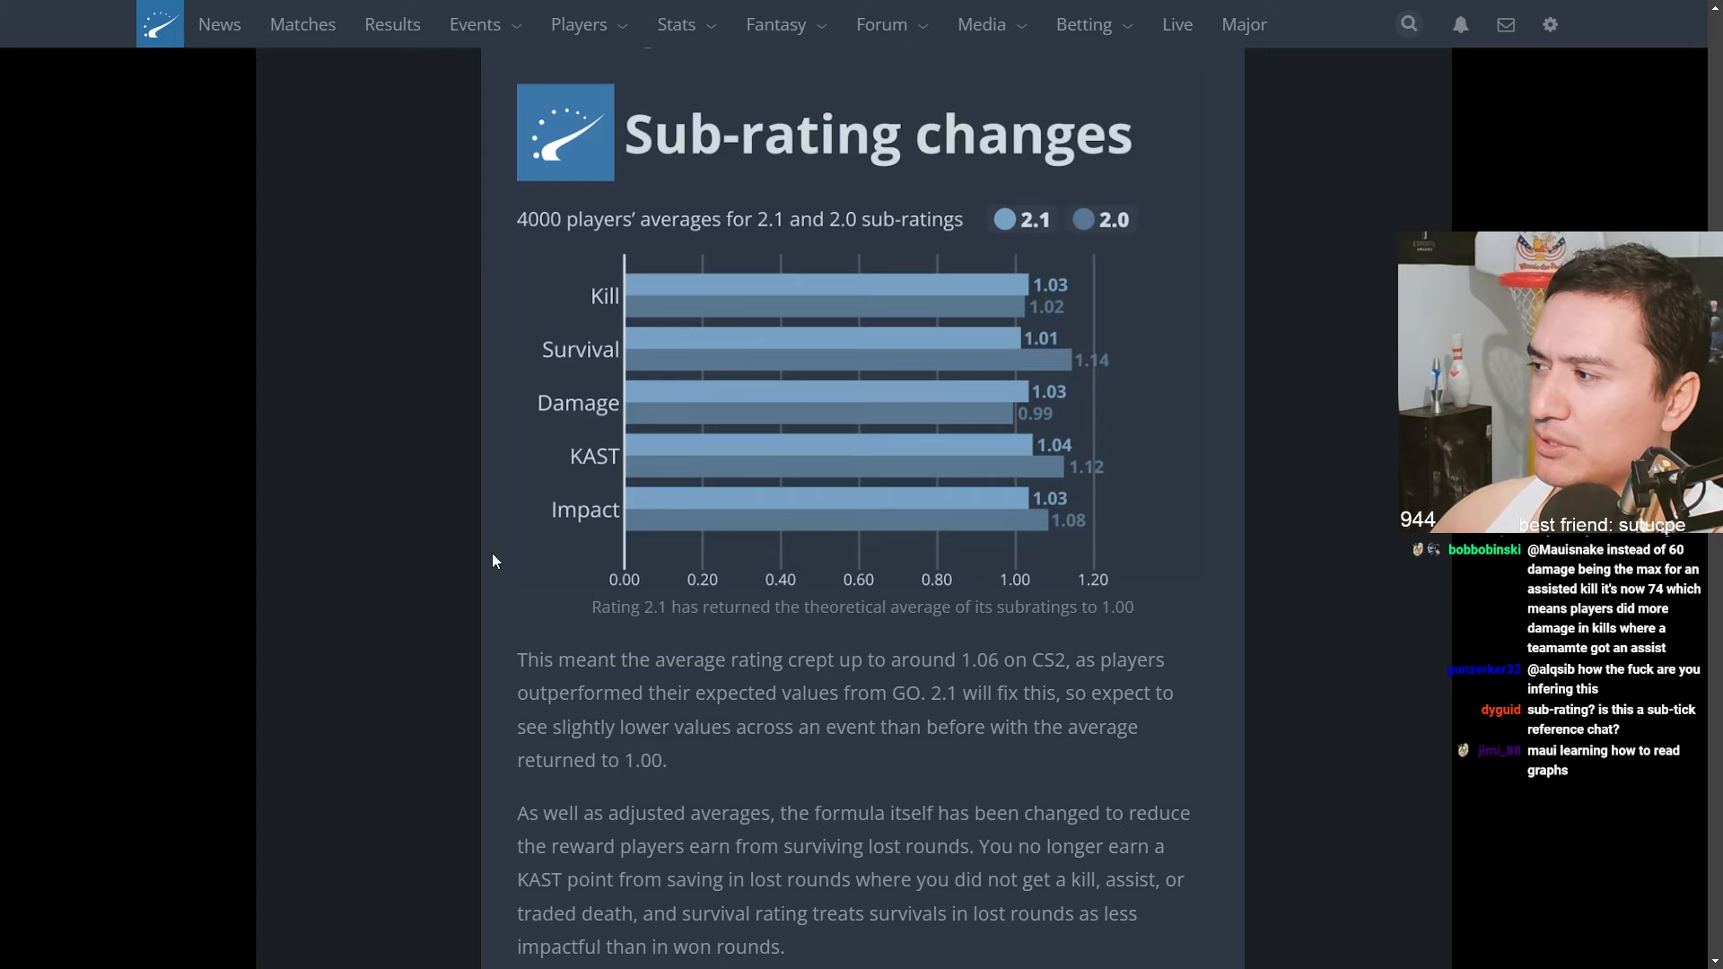
Scroll to the Examples section with the Virtus.pro and Cloud9 scoreboards
{"action": "scroll", "scroll_direction": "down", "scroll_amount": 3}
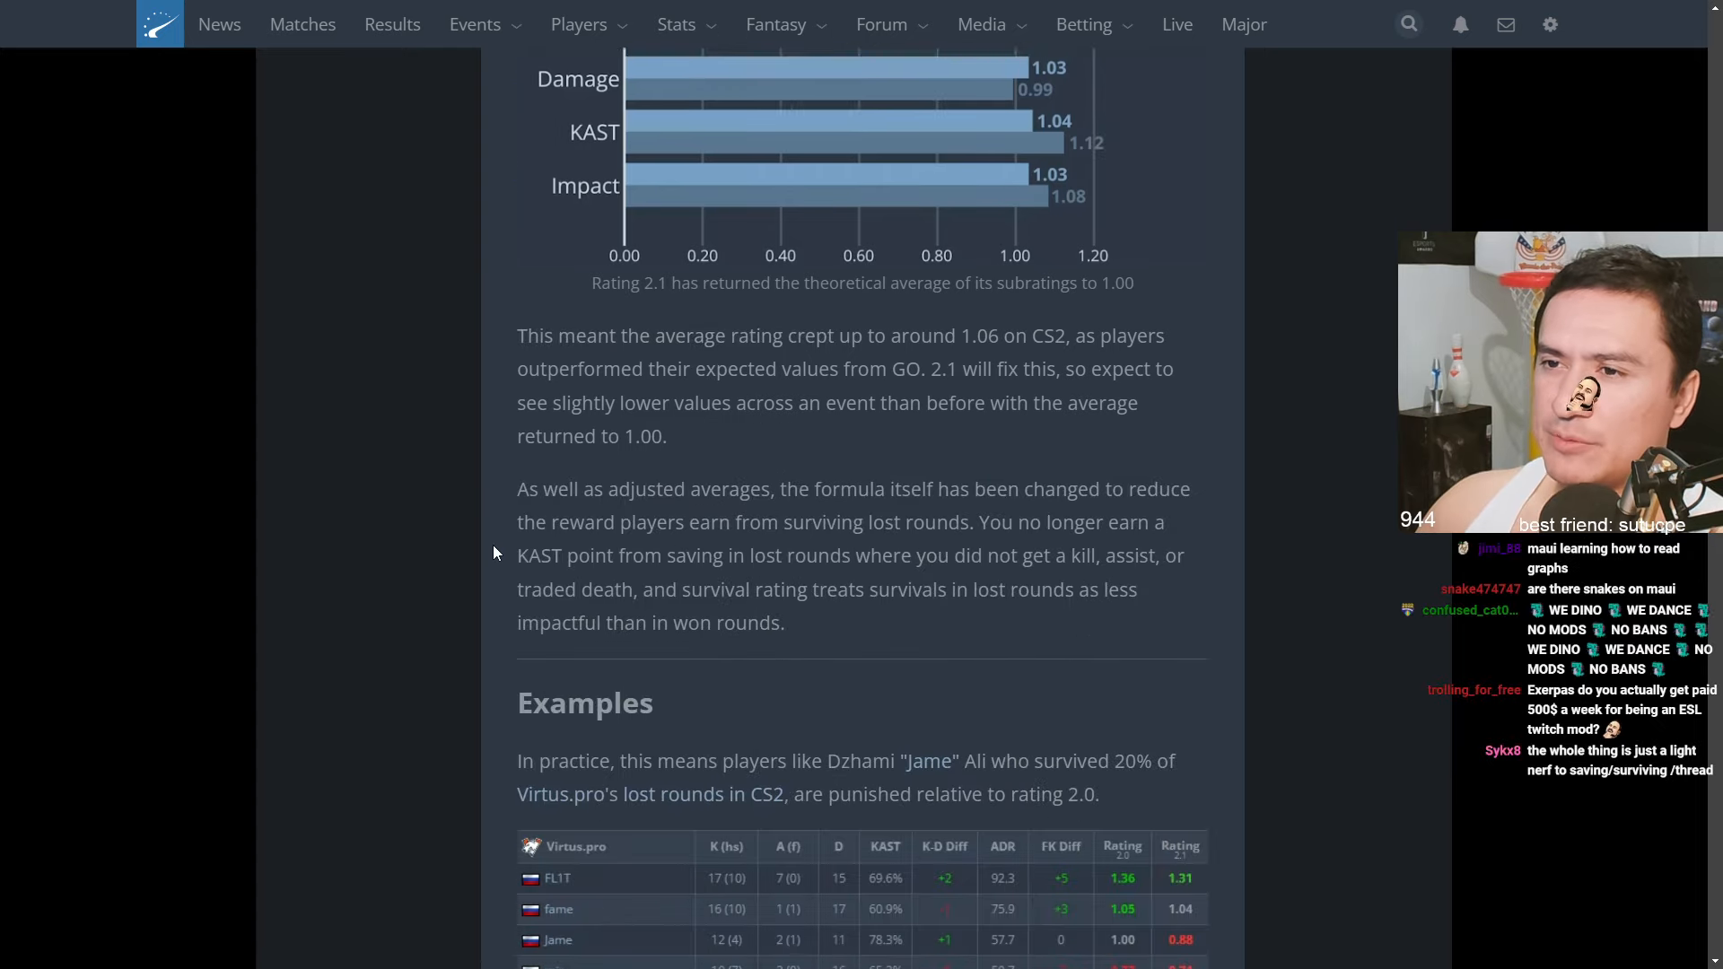
{"action": "scroll", "scroll_direction": "down", "scroll_amount": 3}
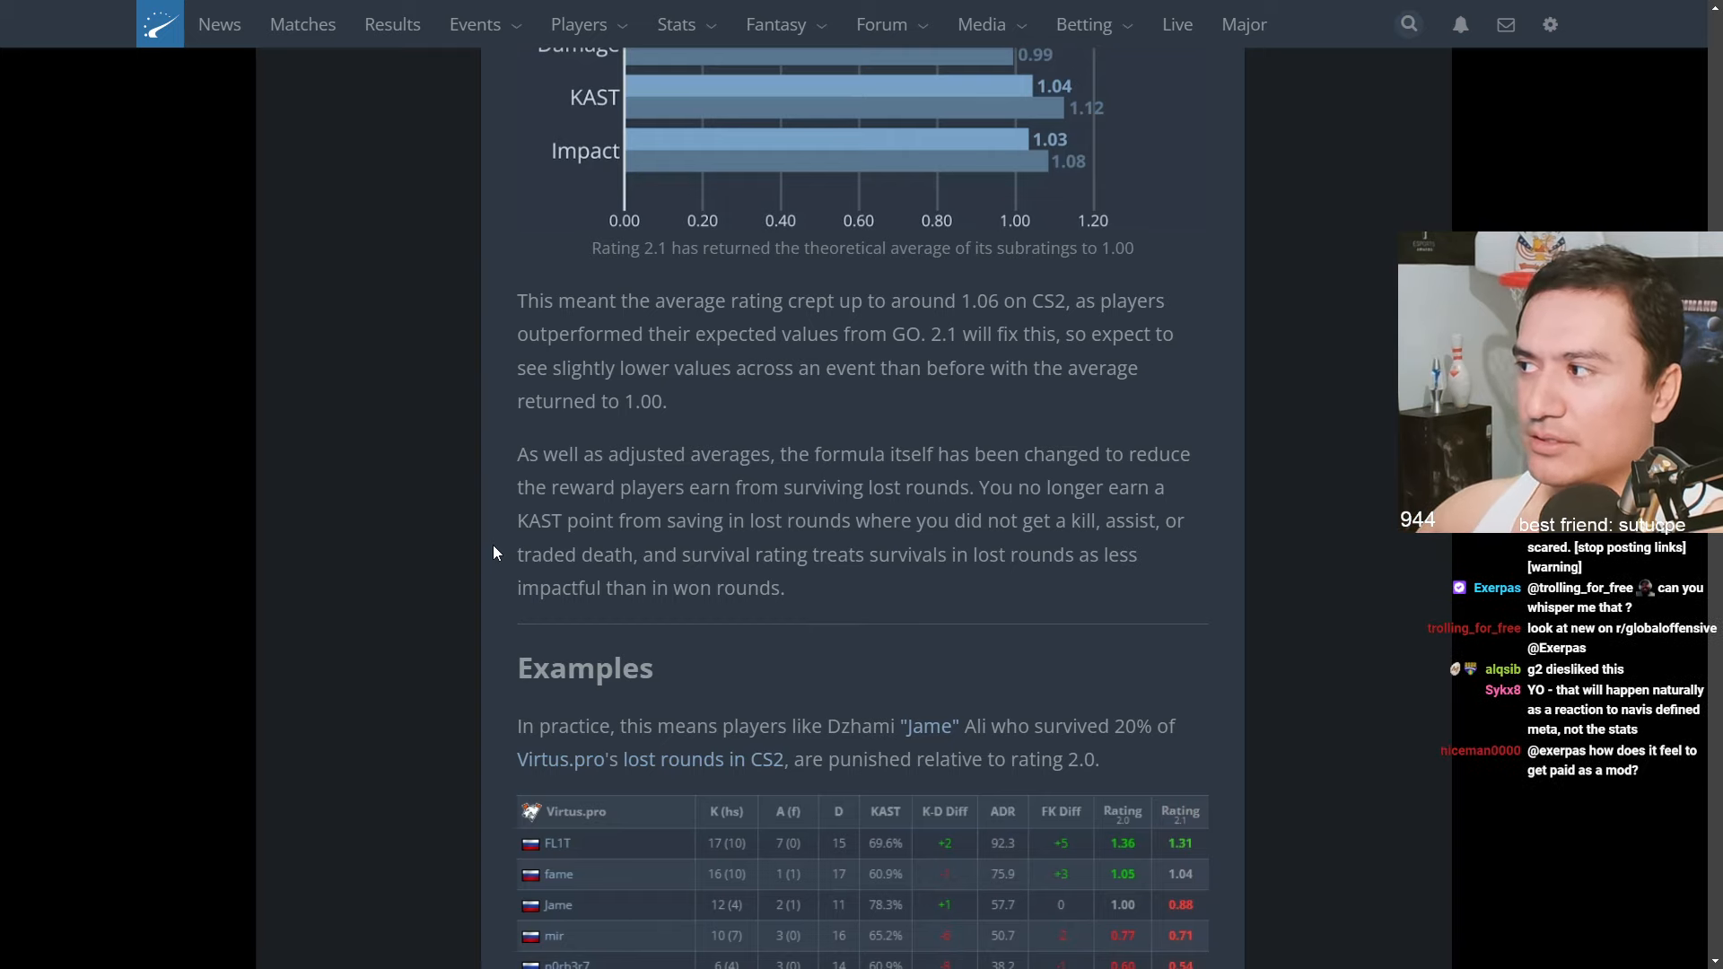
{"action": "scroll", "scroll_direction": "down", "scroll_amount": 3}
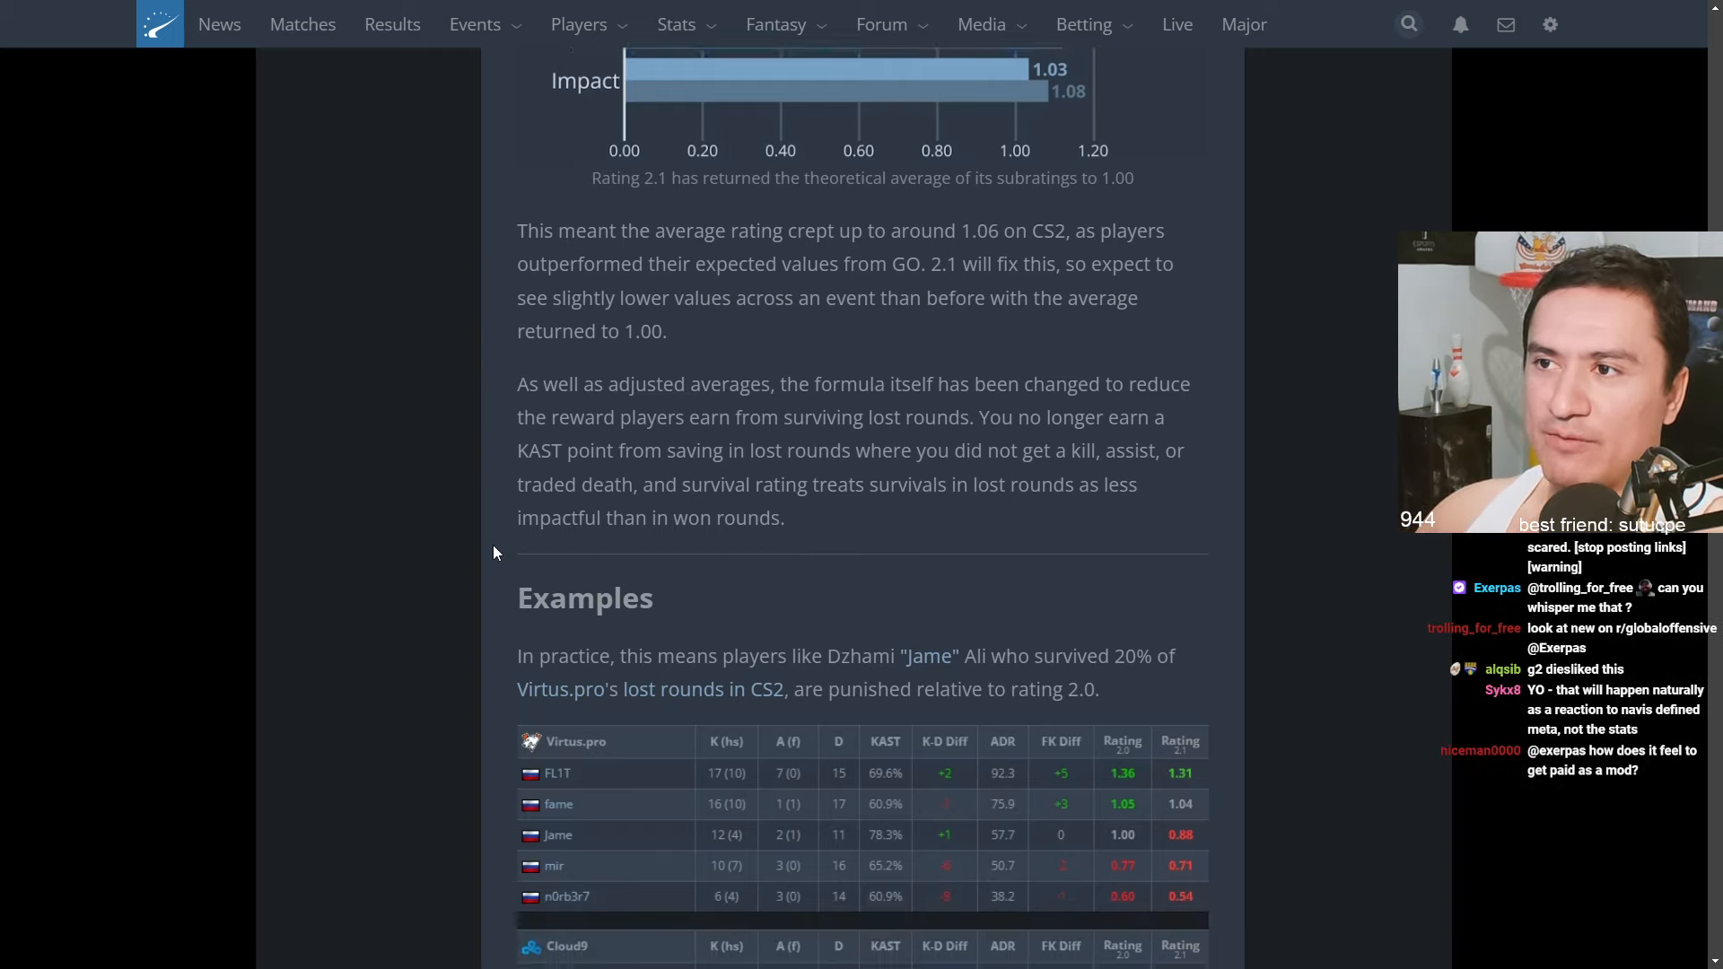
{"action": "scroll", "scroll_direction": "down", "scroll_amount": 3}
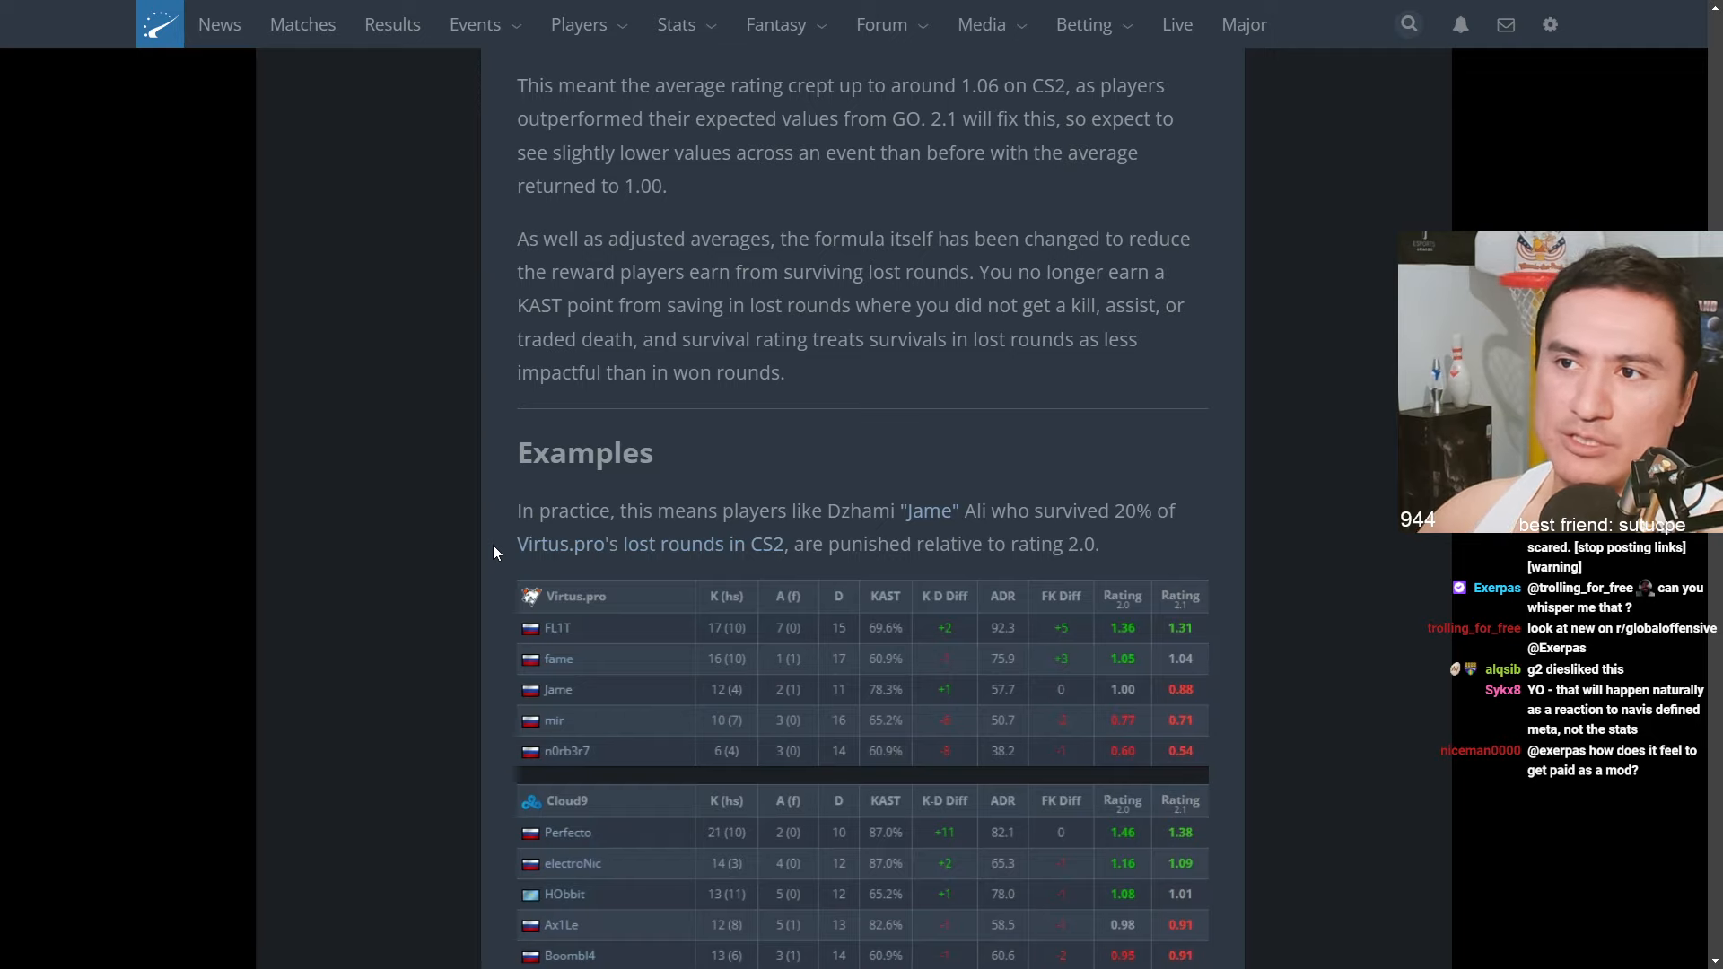
Scroll to the paragraph on Jame's drop from 1.00 on 2.0 to 0.88 on 2.1
{"action": "scroll", "scroll_direction": "down", "scroll_amount": 3}
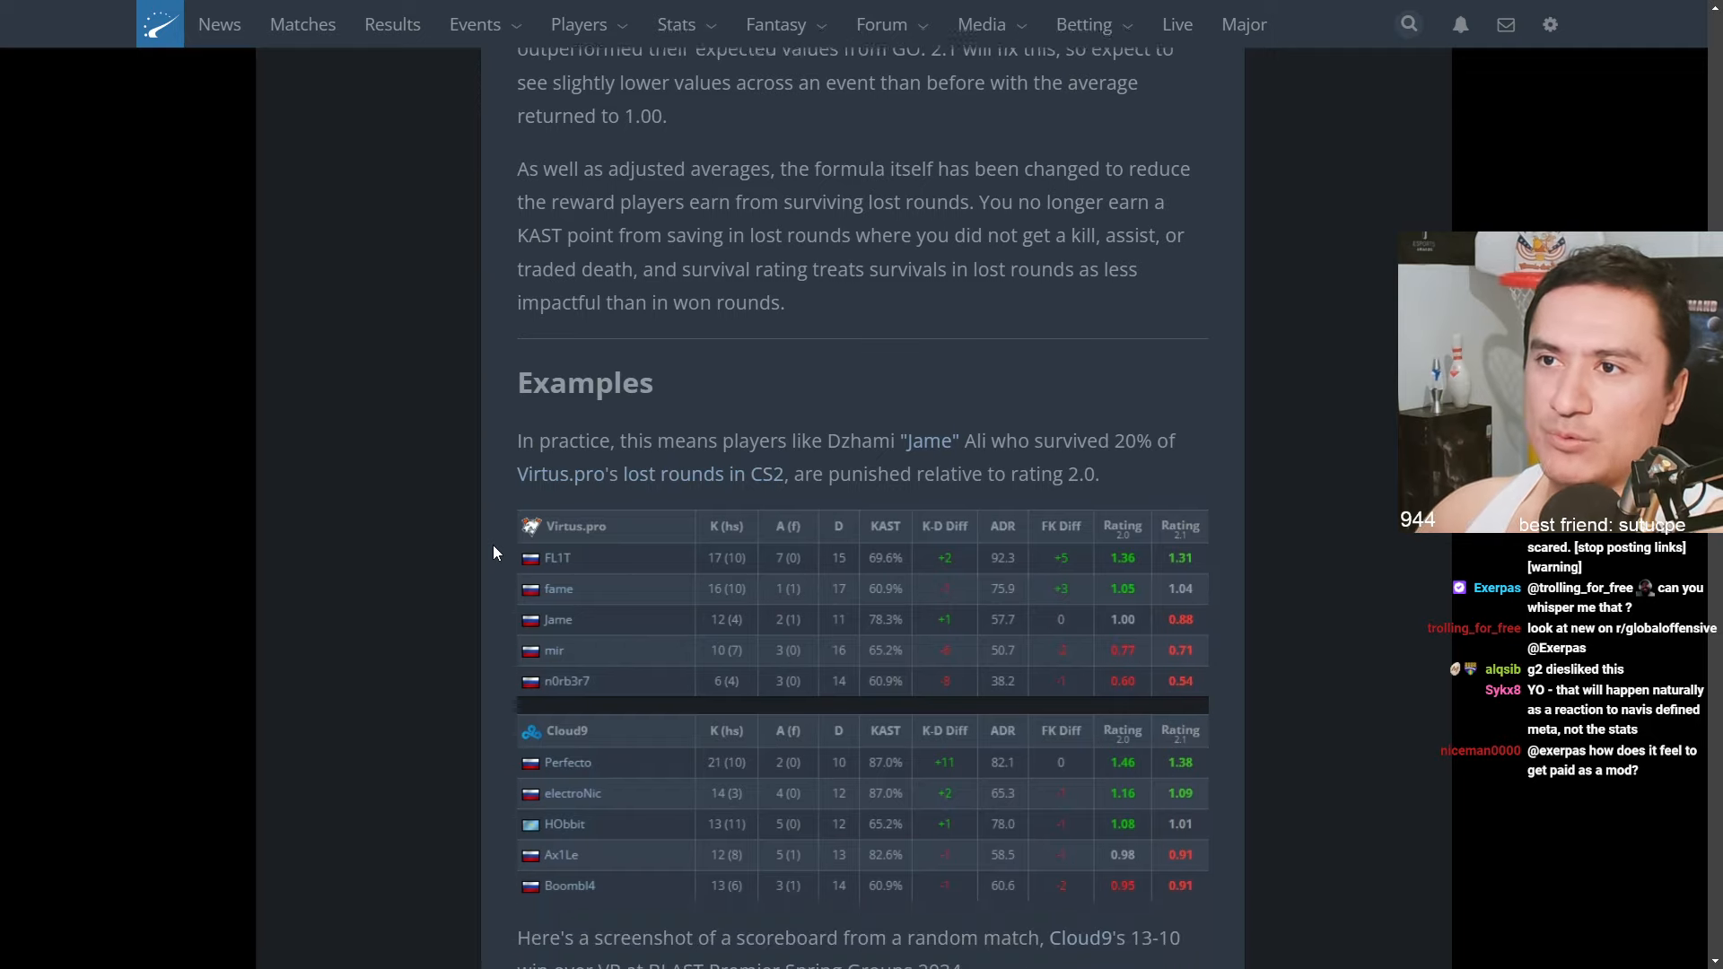
{"action": "scroll", "scroll_direction": "down", "scroll_amount": 3}
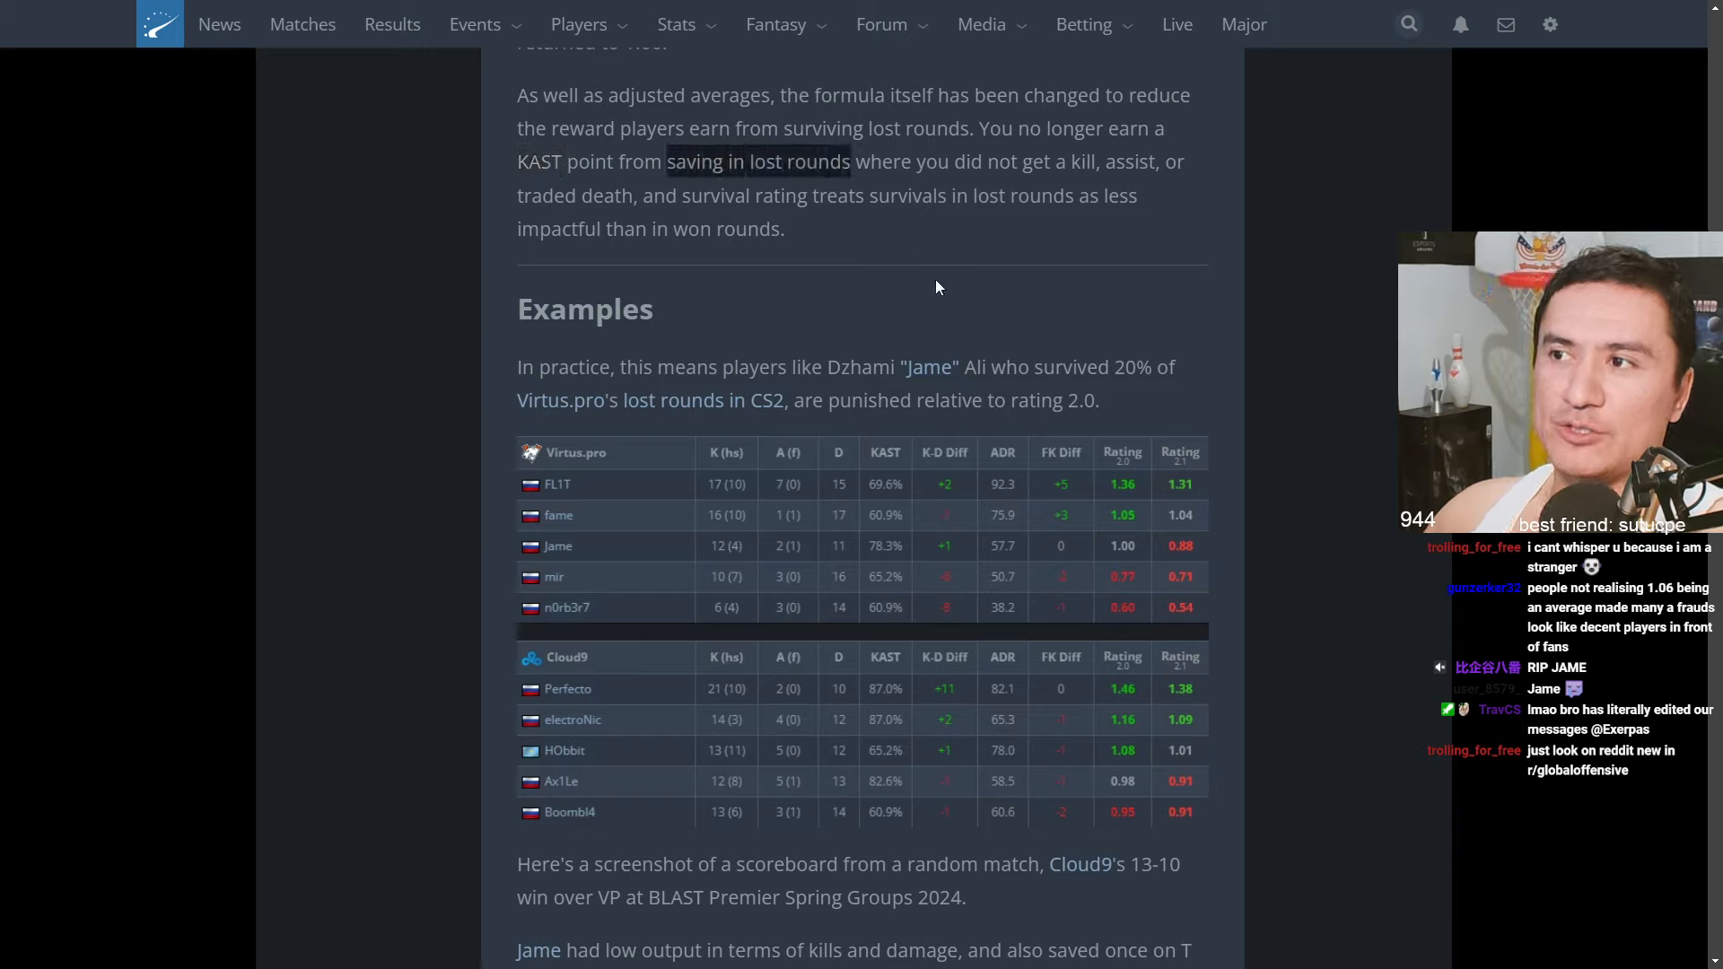
{"action": "mouse_move", "coordinate": [1088, 190]}
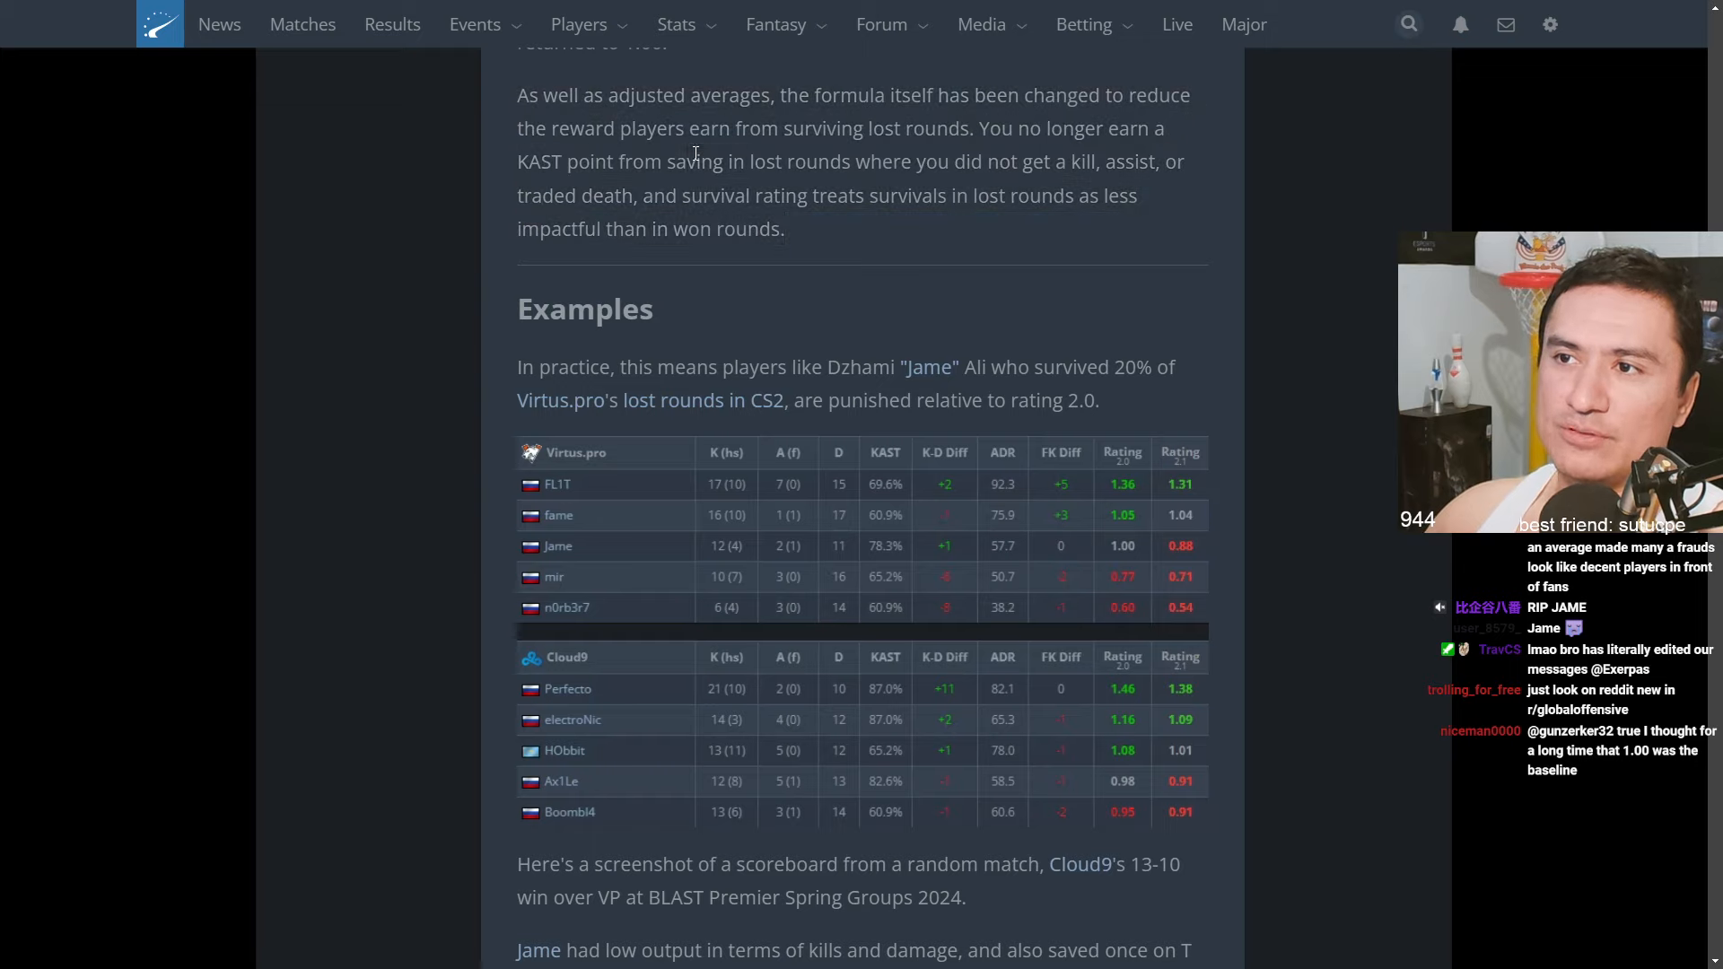
{"action": "left_click_drag", "start_coordinate": [667, 161], "coordinate": [849, 162]}
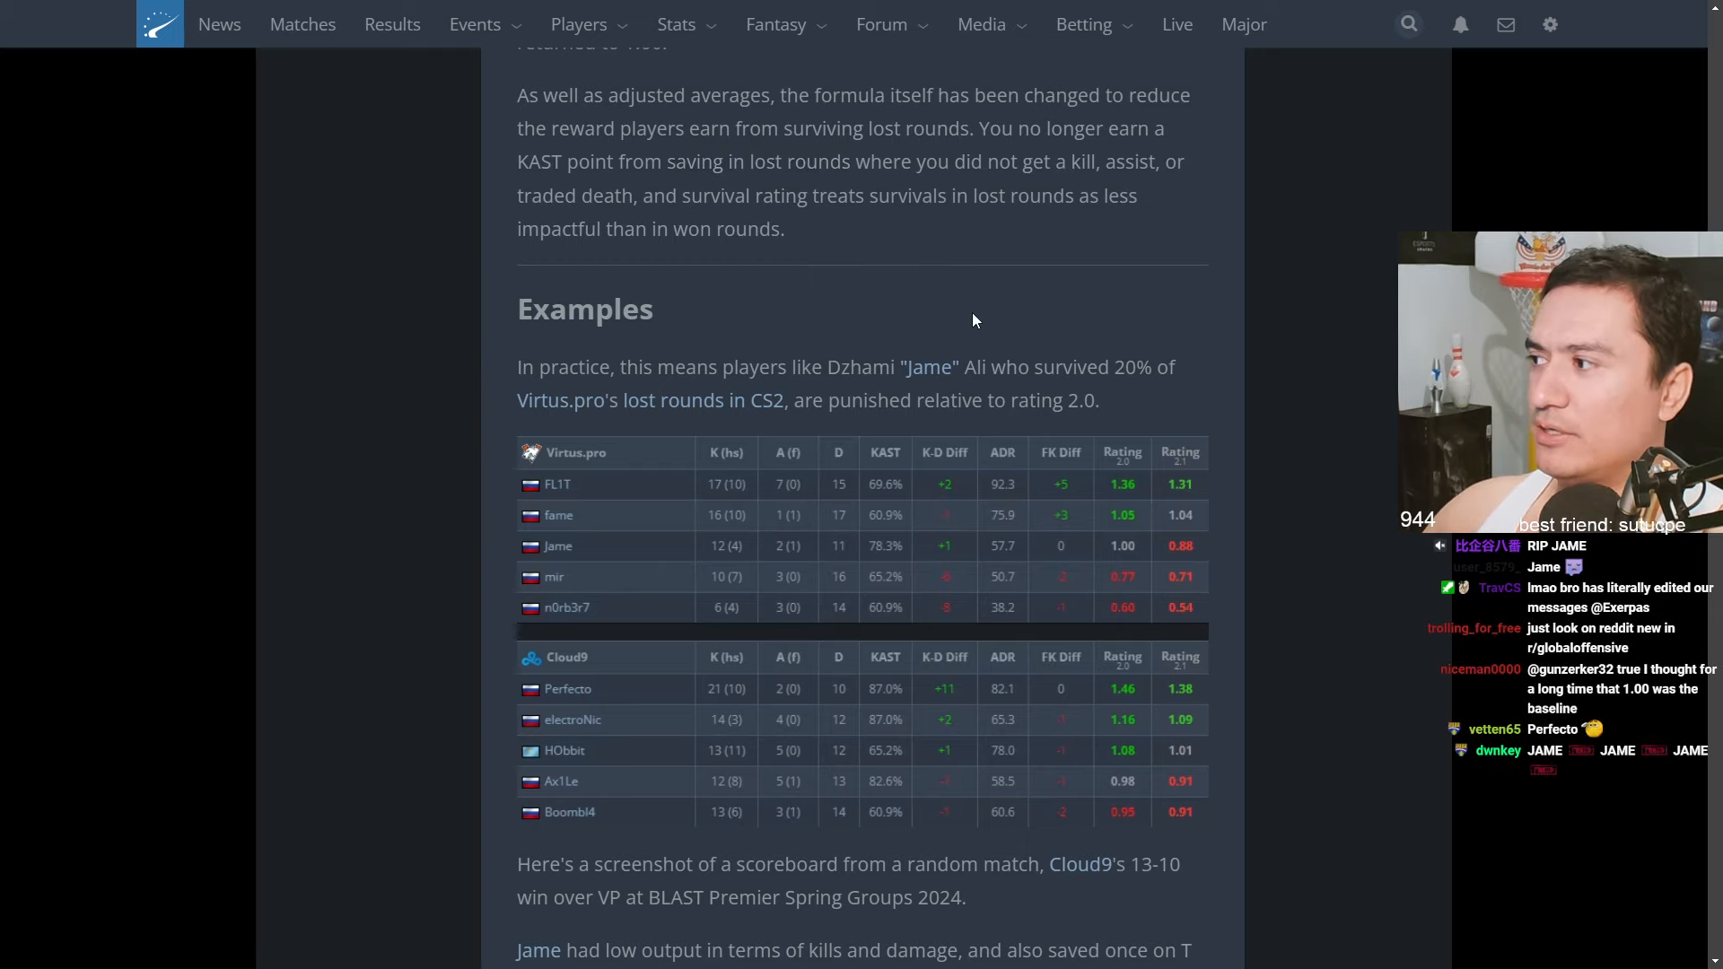
{"action": "scroll", "scroll_direction": "down", "scroll_amount": 3}
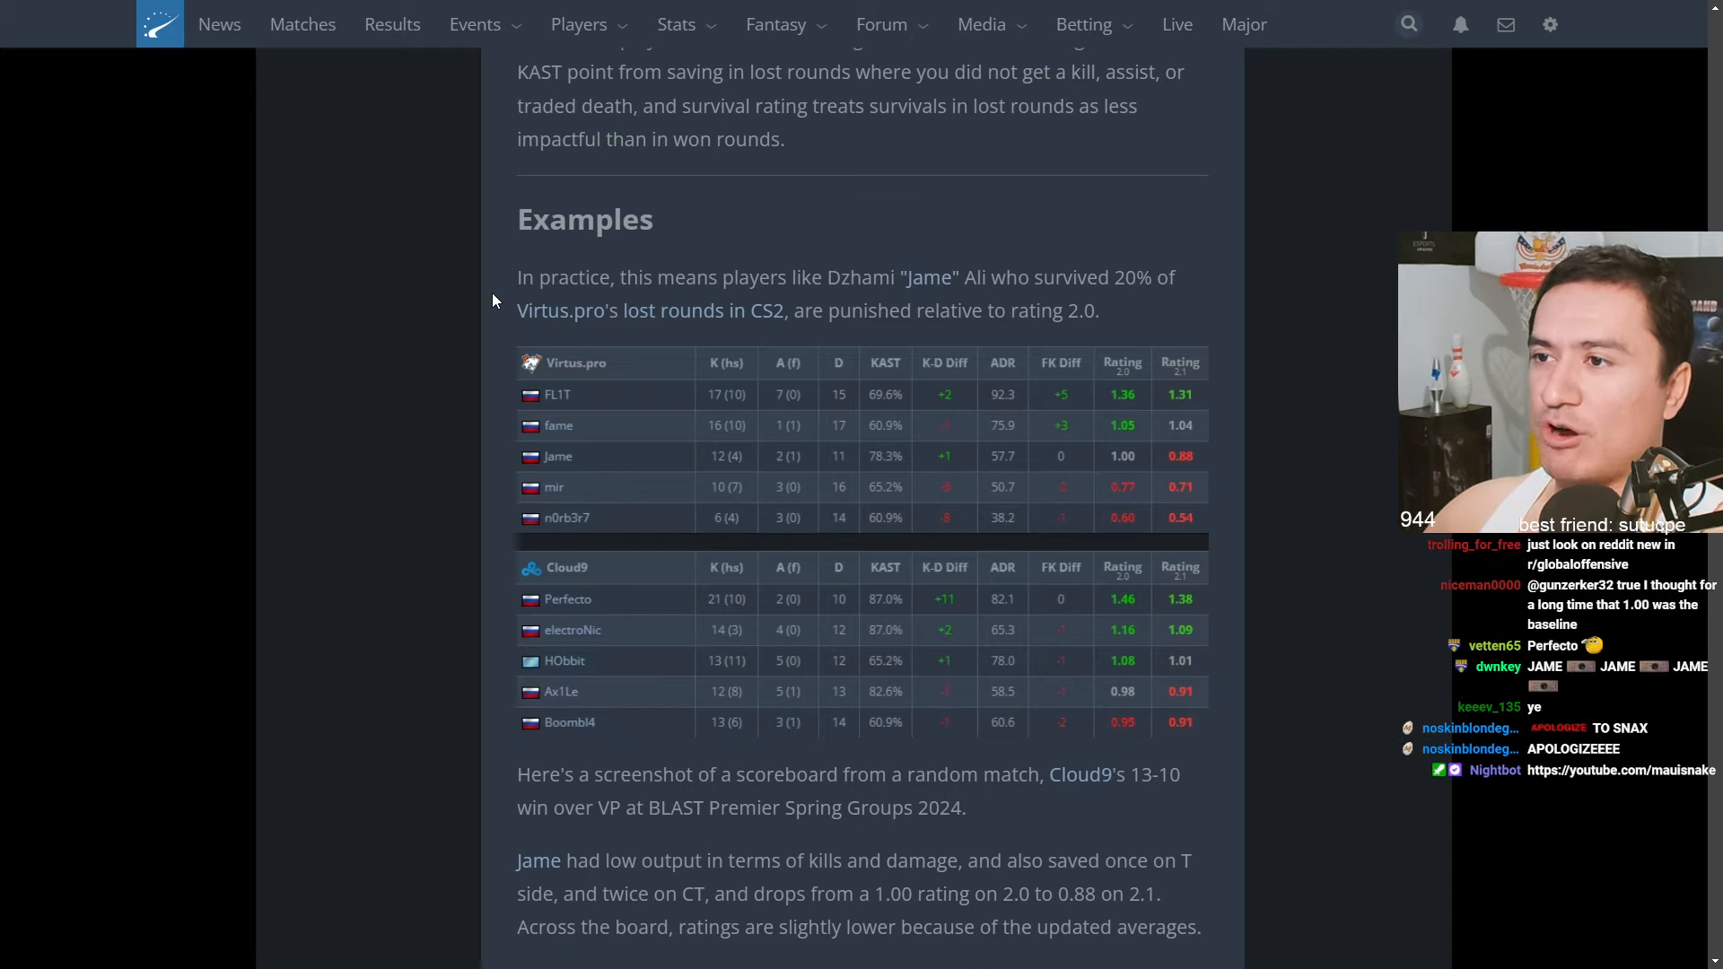
Read the scoreboard comparison and reach the Rating 2.1 in action graphic with Jame's 1.22 to 1.11 drop
{"action": "scroll", "scroll_direction": "down", "scroll_amount": 3}
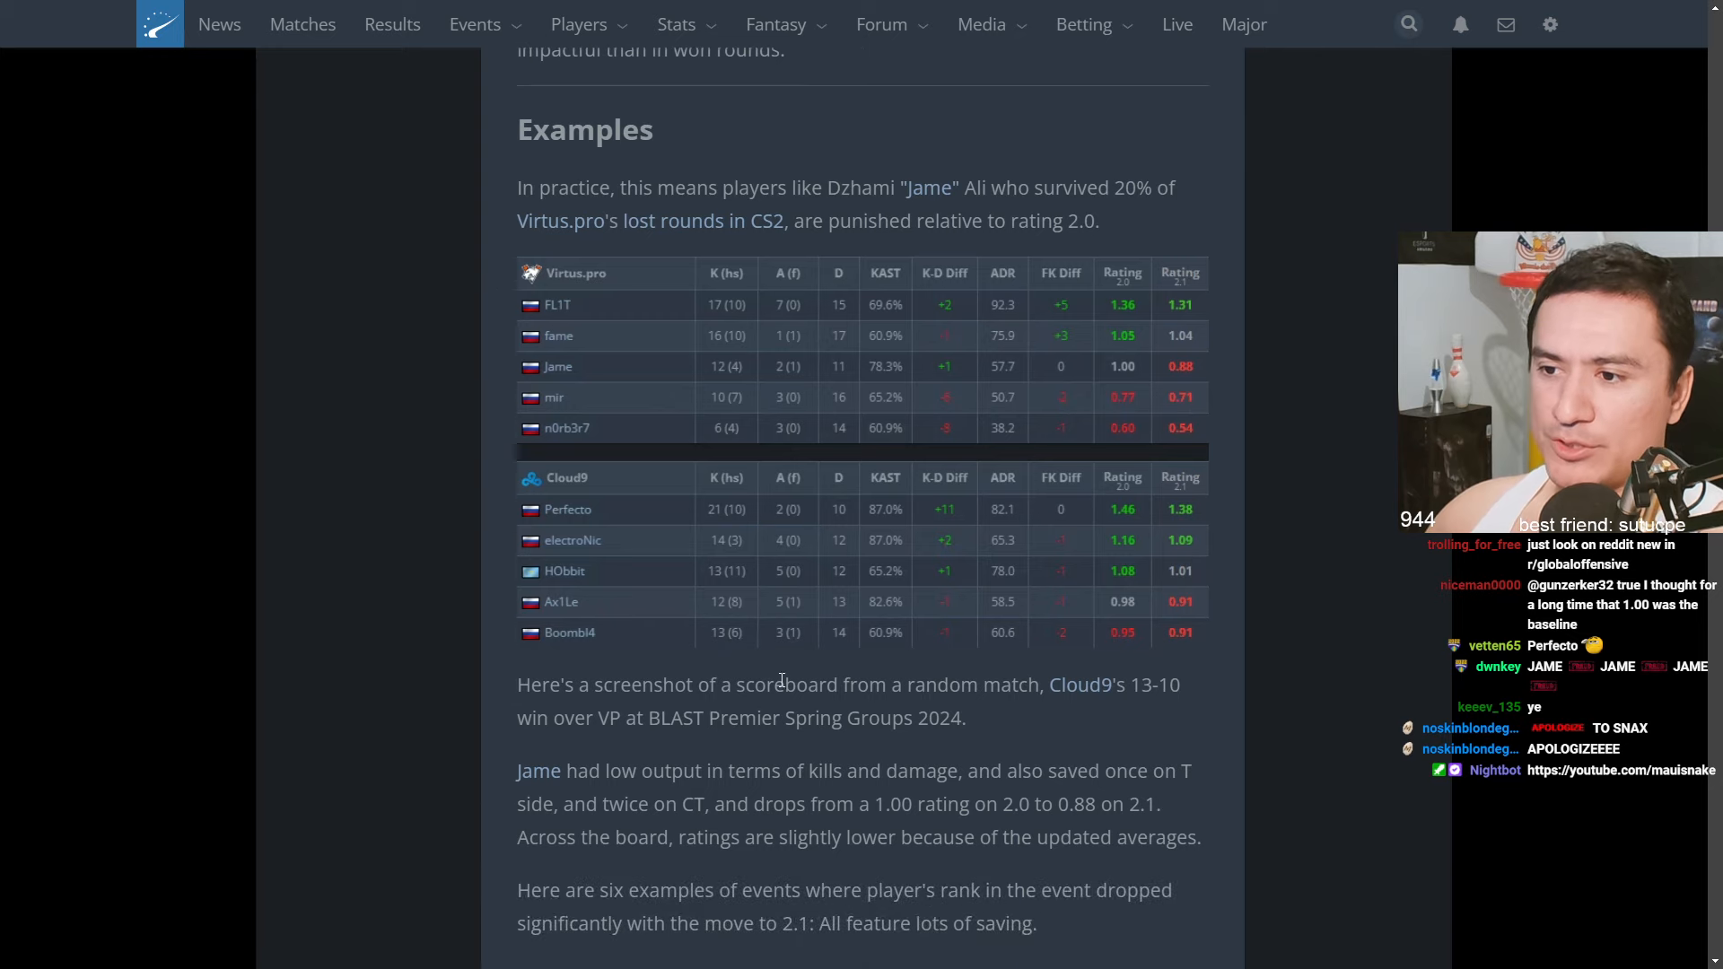
{"action": "left_click_drag", "start_coordinate": [653, 684], "coordinate": [1176, 684]}
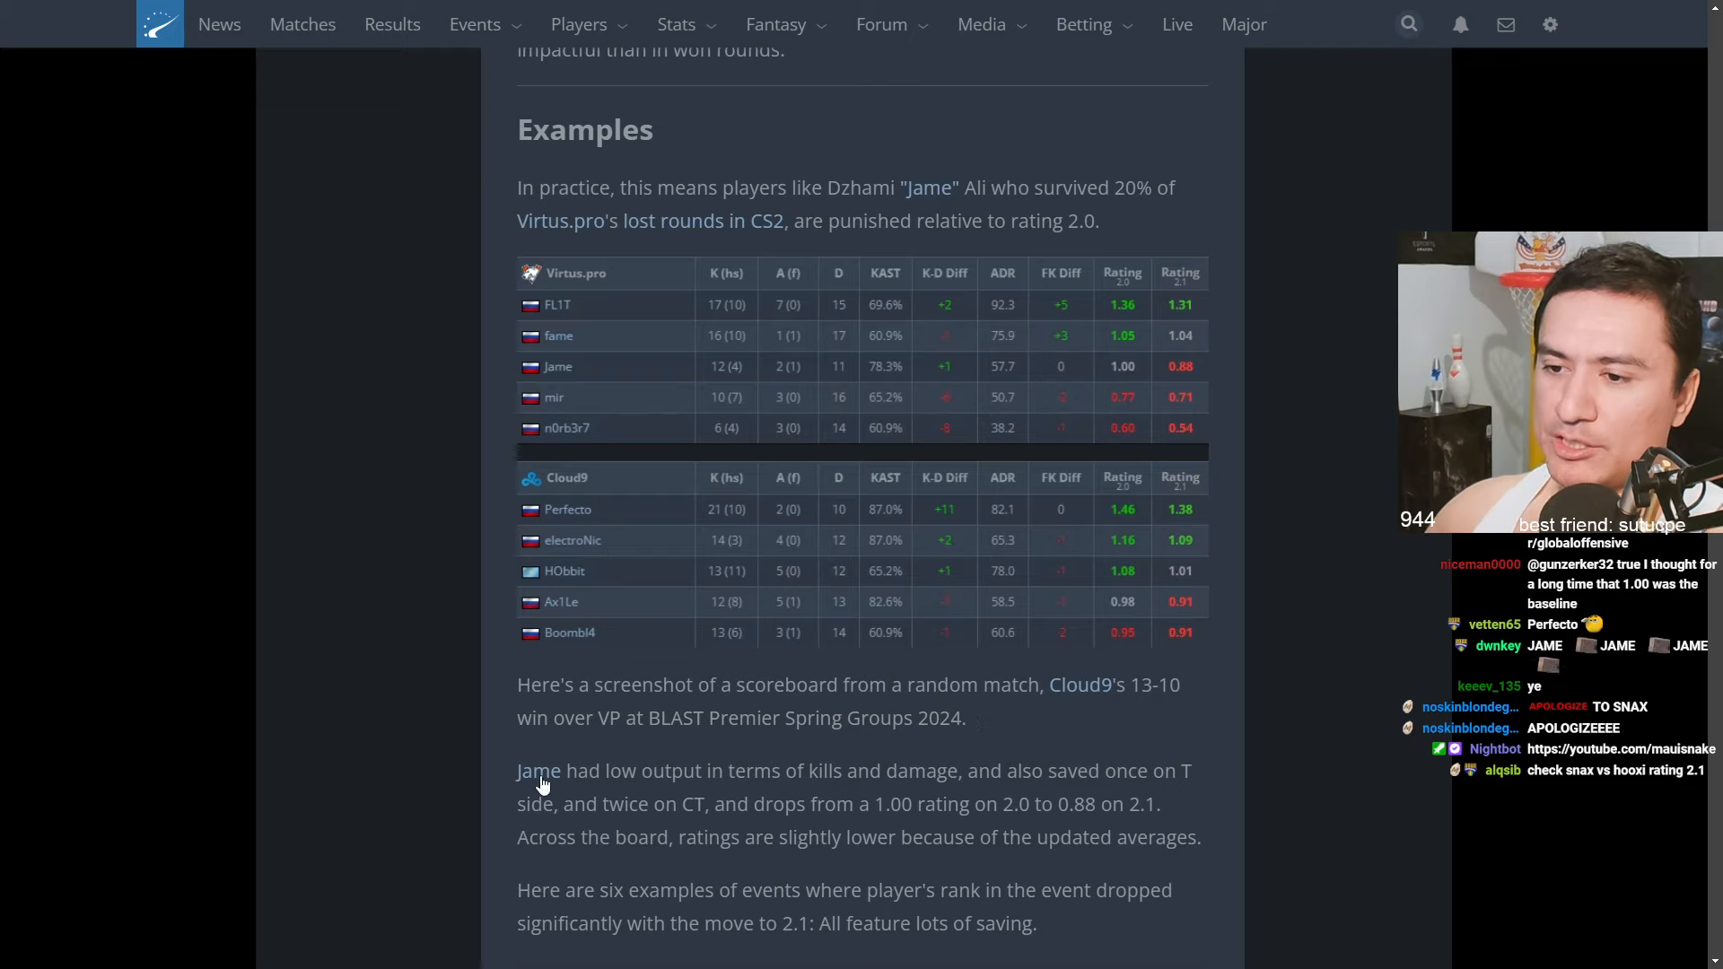
{"action": "left_click_drag", "start_coordinate": [642, 769], "coordinate": [956, 770]}
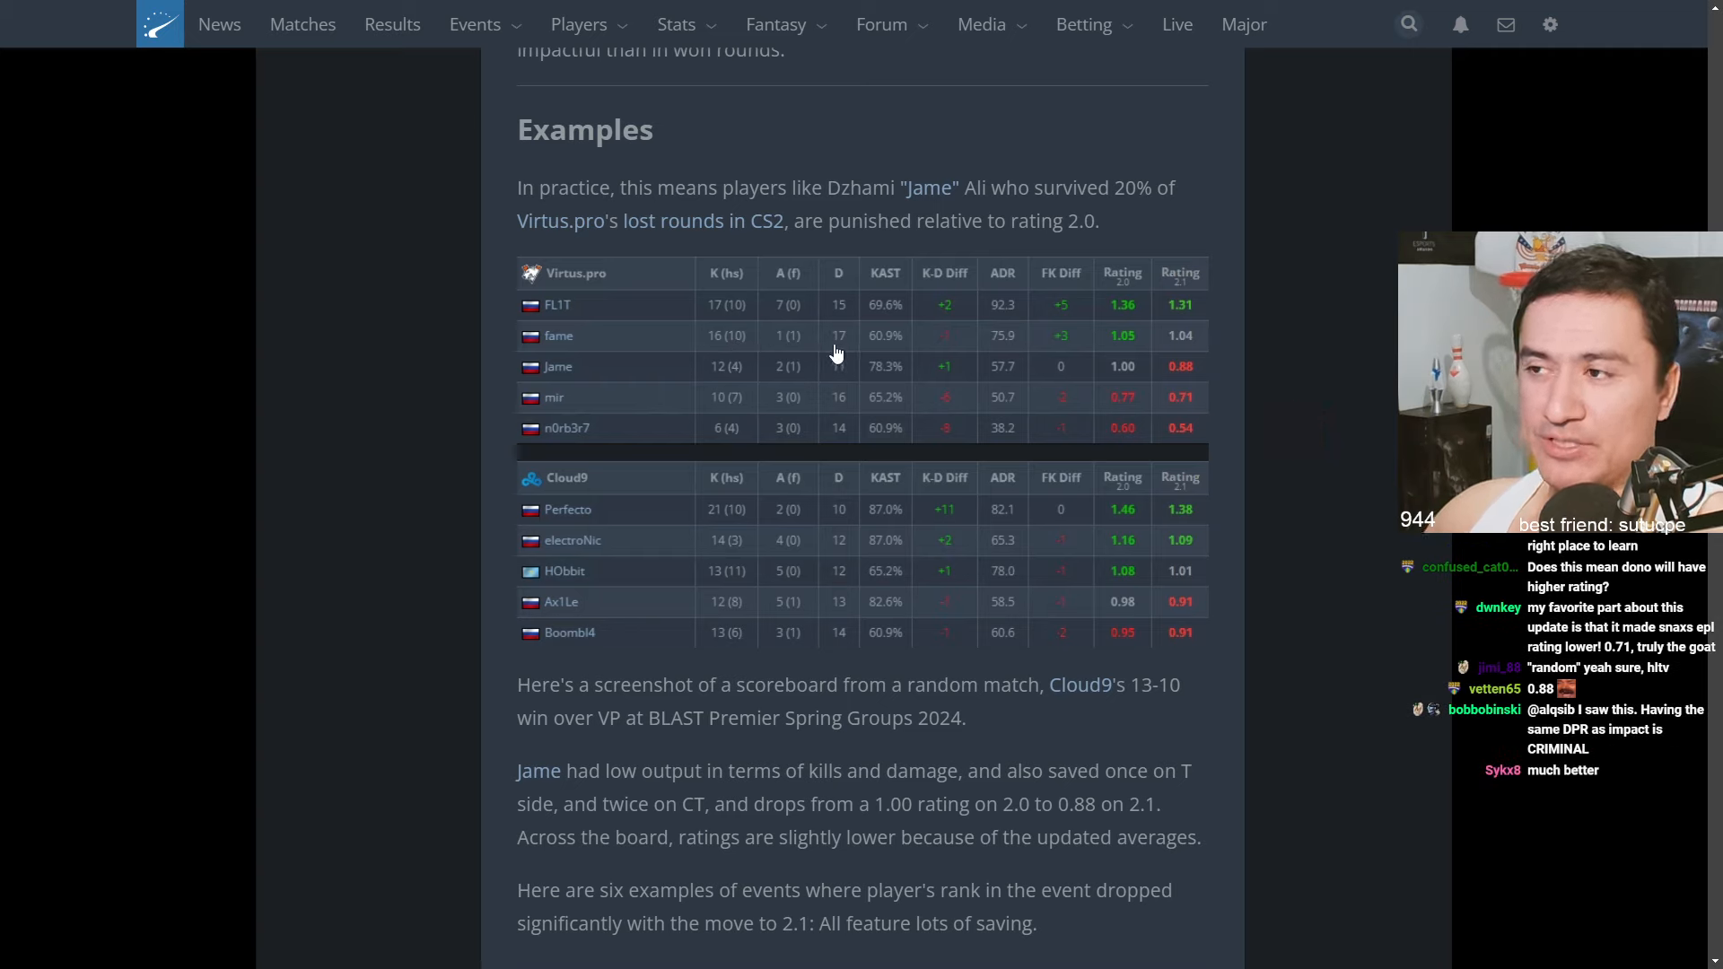
{"action": "mouse_move", "coordinate": [1184, 346]}
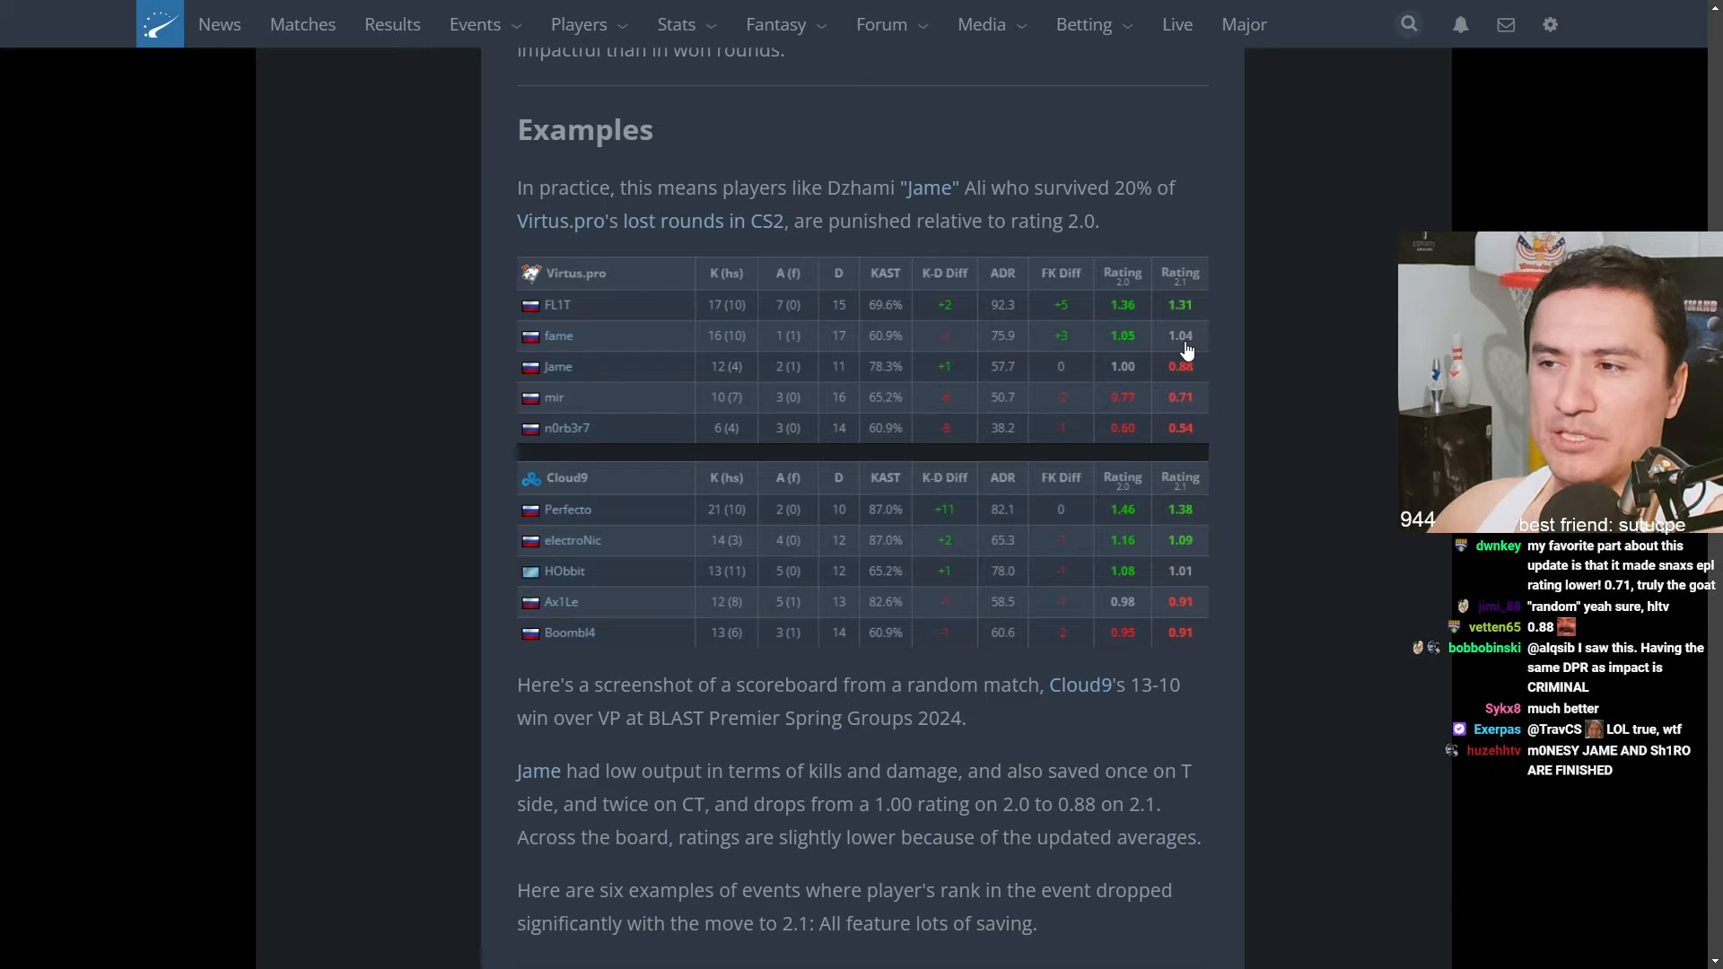
{"action": "mouse_move", "coordinate": [1187, 447]}
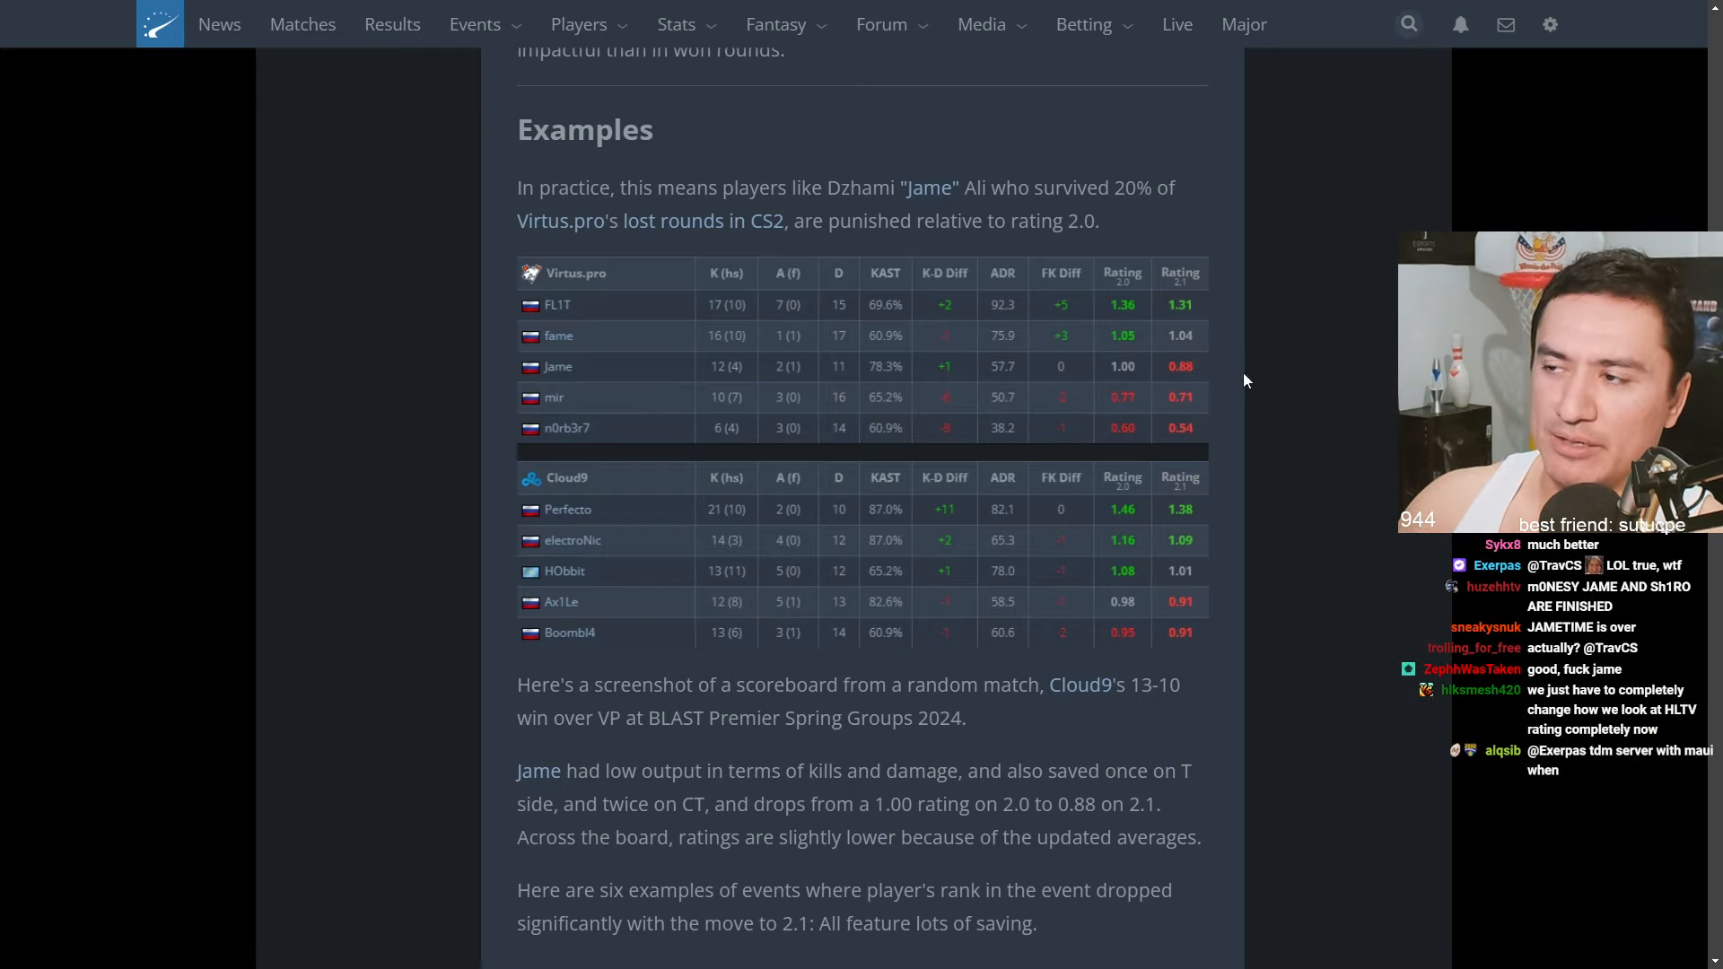
{"action": "mouse_move", "coordinate": [1066, 339]}
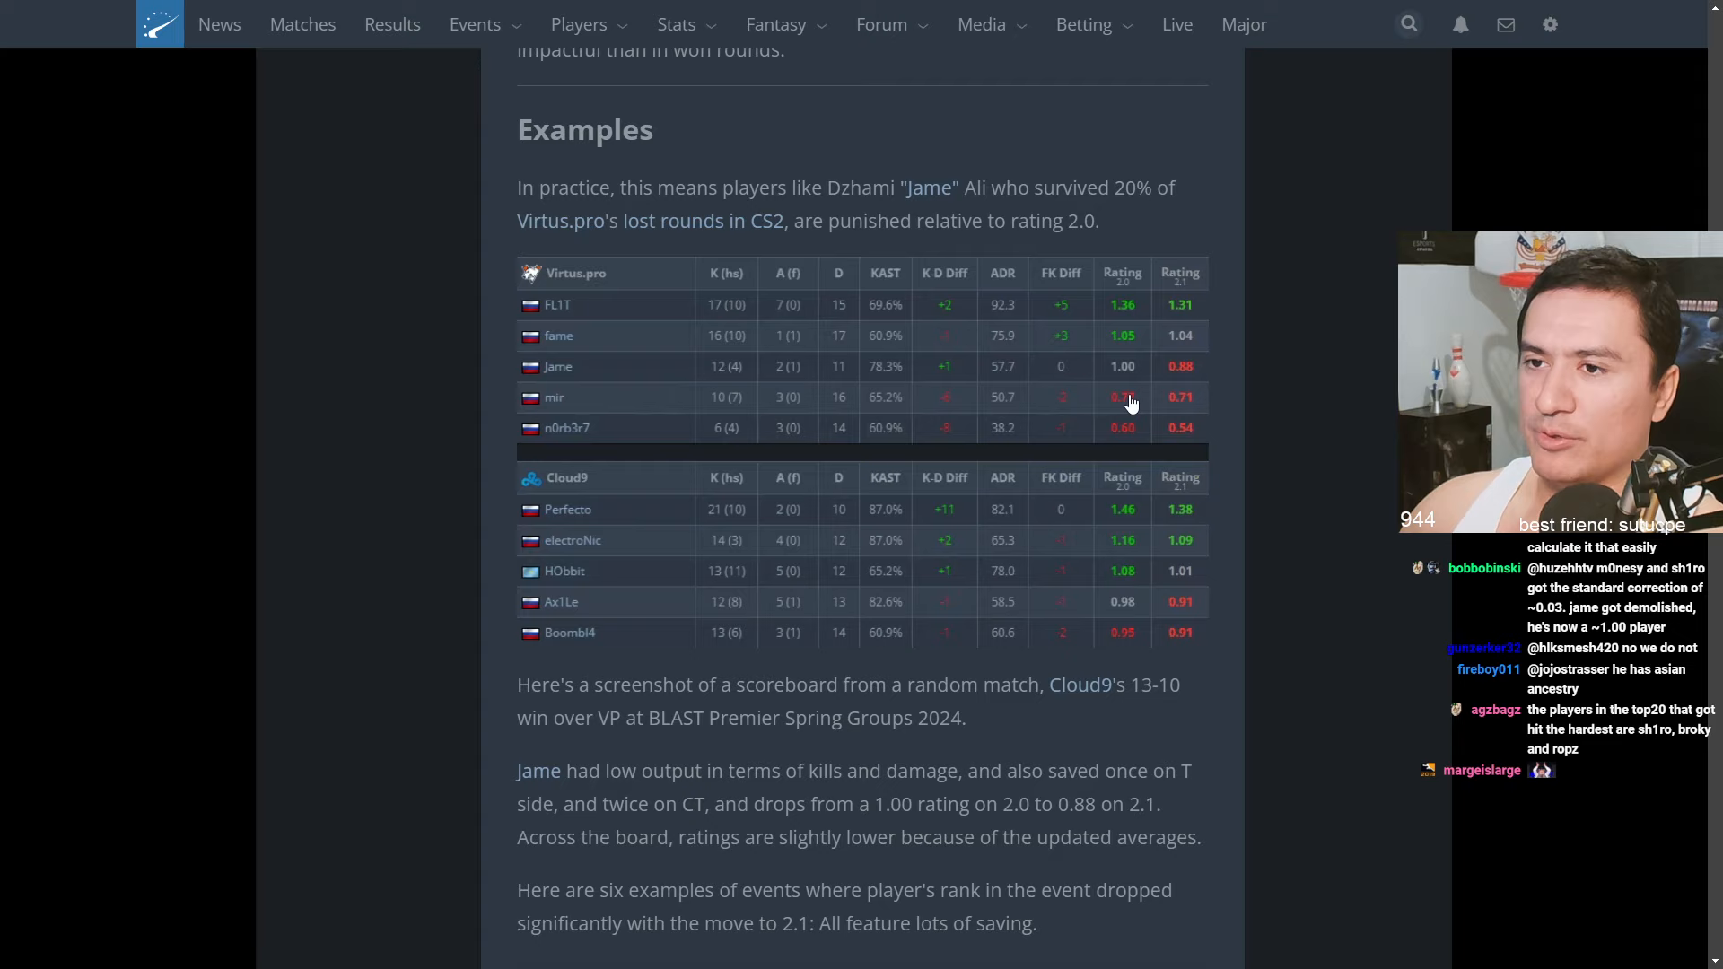
{"action": "mouse_move", "coordinate": [1195, 413]}
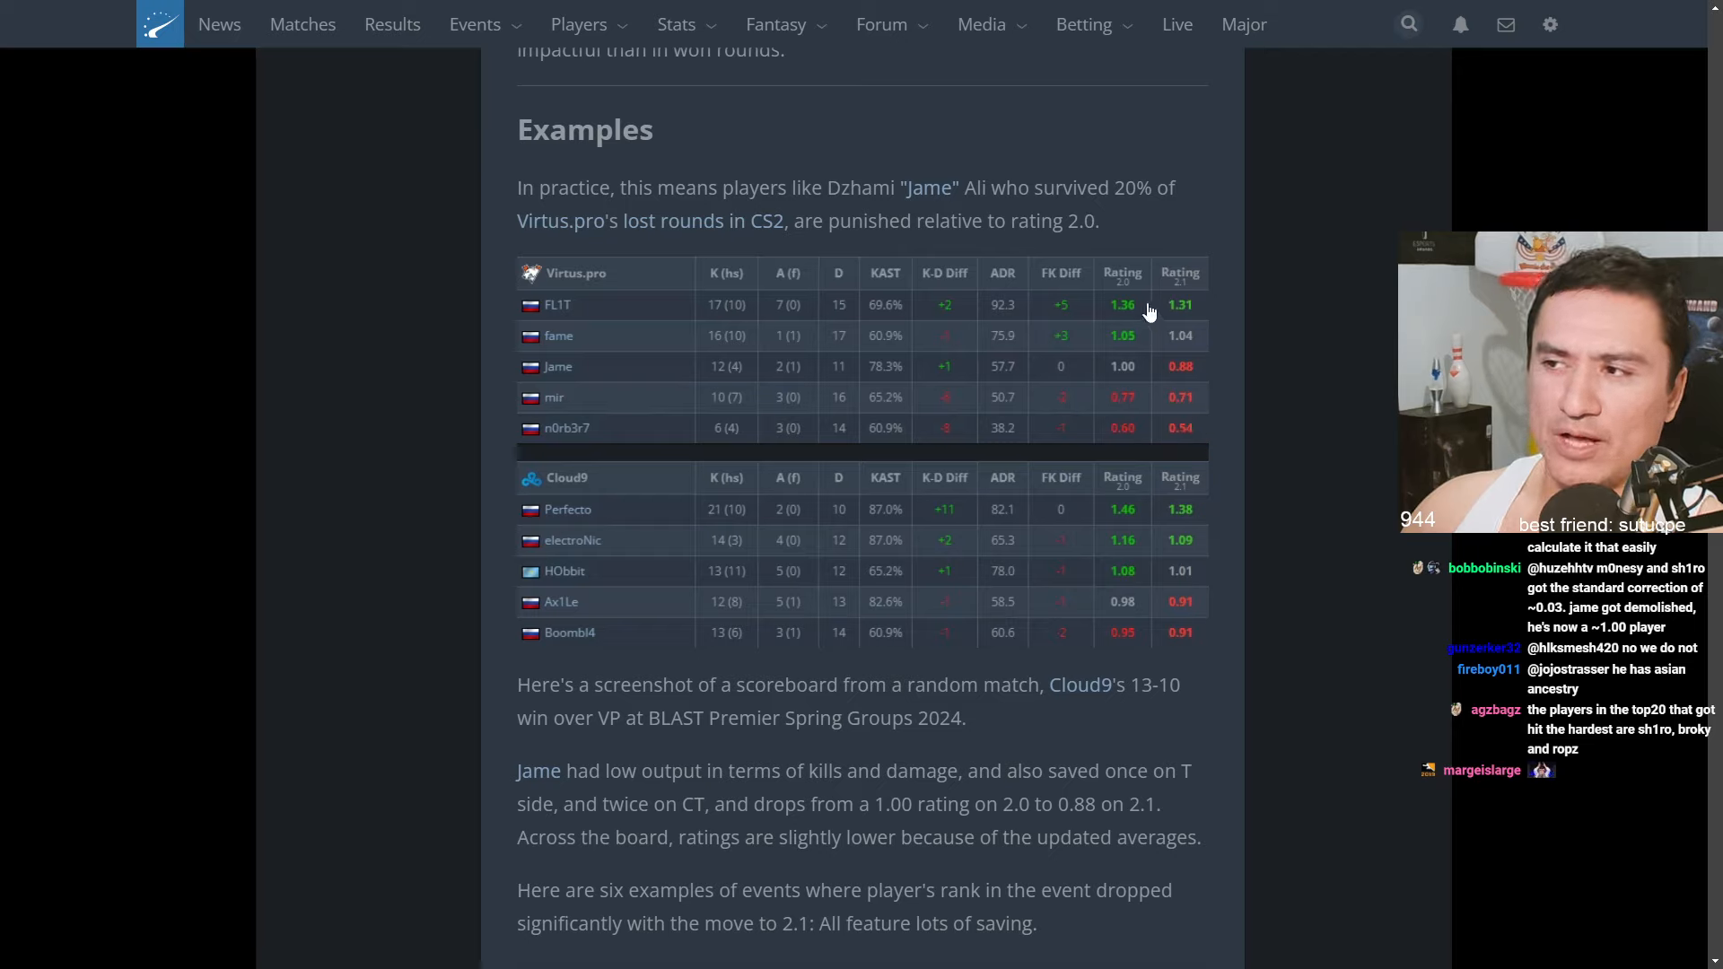
{"action": "mouse_move", "coordinate": [1127, 343]}
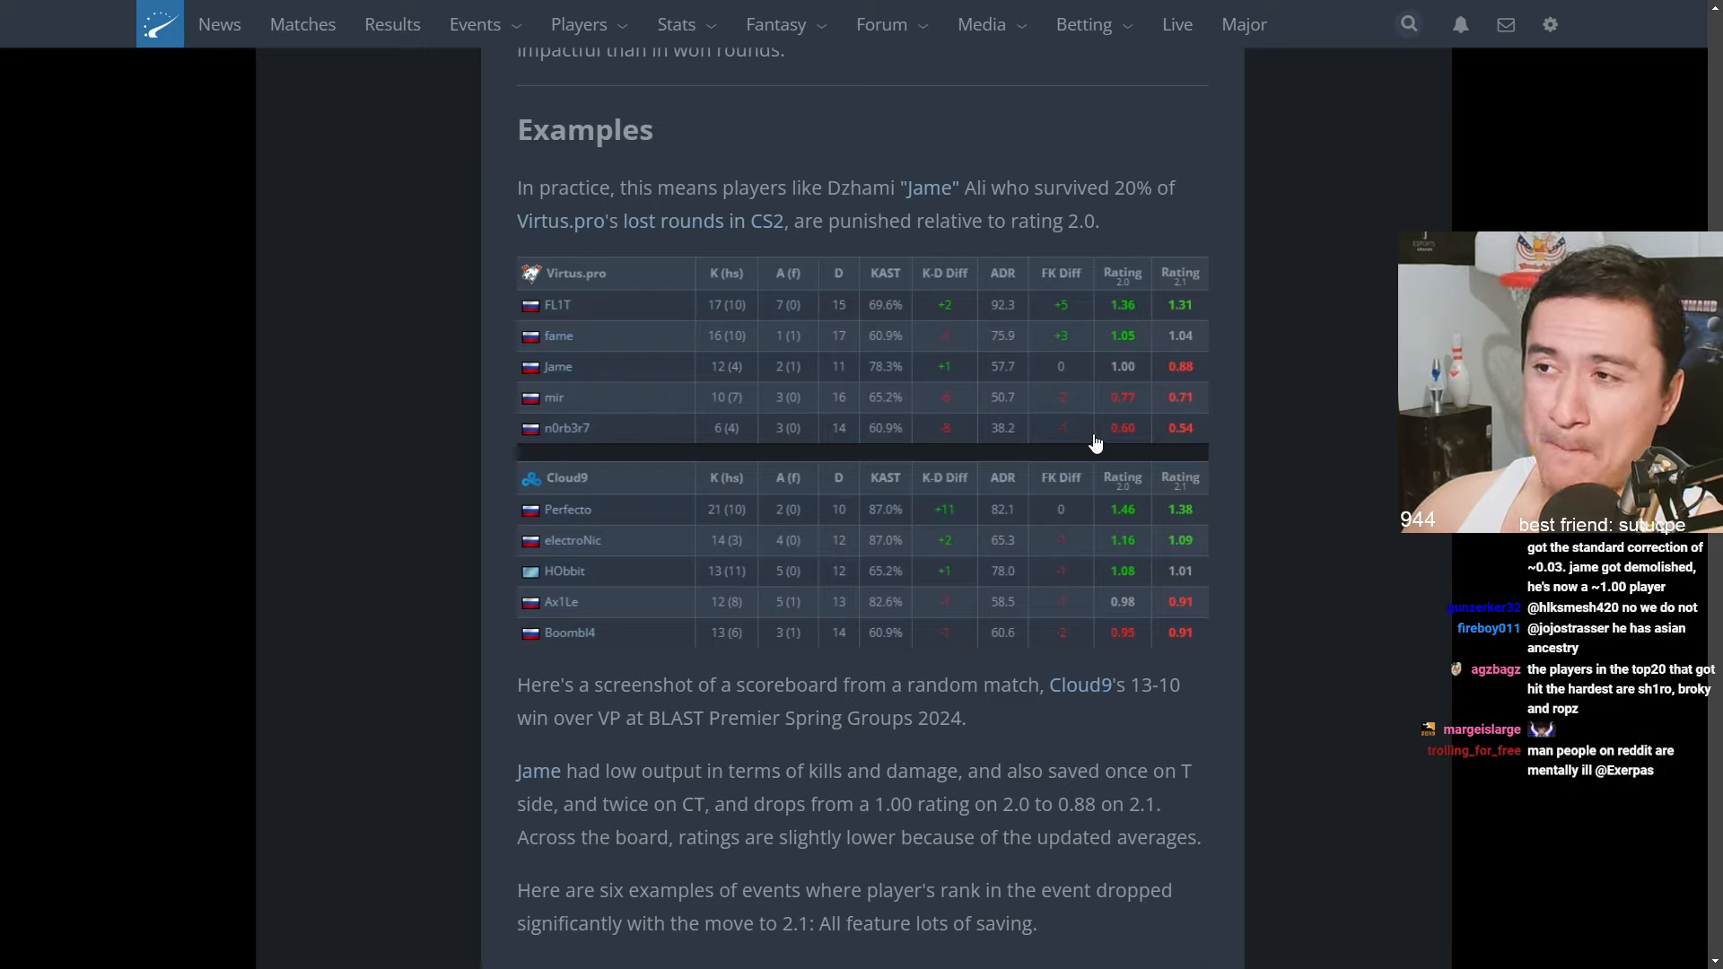
{"action": "mouse_move", "coordinate": [1095, 334]}
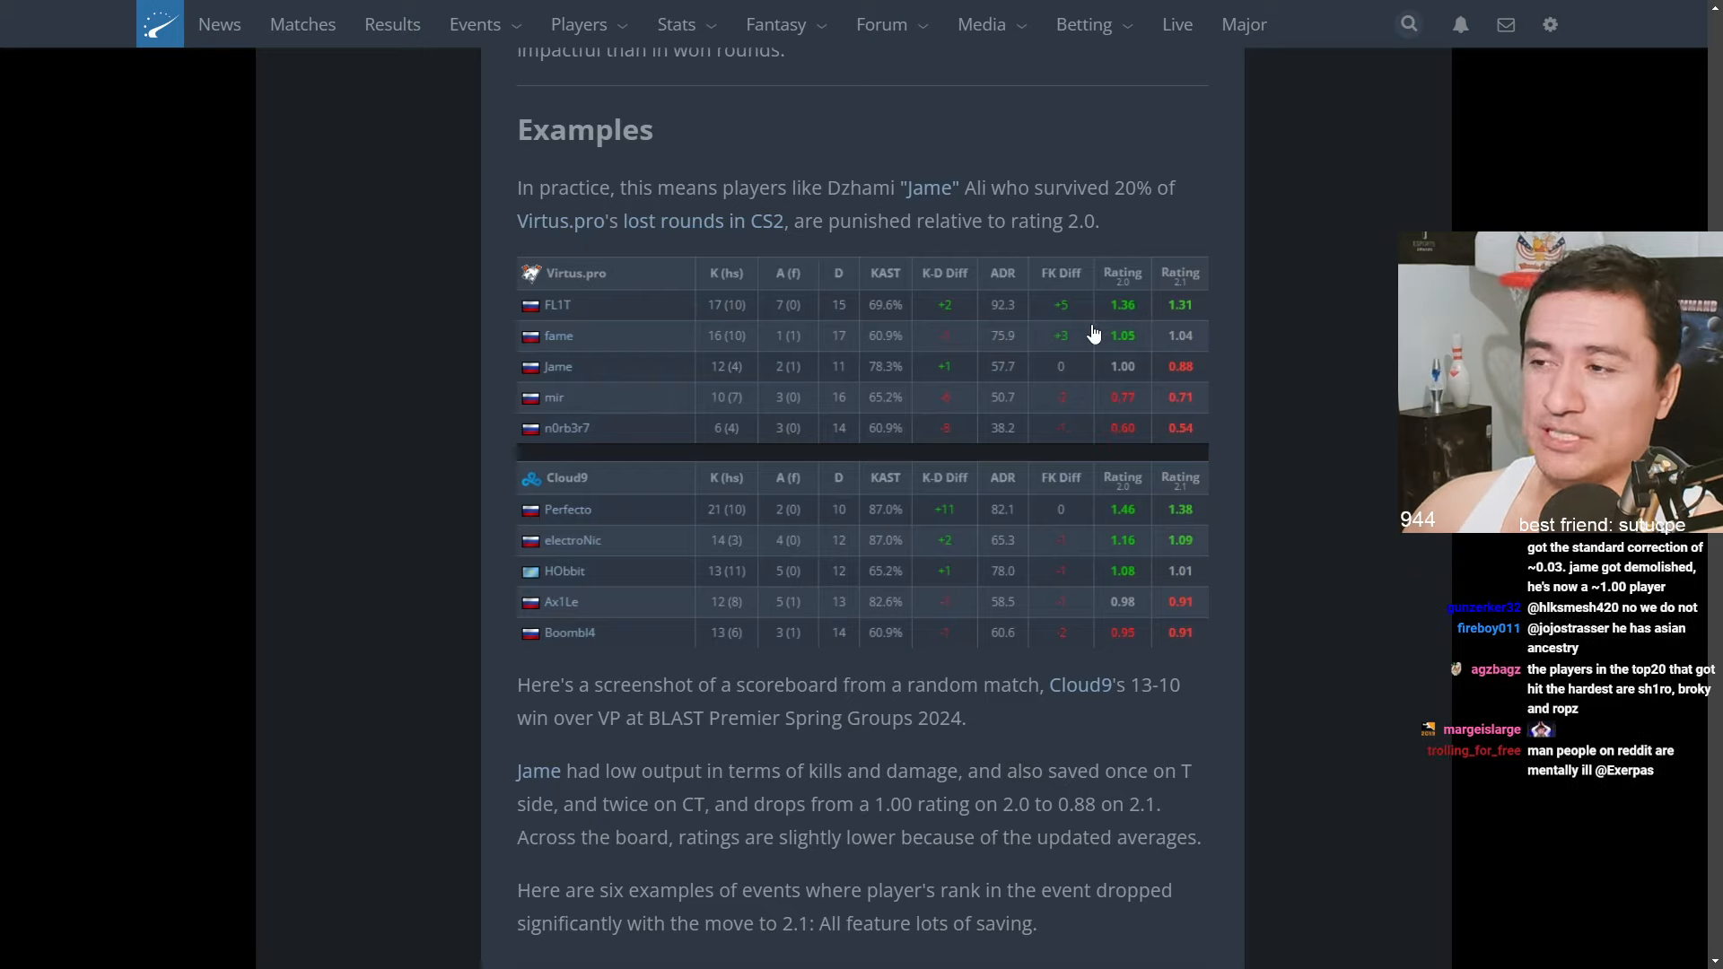
{"action": "mouse_move", "coordinate": [1086, 337]}
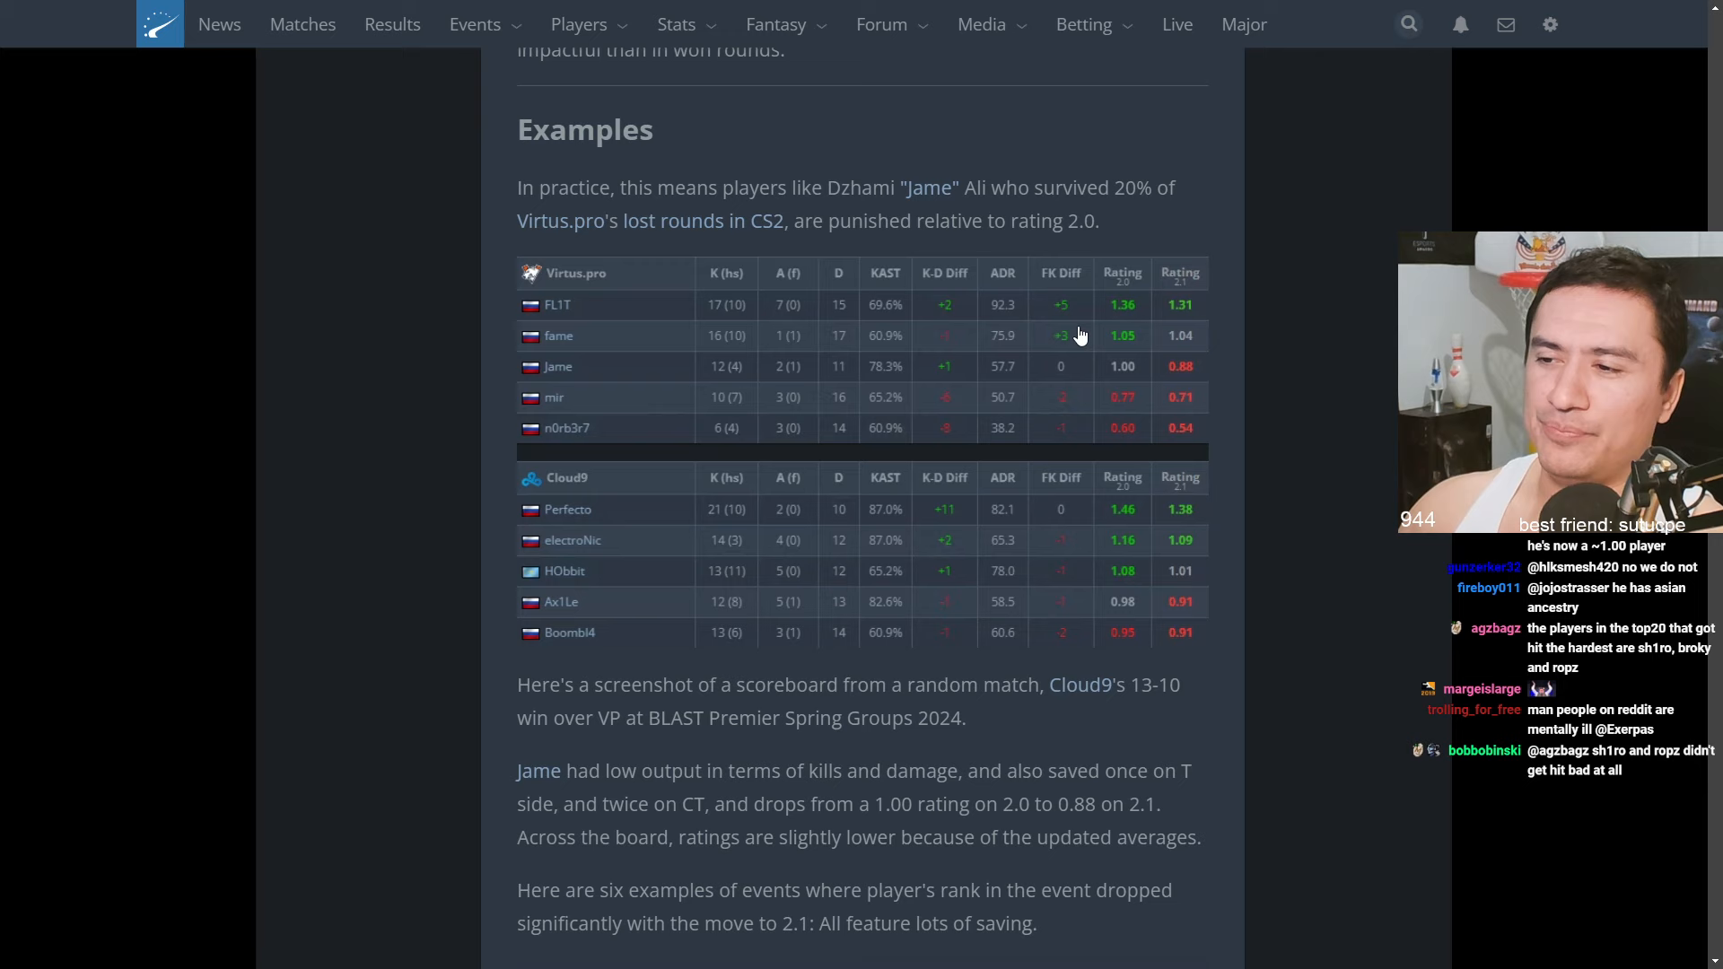
{"action": "scroll", "scroll_direction": "down", "scroll_amount": 3}
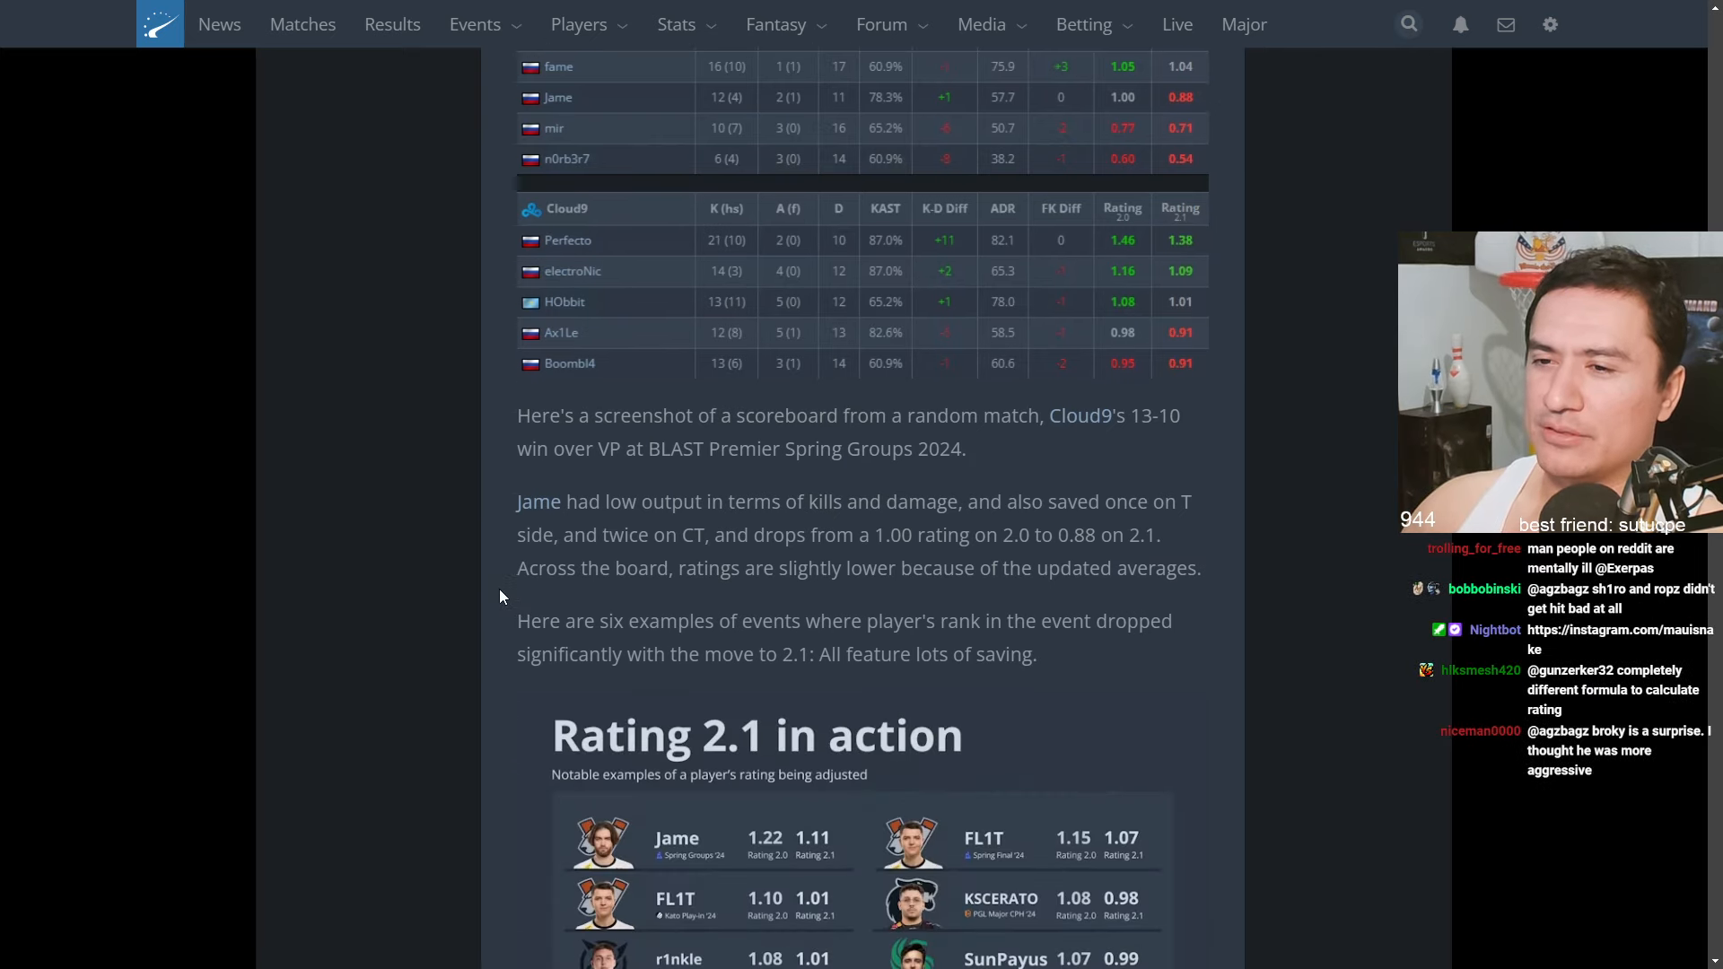
Scroll through the six Rating 2.1 in action examples to the History of rating heading
{"action": "scroll", "scroll_direction": "down", "scroll_amount": 3}
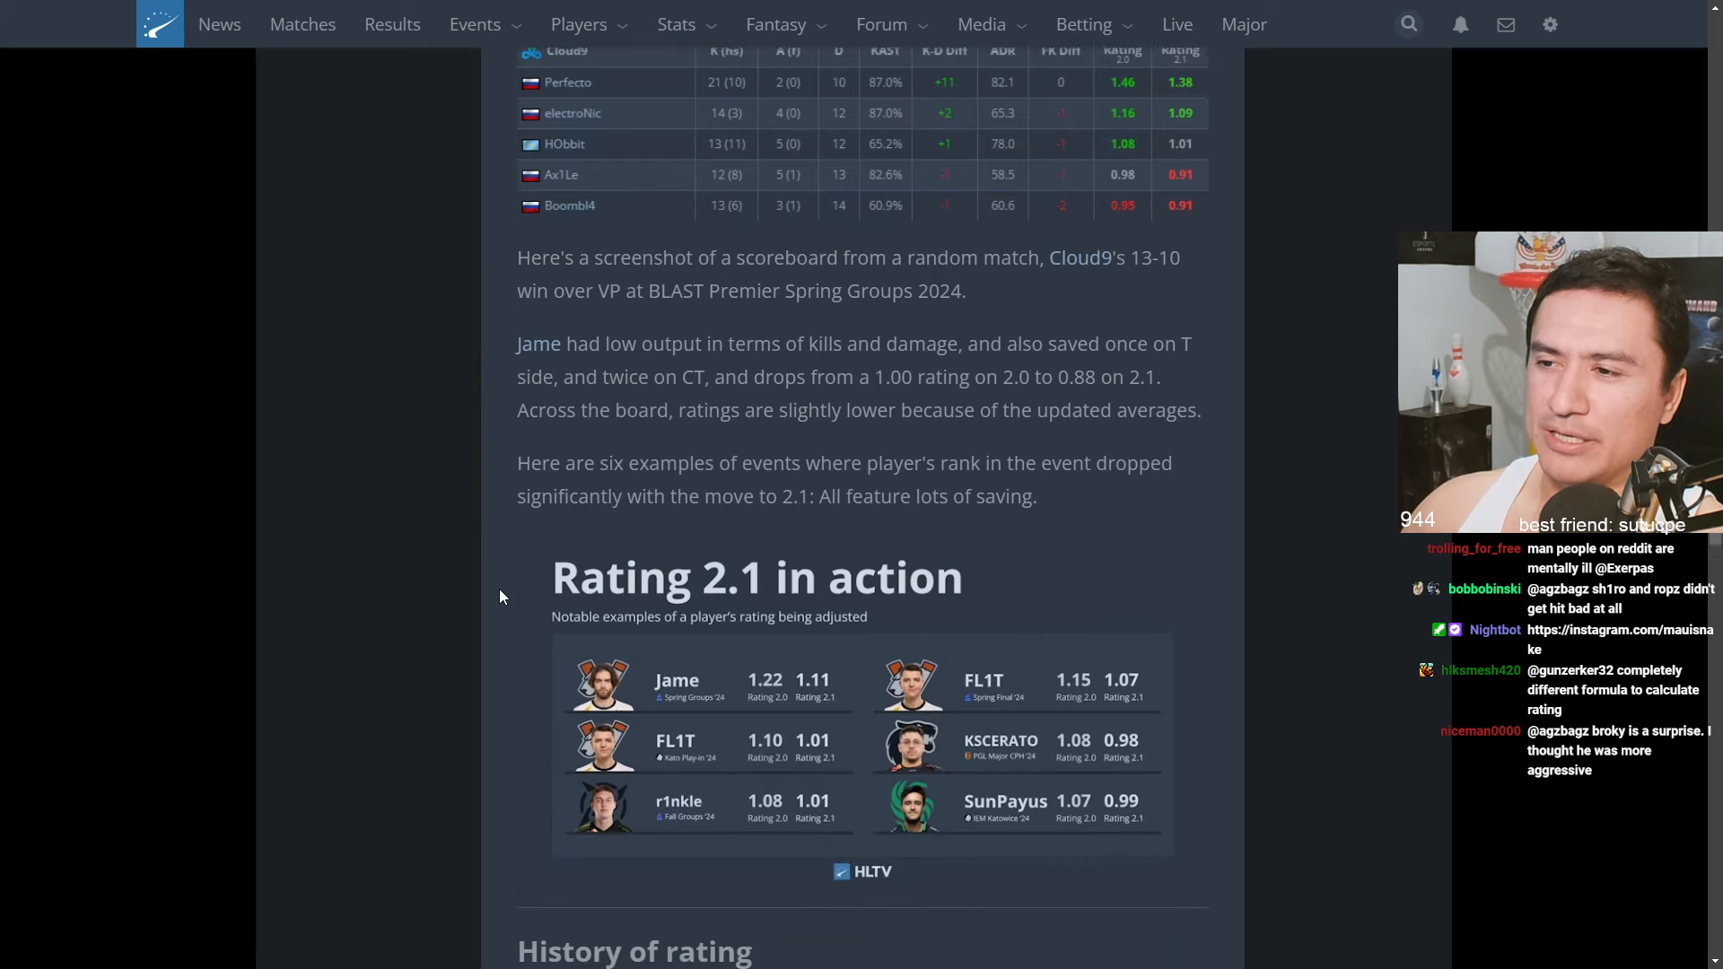
{"action": "scroll", "scroll_direction": "down", "scroll_amount": 3}
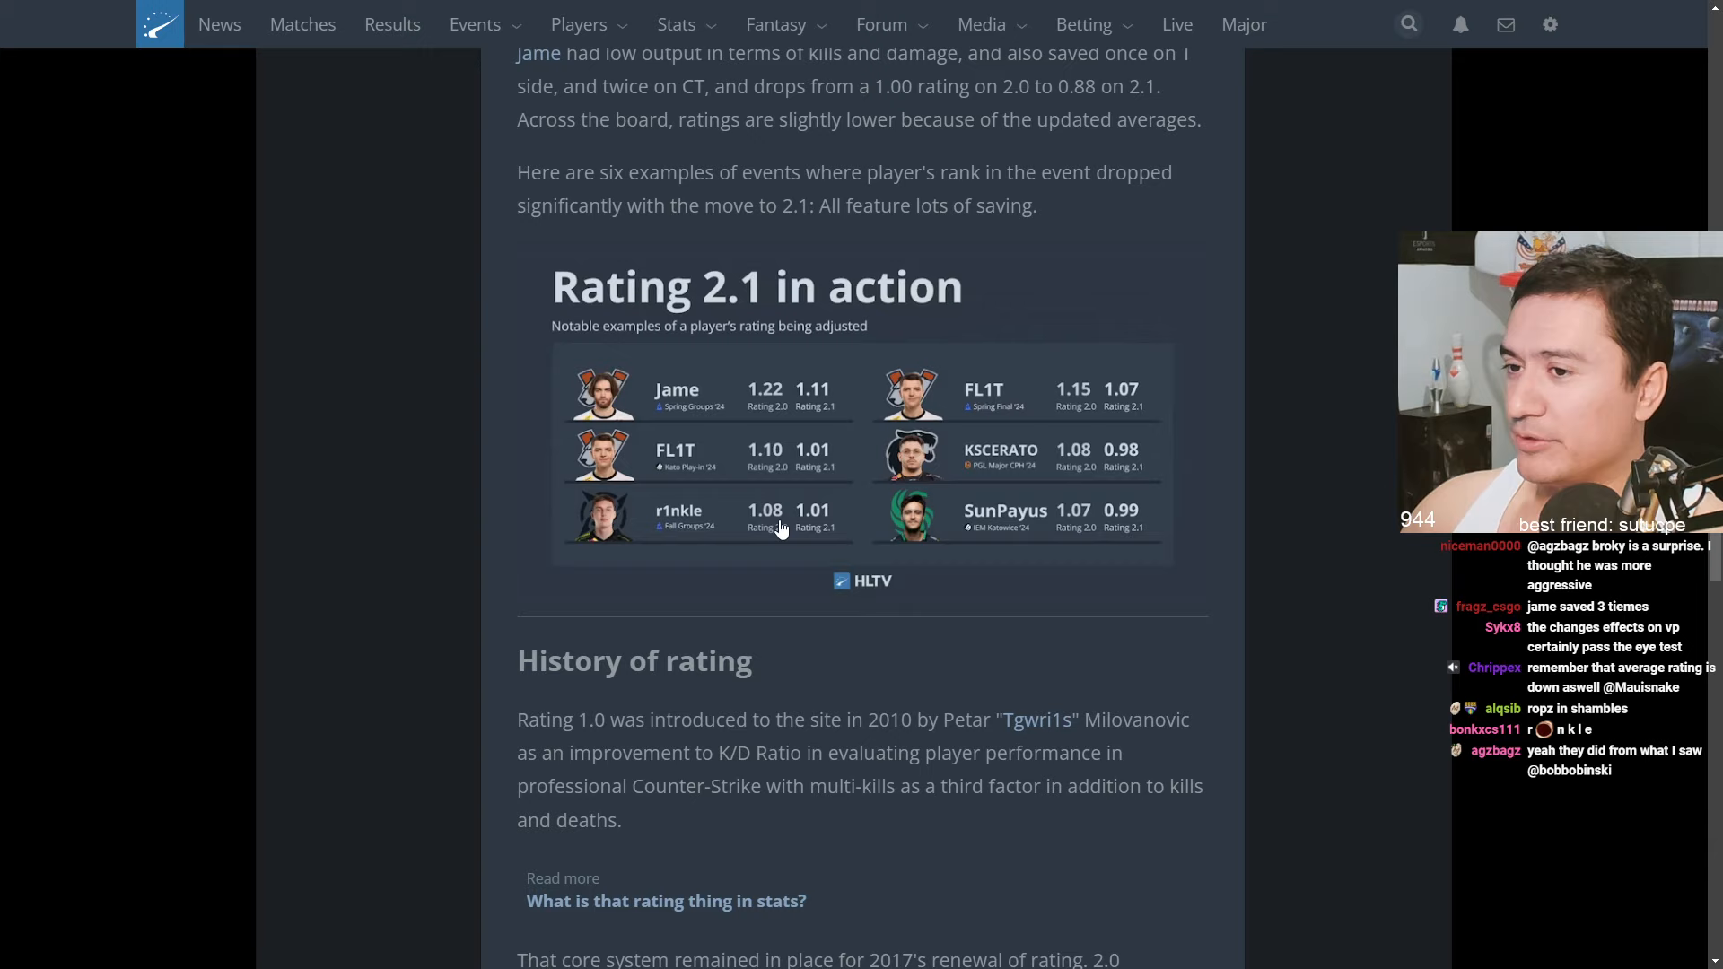
{"action": "mouse_move", "coordinate": [1096, 418]}
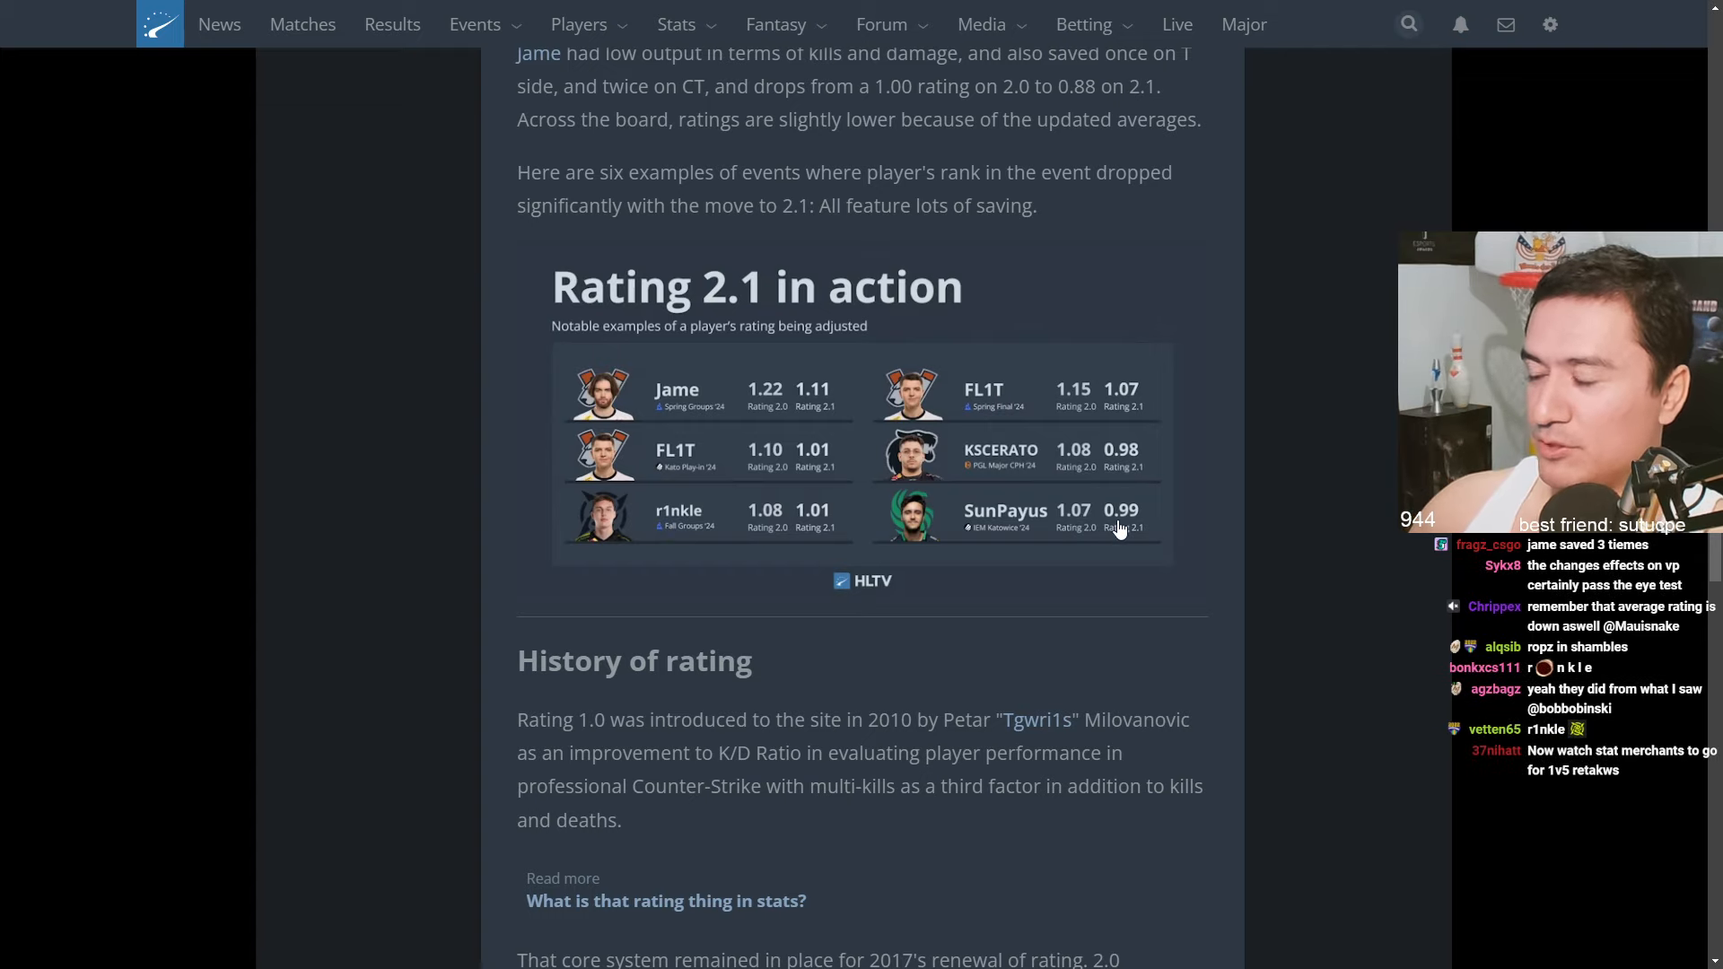
{"action": "scroll", "scroll_direction": "down", "scroll_amount": 3}
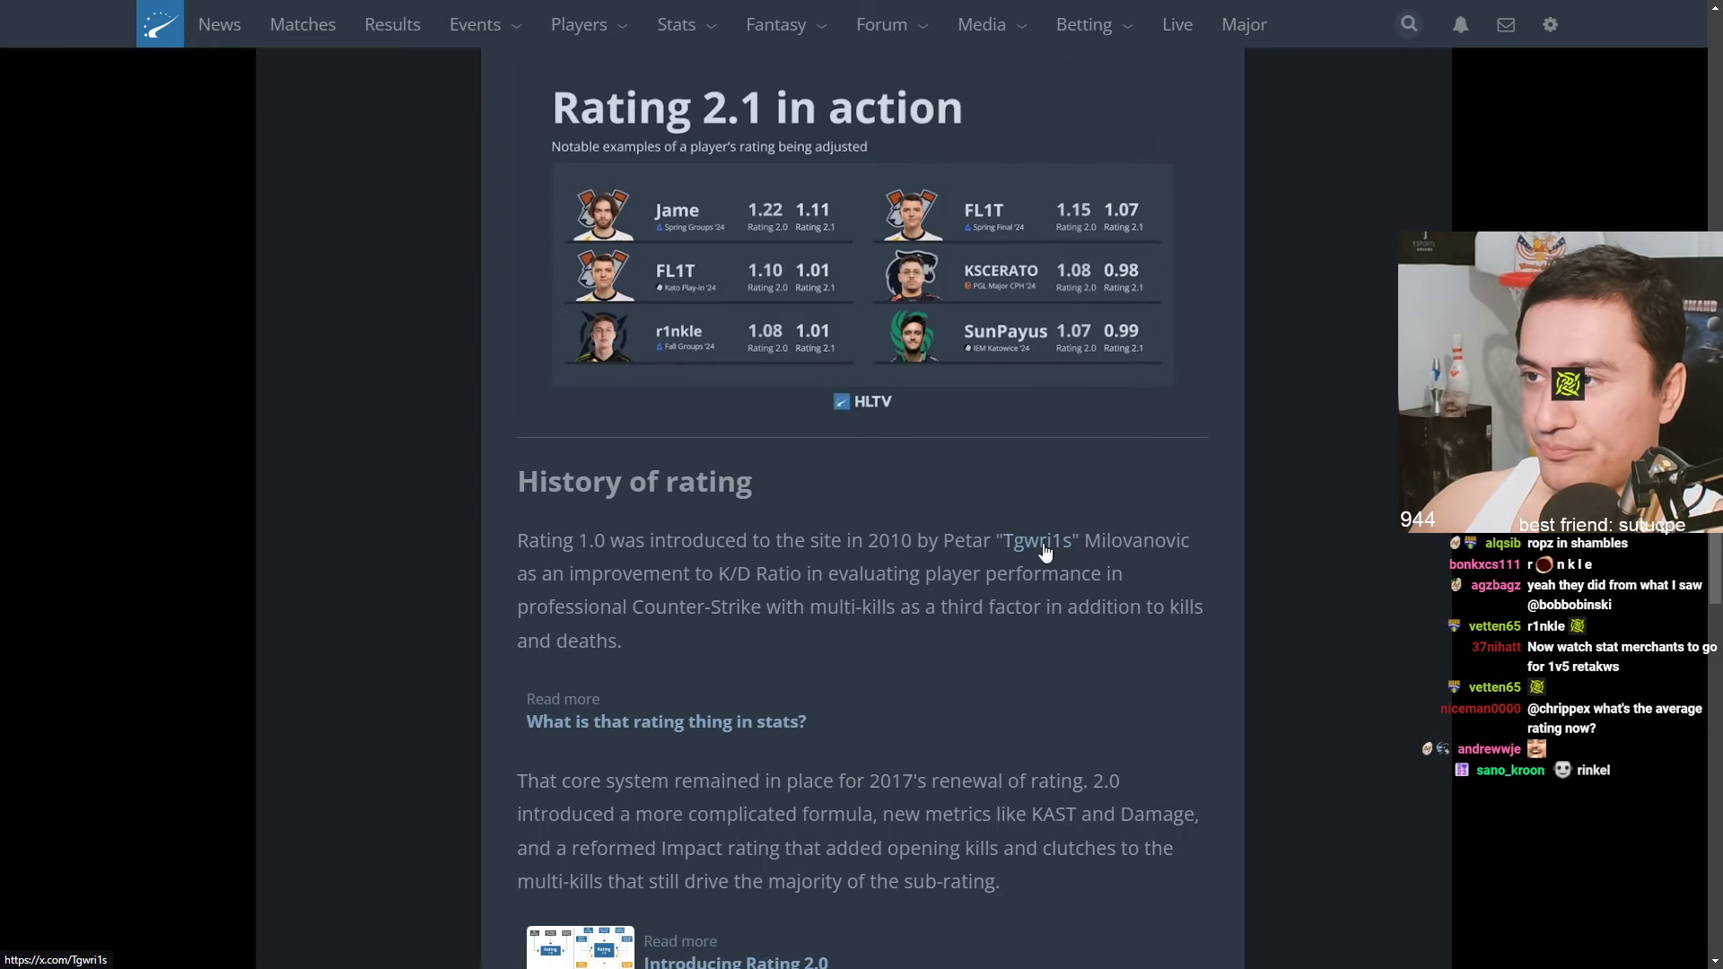
Scroll through History of rating to the How is rating calculated? breakdown graphic
{"action": "scroll", "scroll_direction": "down", "scroll_amount": 3}
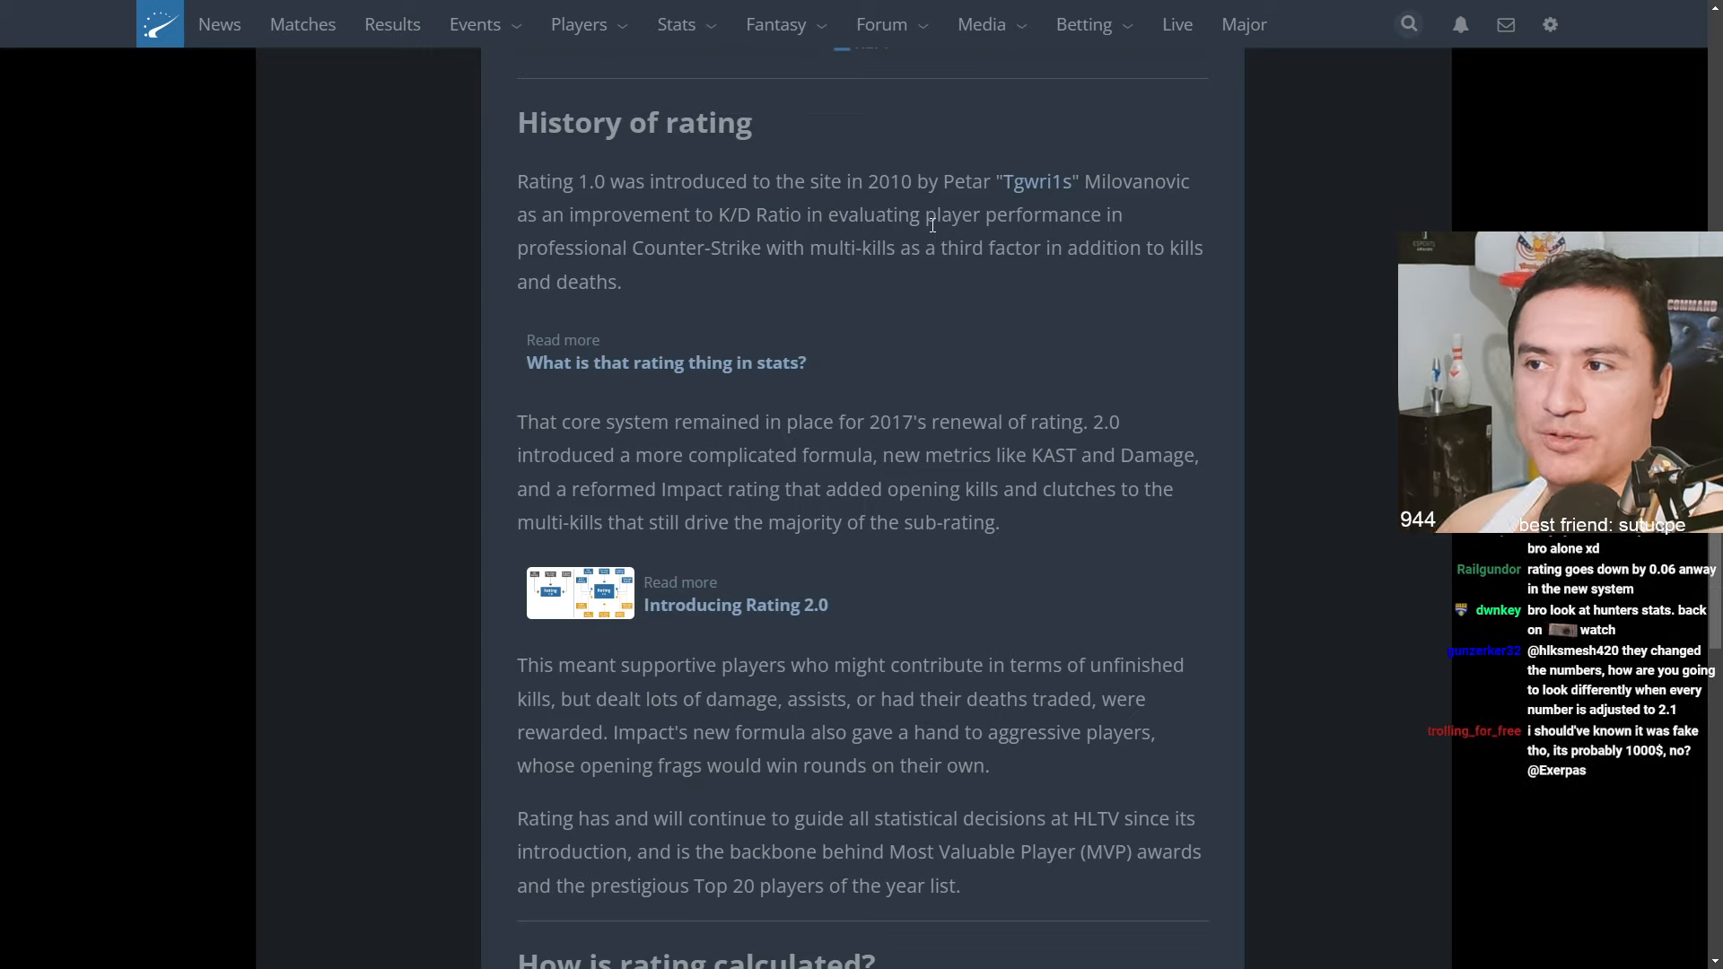
{"action": "scroll", "scroll_direction": "down", "scroll_amount": 3}
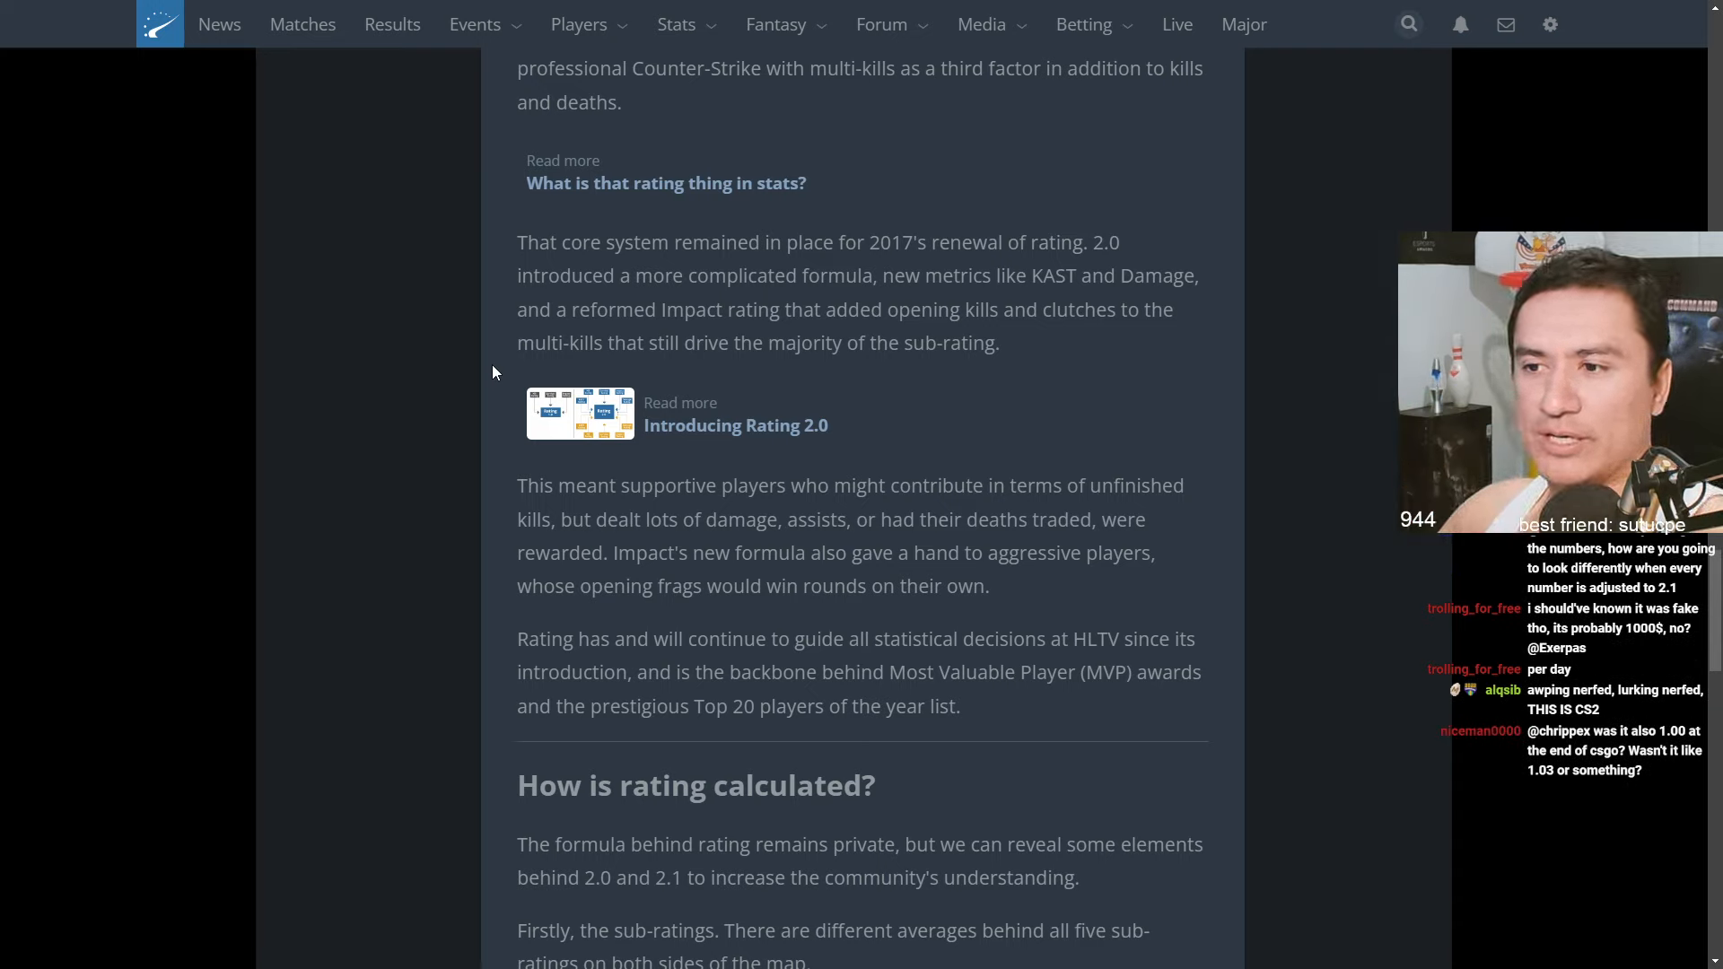
{"action": "scroll", "scroll_direction": "down", "scroll_amount": 3}
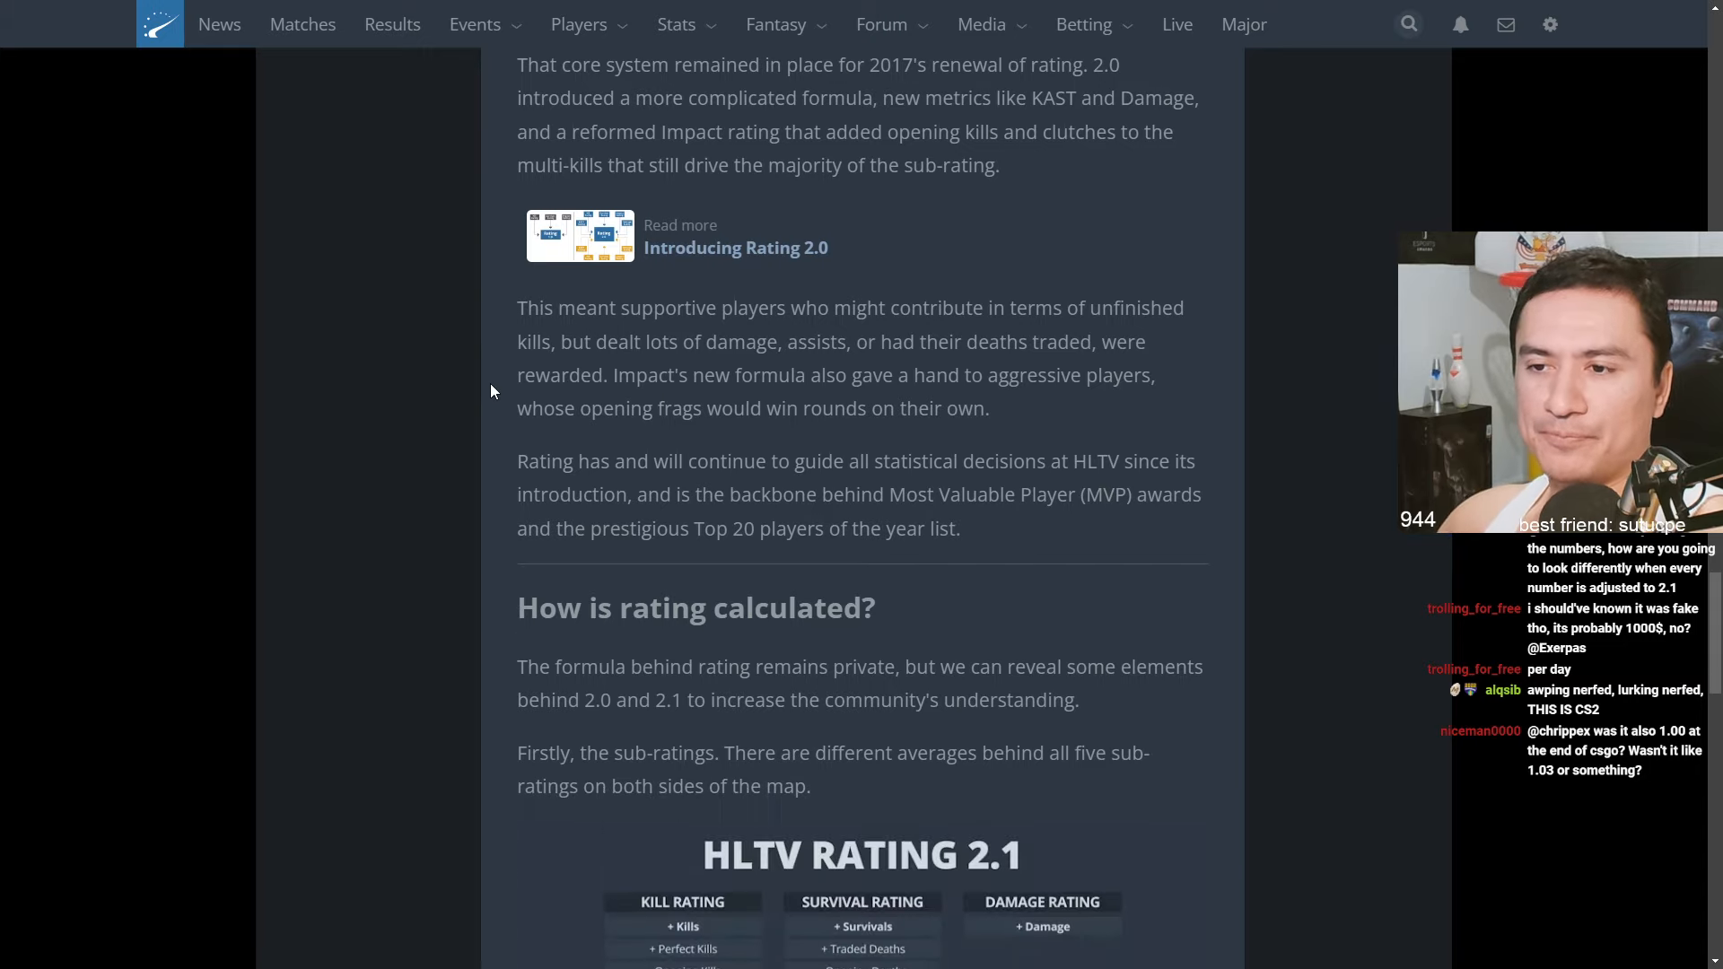
Scroll the article until the Rating 2.1 sub-ratings diagram and its caption are fully visible
{"action": "scroll", "scroll_direction": "down", "scroll_amount": 3}
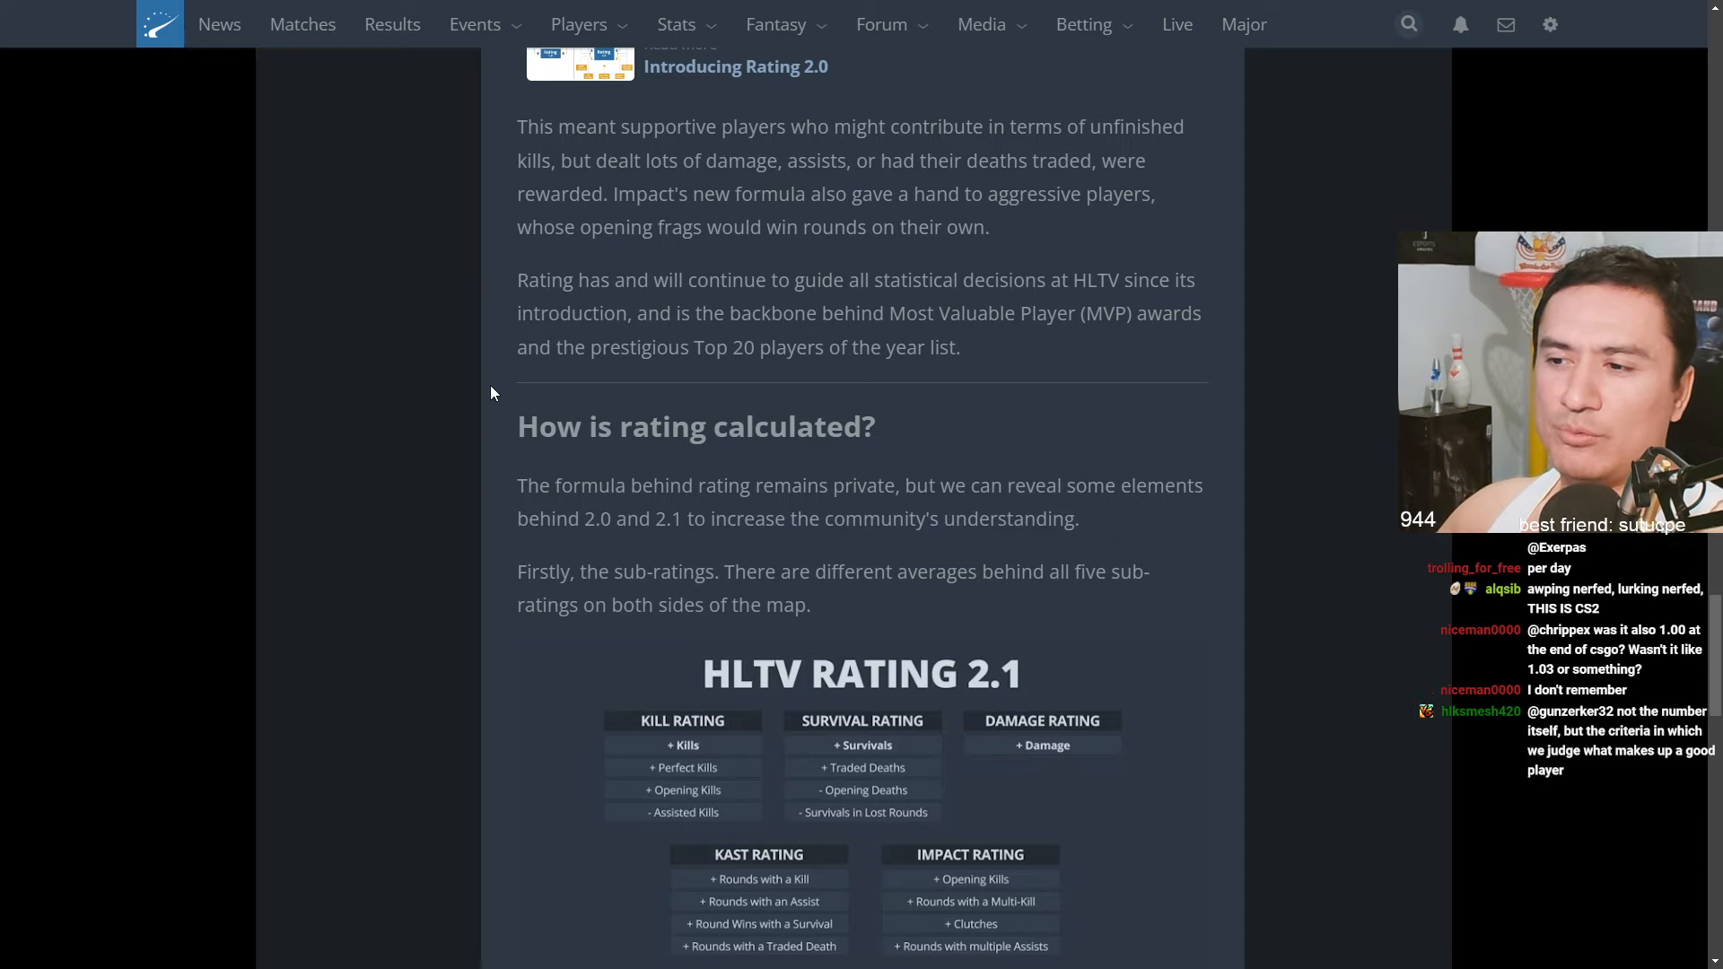
{"action": "scroll", "scroll_direction": "down", "scroll_amount": 3}
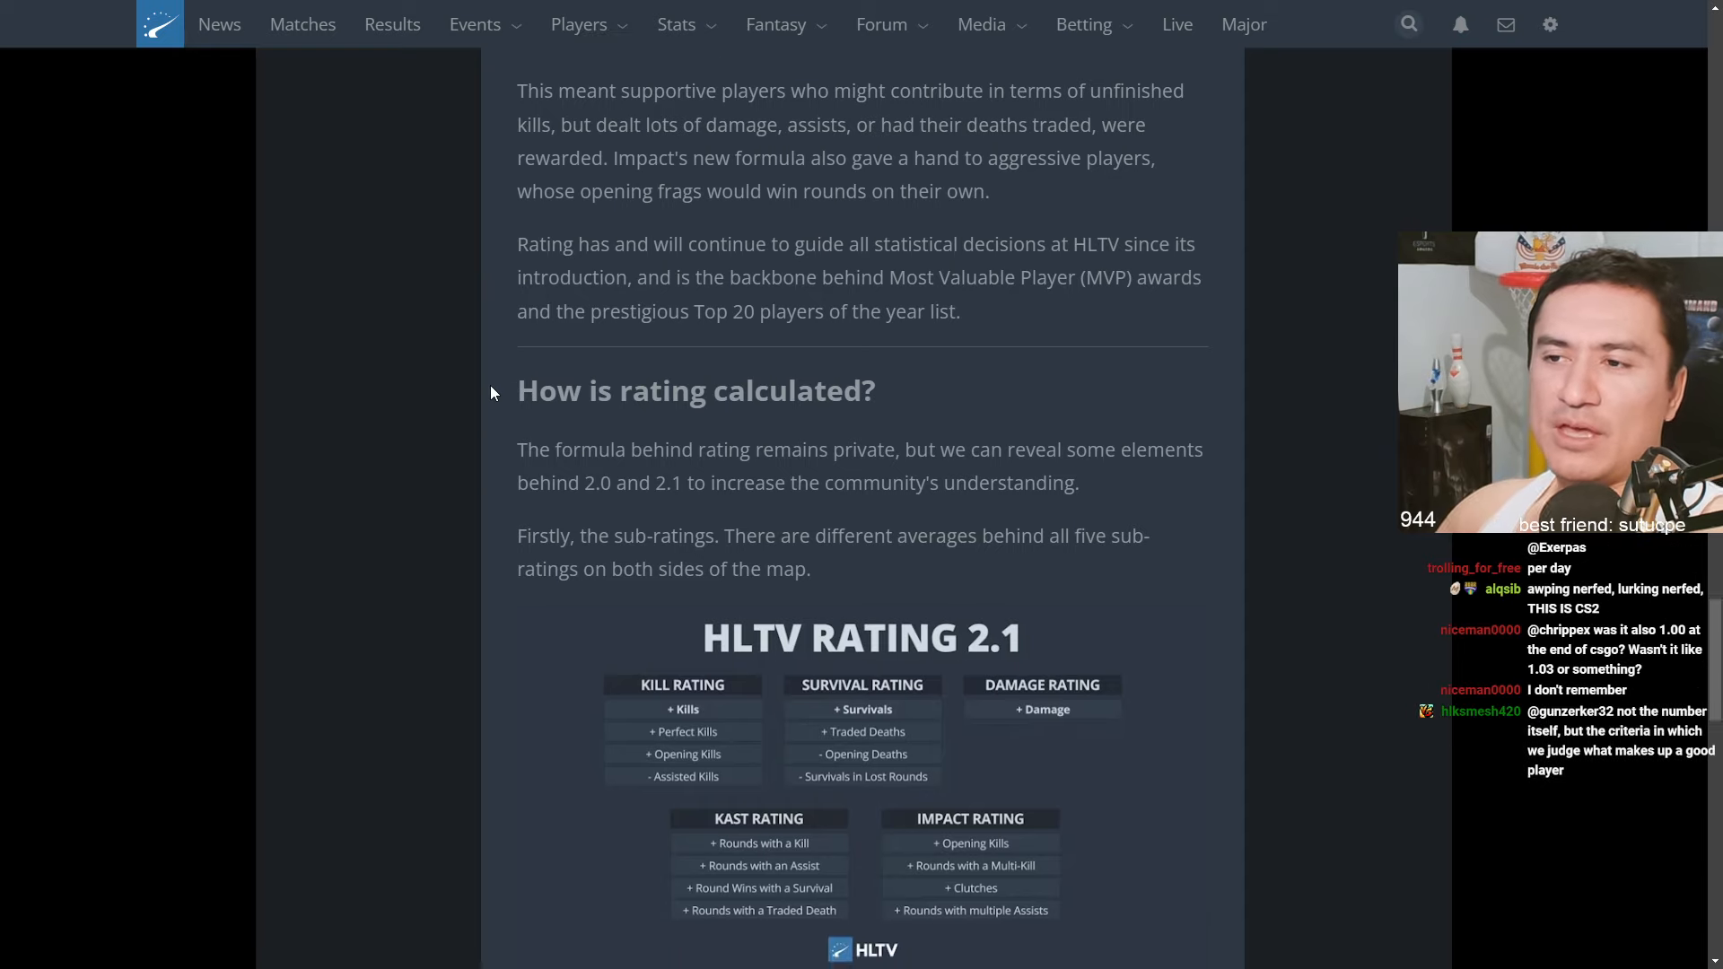
{"action": "scroll", "scroll_direction": "down", "scroll_amount": 3}
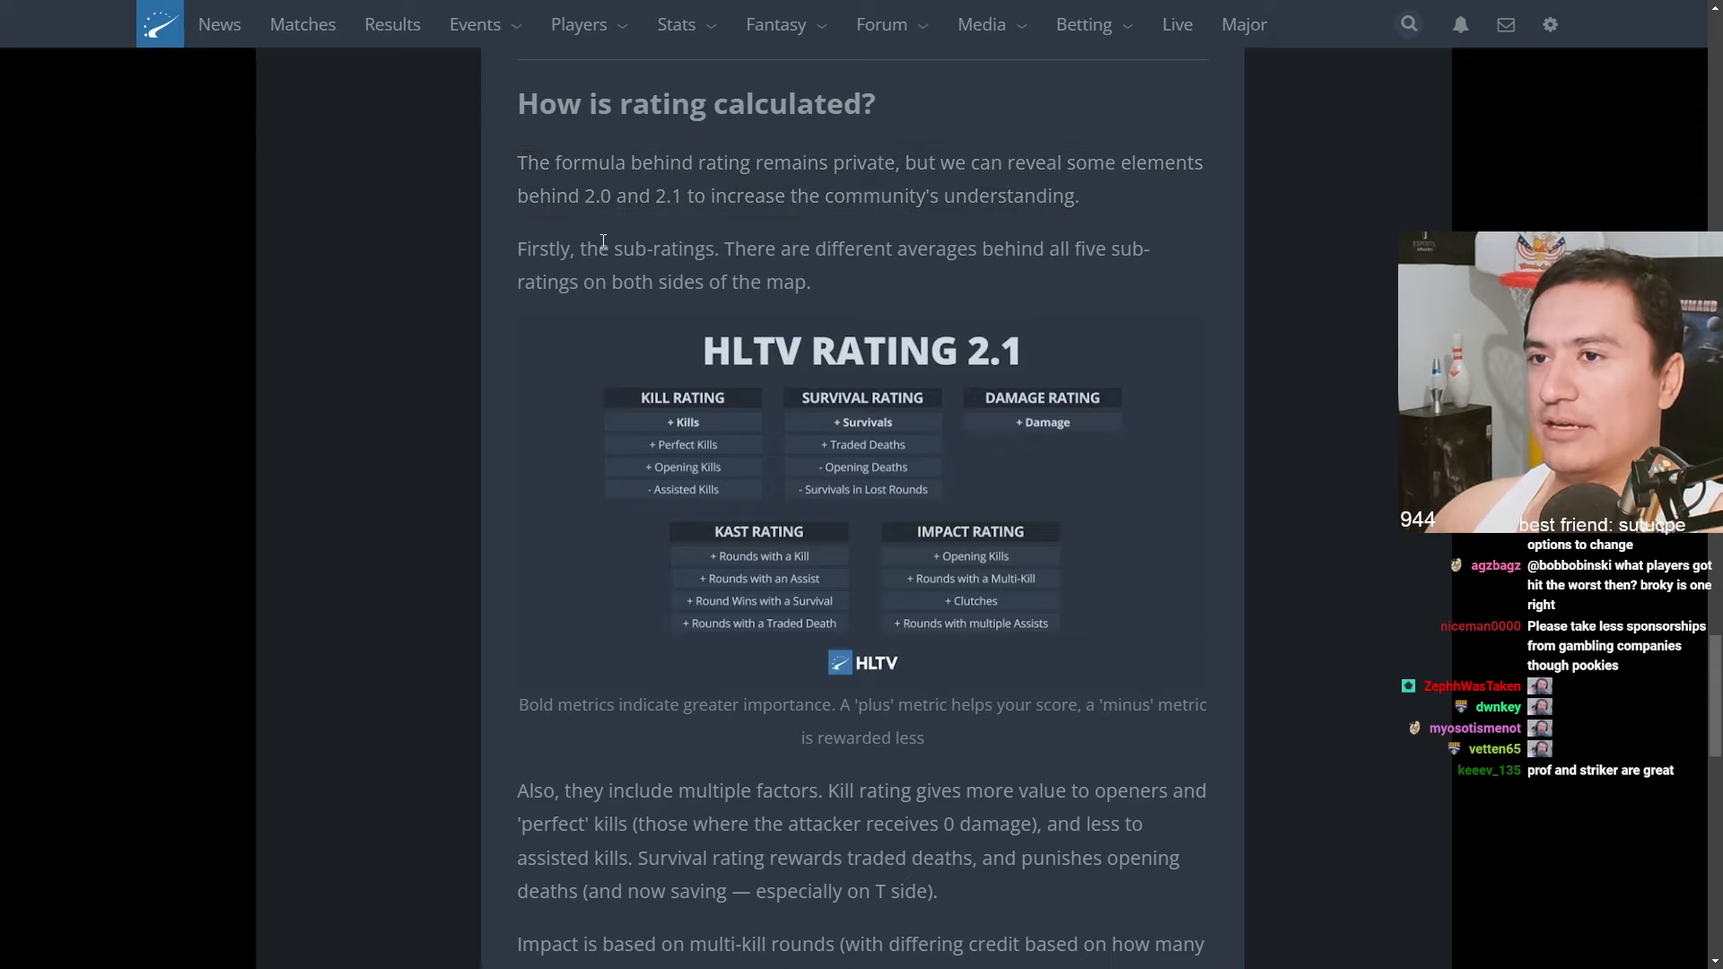
Scroll through the Impact and KAST rating explanations down to the 'Where is economy?' heading
{"action": "scroll", "scroll_direction": "down", "scroll_amount": 3}
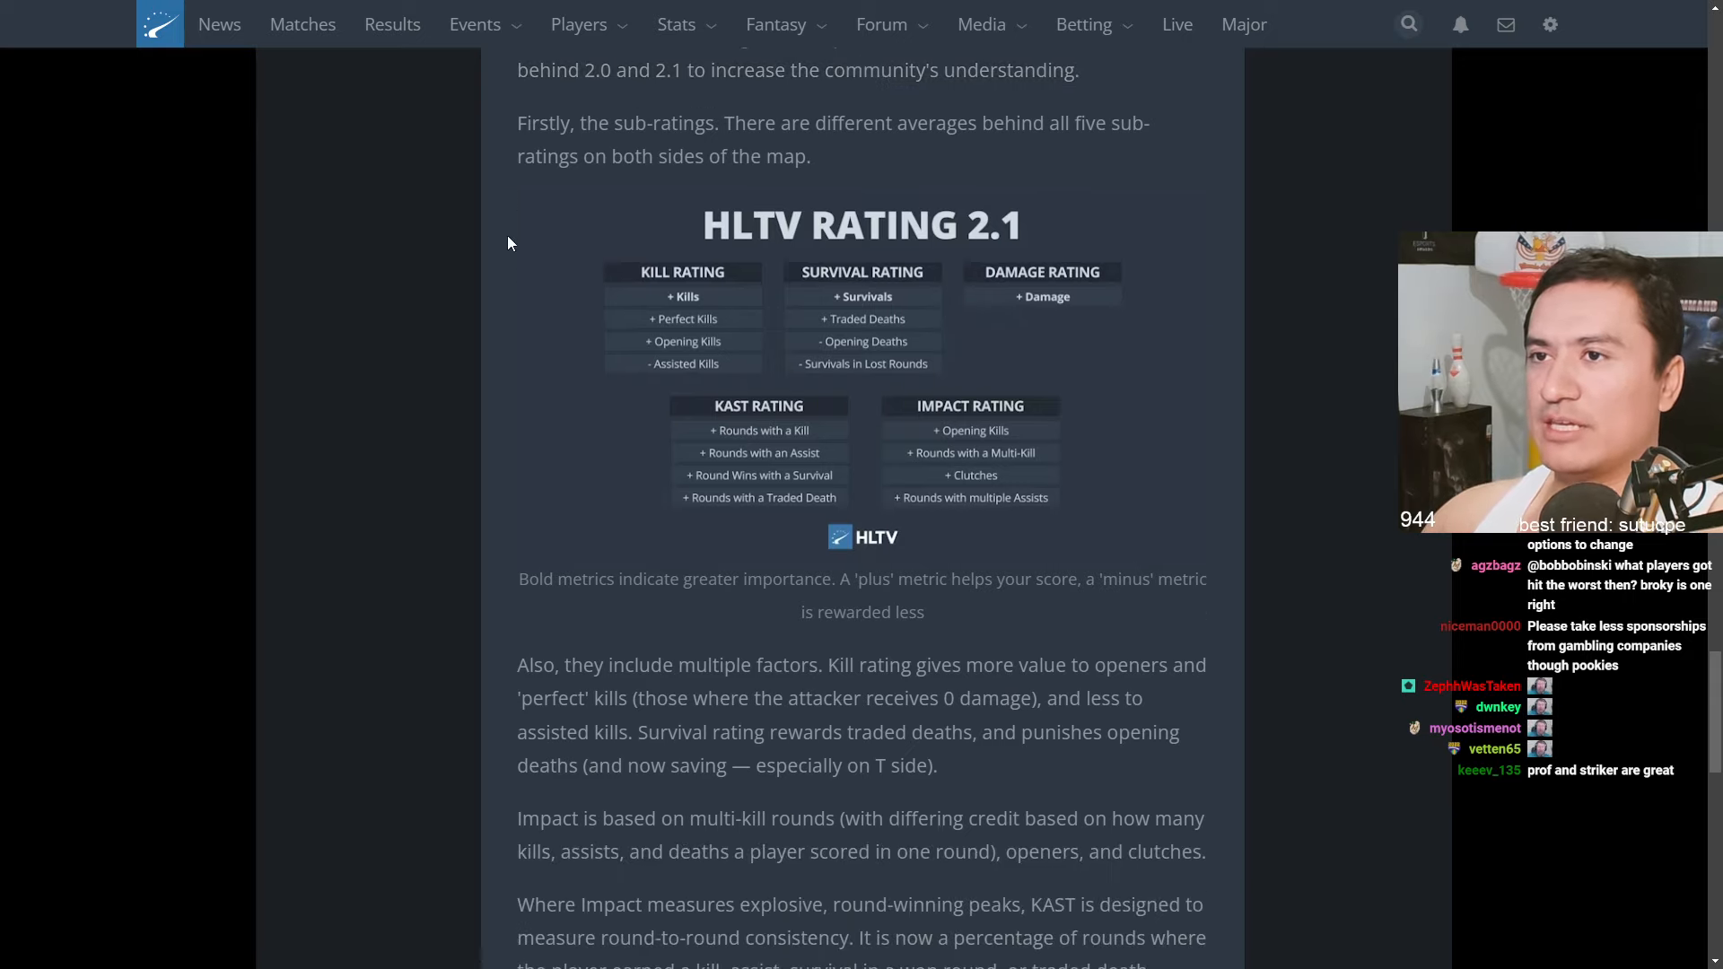
{"action": "scroll", "scroll_direction": "down", "scroll_amount": 3}
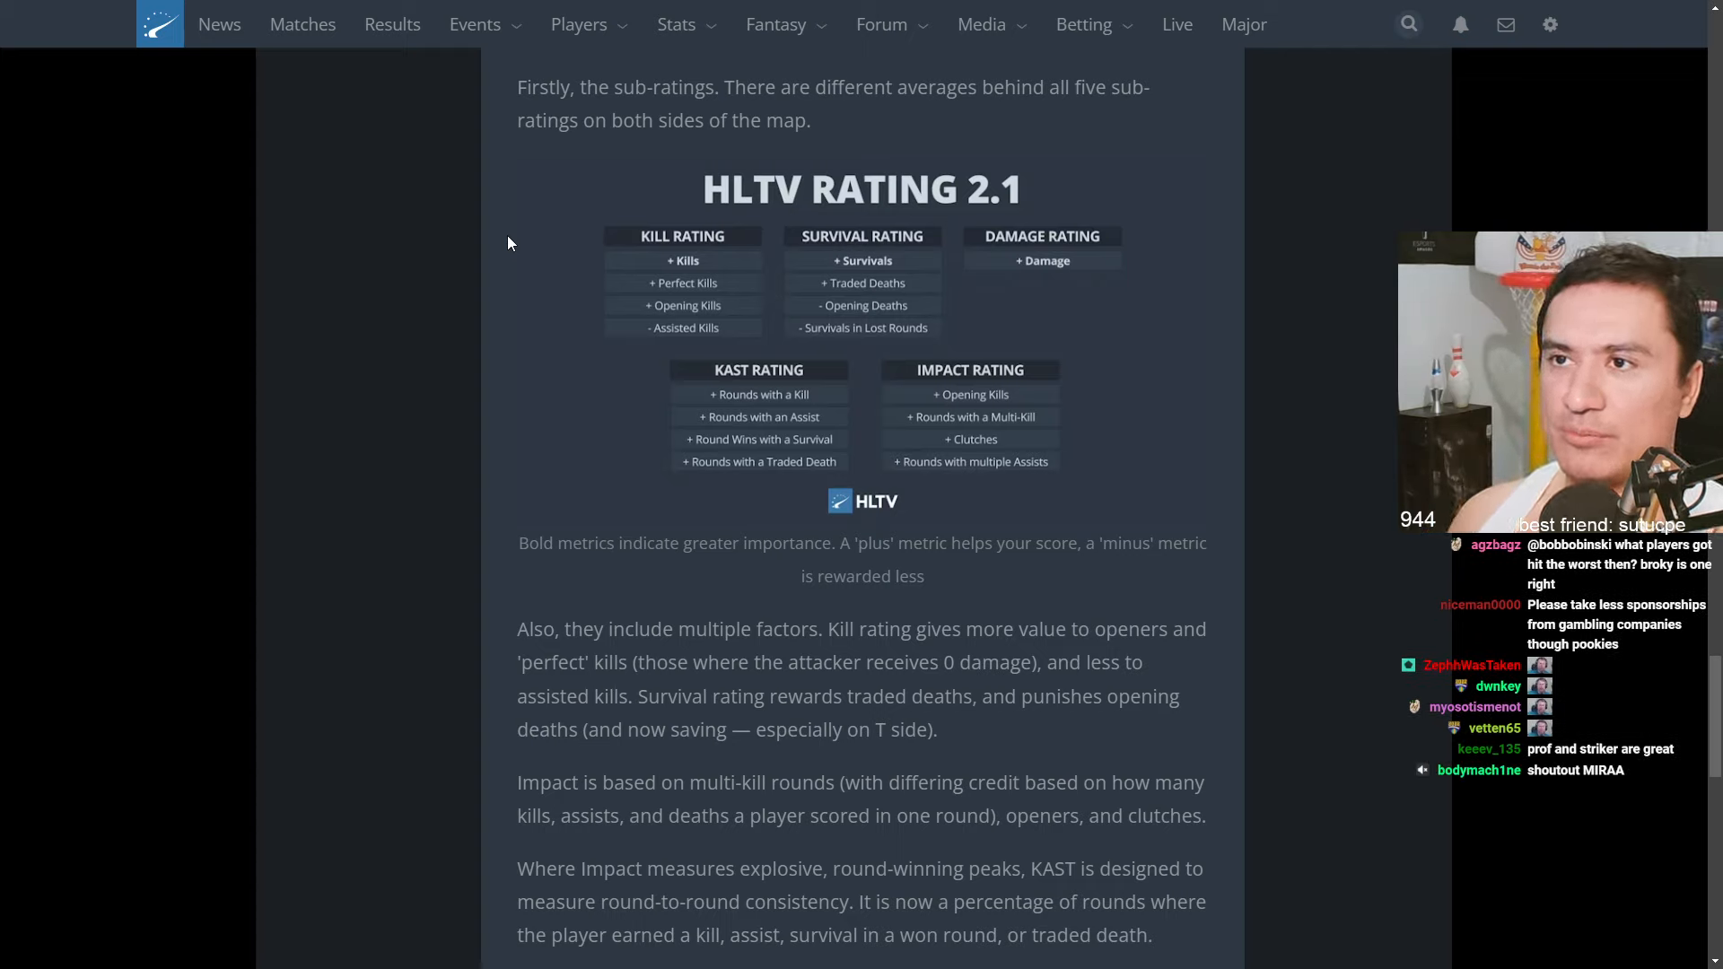
{"action": "mouse_move", "coordinate": [725, 266]}
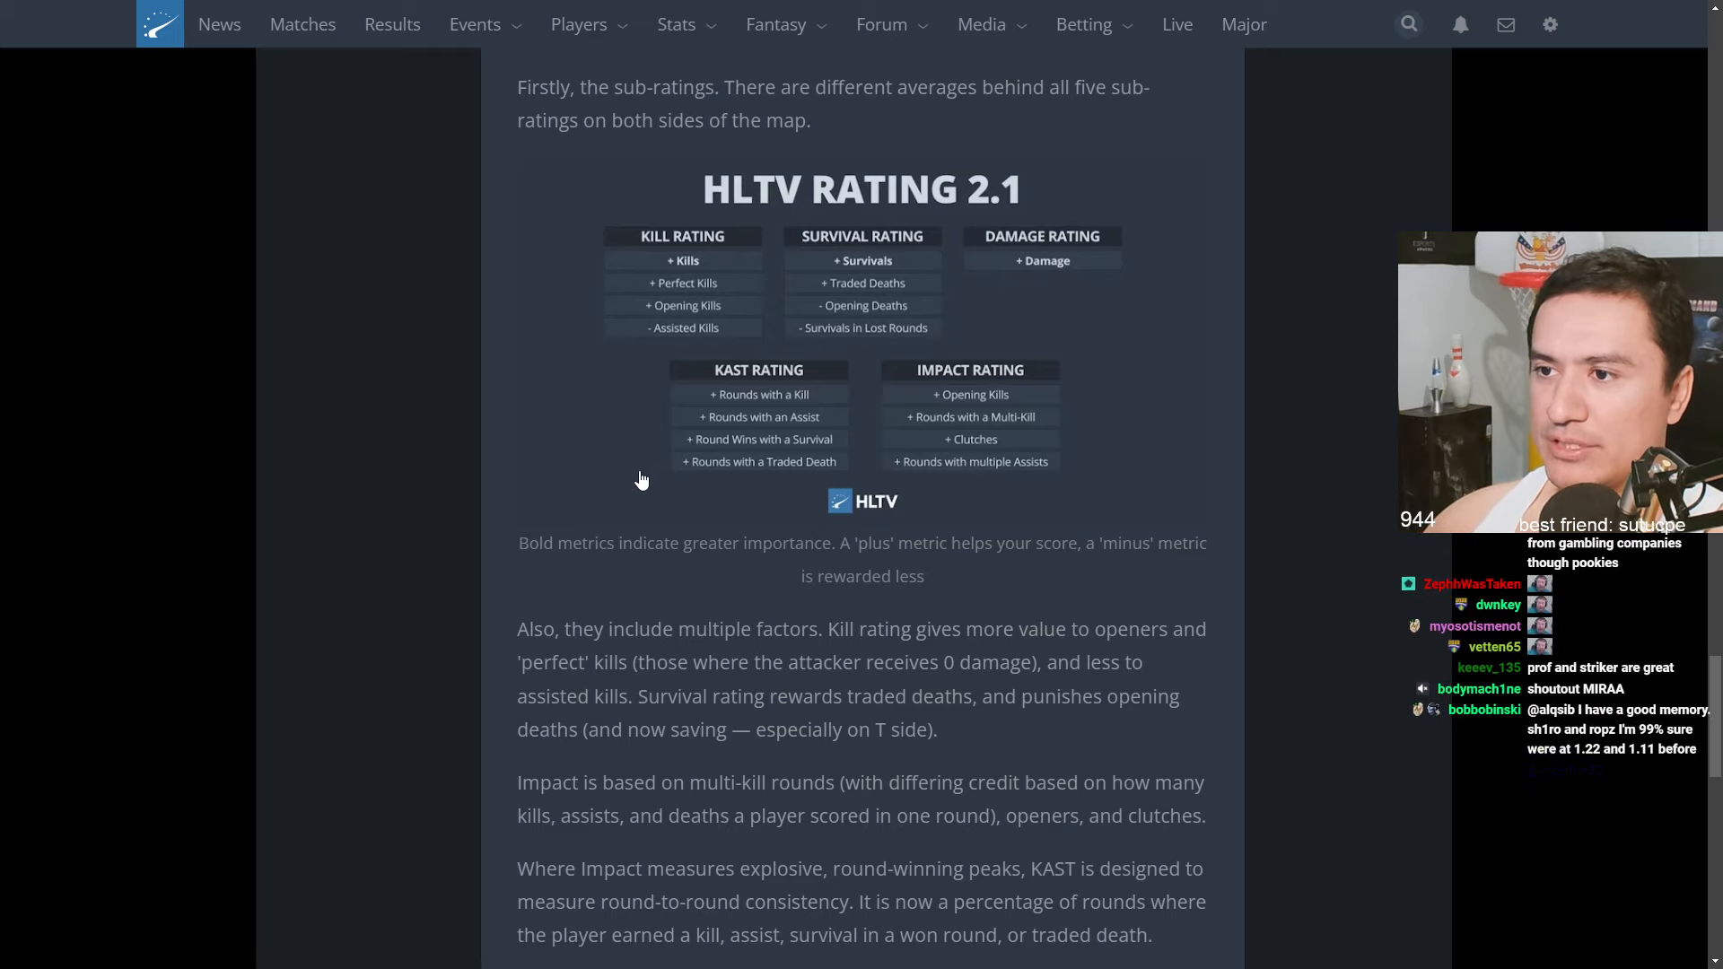
{"action": "scroll", "scroll_direction": "down", "scroll_amount": 3}
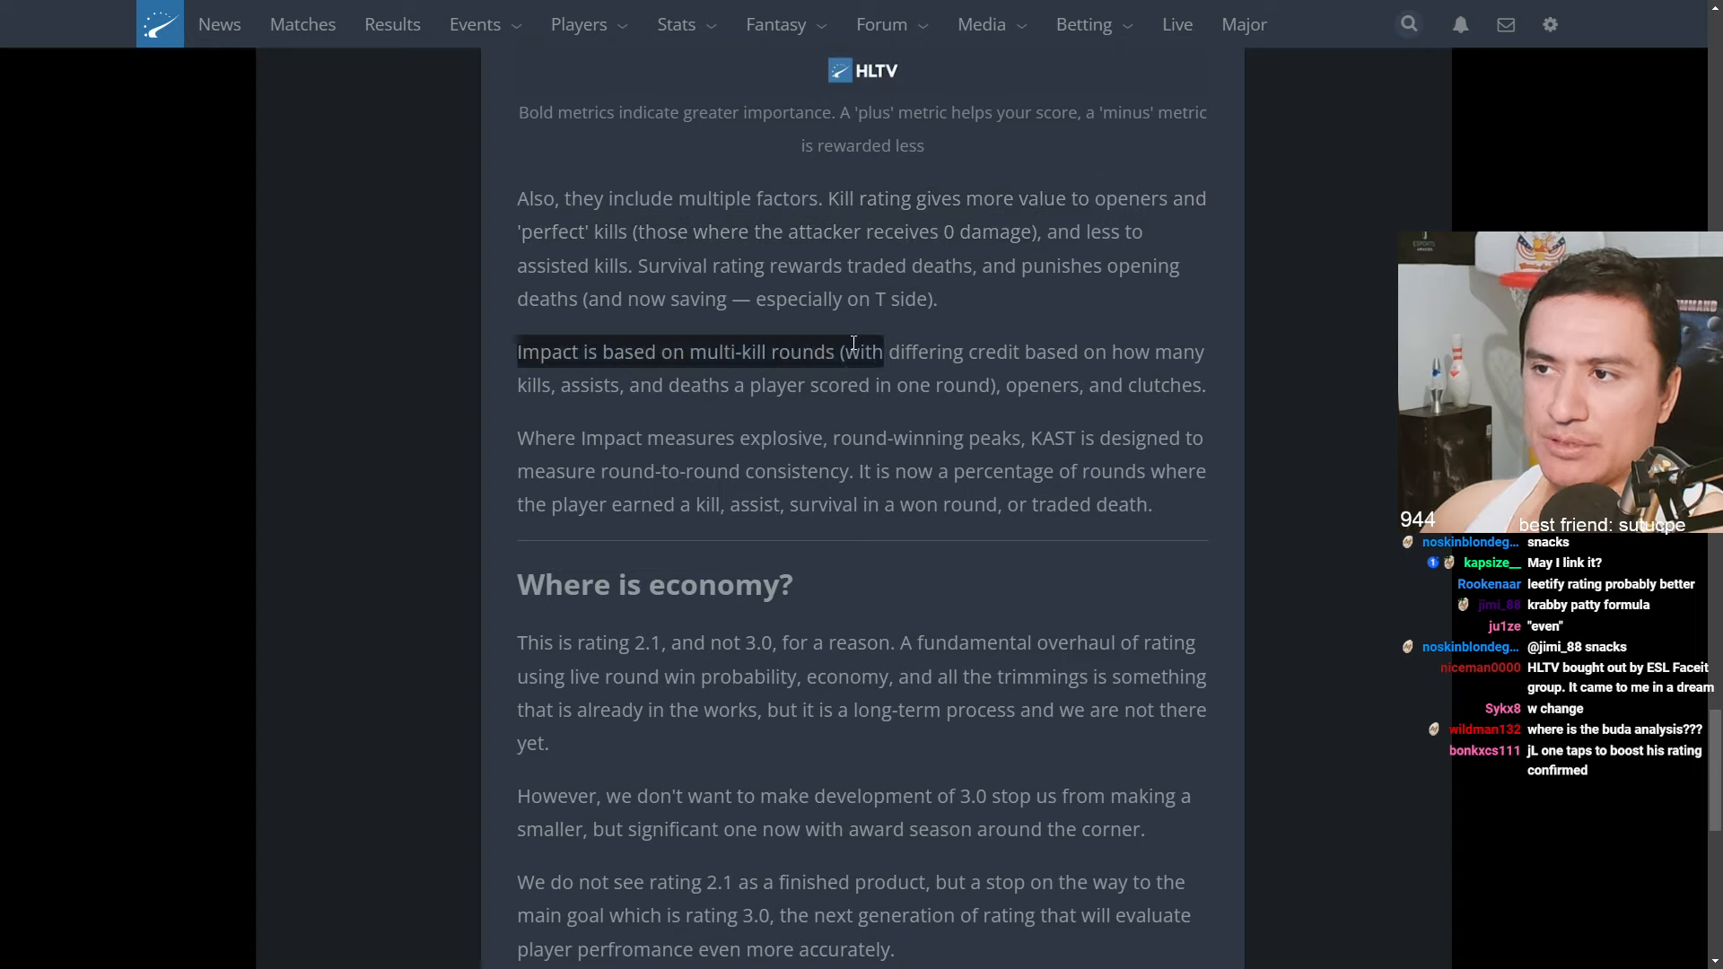
{"action": "left_click_drag", "start_coordinate": [885, 352], "coordinate": [616, 384]}
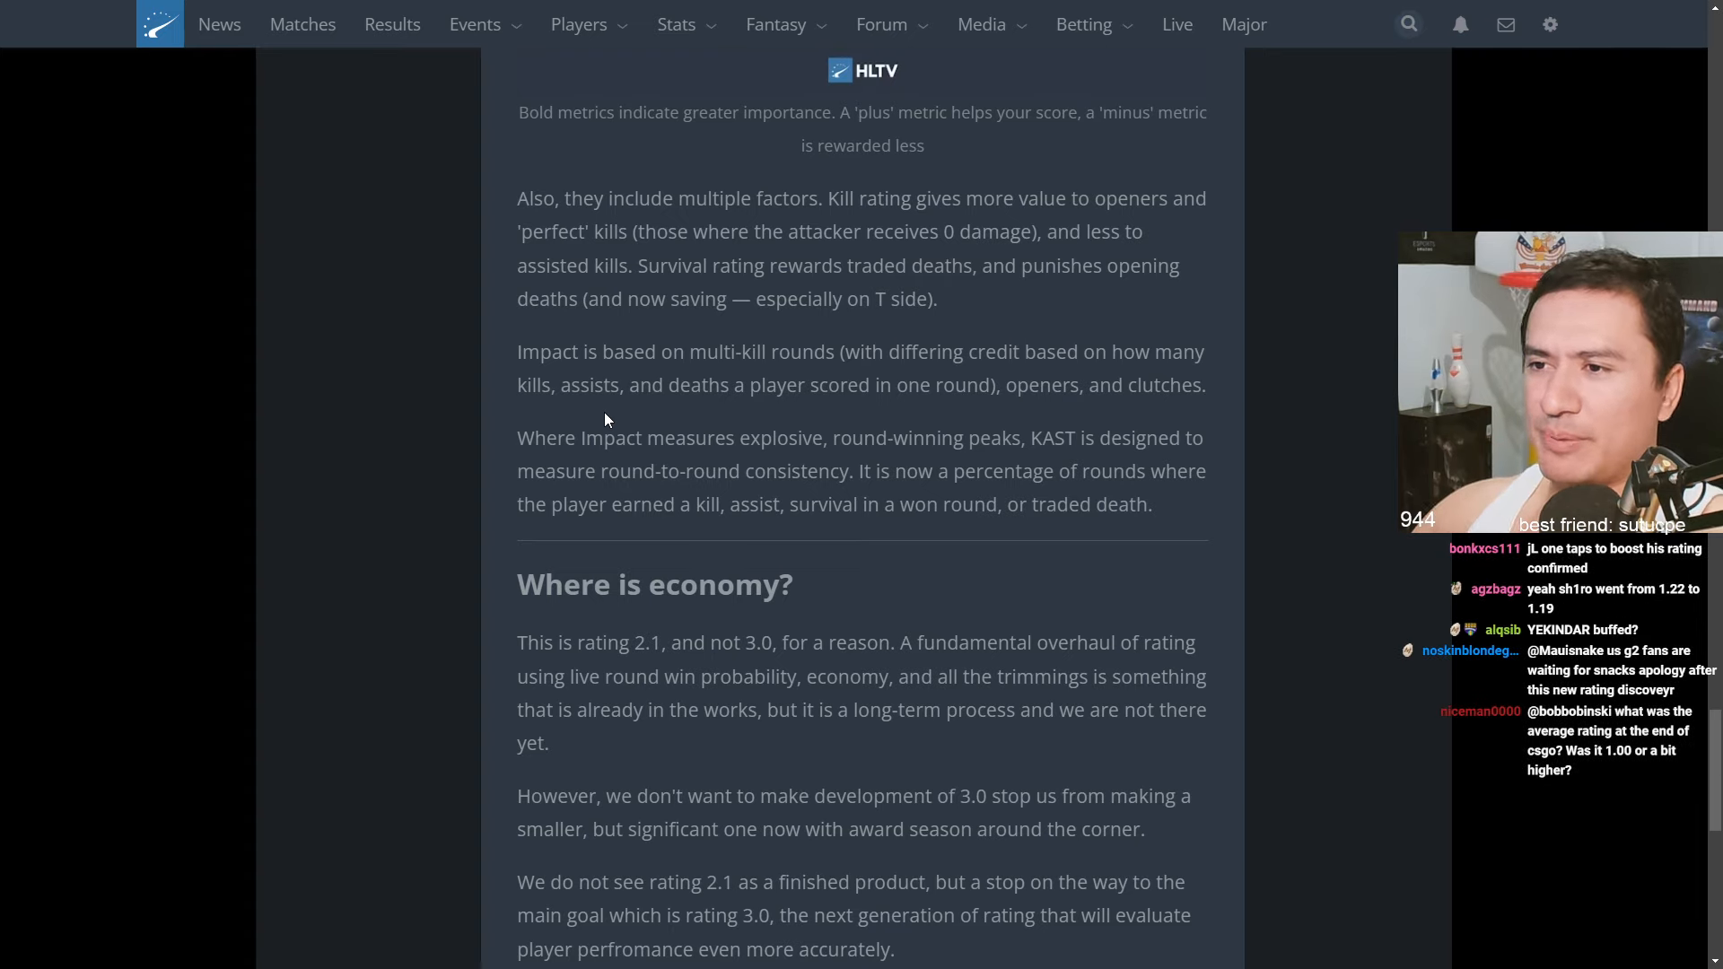
{"action": "left_click_drag", "start_coordinate": [517, 438], "coordinate": [953, 438]}
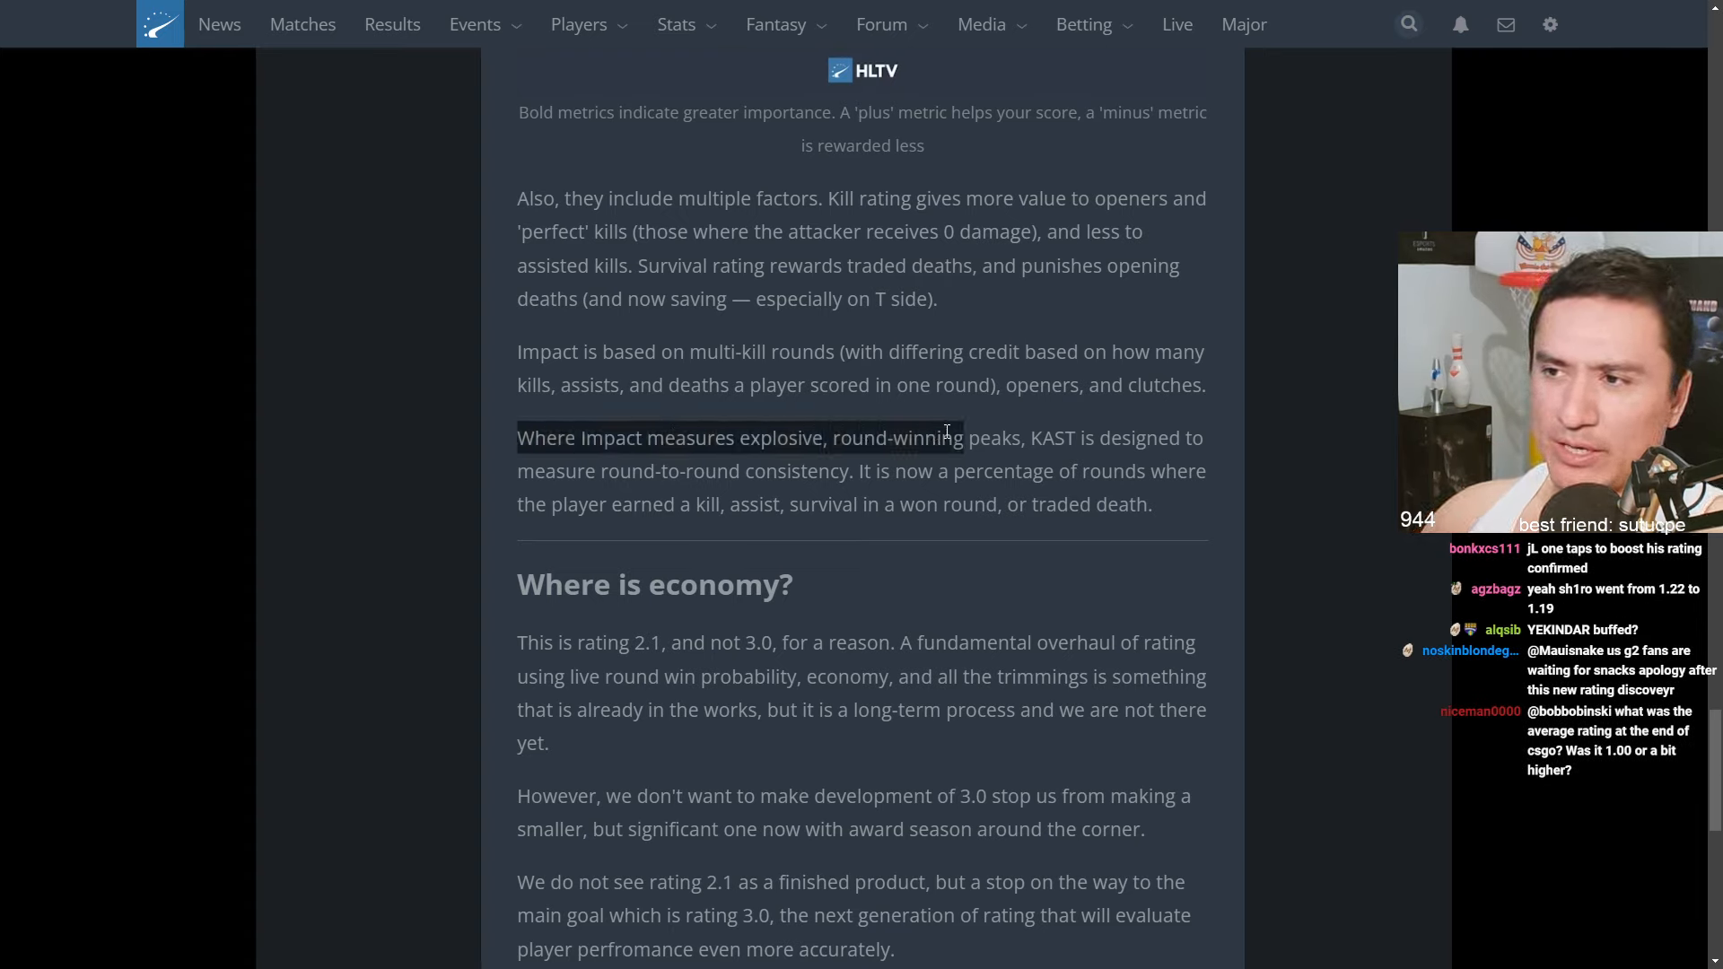
{"action": "left_click_drag", "start_coordinate": [957, 438], "coordinate": [689, 470]}
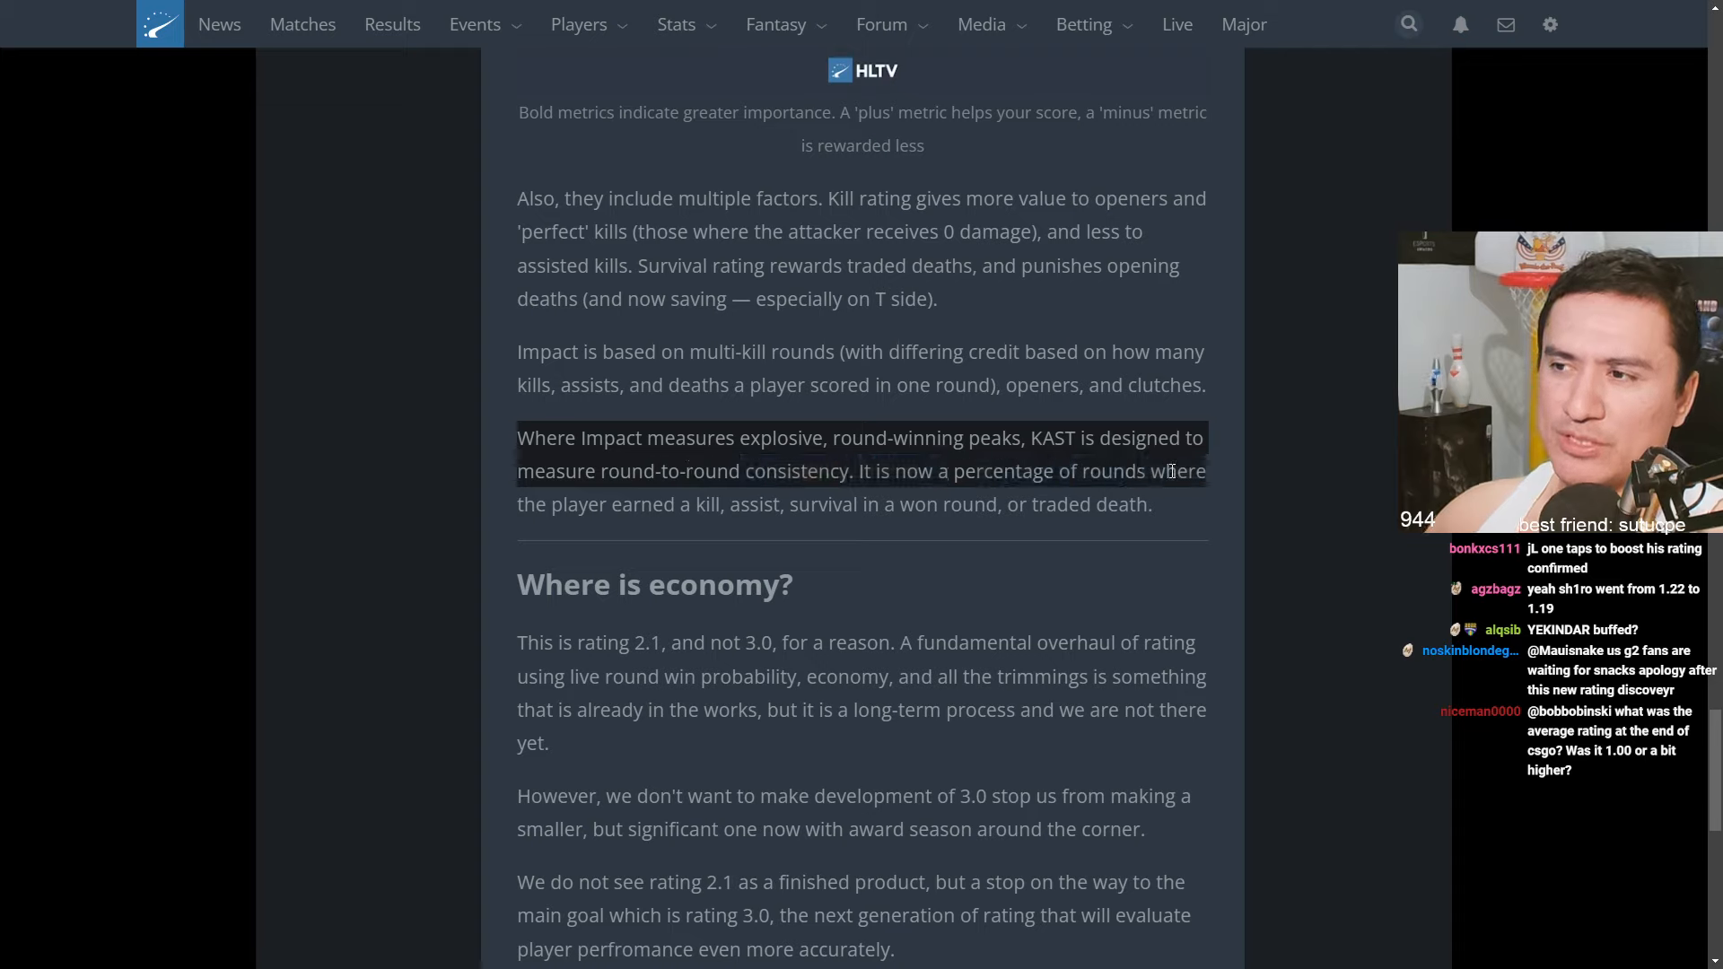
{"action": "left_click", "coordinate": [1185, 506]}
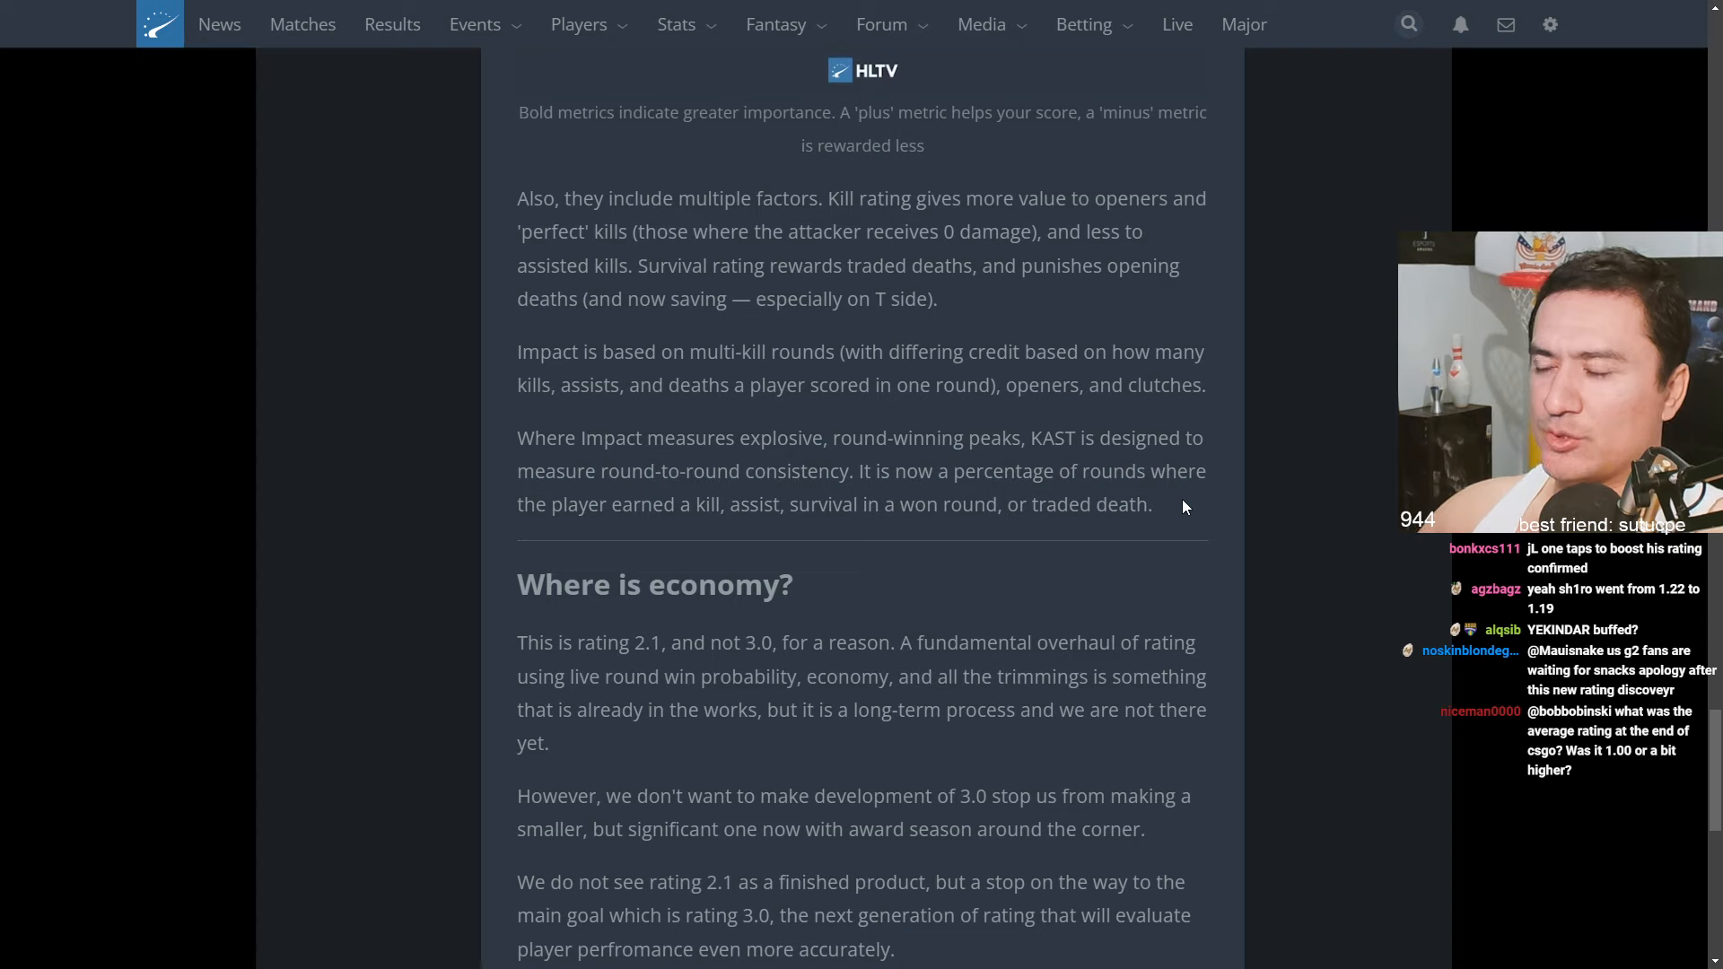
{"action": "left_click_drag", "start_coordinate": [789, 504], "coordinate": [987, 504]}
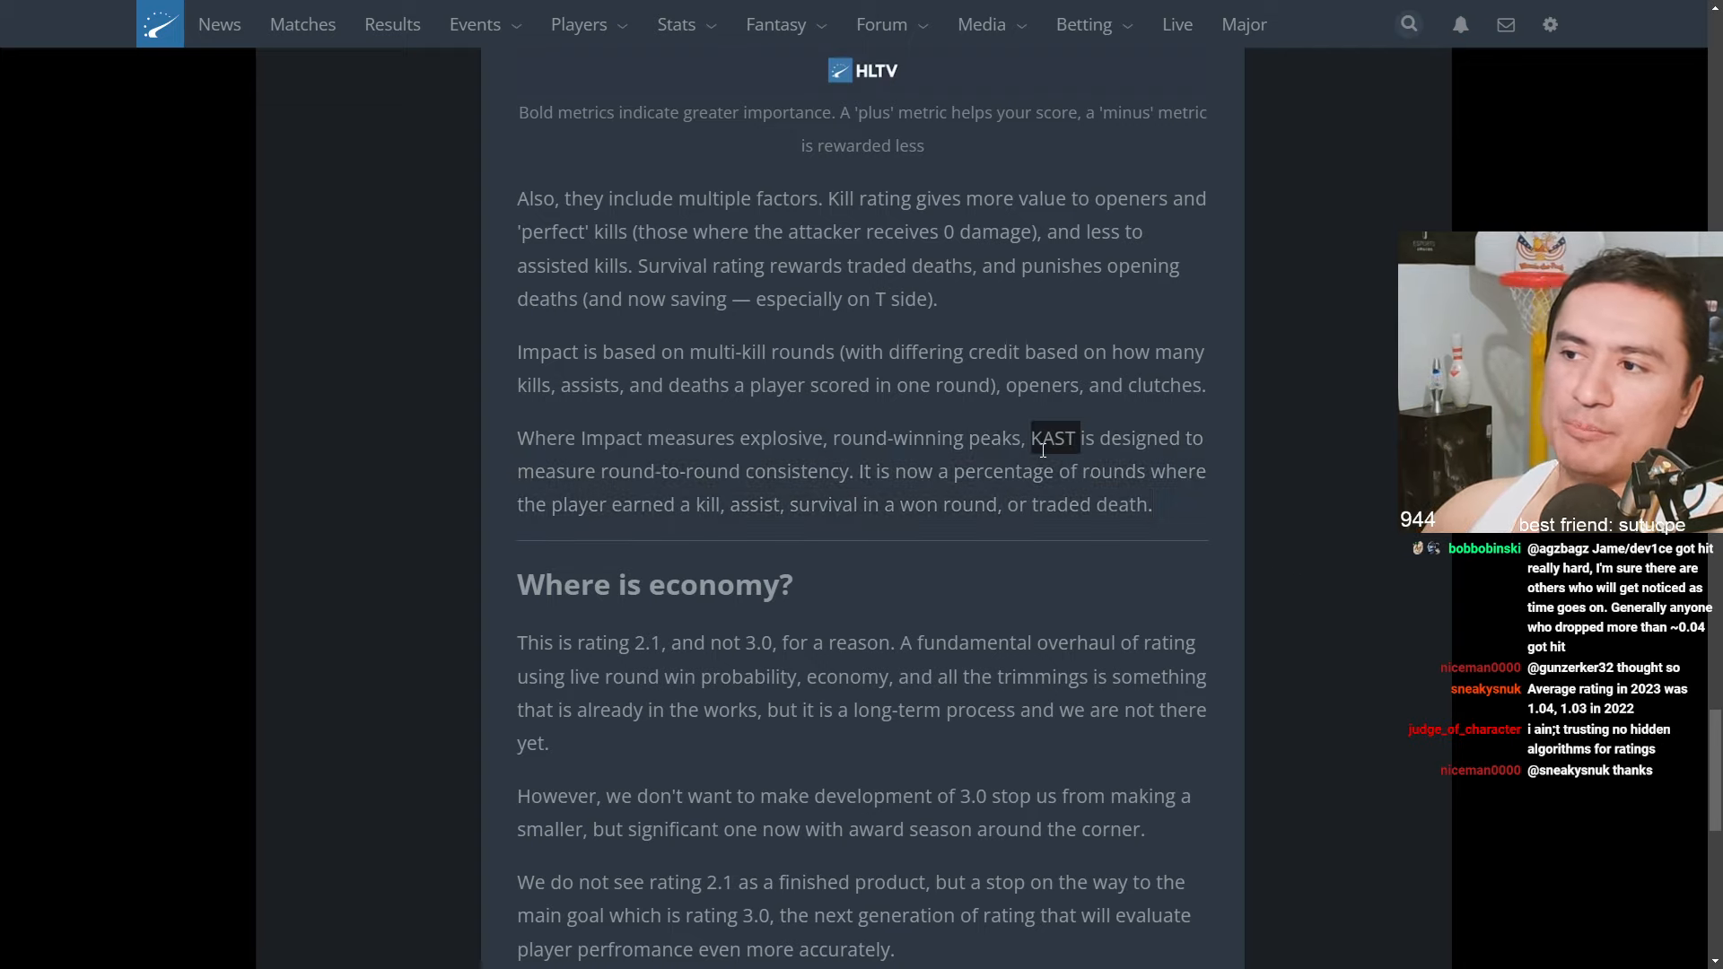
{"action": "mouse_move", "coordinate": [832, 546]}
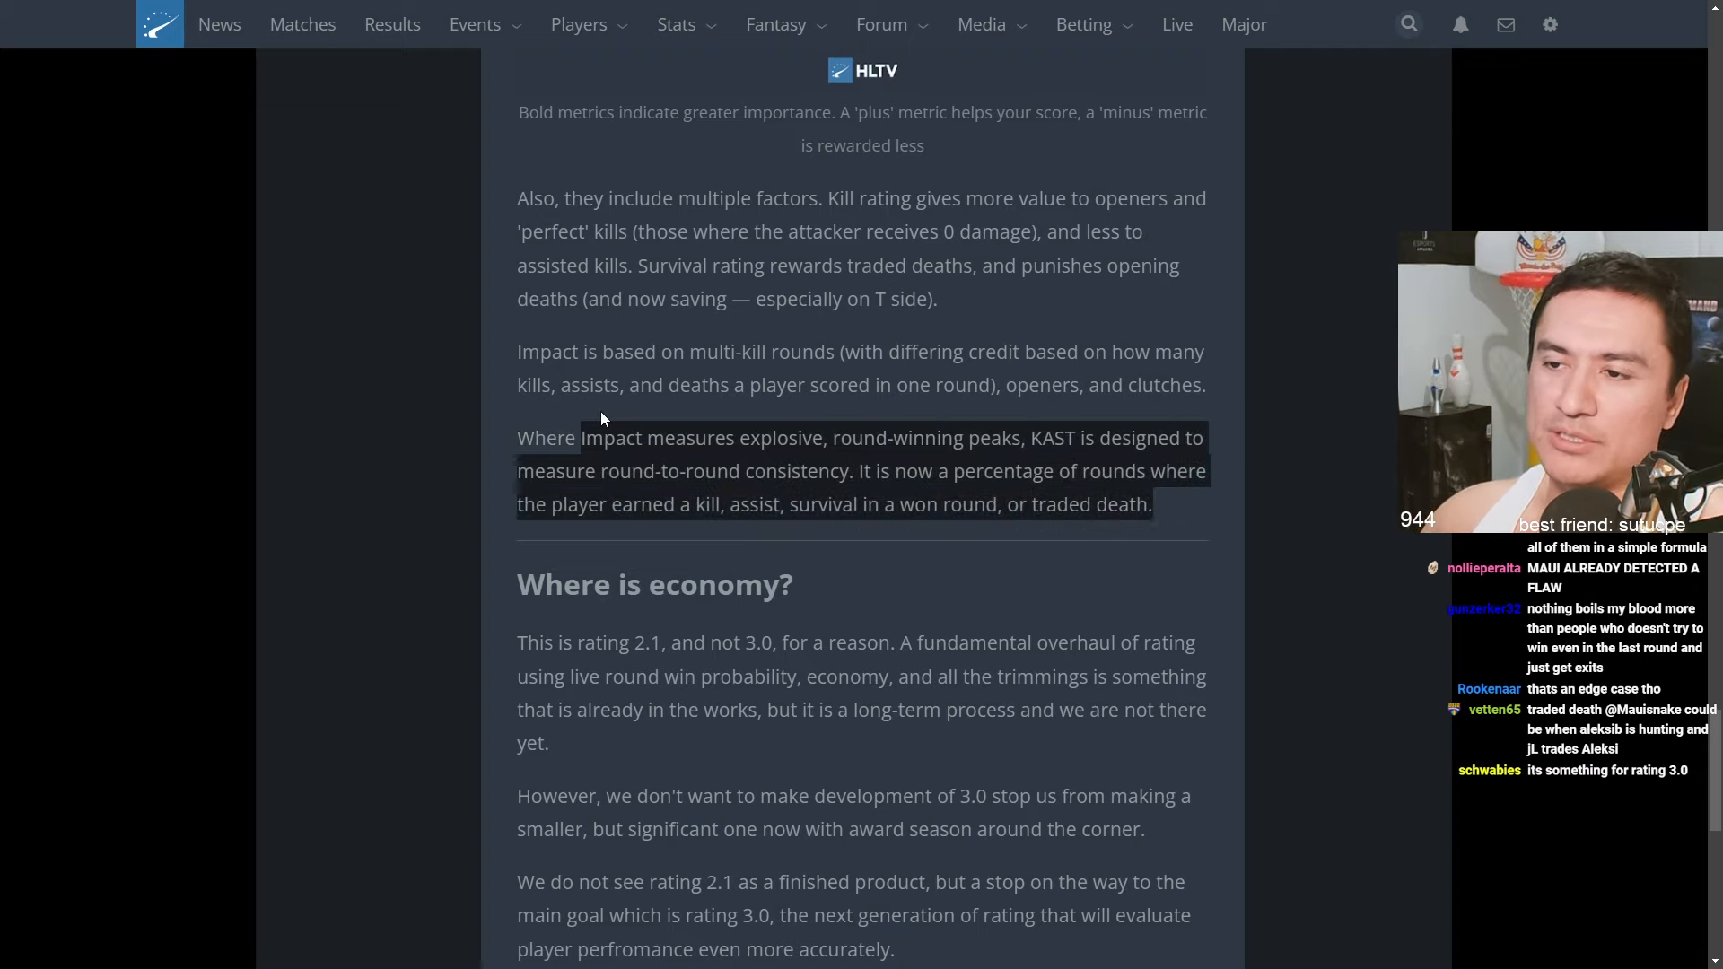
{"action": "left_click", "coordinate": [1199, 509]}
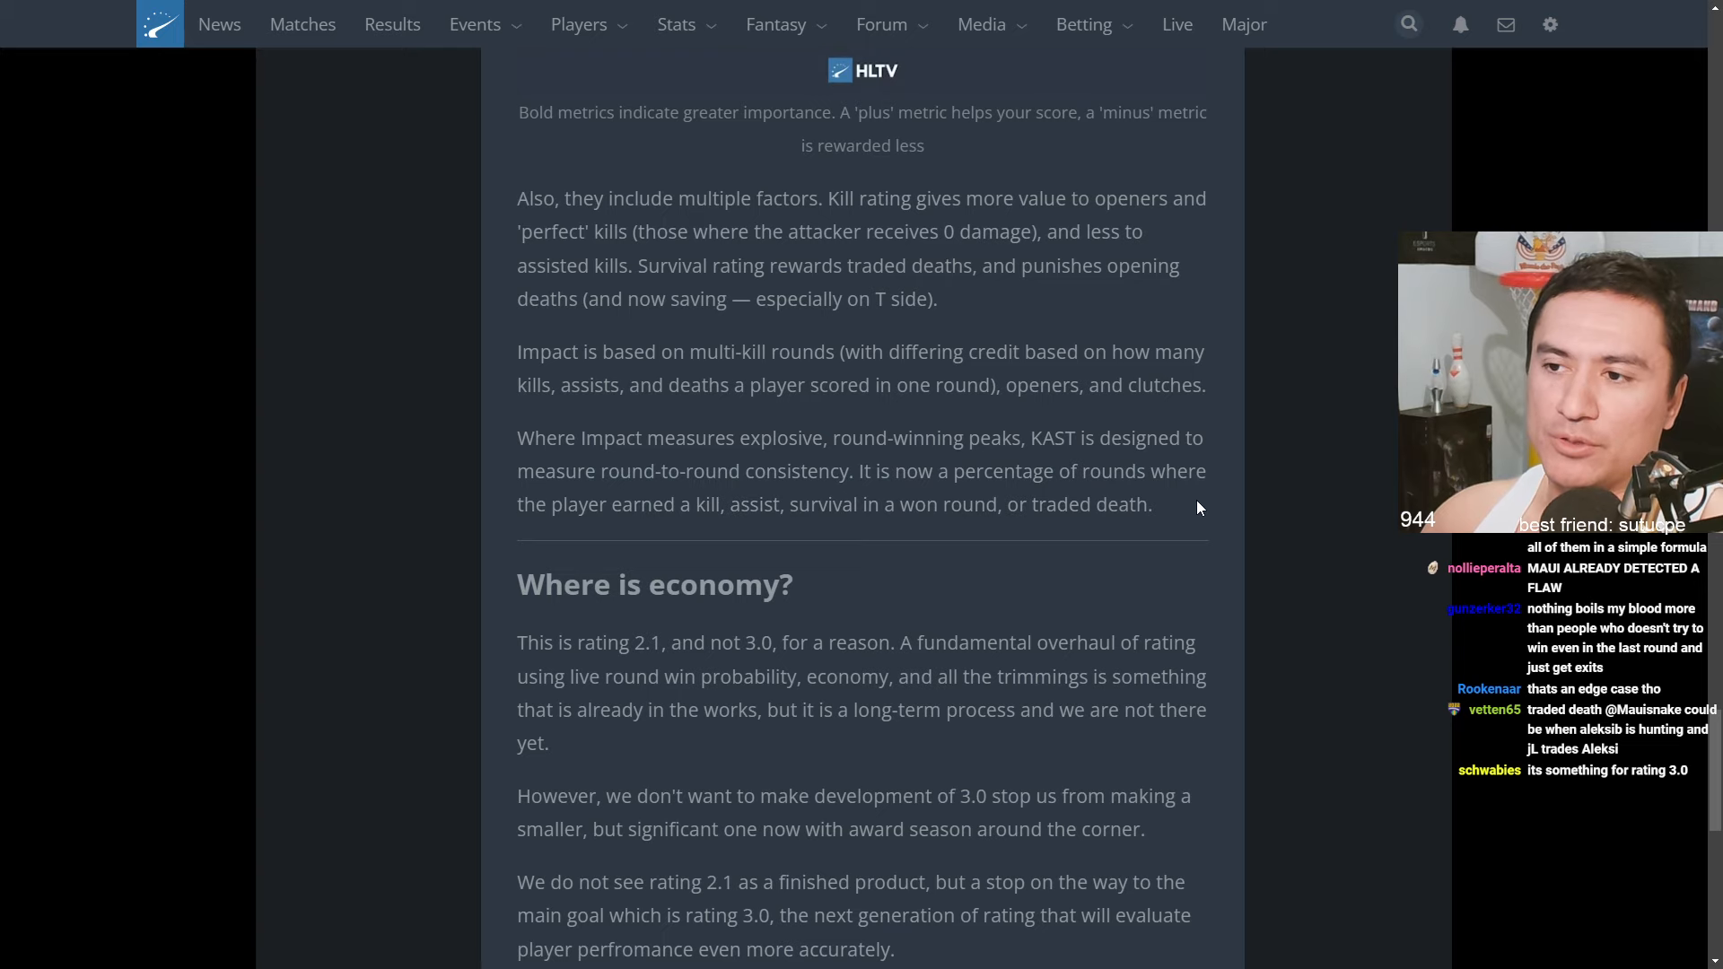
{"action": "scroll", "scroll_direction": "down", "scroll_amount": 3}
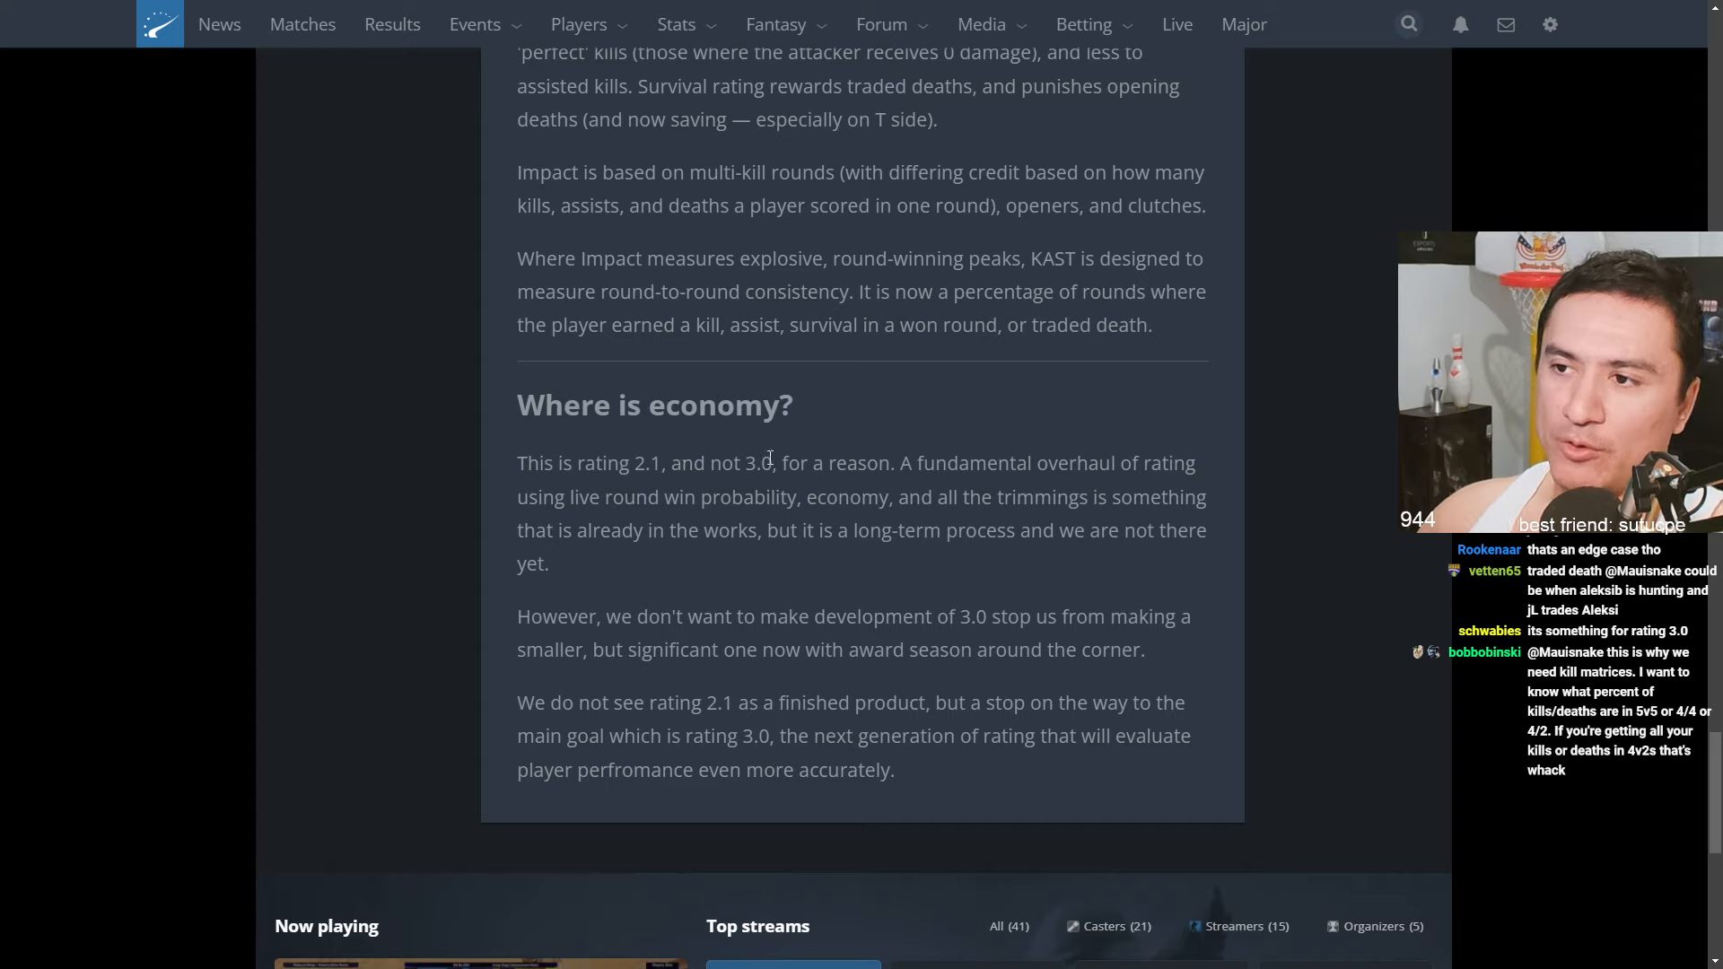
{"action": "mouse_move", "coordinate": [571, 488]}
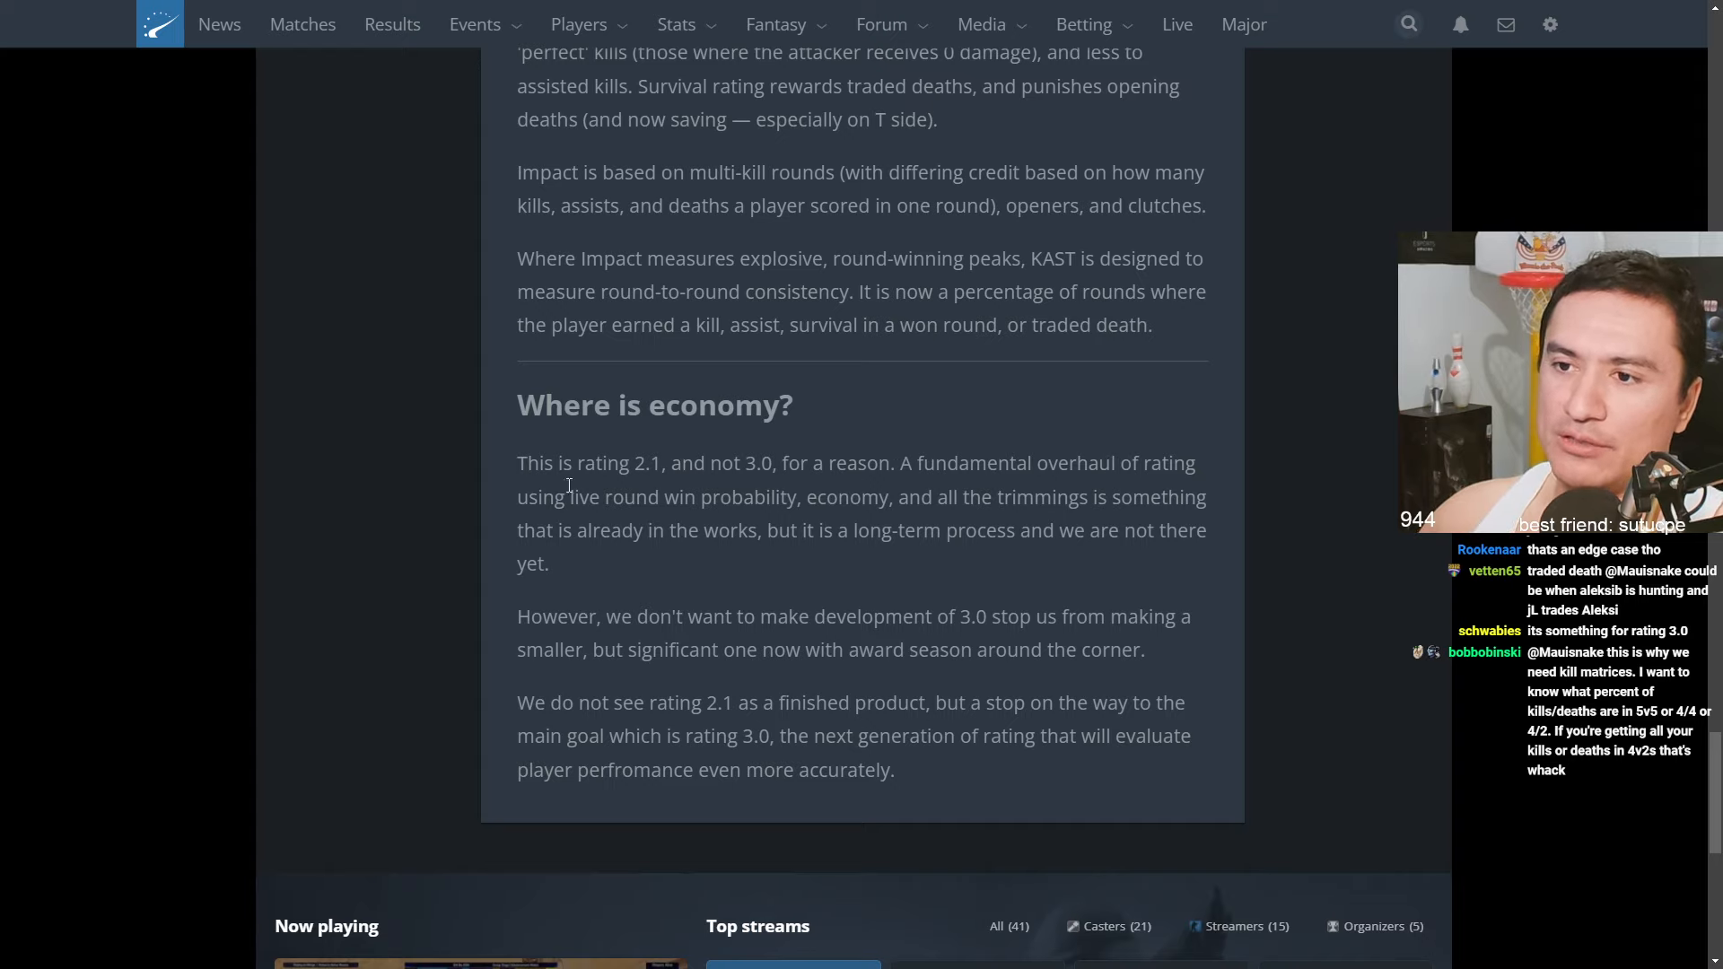
{"action": "mouse_move", "coordinate": [886, 504]}
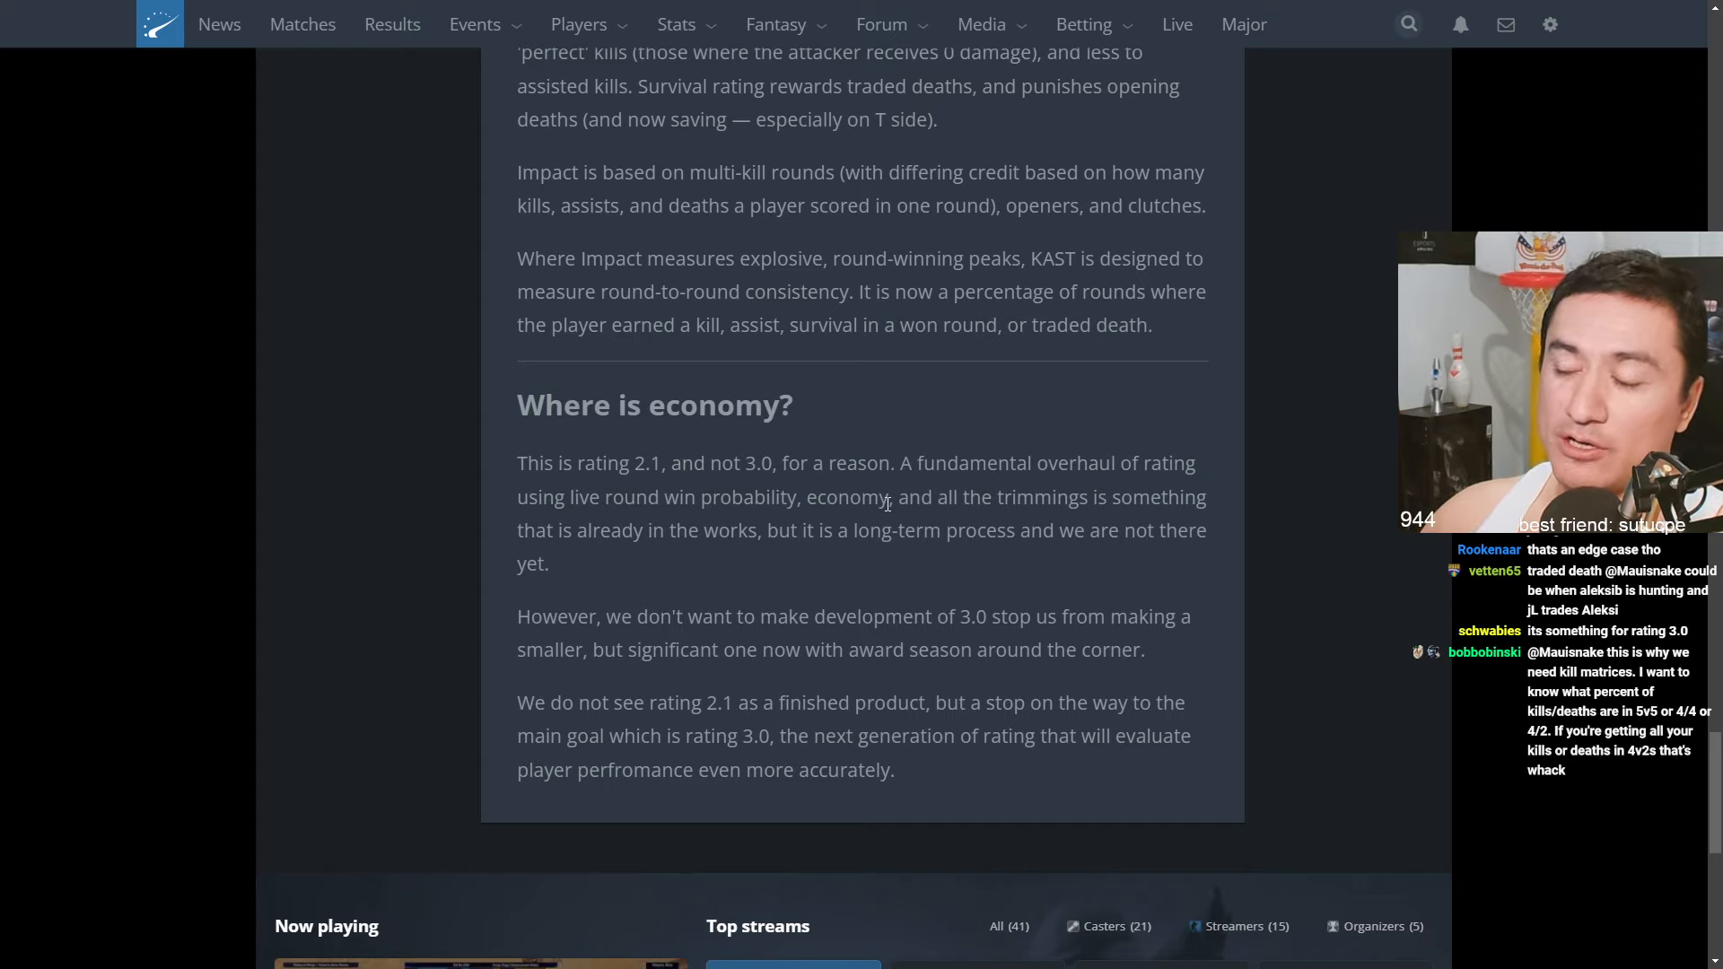
{"action": "mouse_move", "coordinate": [755, 529]}
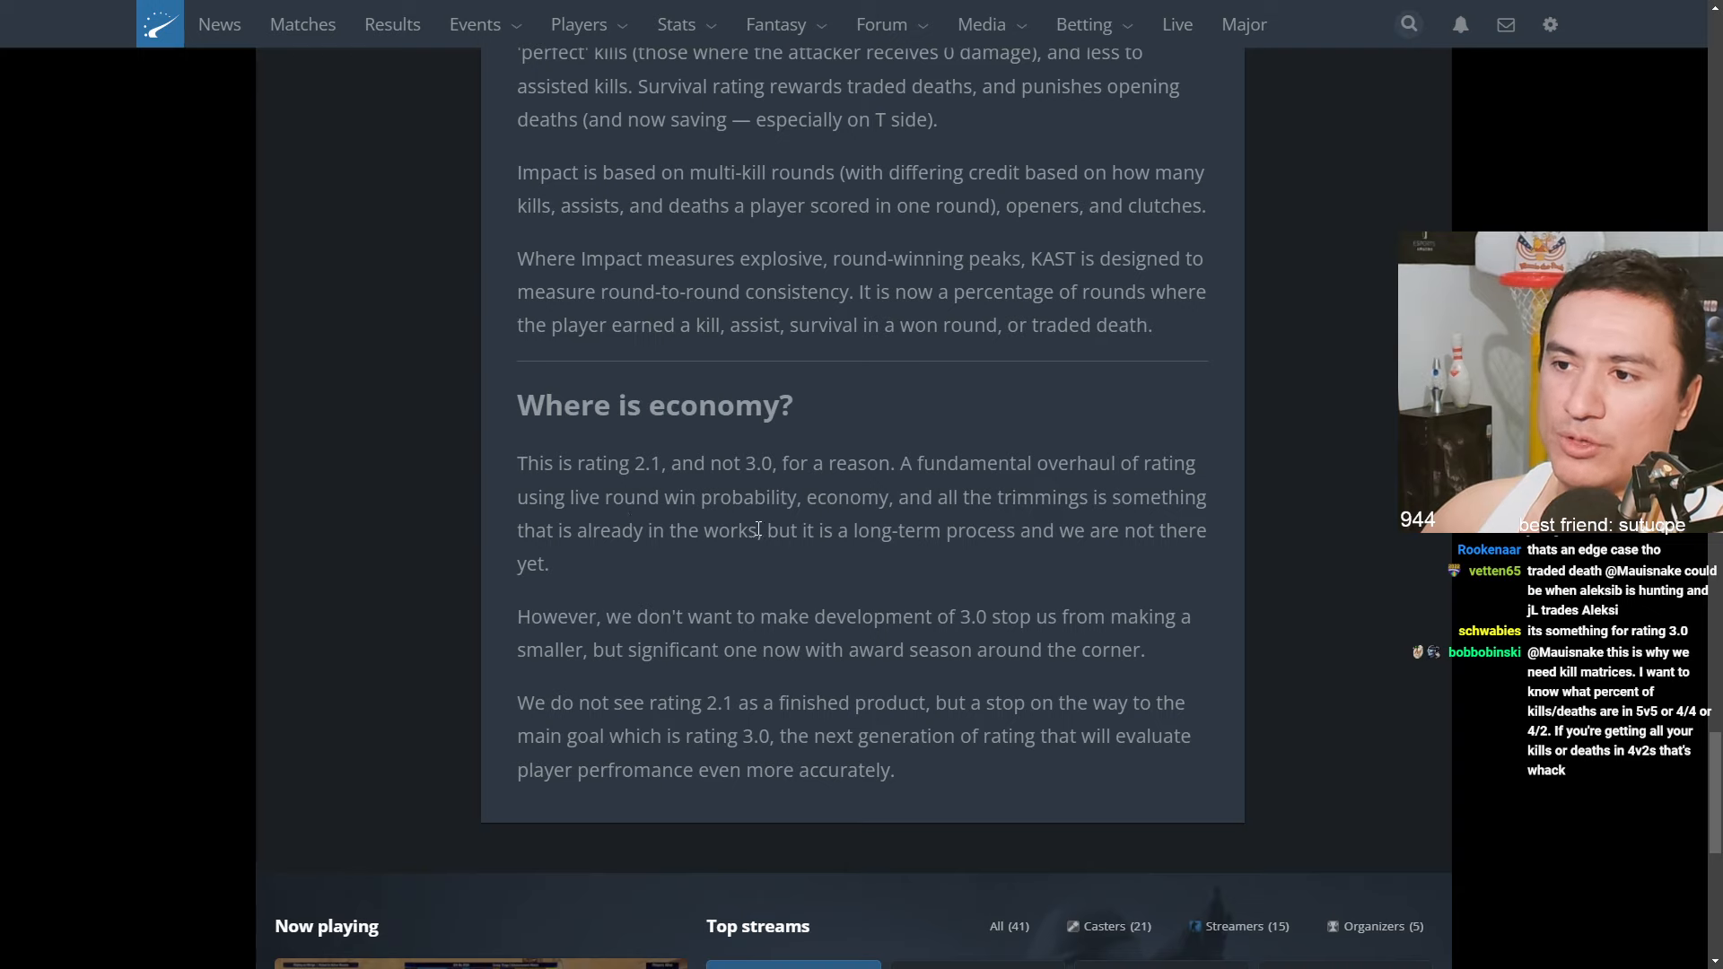
{"action": "left_click_drag", "start_coordinate": [897, 463], "coordinate": [757, 529]}
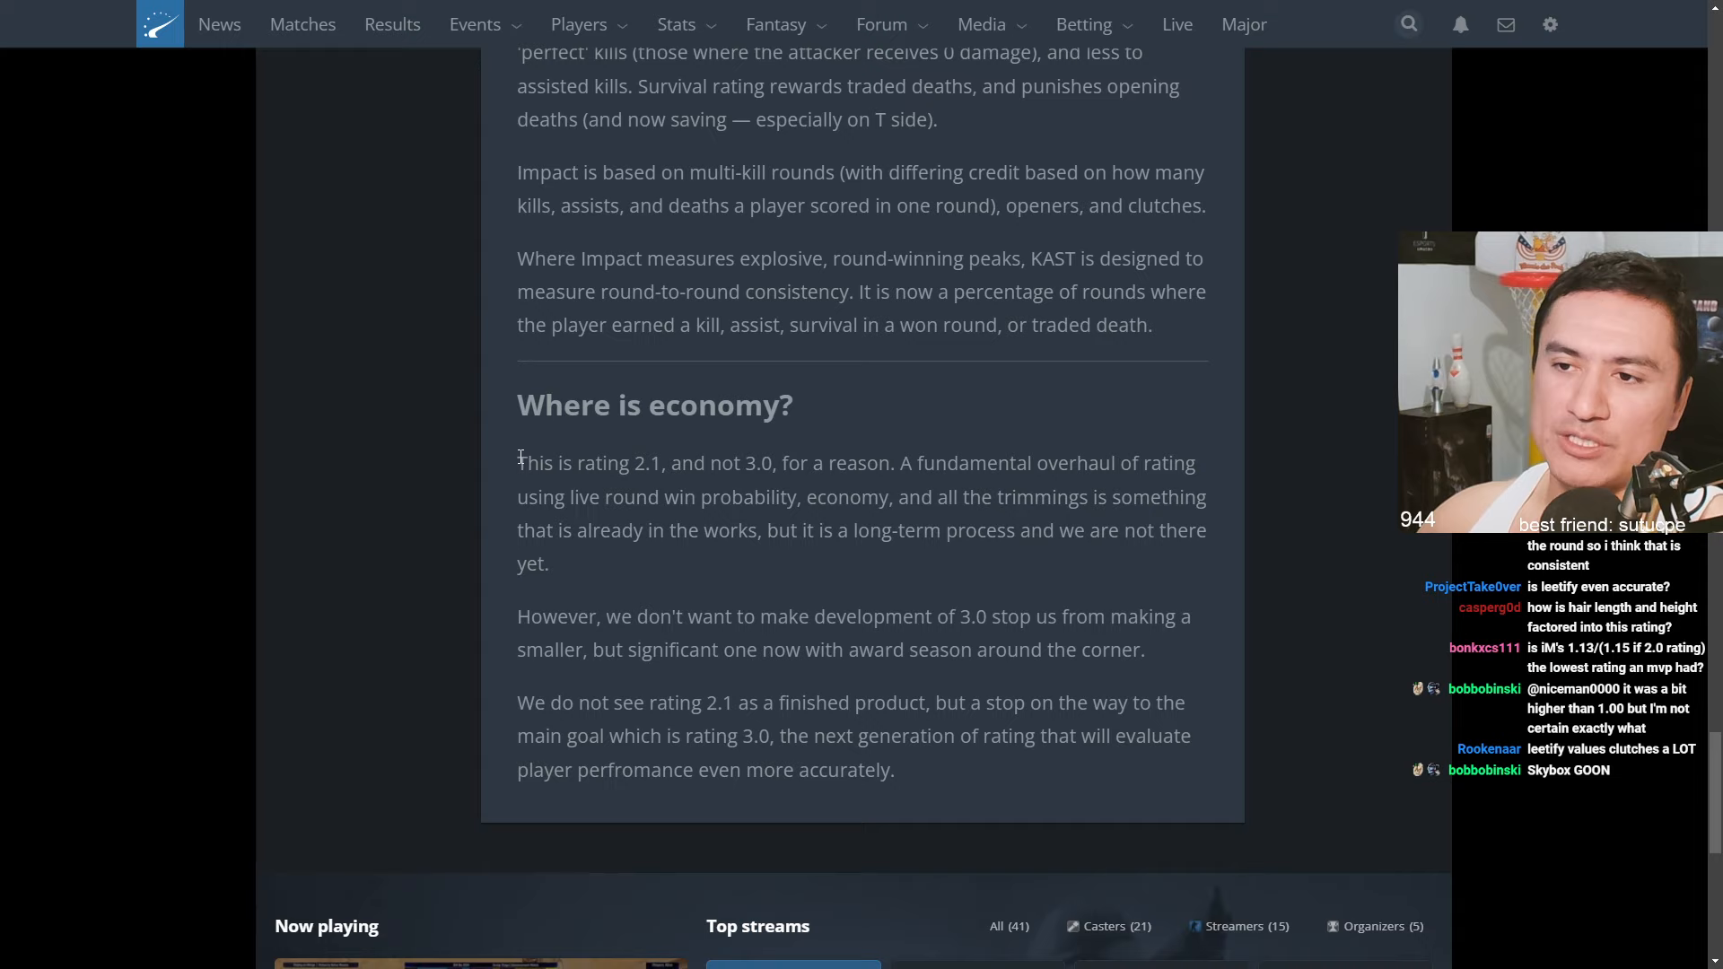
{"action": "mouse_move", "coordinate": [679, 575]}
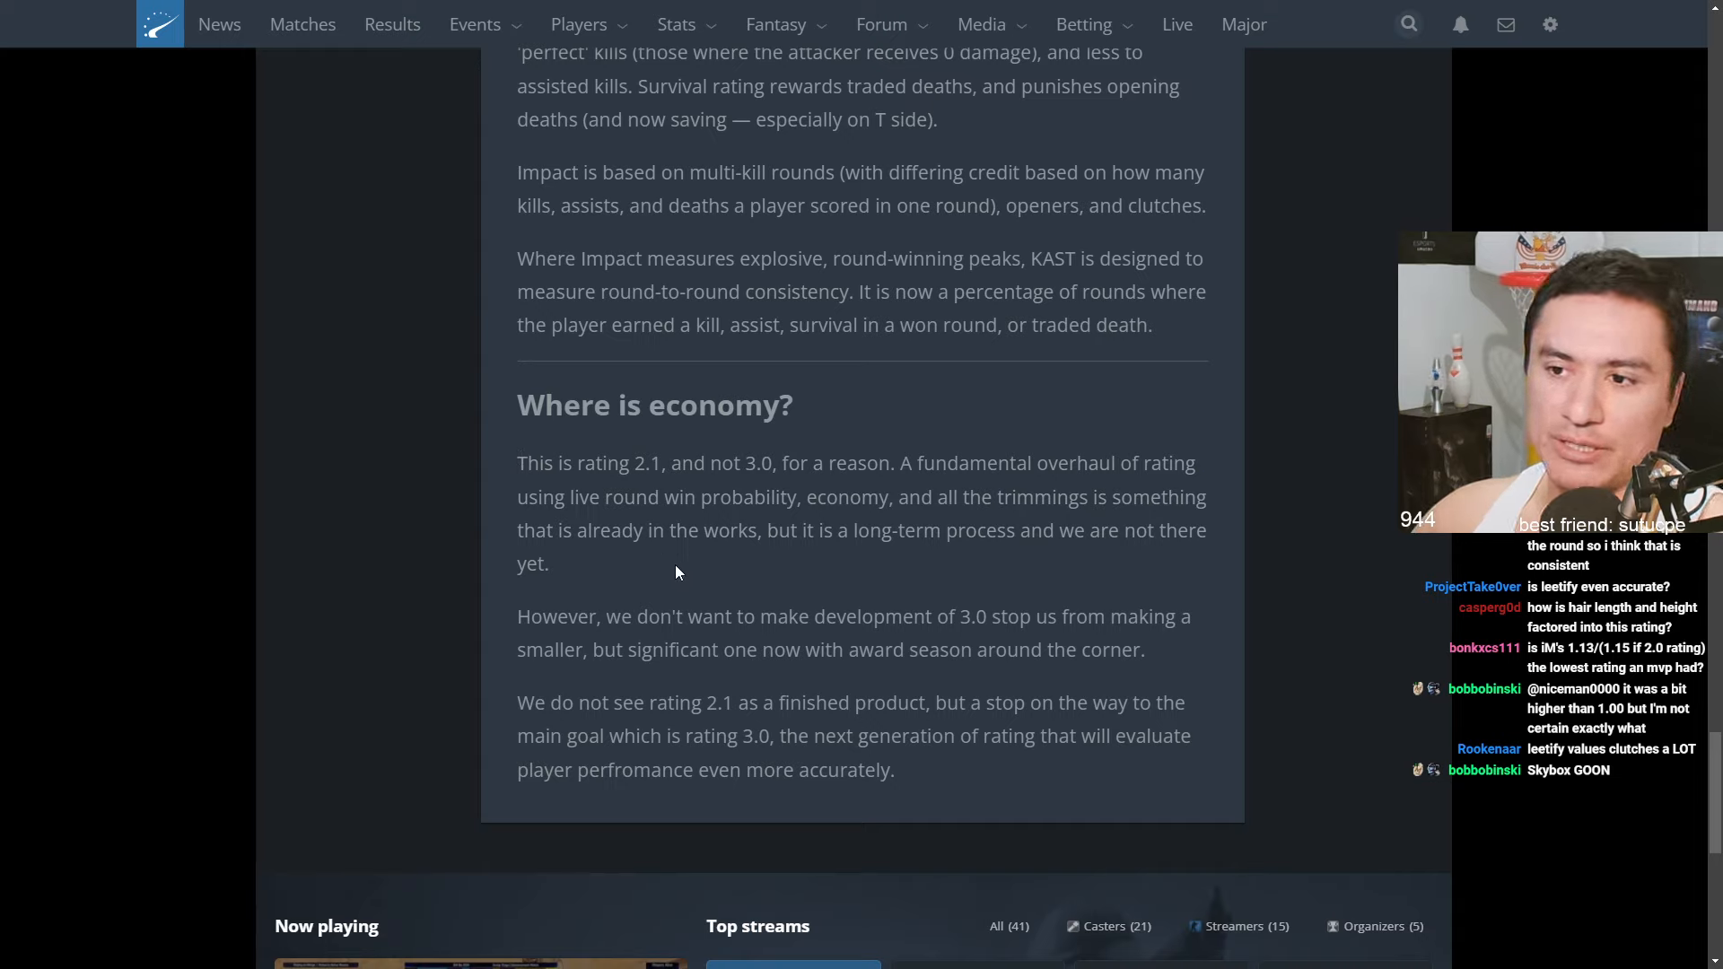
{"action": "left_click_drag", "start_coordinate": [517, 616], "coordinate": [932, 615]}
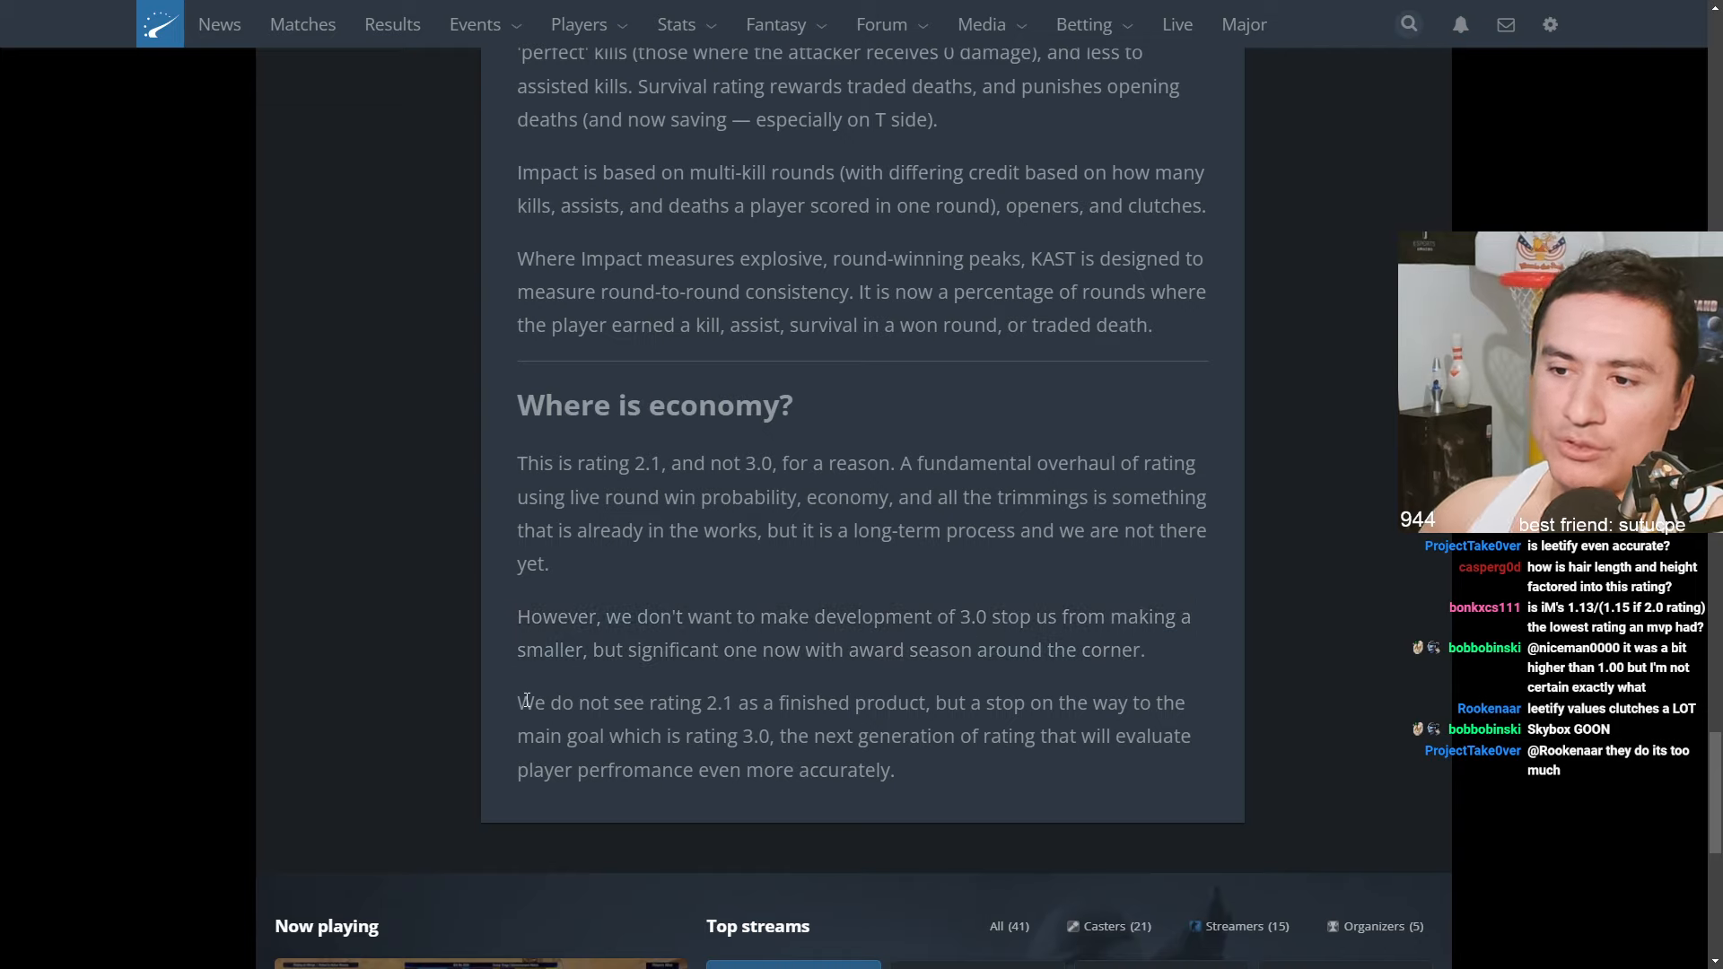
{"action": "left_click_drag", "start_coordinate": [517, 702], "coordinate": [1039, 702]}
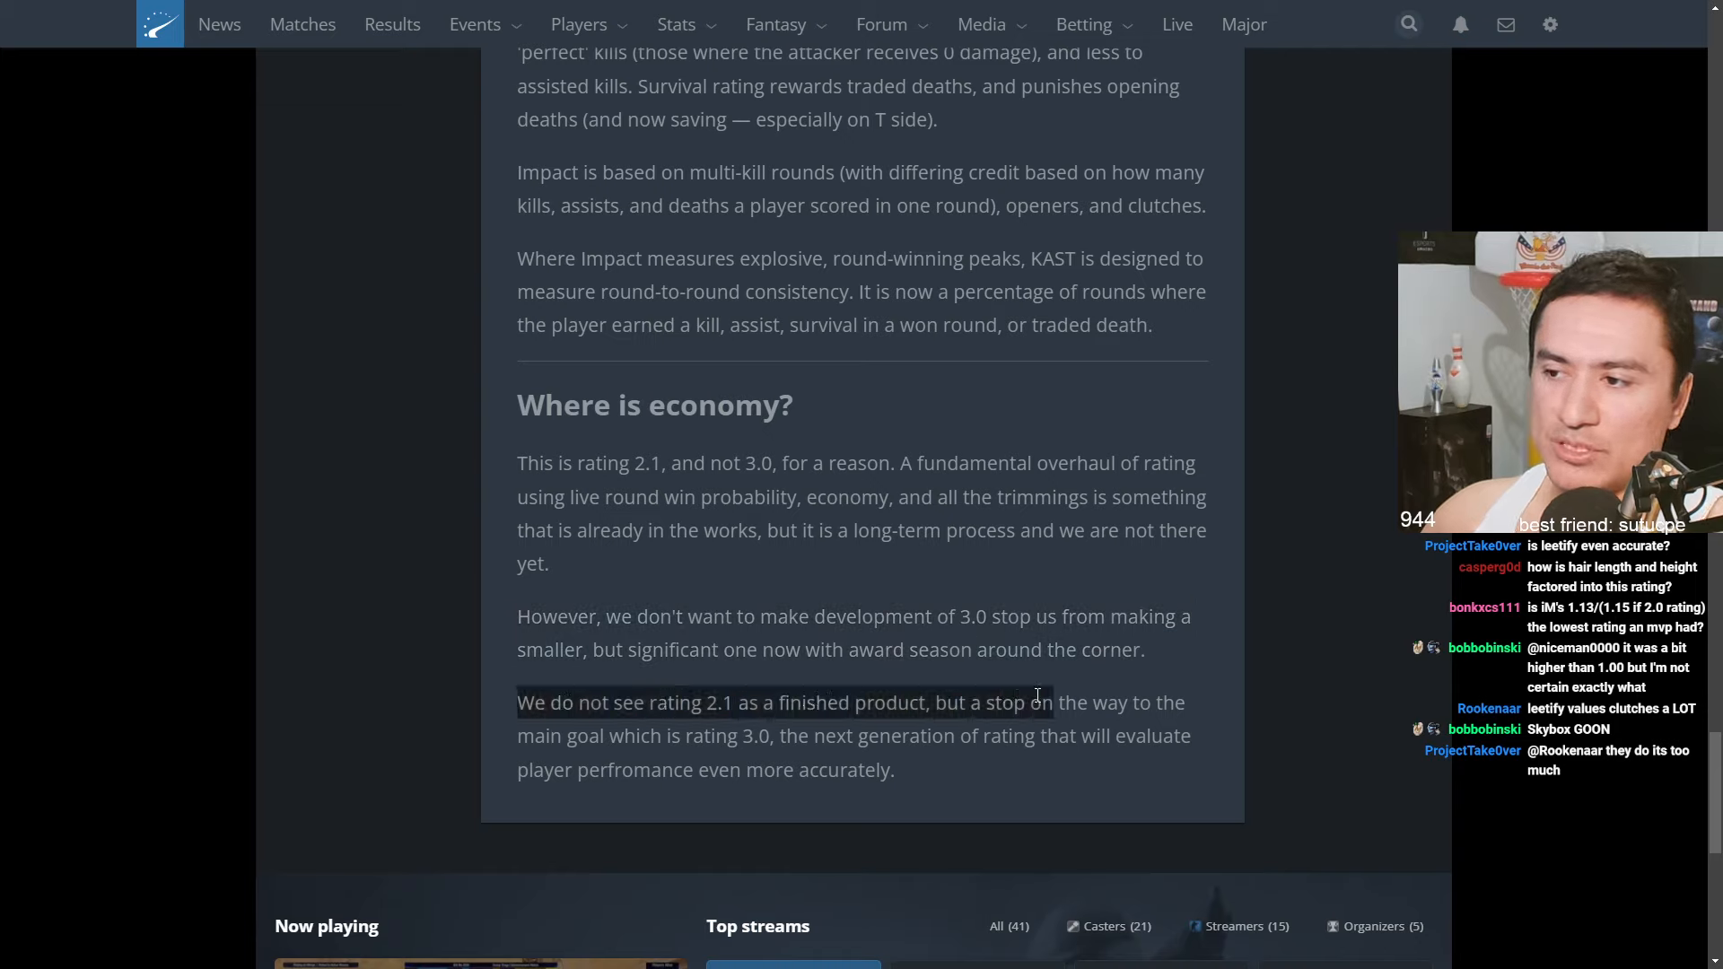
{"action": "left_click_drag", "start_coordinate": [1037, 702], "coordinate": [770, 736]}
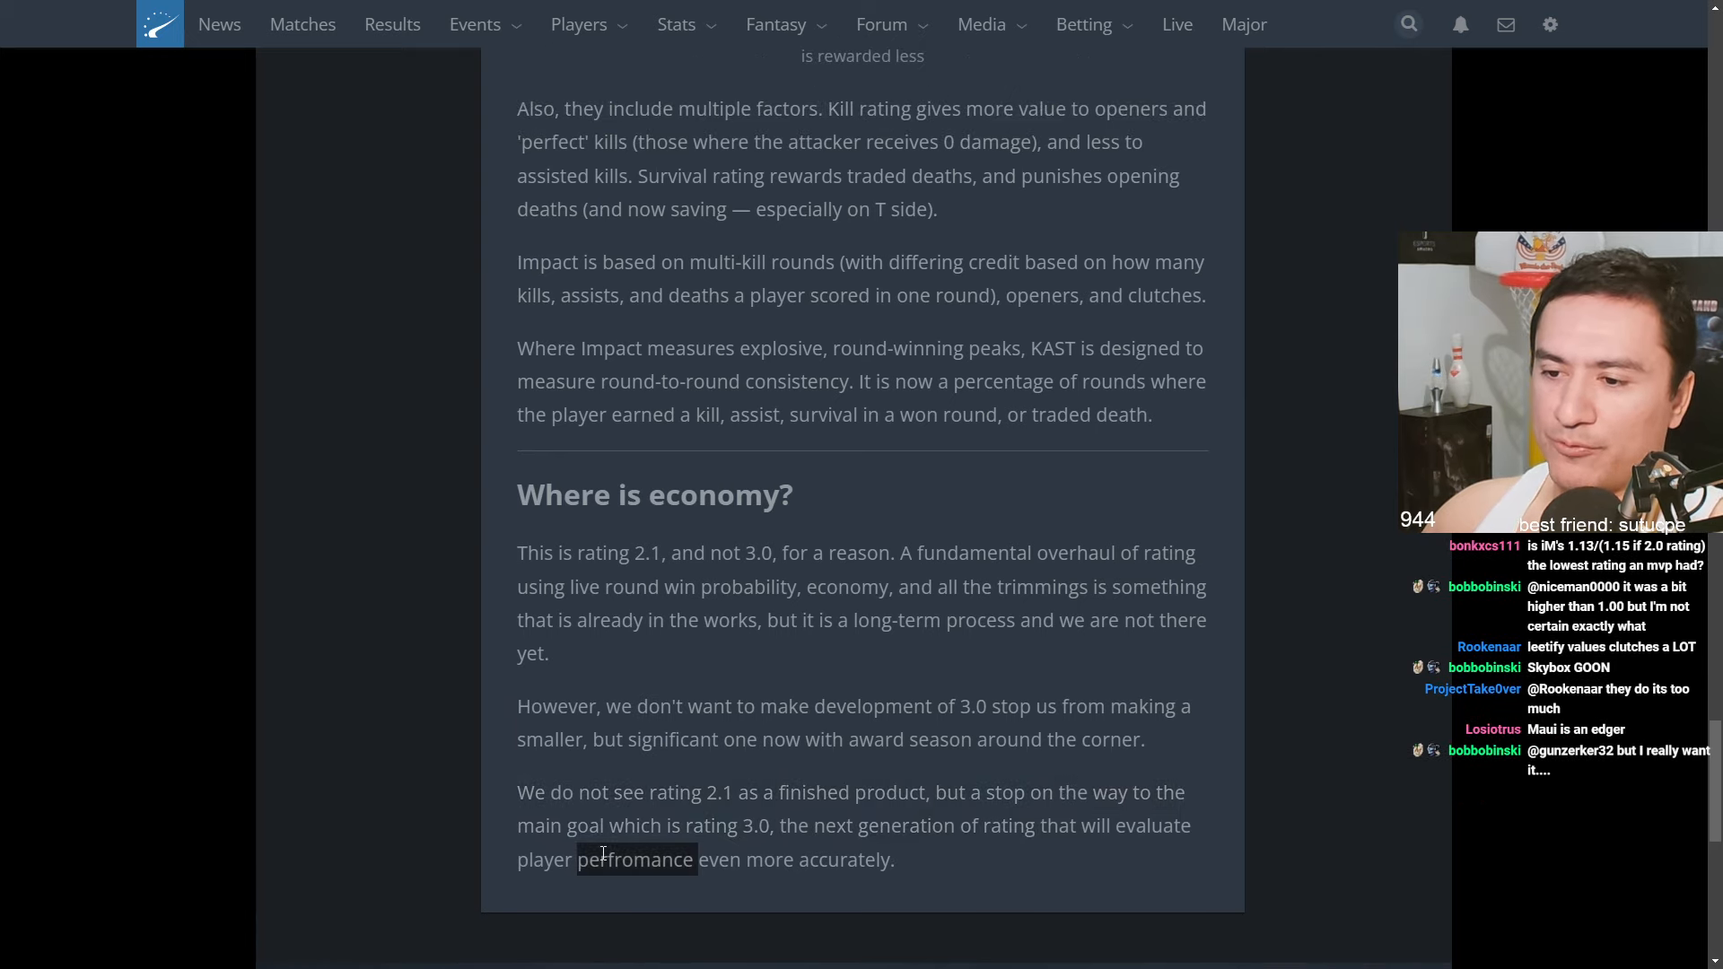
{"action": "mouse_move", "coordinate": [879, 883]}
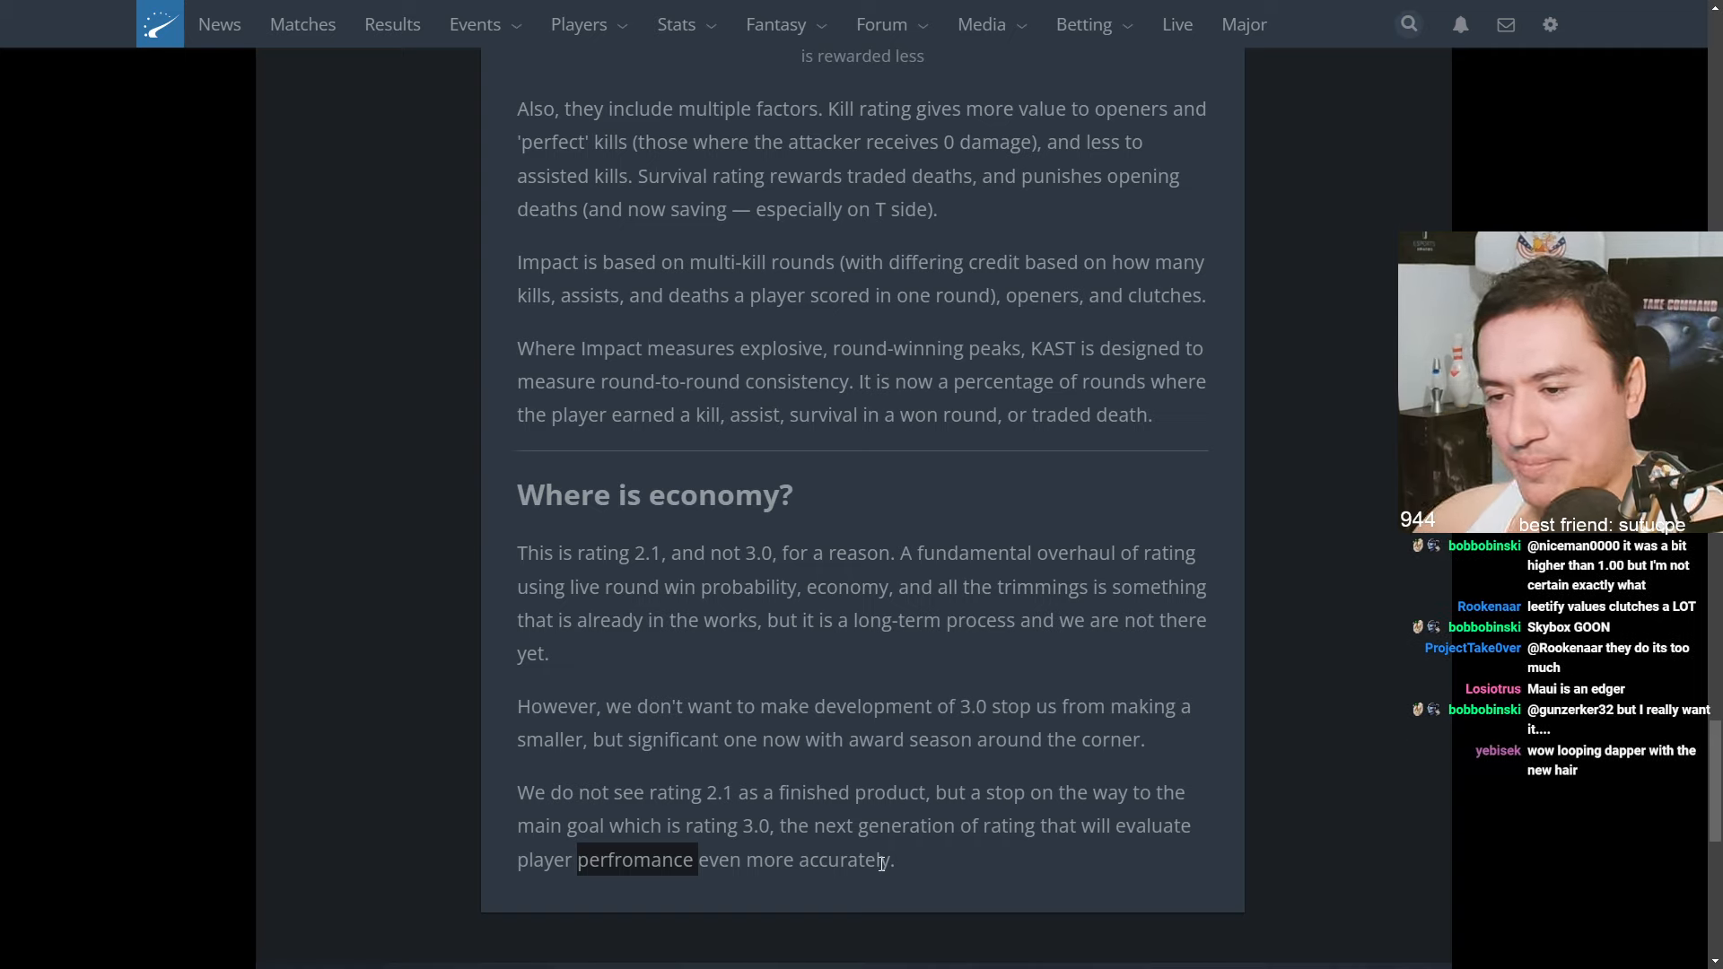
{"action": "mouse_move", "coordinate": [623, 884]}
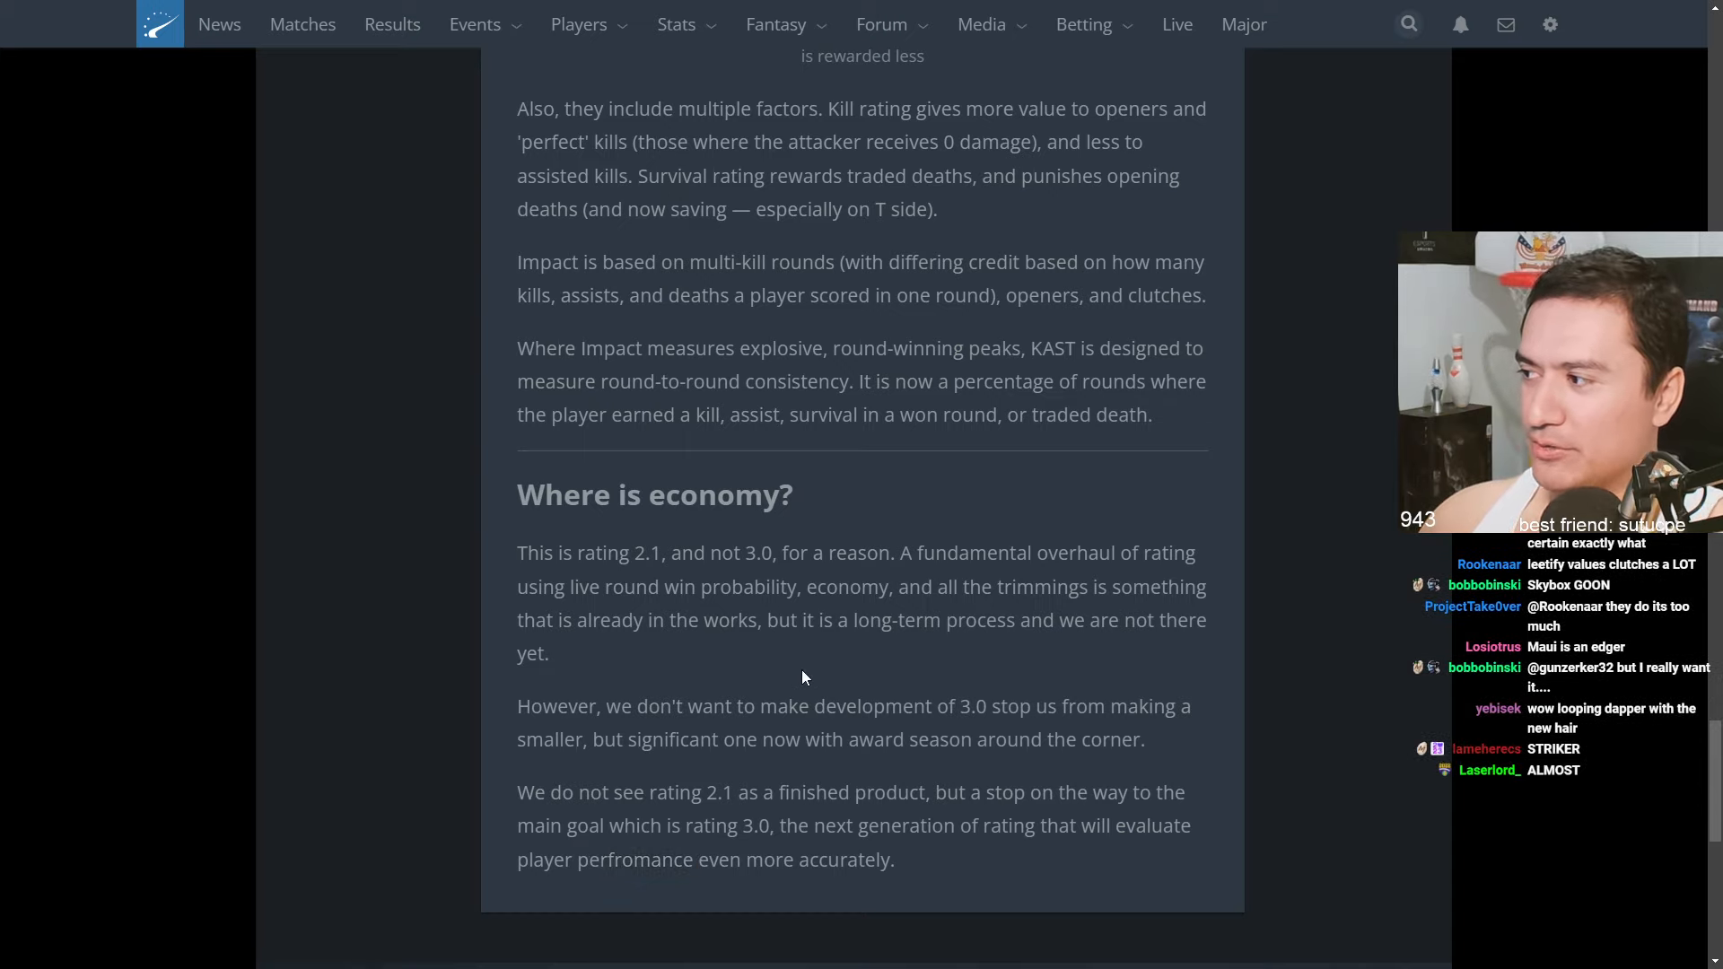
{"action": "scroll", "scroll_direction": "up", "scroll_amount": 3}
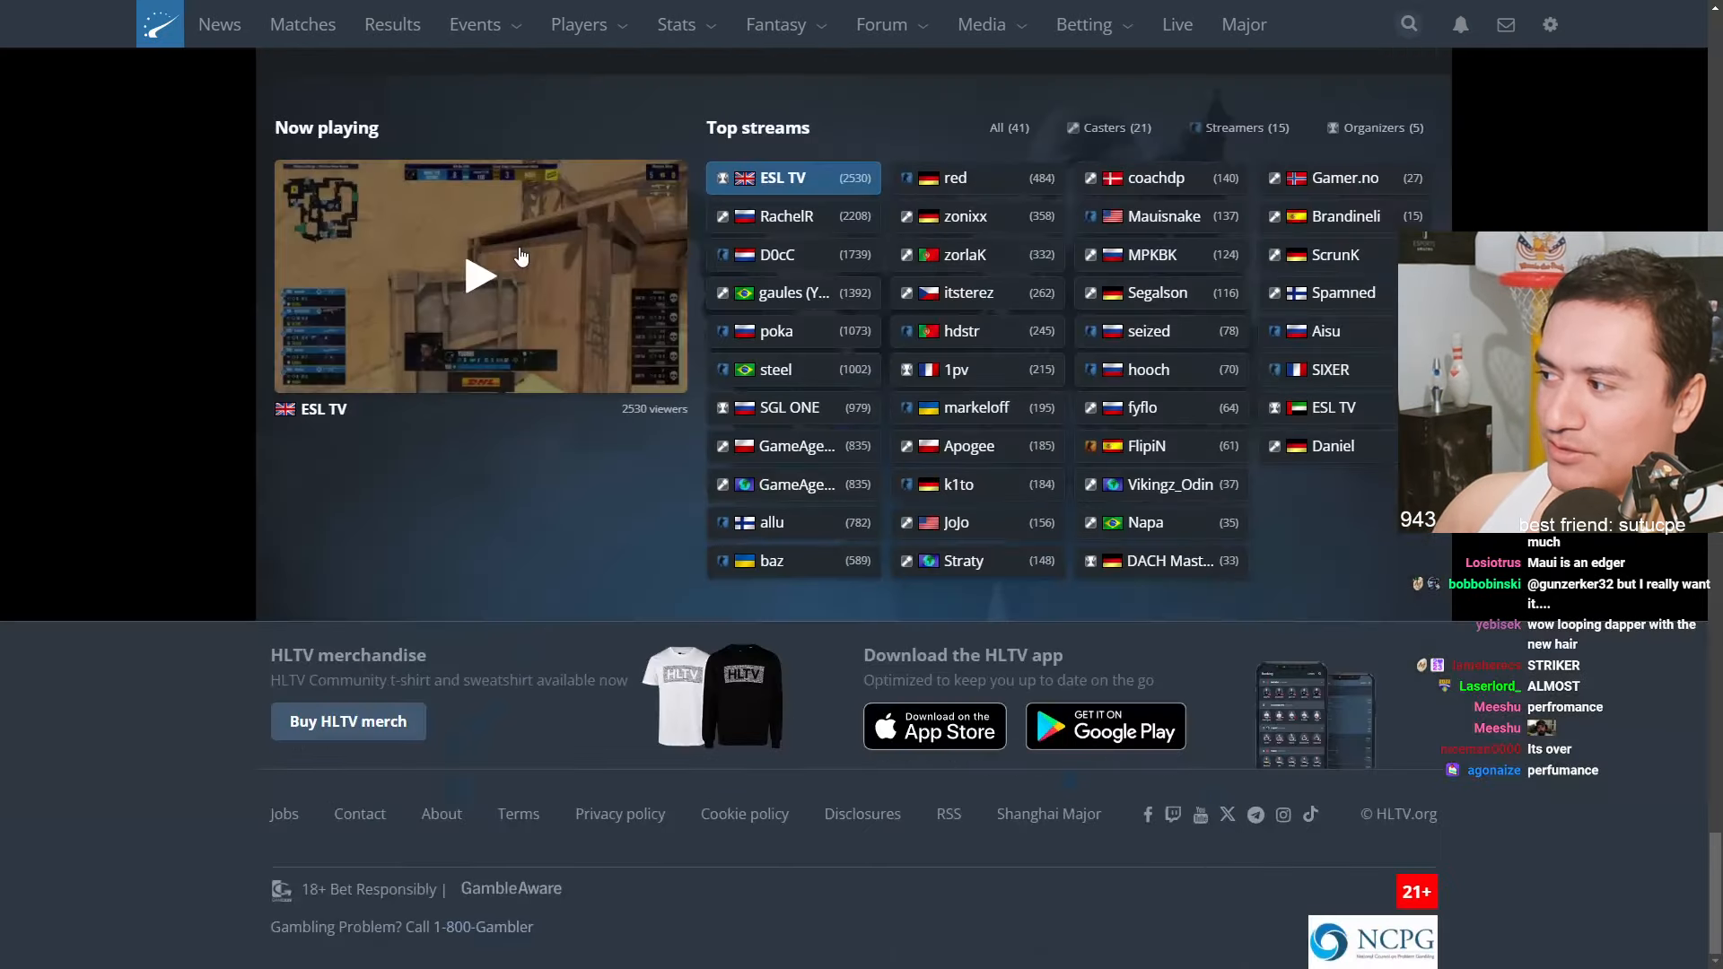
{"action": "scroll", "scroll_direction": "up", "scroll_amount": 3}
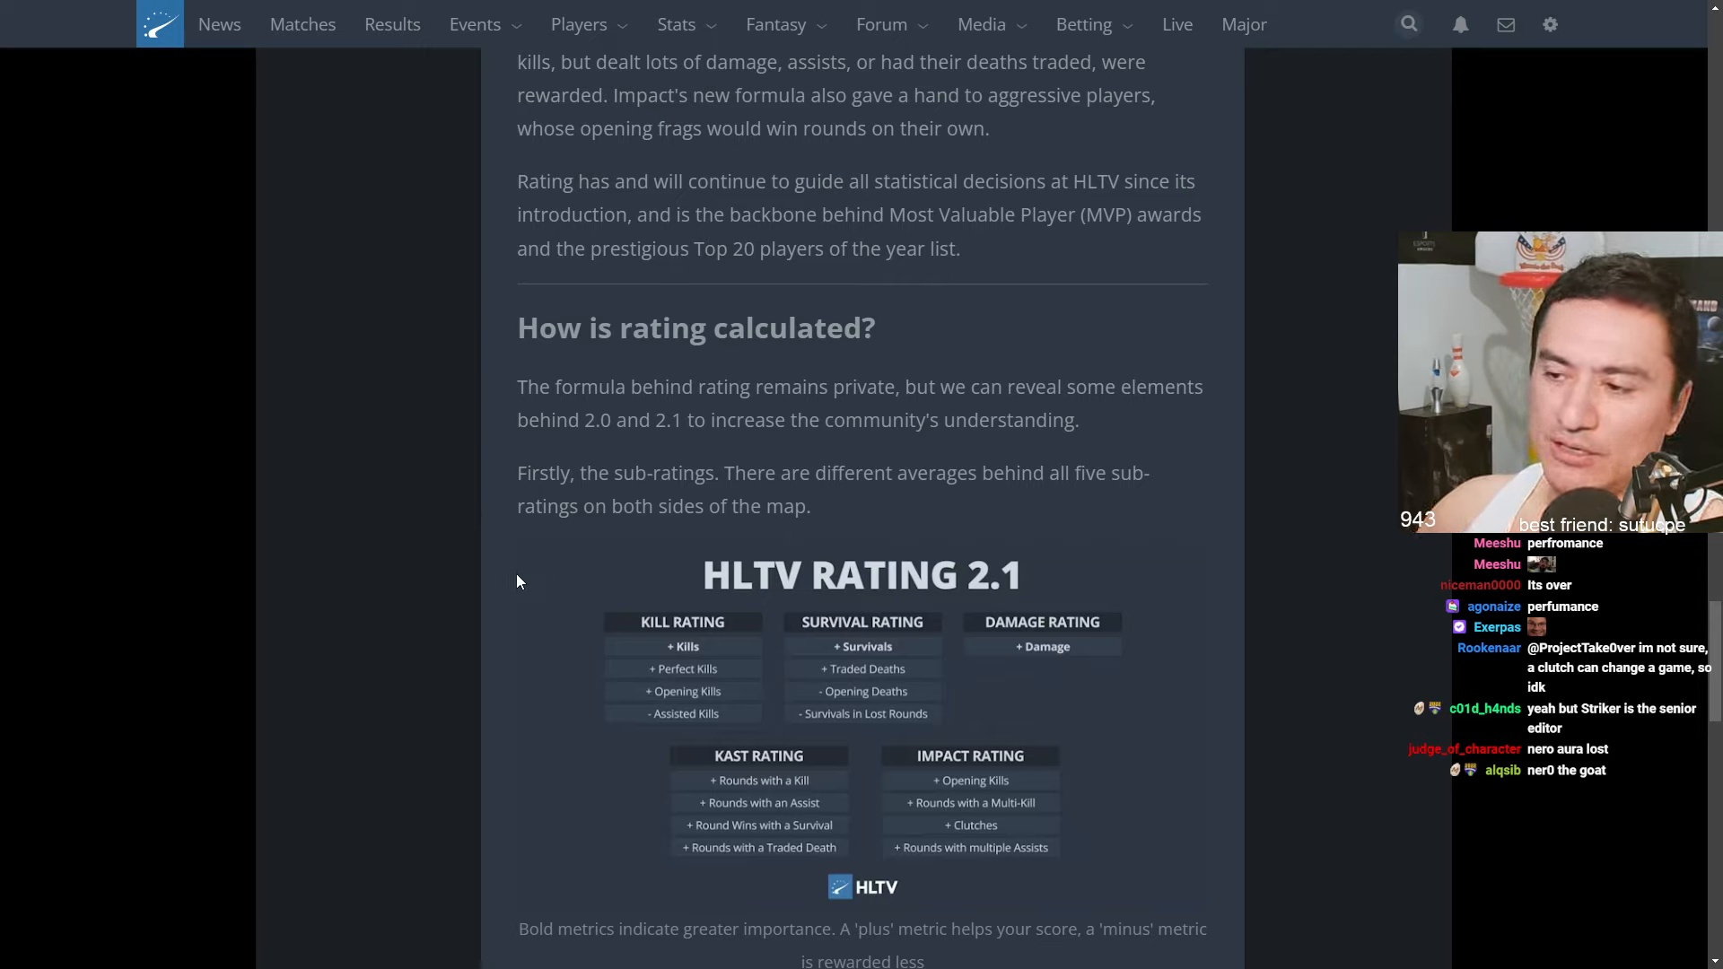
{"action": "scroll", "scroll_direction": "down", "scroll_amount": 3}
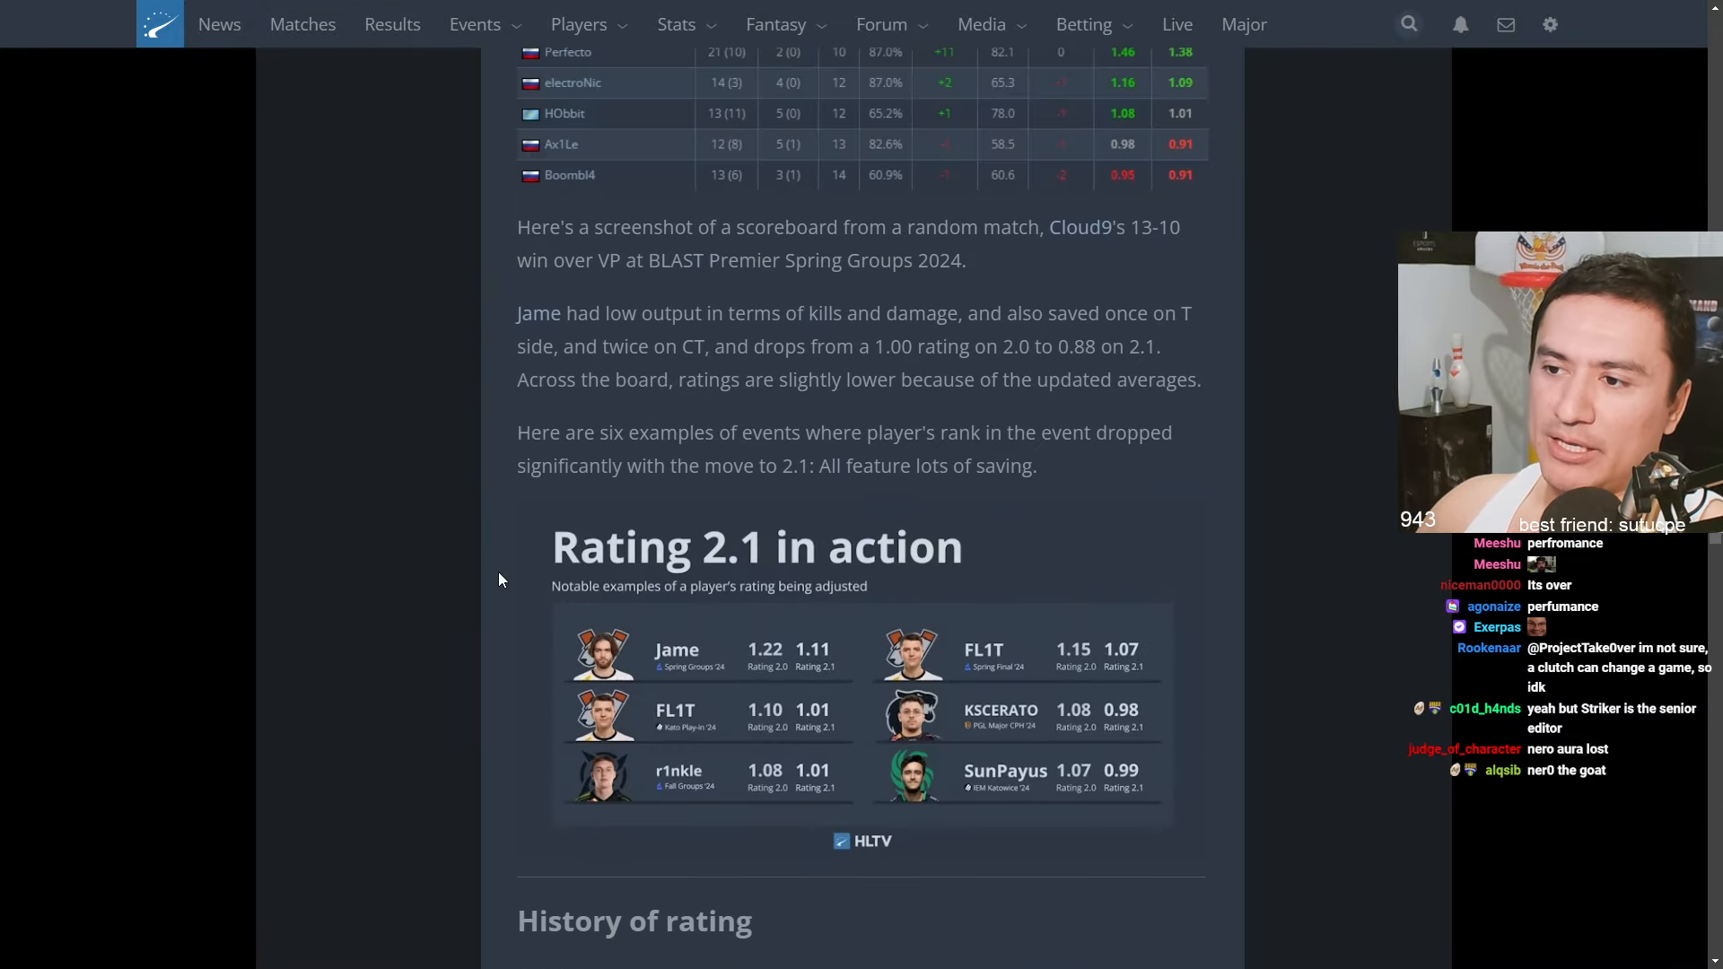
{"action": "scroll", "scroll_direction": "down", "scroll_amount": 3}
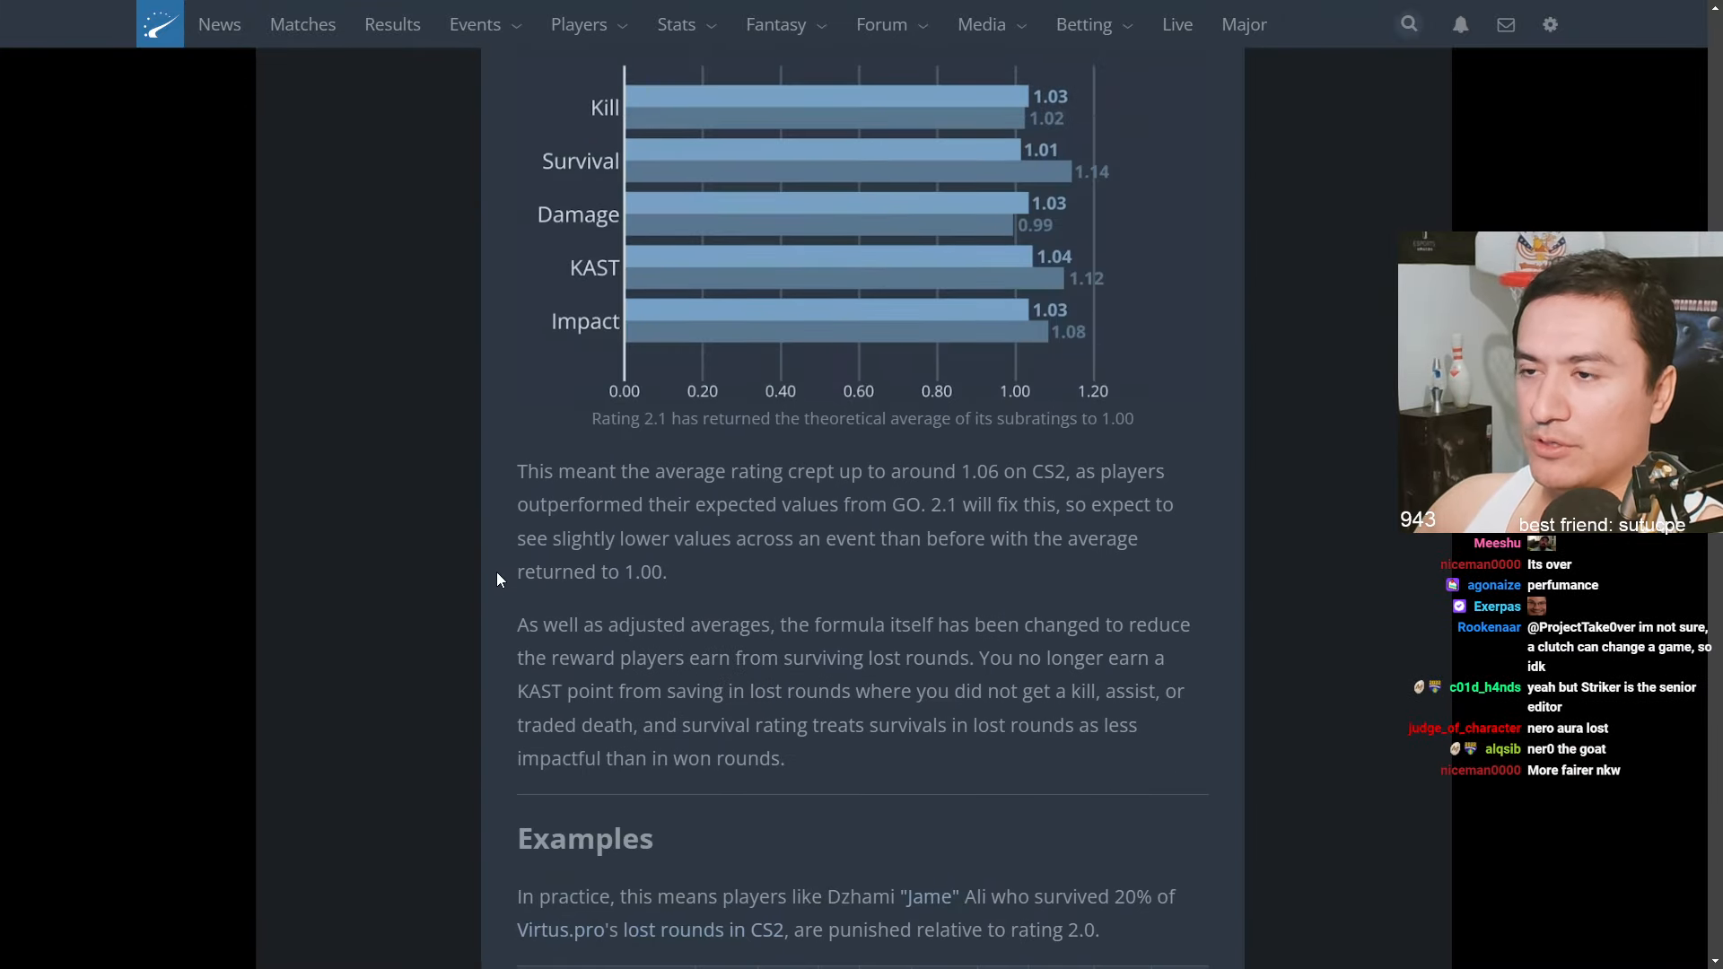
{"action": "left_click", "coordinate": [676, 97]}
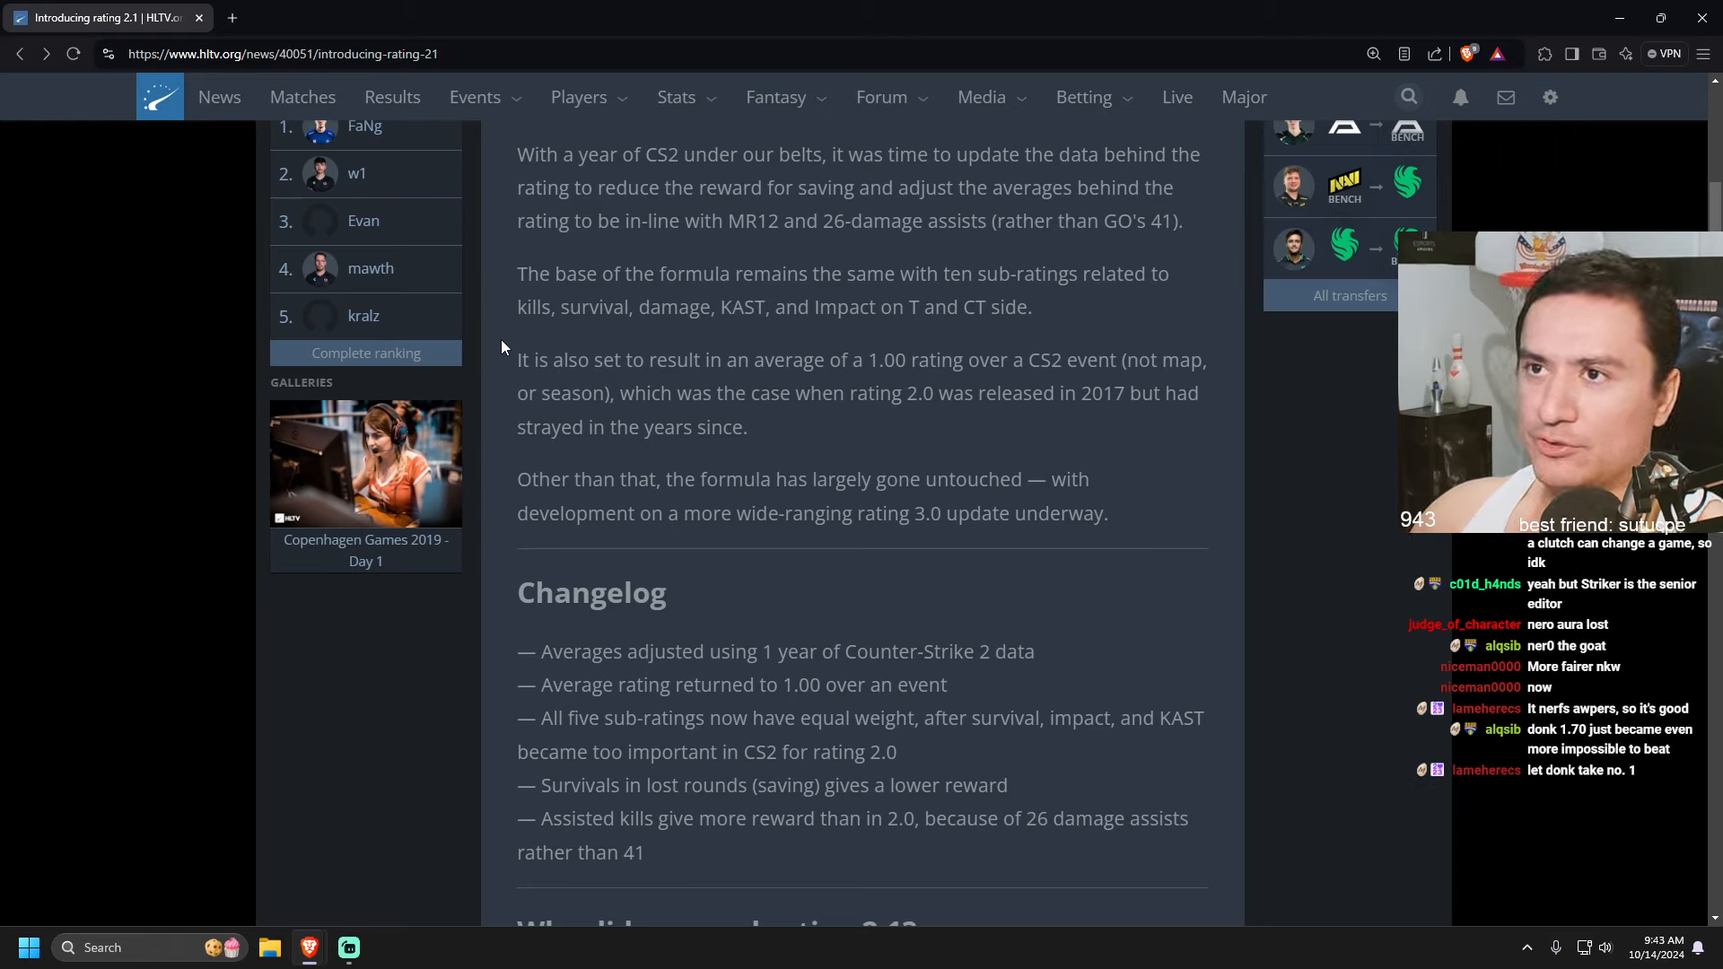
Go to Stats > Top players and set the Time filter to 2024
{"action": "left_click", "coordinate": [674, 97]}
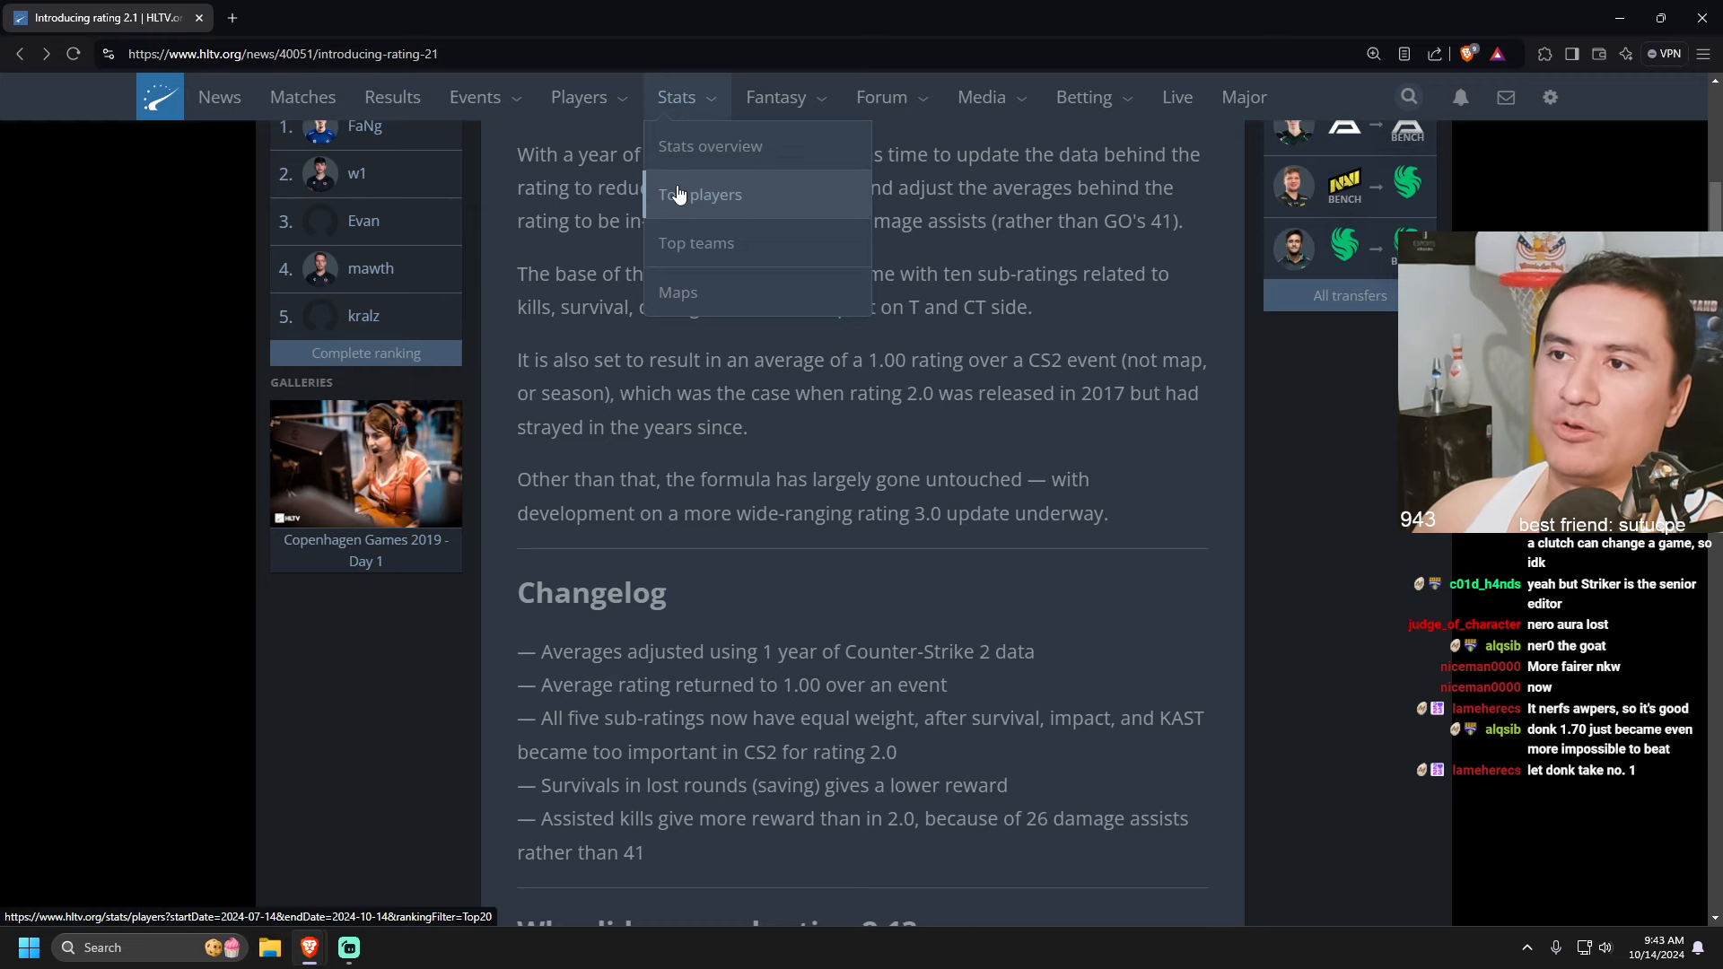
{"action": "left_click", "coordinate": [700, 194]}
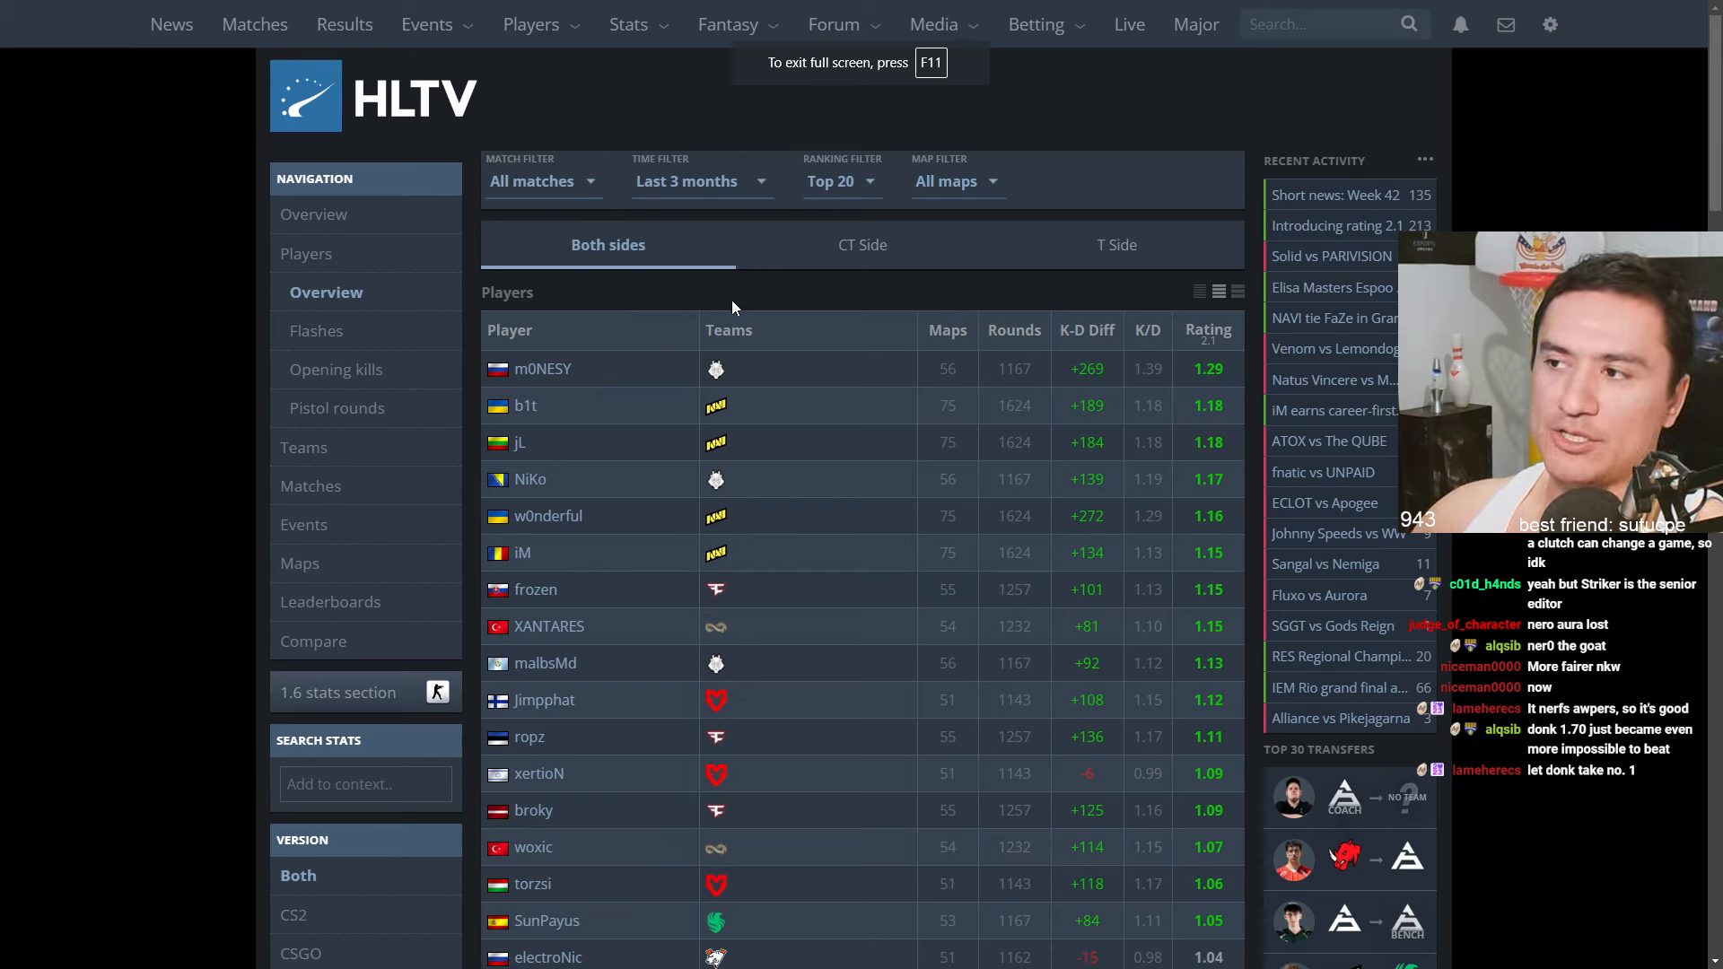
{"action": "left_click", "coordinate": [702, 180]}
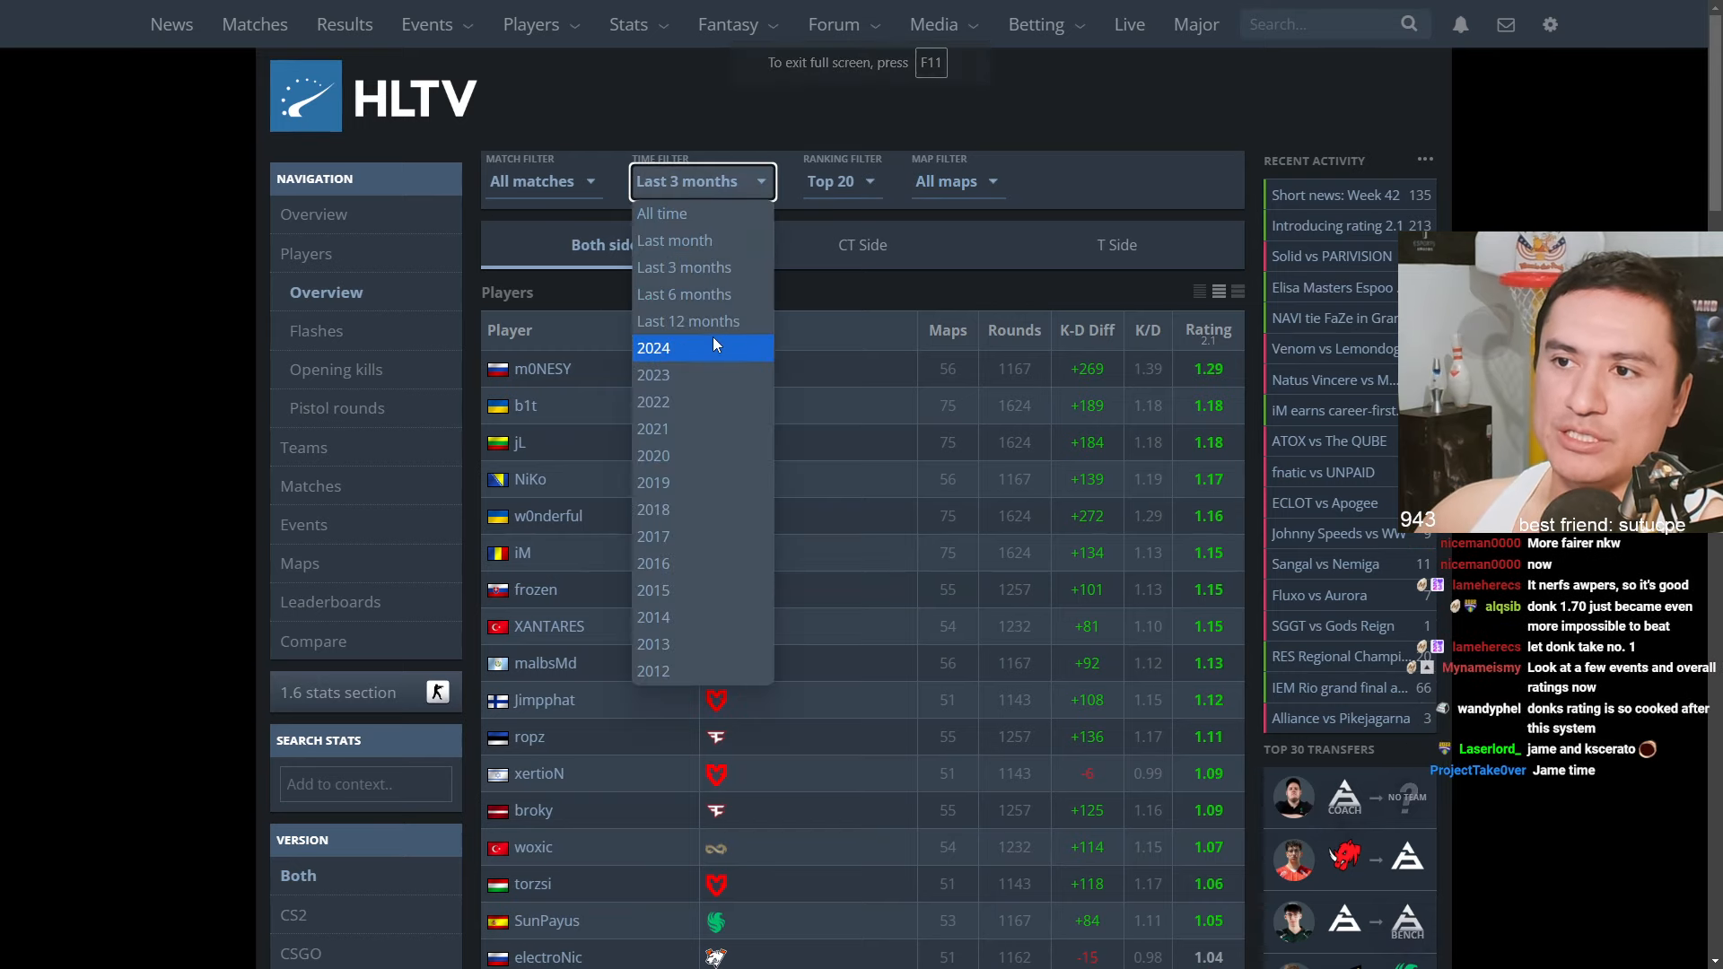
{"action": "left_click", "coordinate": [654, 348]}
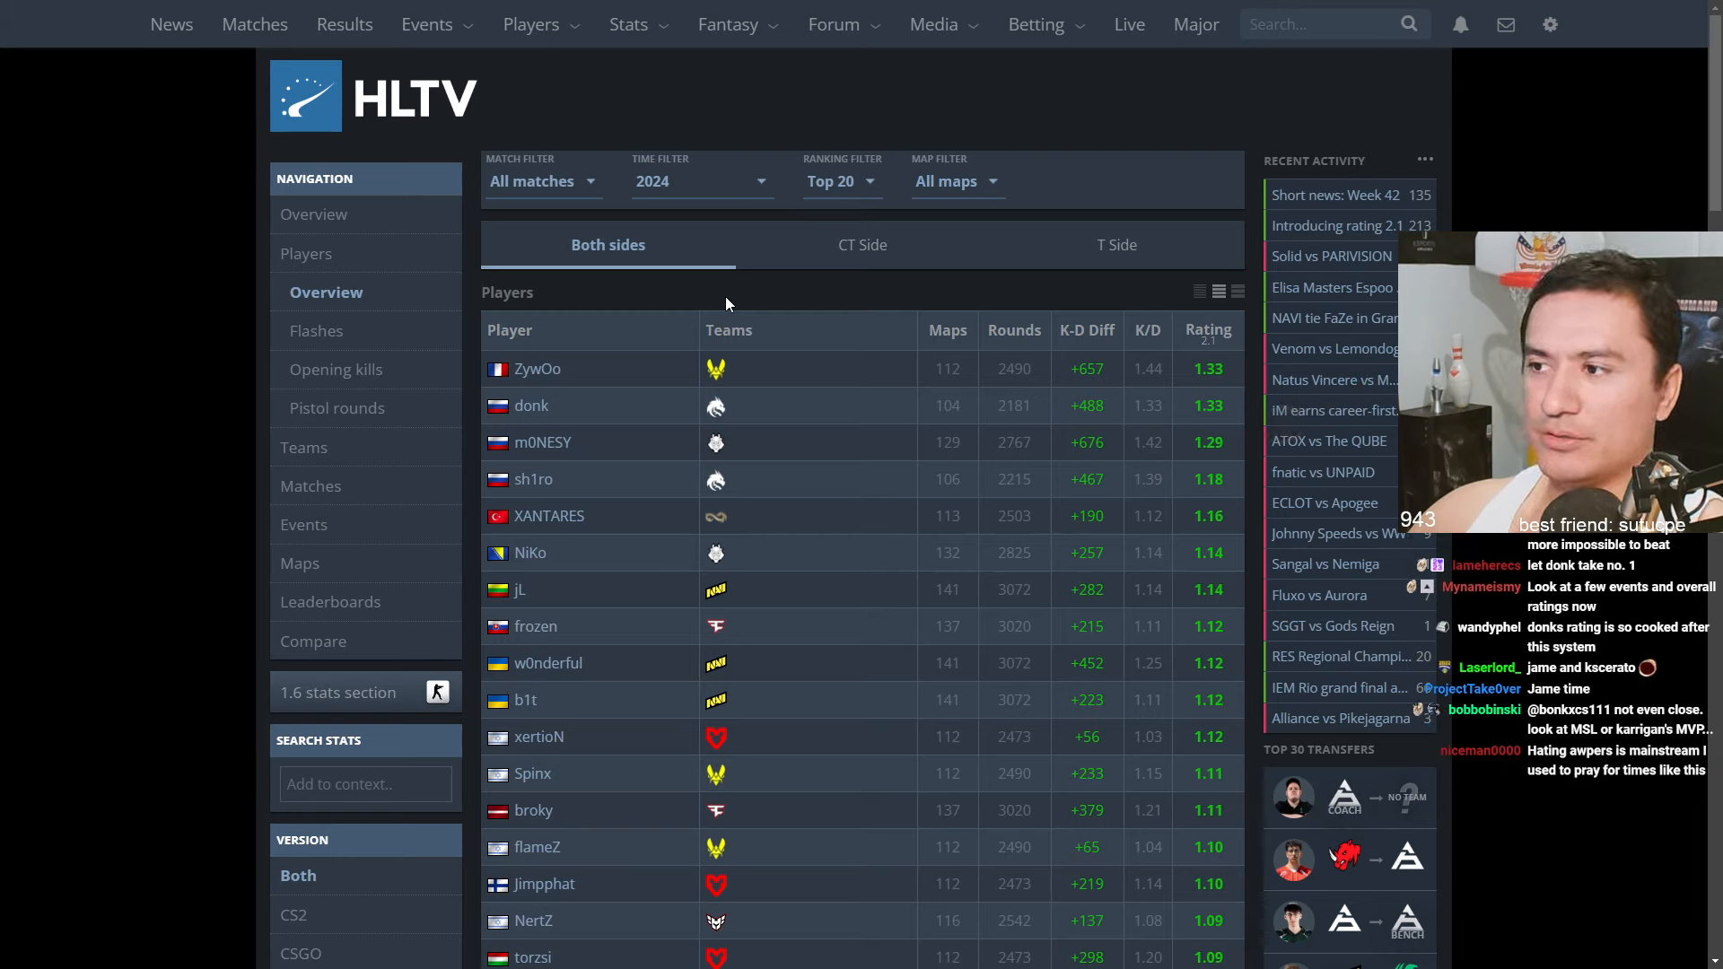
Set the Match filter to Big events for the 2024 top 20 stats
{"action": "left_click", "coordinate": [542, 181]}
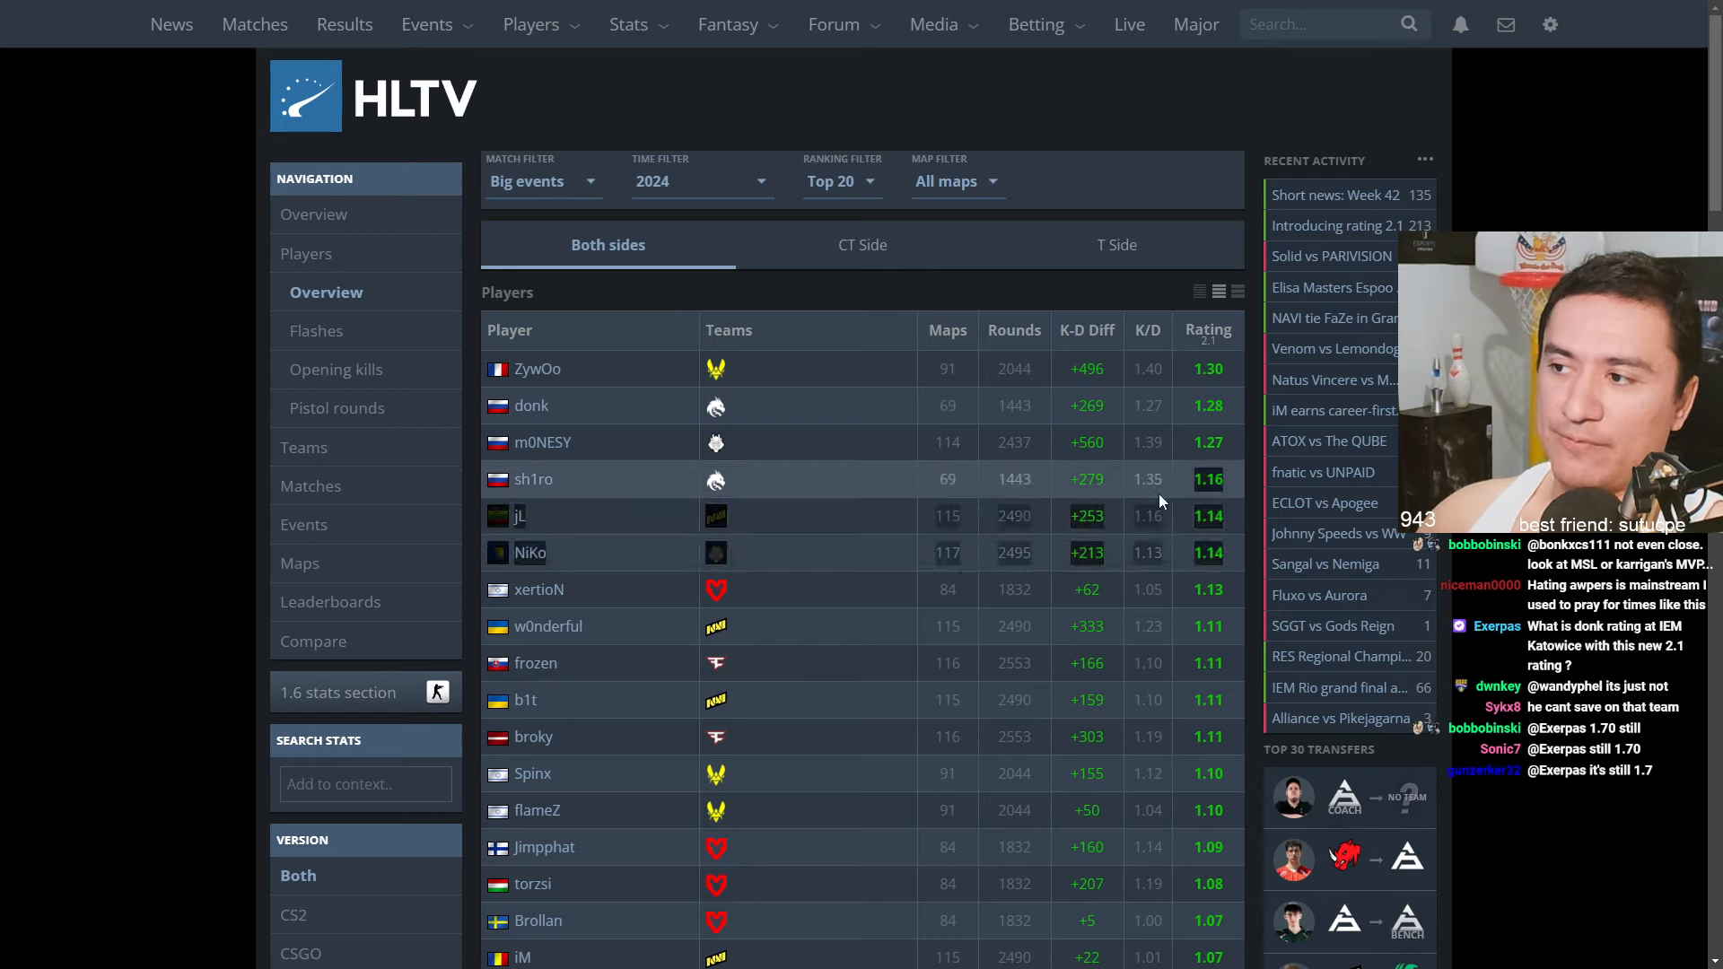
{"action": "mouse_move", "coordinate": [960, 480]}
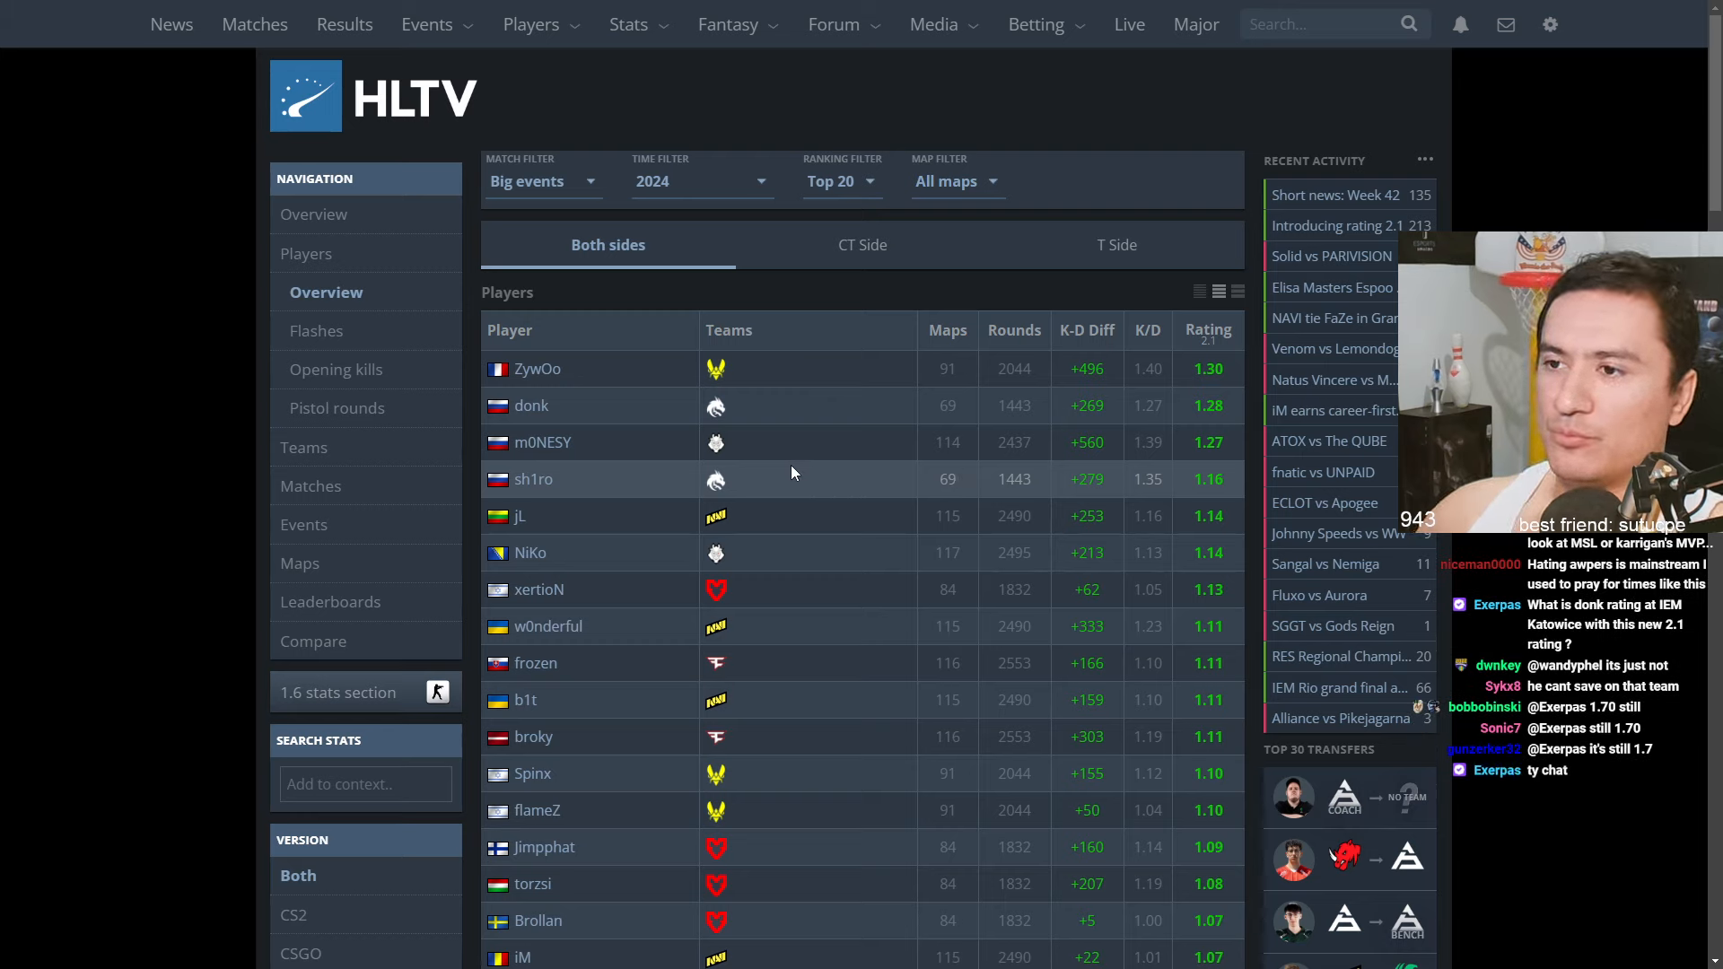
{"action": "mouse_move", "coordinate": [1217, 478]}
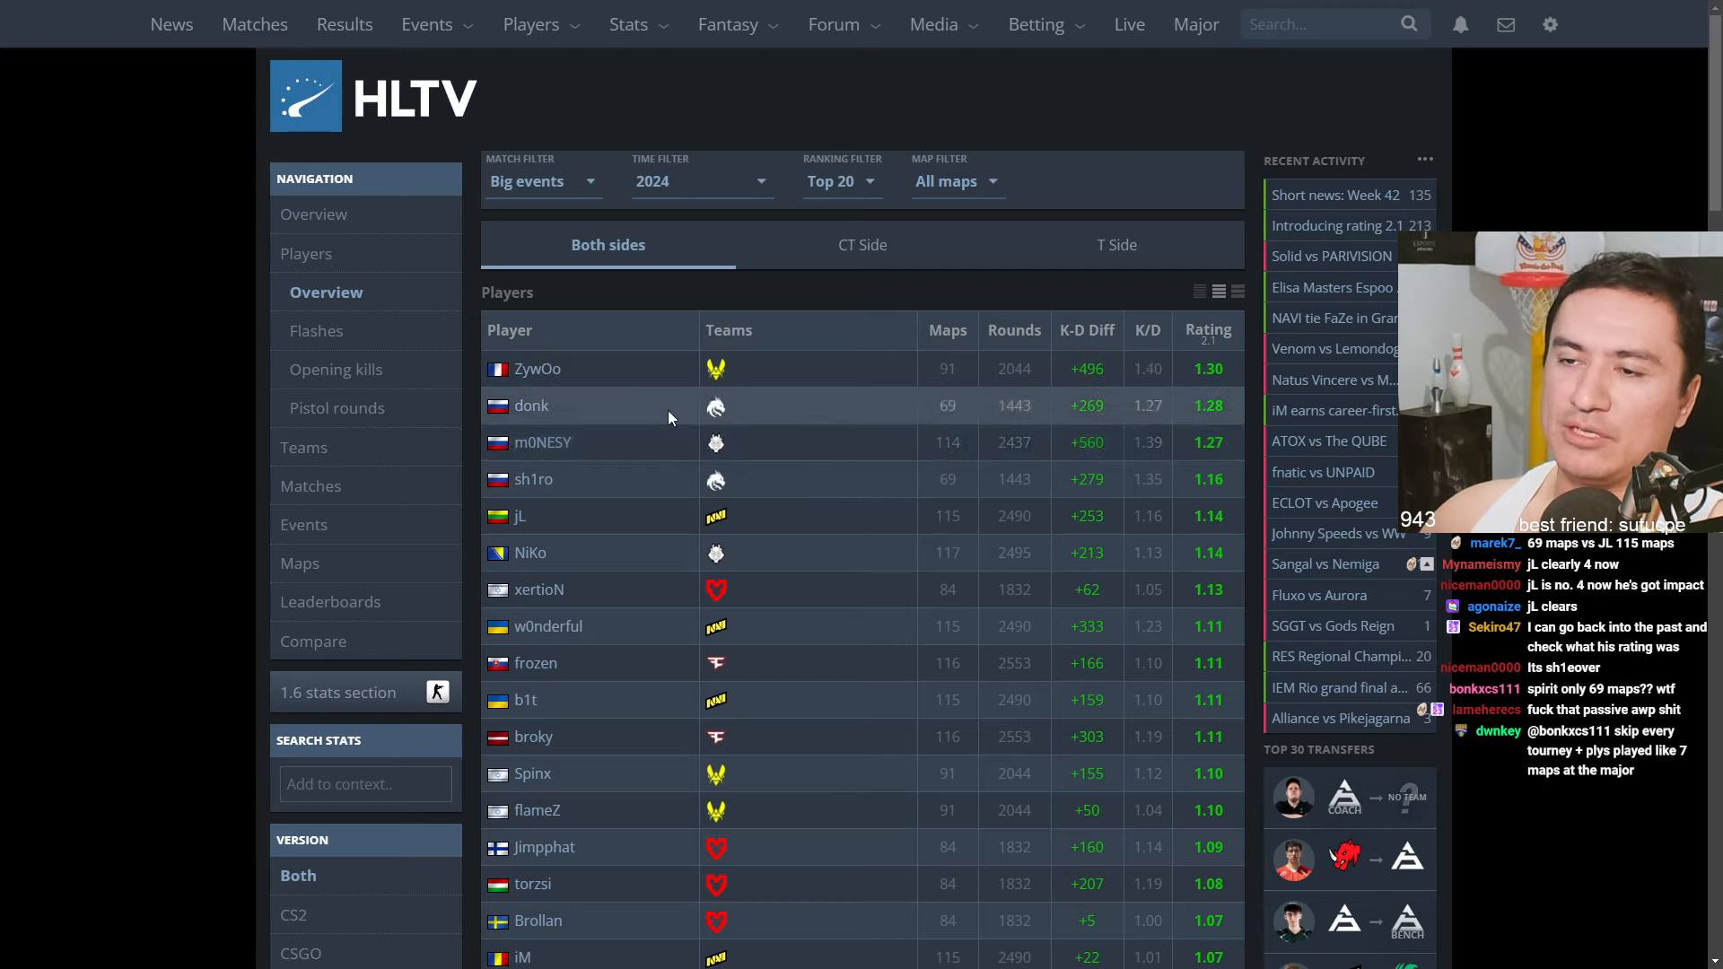
{"action": "mouse_move", "coordinate": [540, 410]}
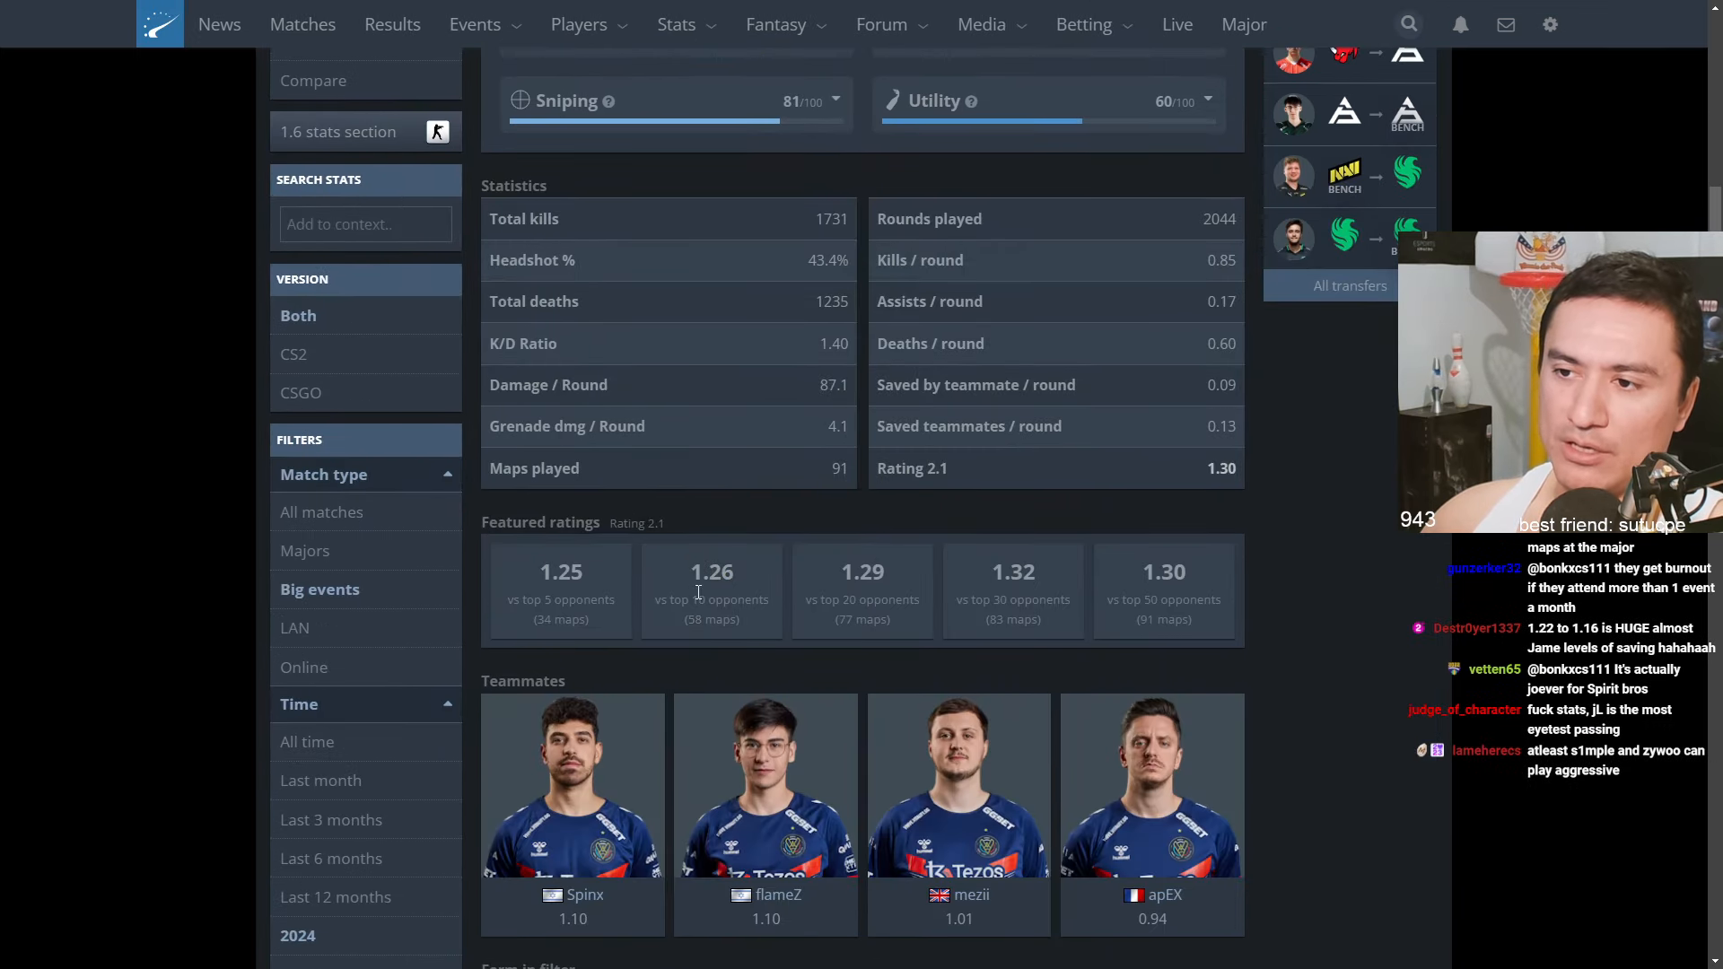
Scroll ZywOo's 2024 big-events stats page down toward the Statistics and Teammates sections
{"action": "scroll", "scroll_direction": "down", "scroll_amount": 3}
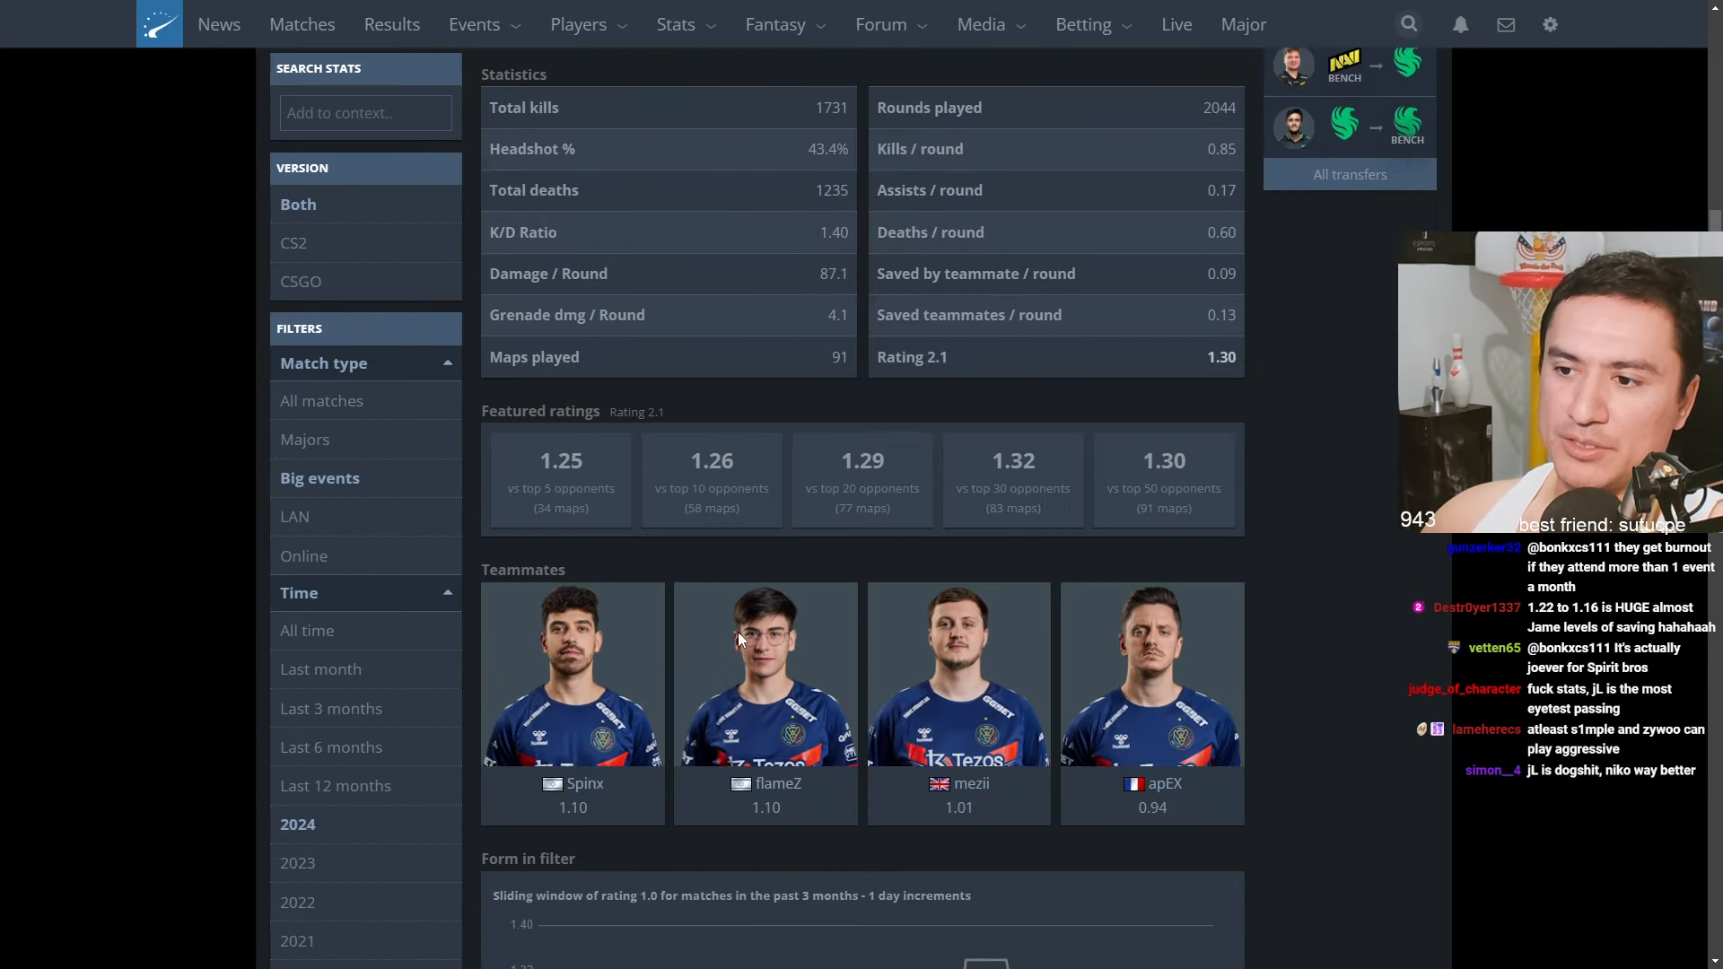